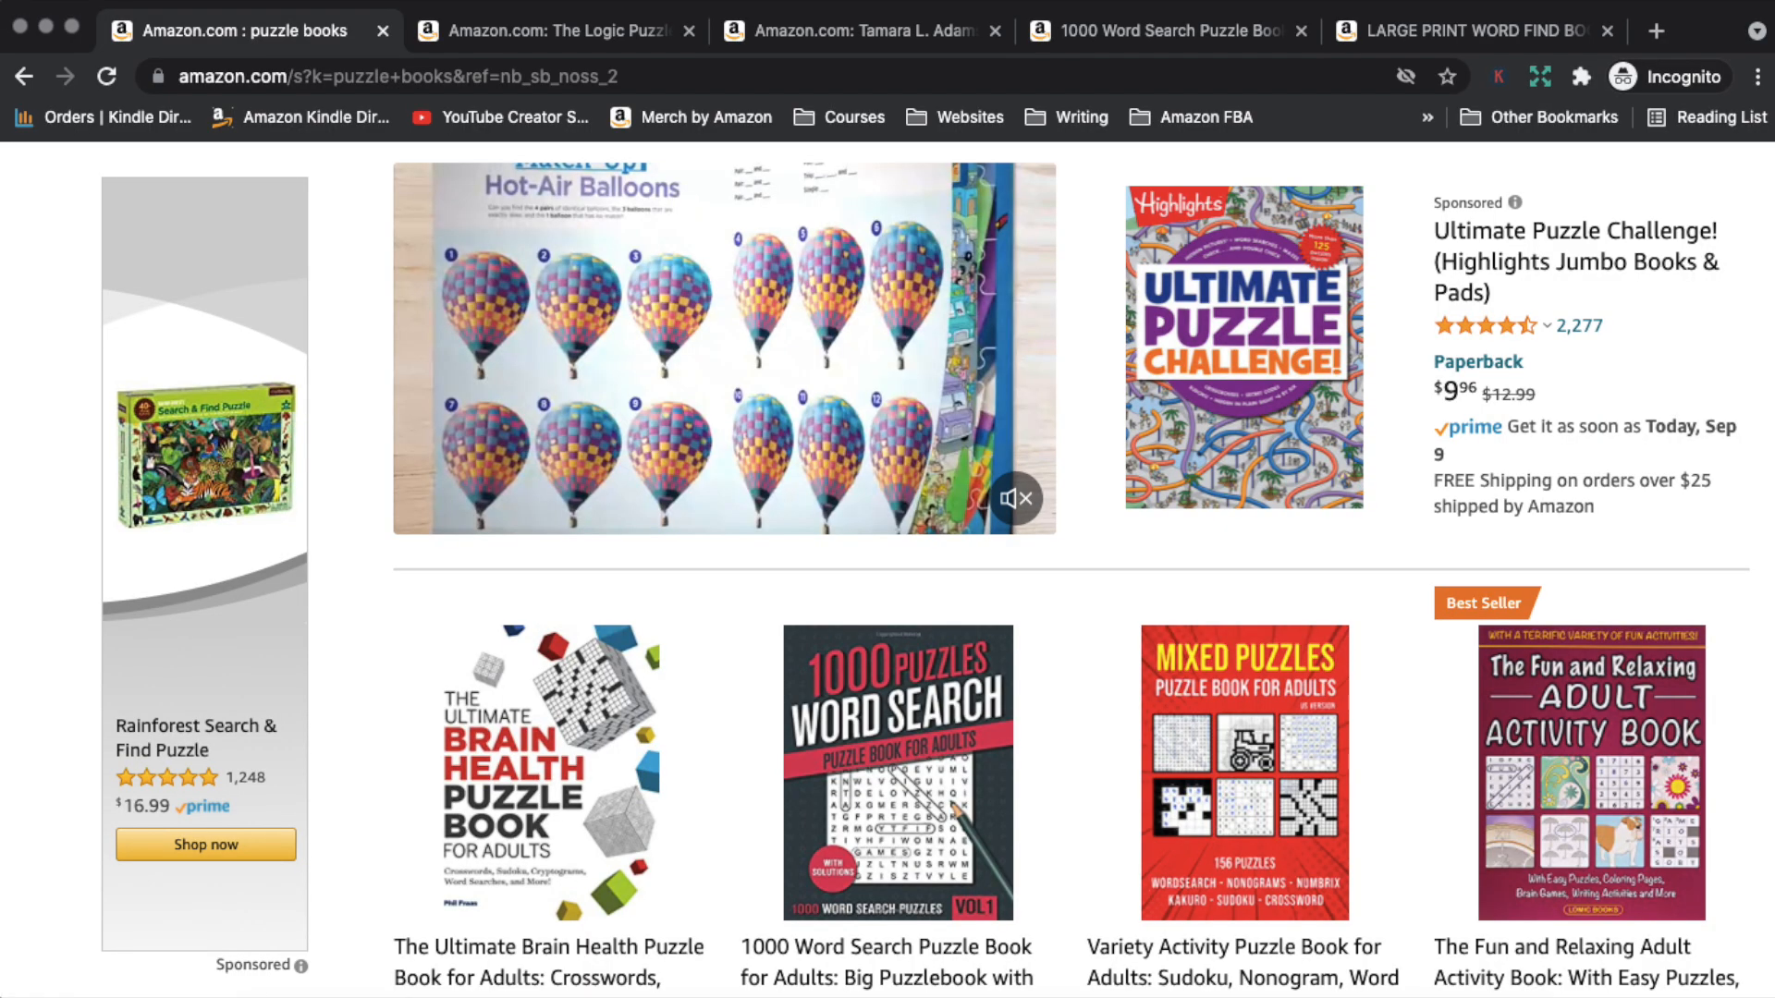
Step: Scroll the expanded 'puzzle book' keyword suggestions grouped as before, after and other
scroll(down, 3)
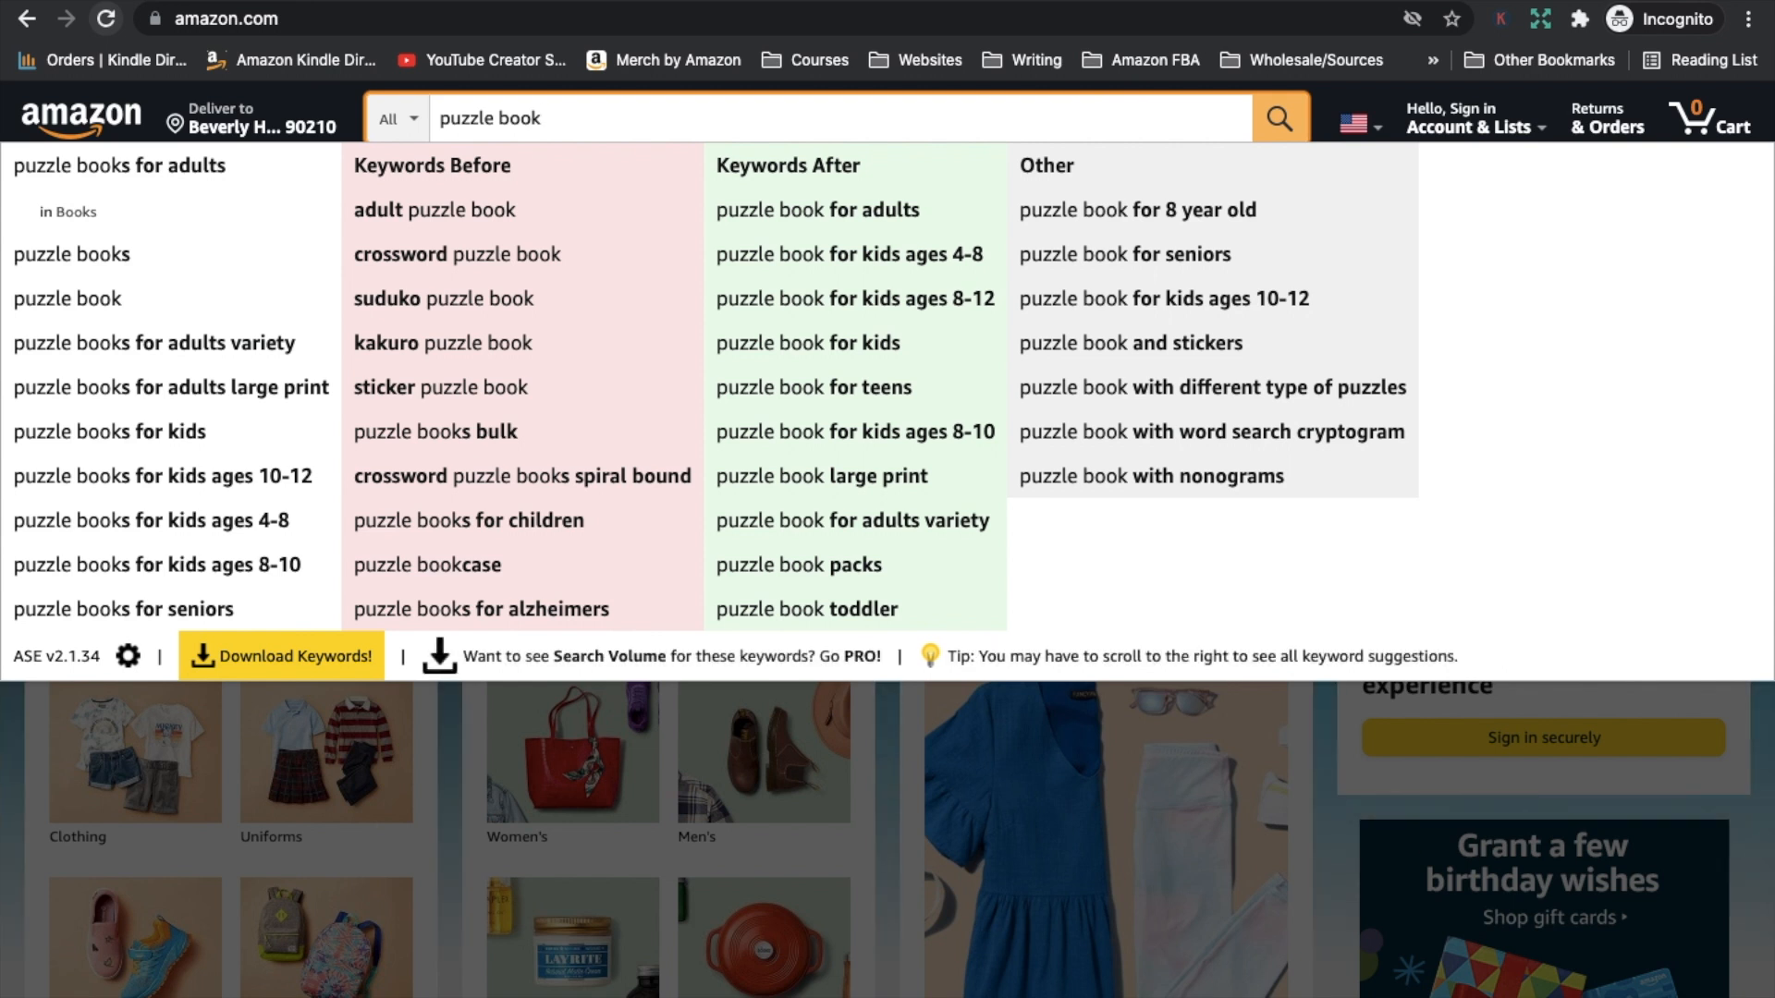
click(541, 118)
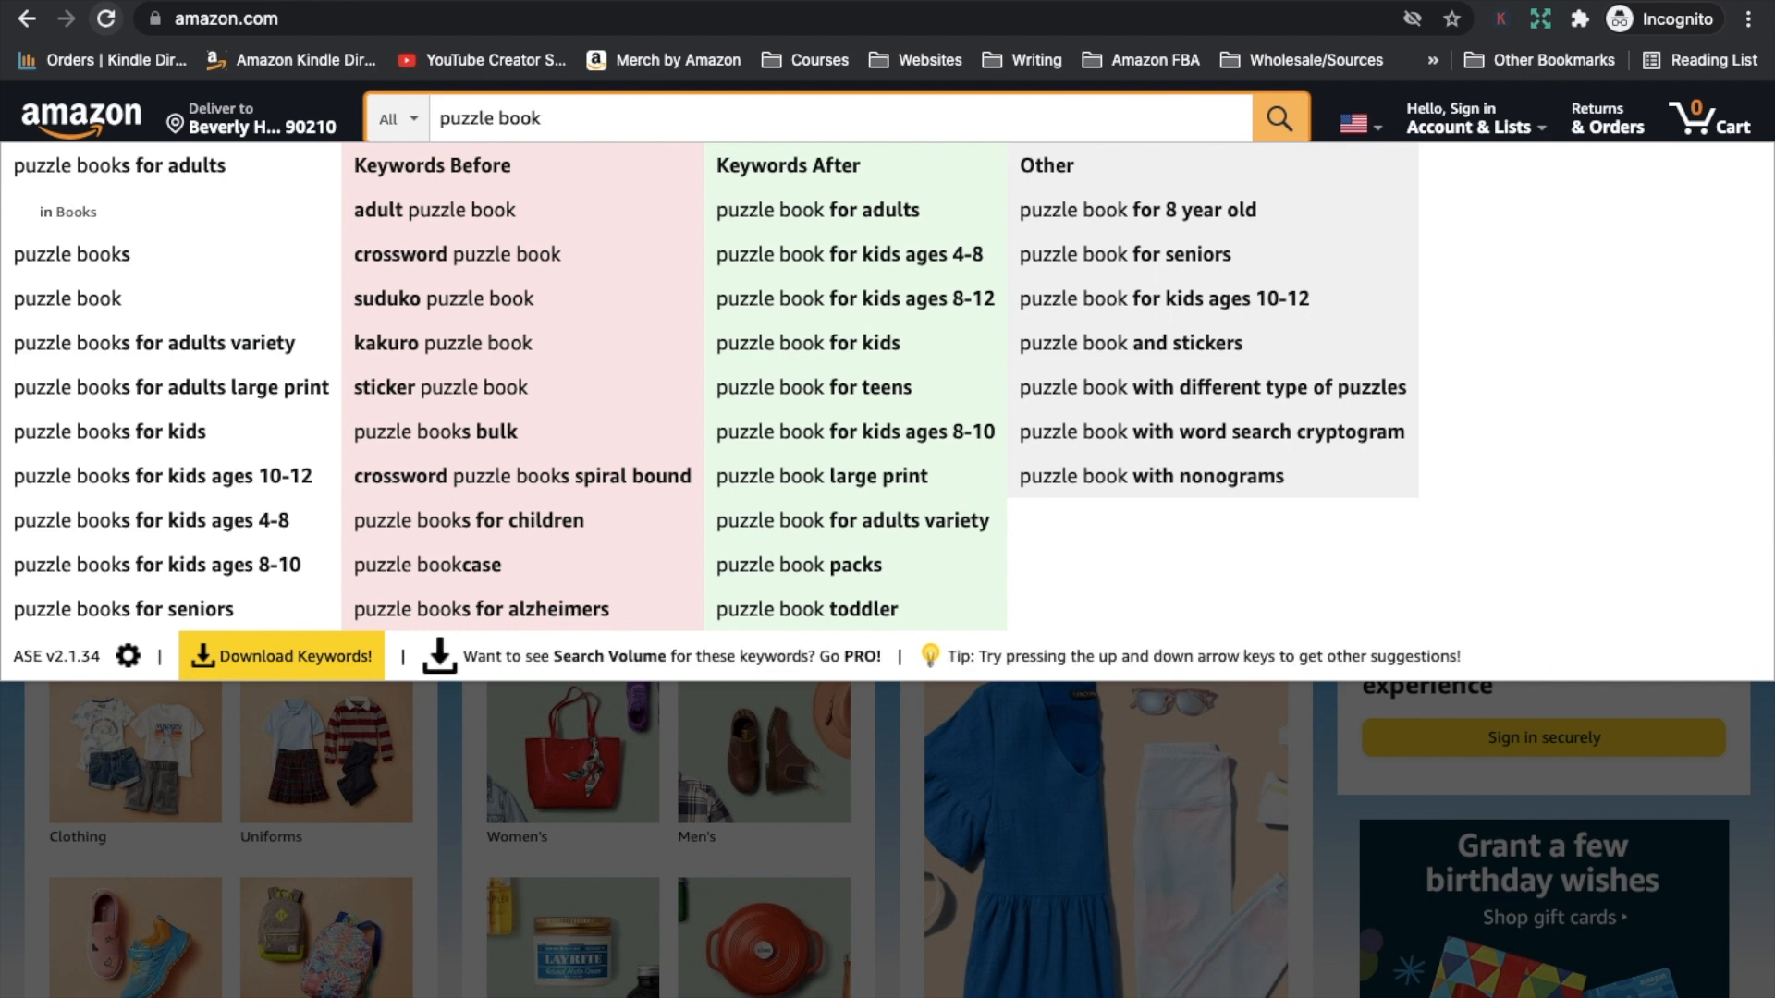
mouse_move(477, 225)
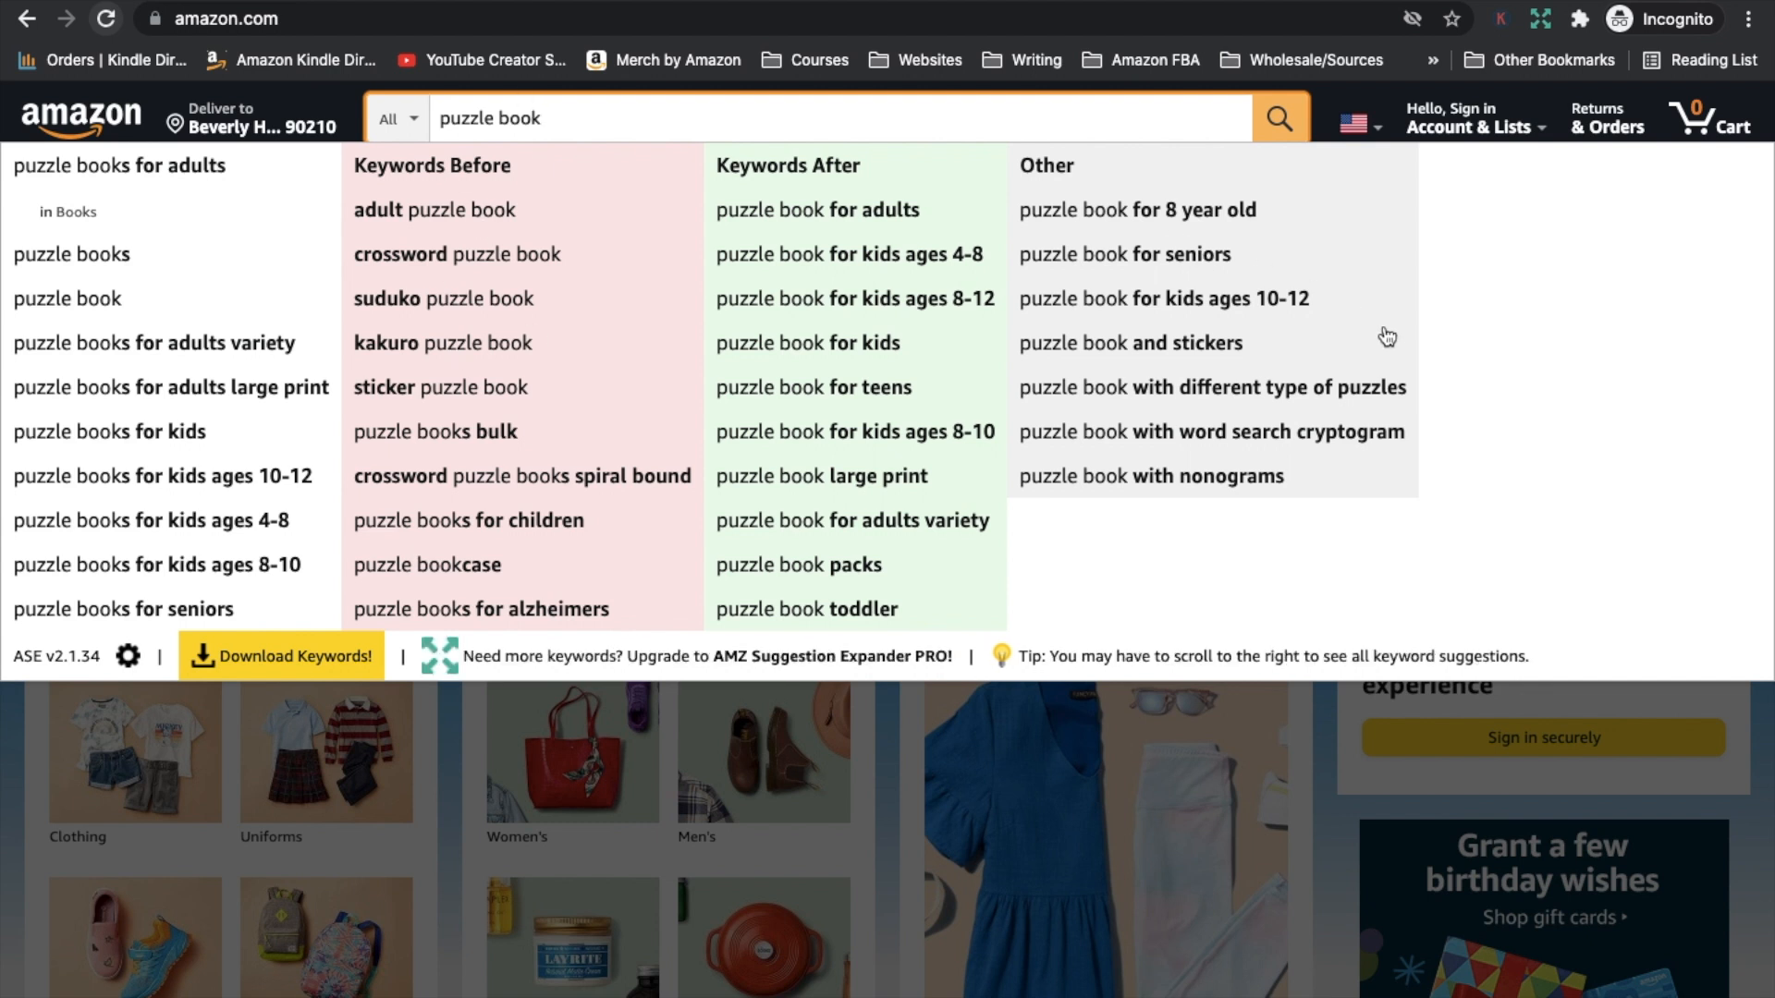
mouse_move(1464, 401)
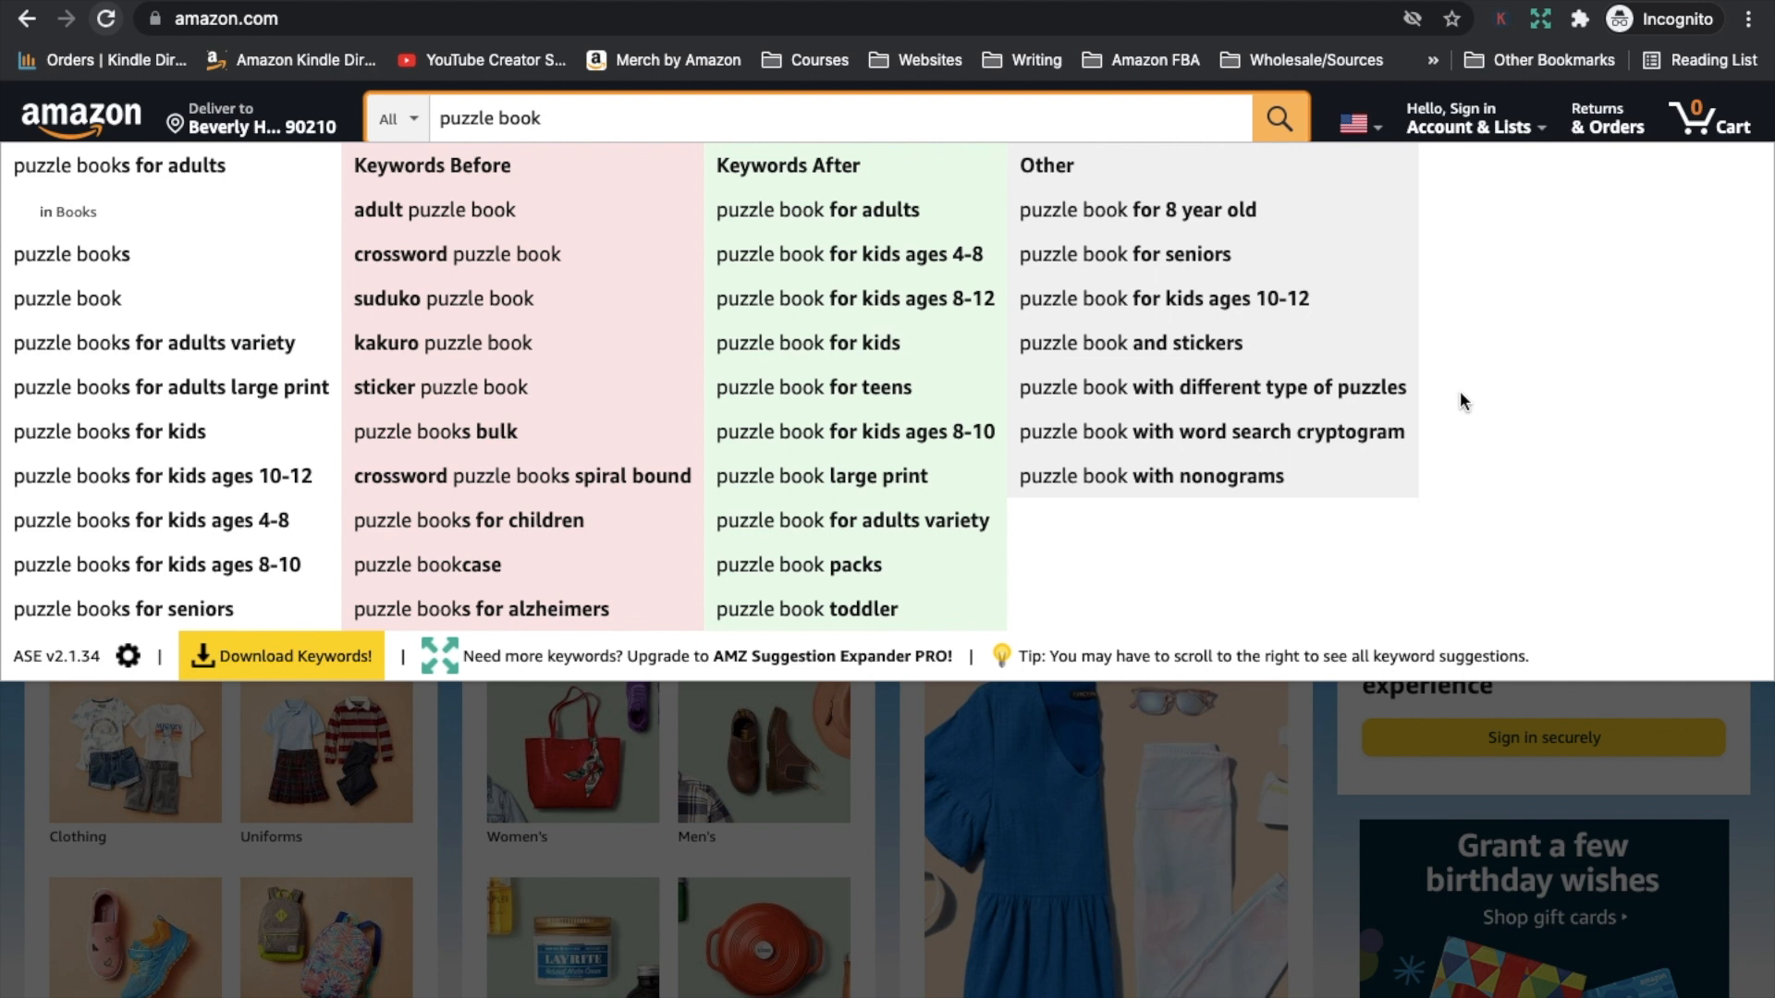
mouse_move(1327, 464)
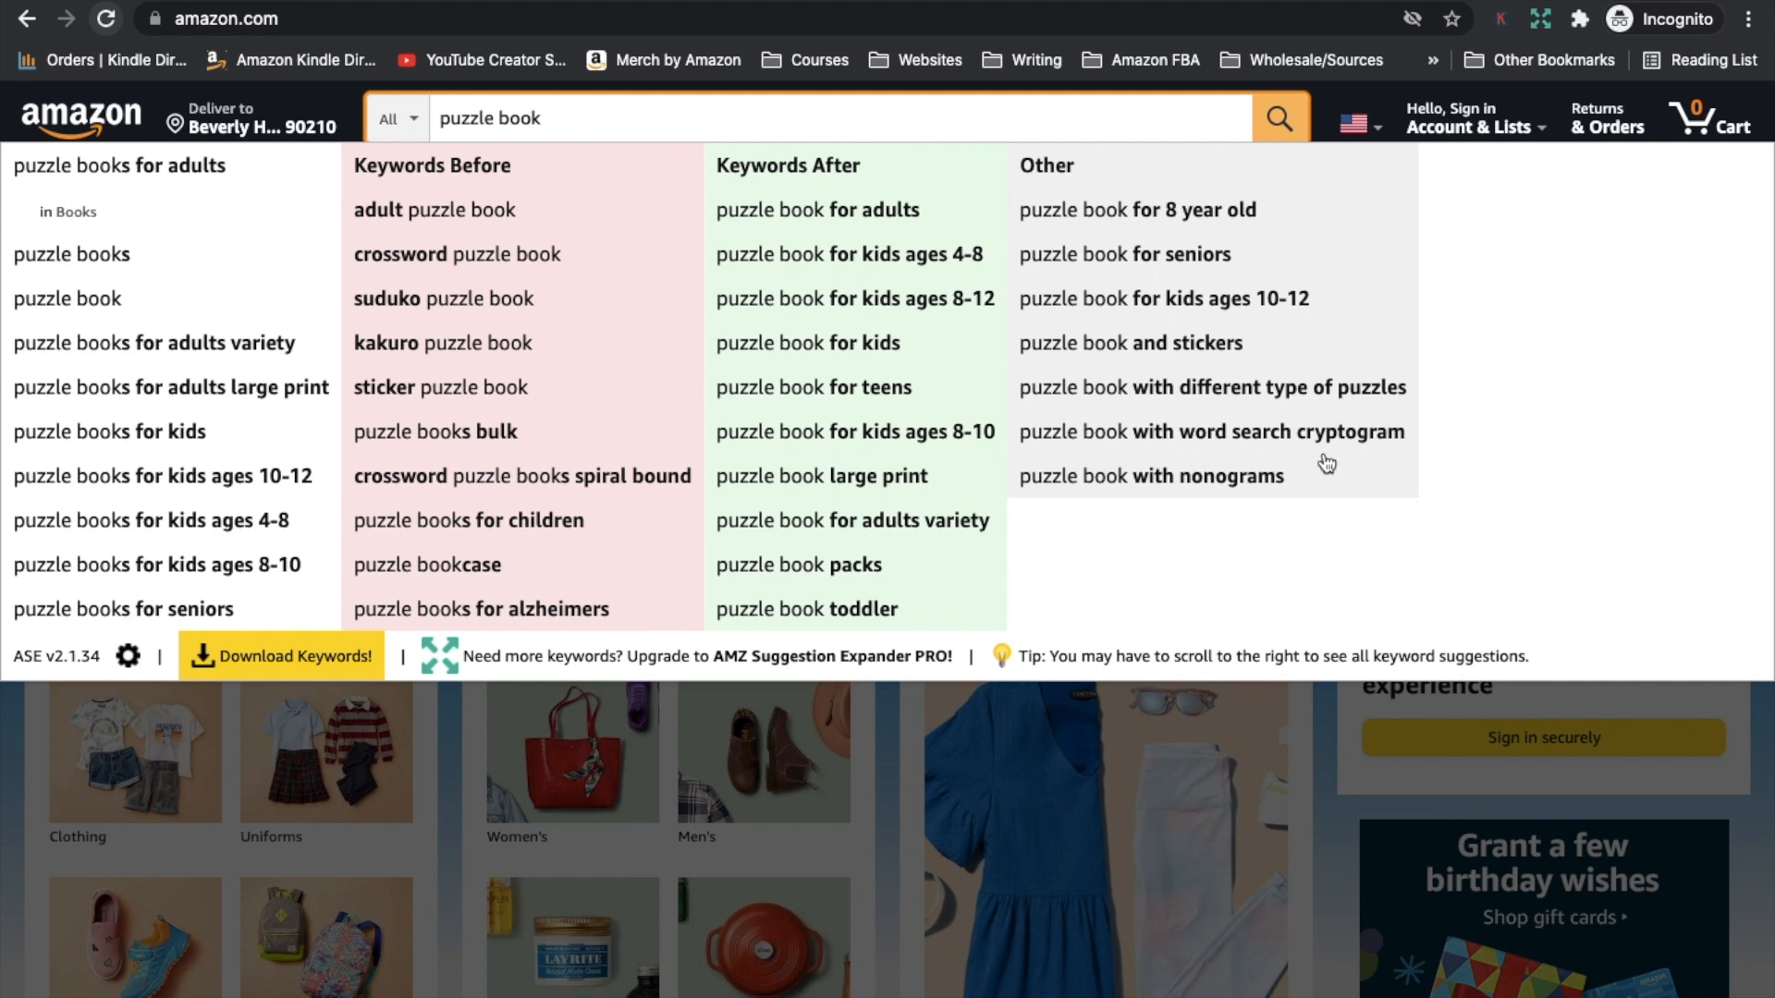
mouse_move(1420, 444)
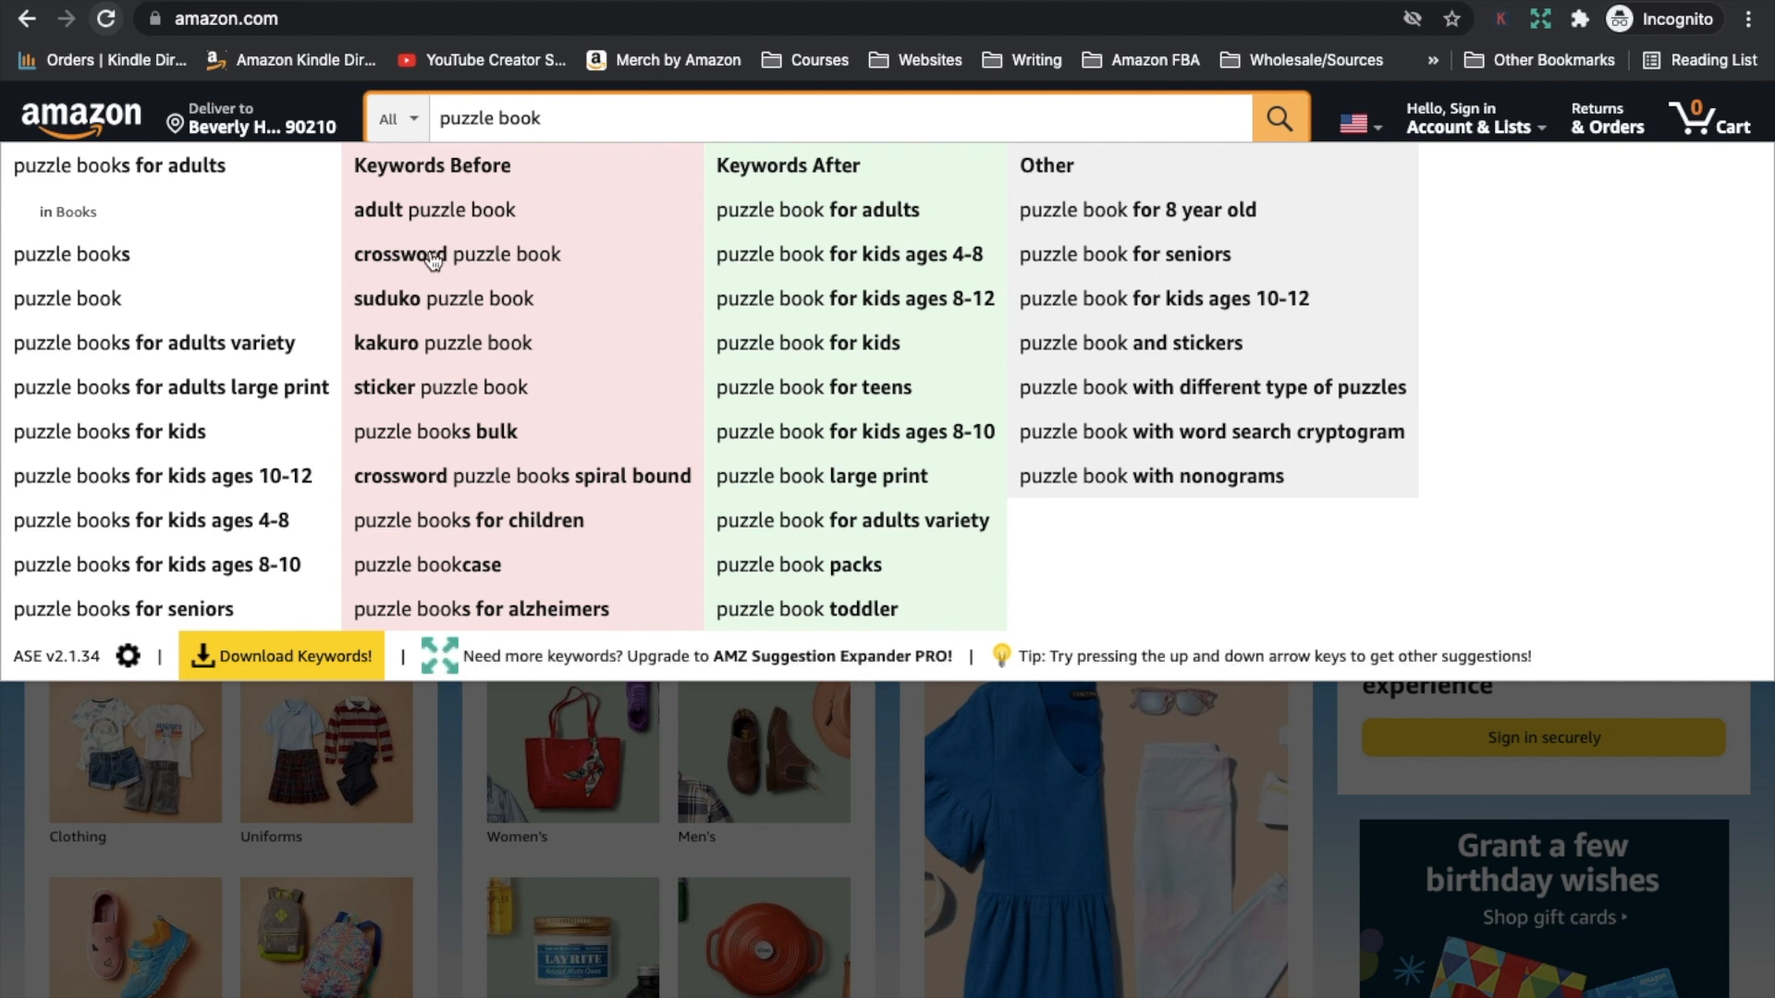
Step: Run the 'crossword puzzle book' search and scan the first results' prices and sales ranks
click(457, 254)
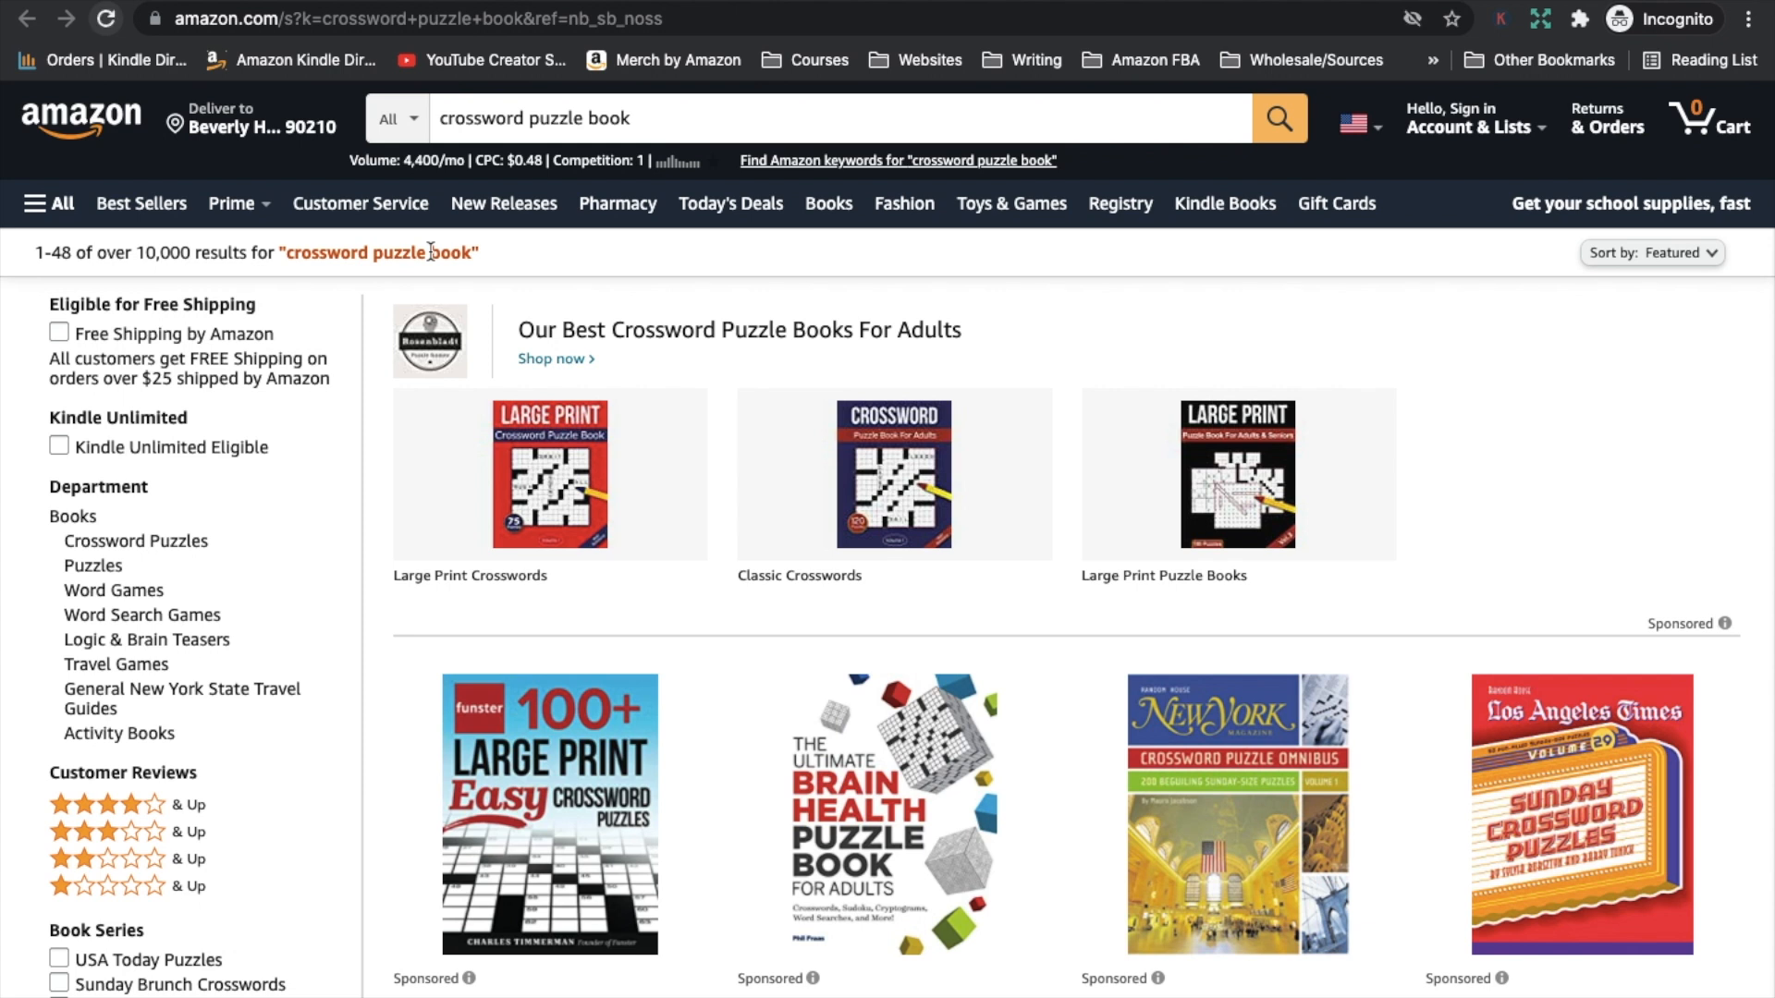
mouse_move(510, 571)
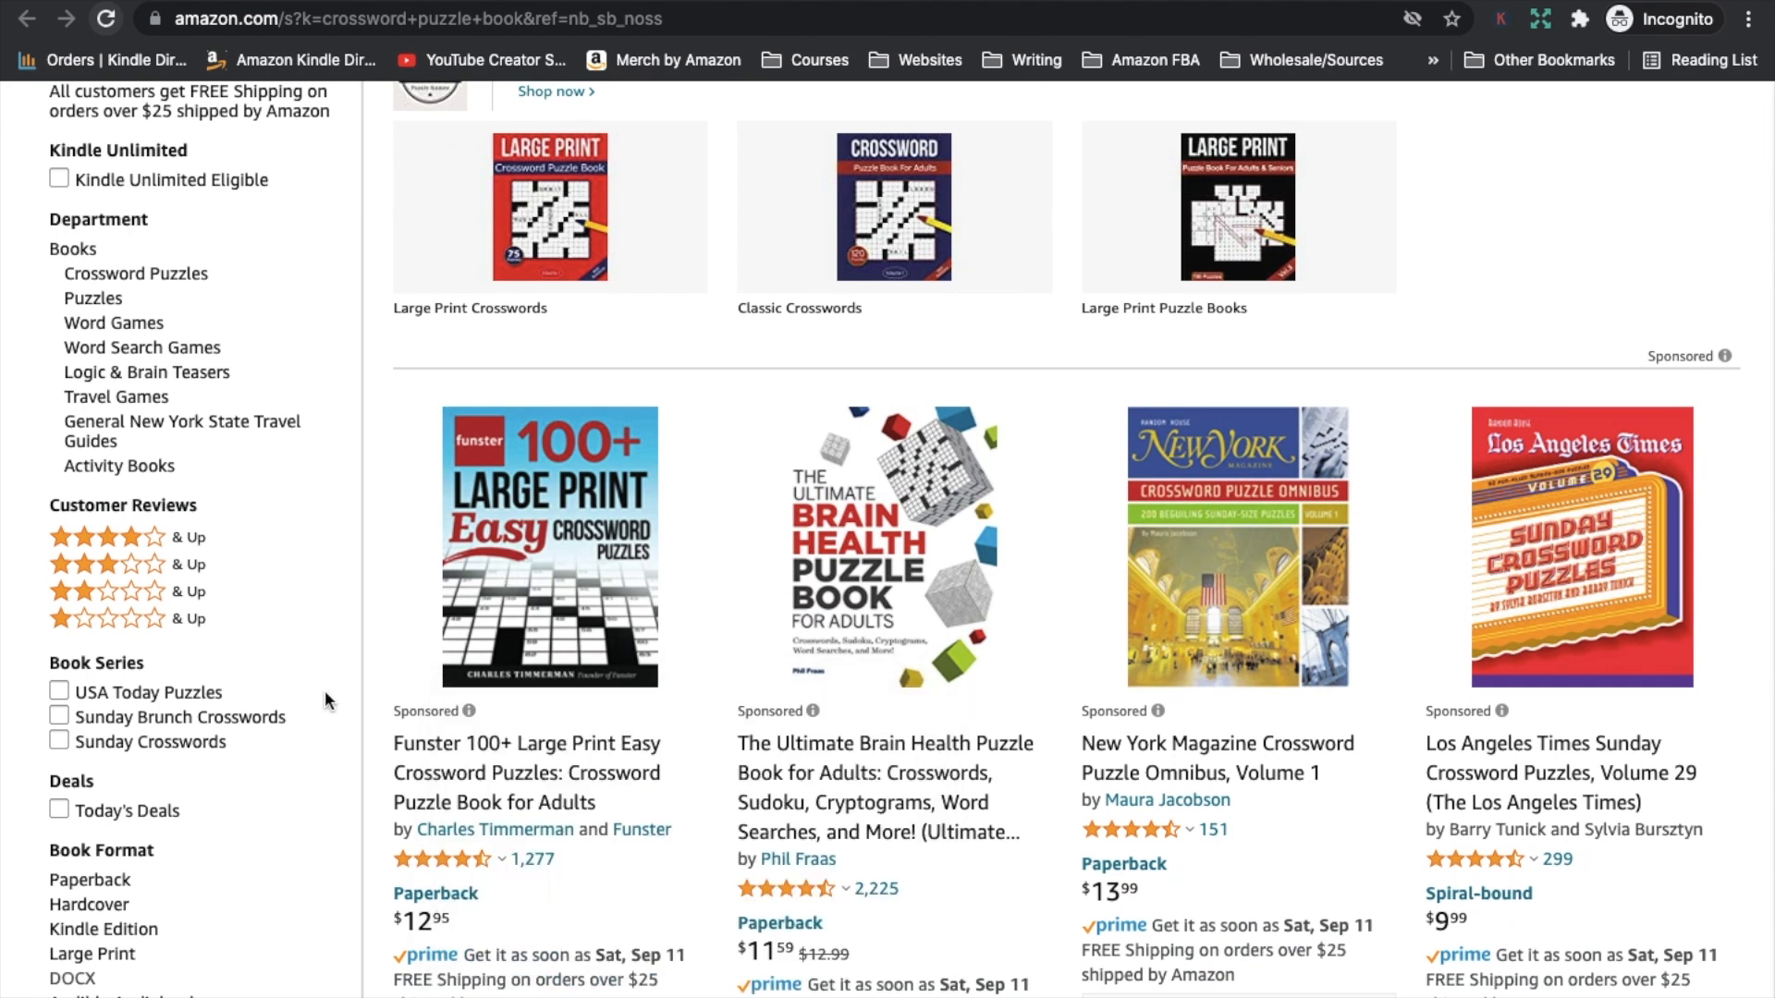
scroll(down, 3)
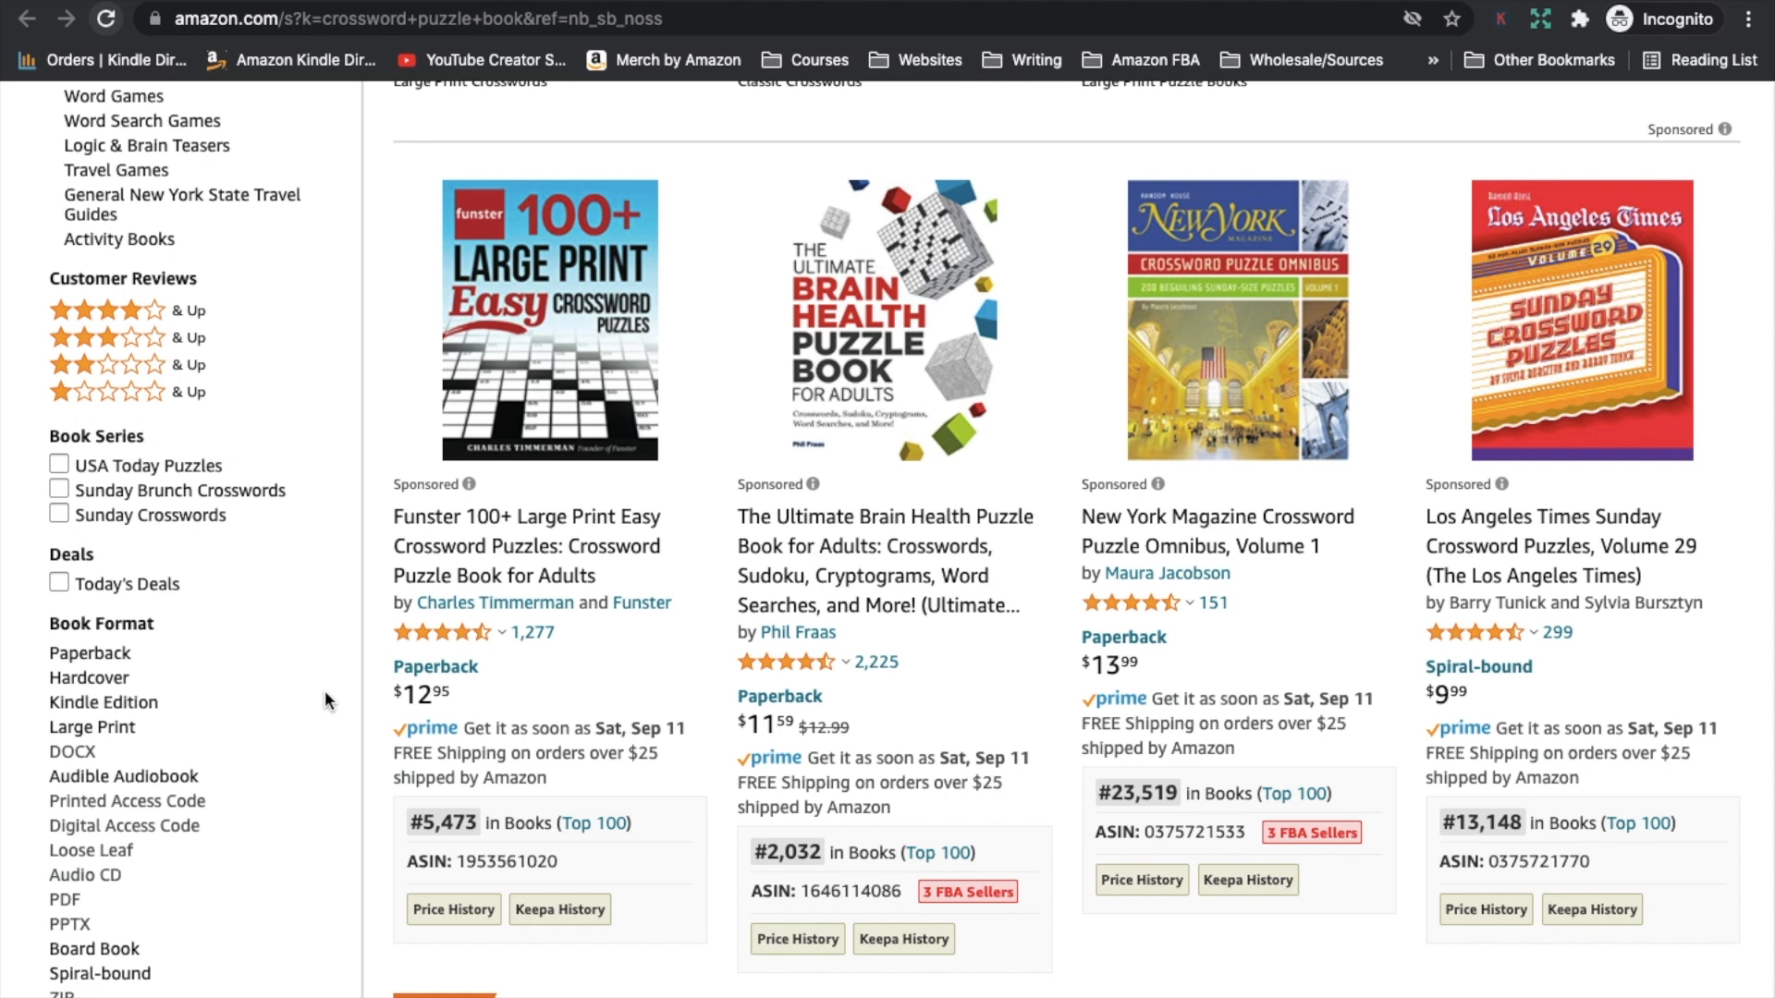
mouse_move(1150, 687)
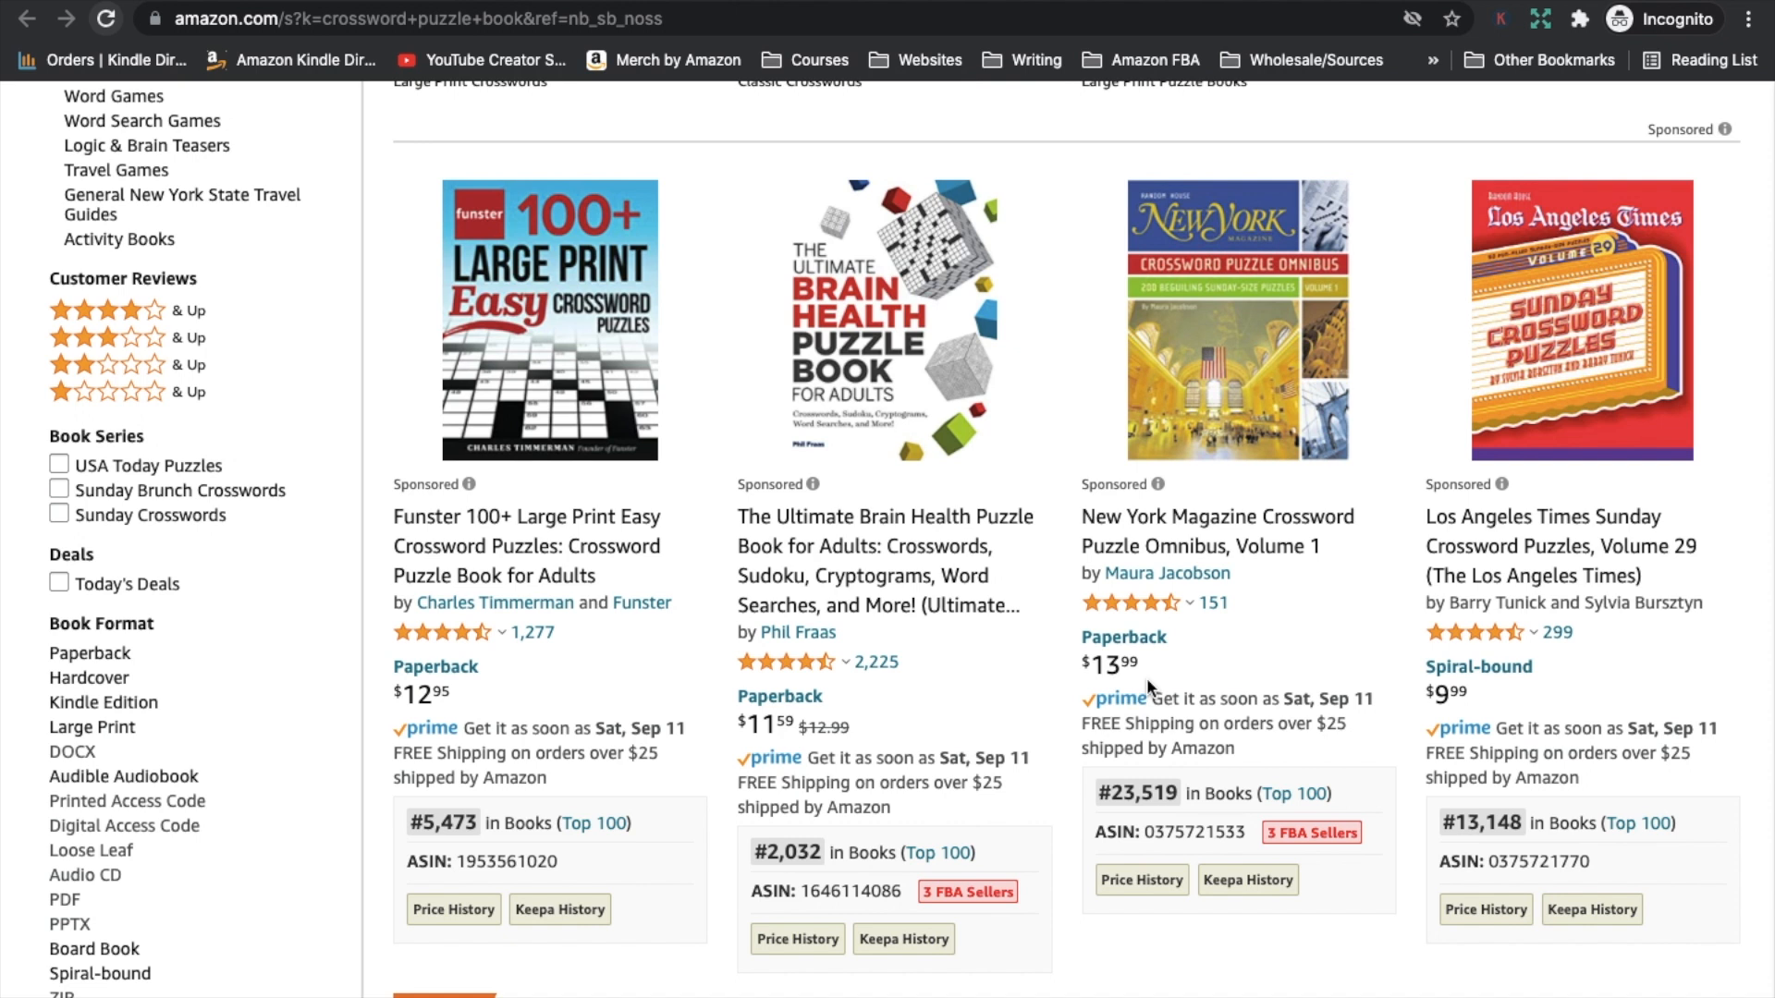
mouse_move(680, 482)
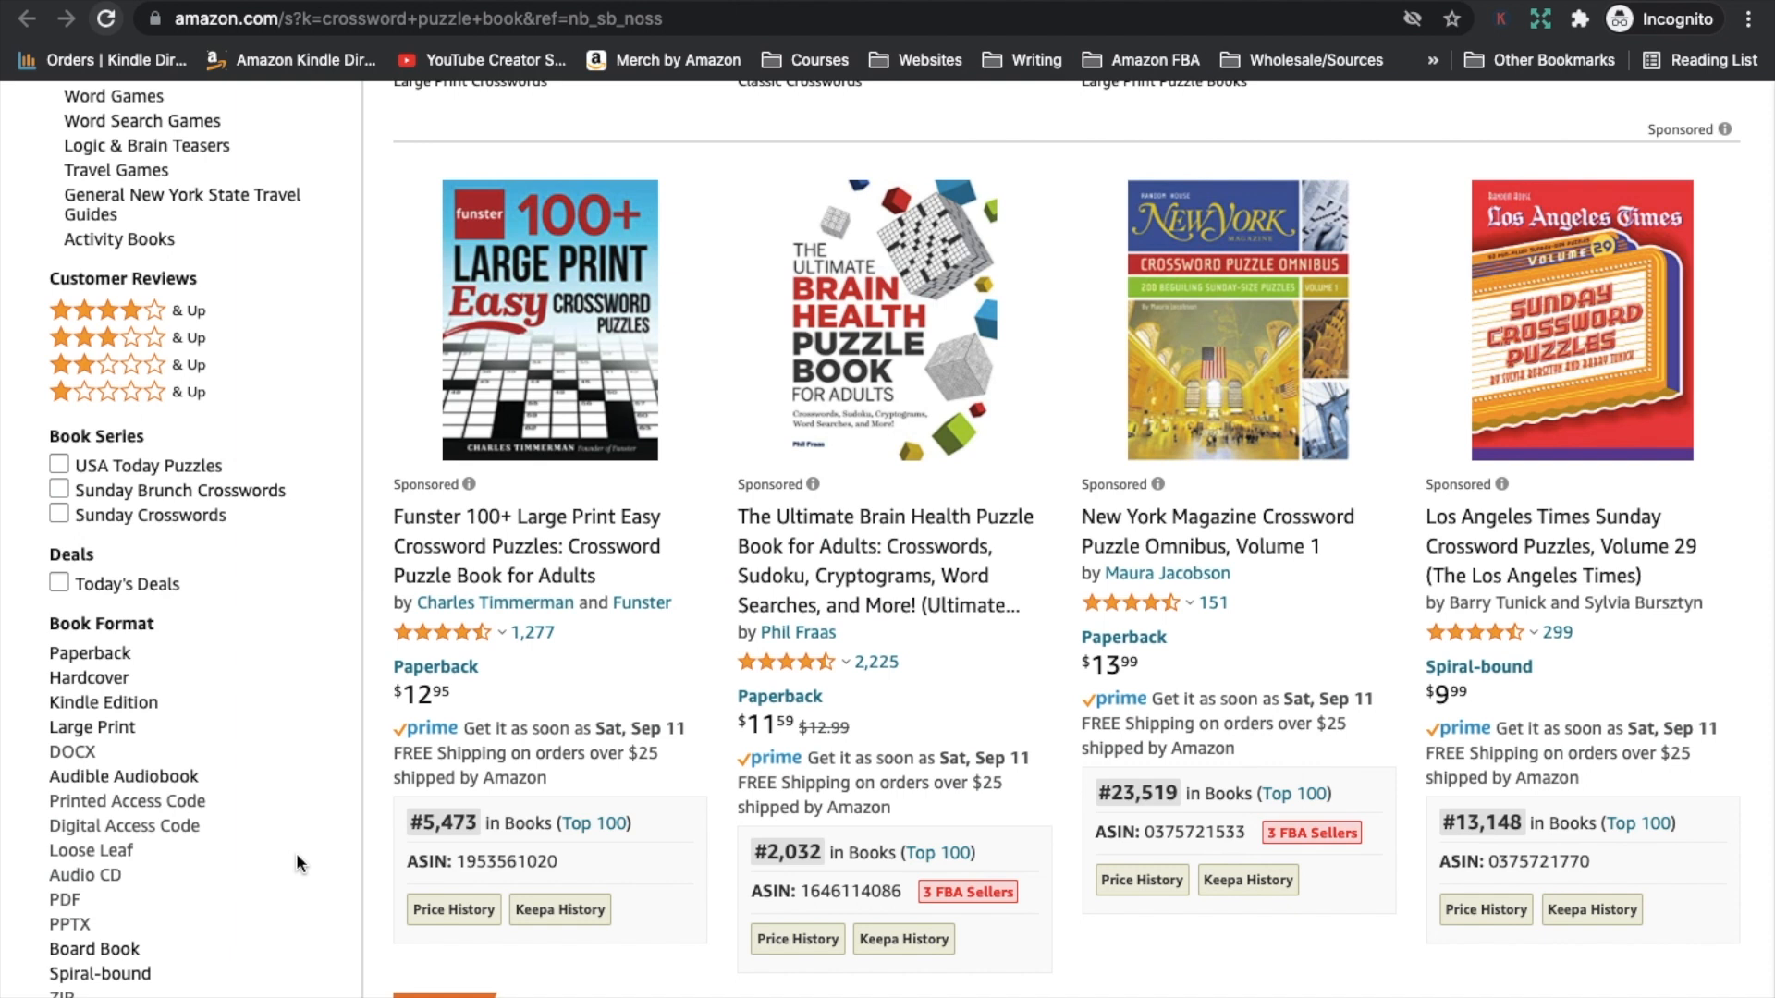
scroll(down, 3)
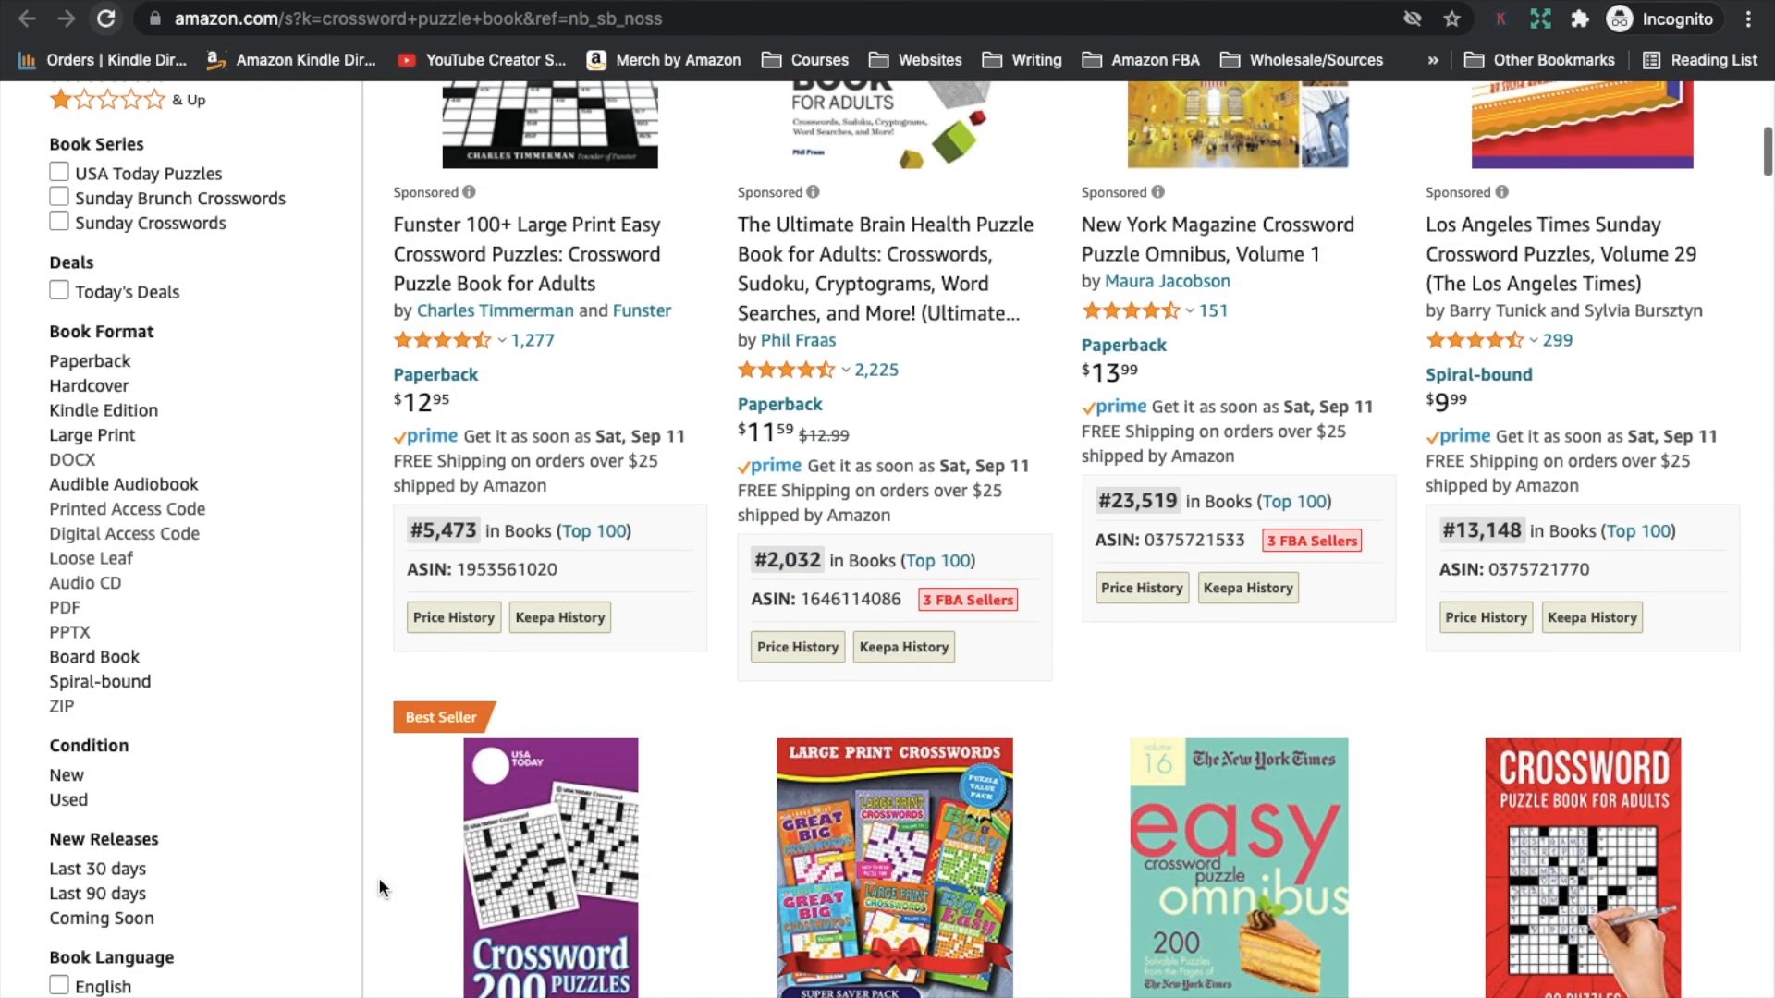
scroll(down, 3)
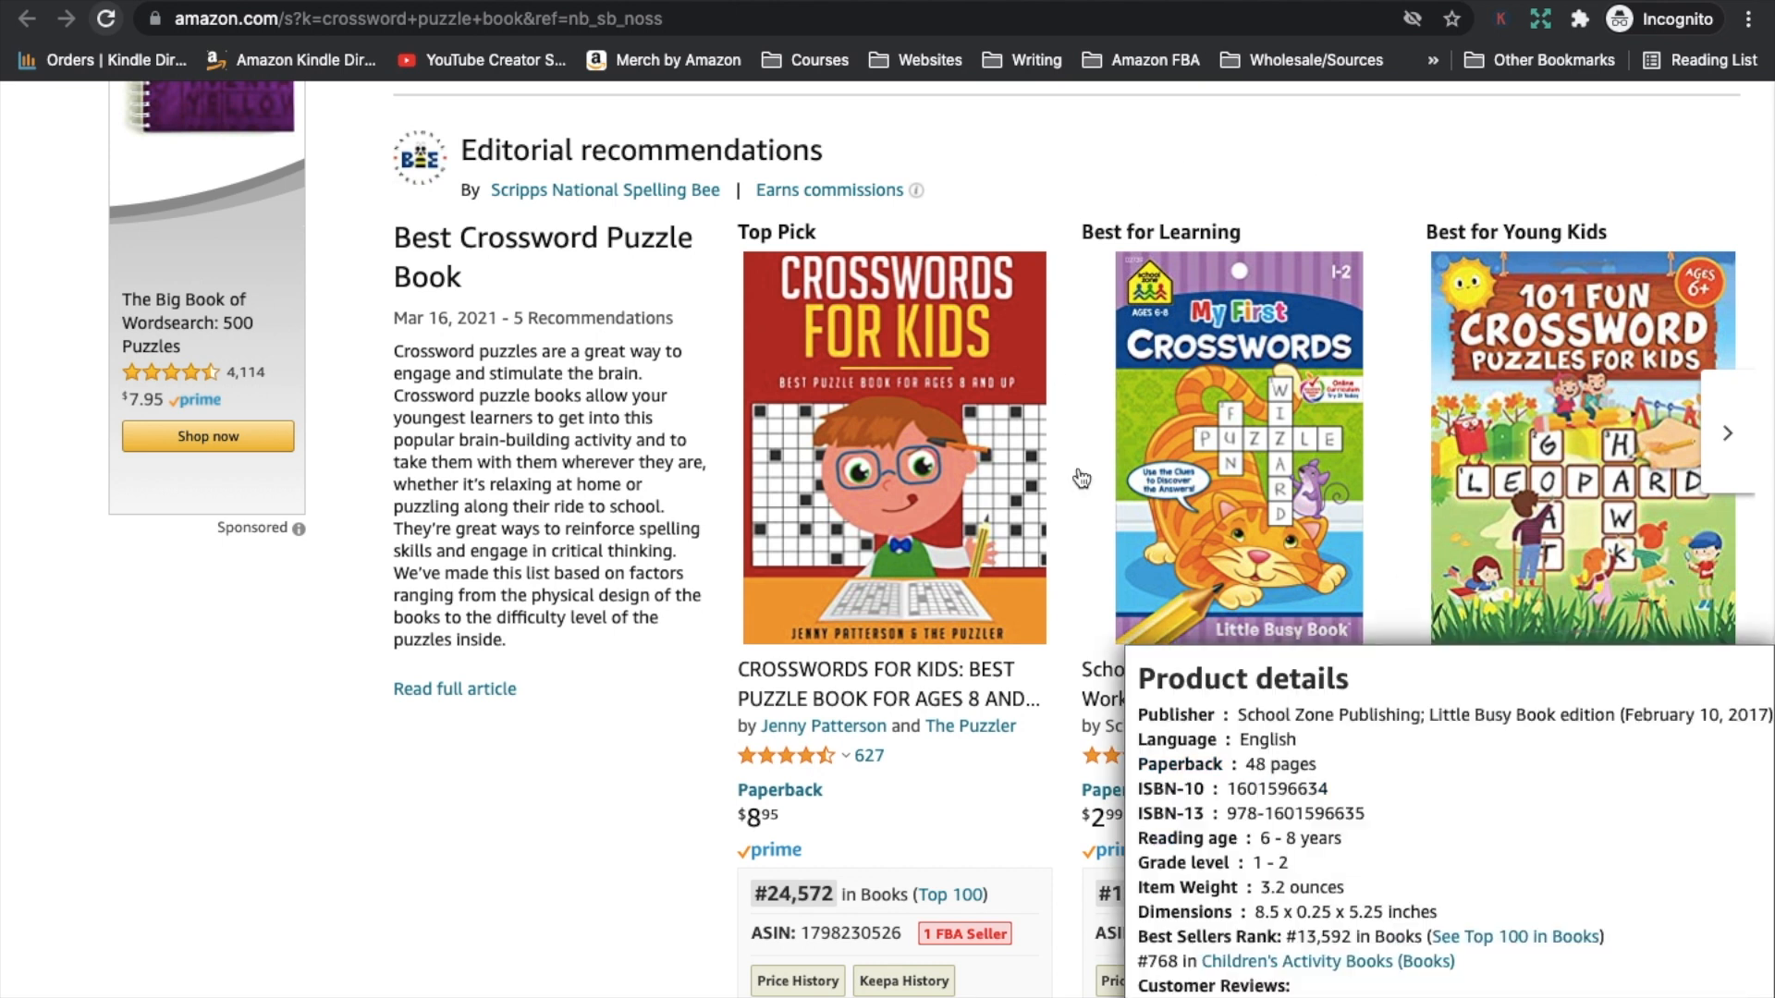
mouse_move(1407, 400)
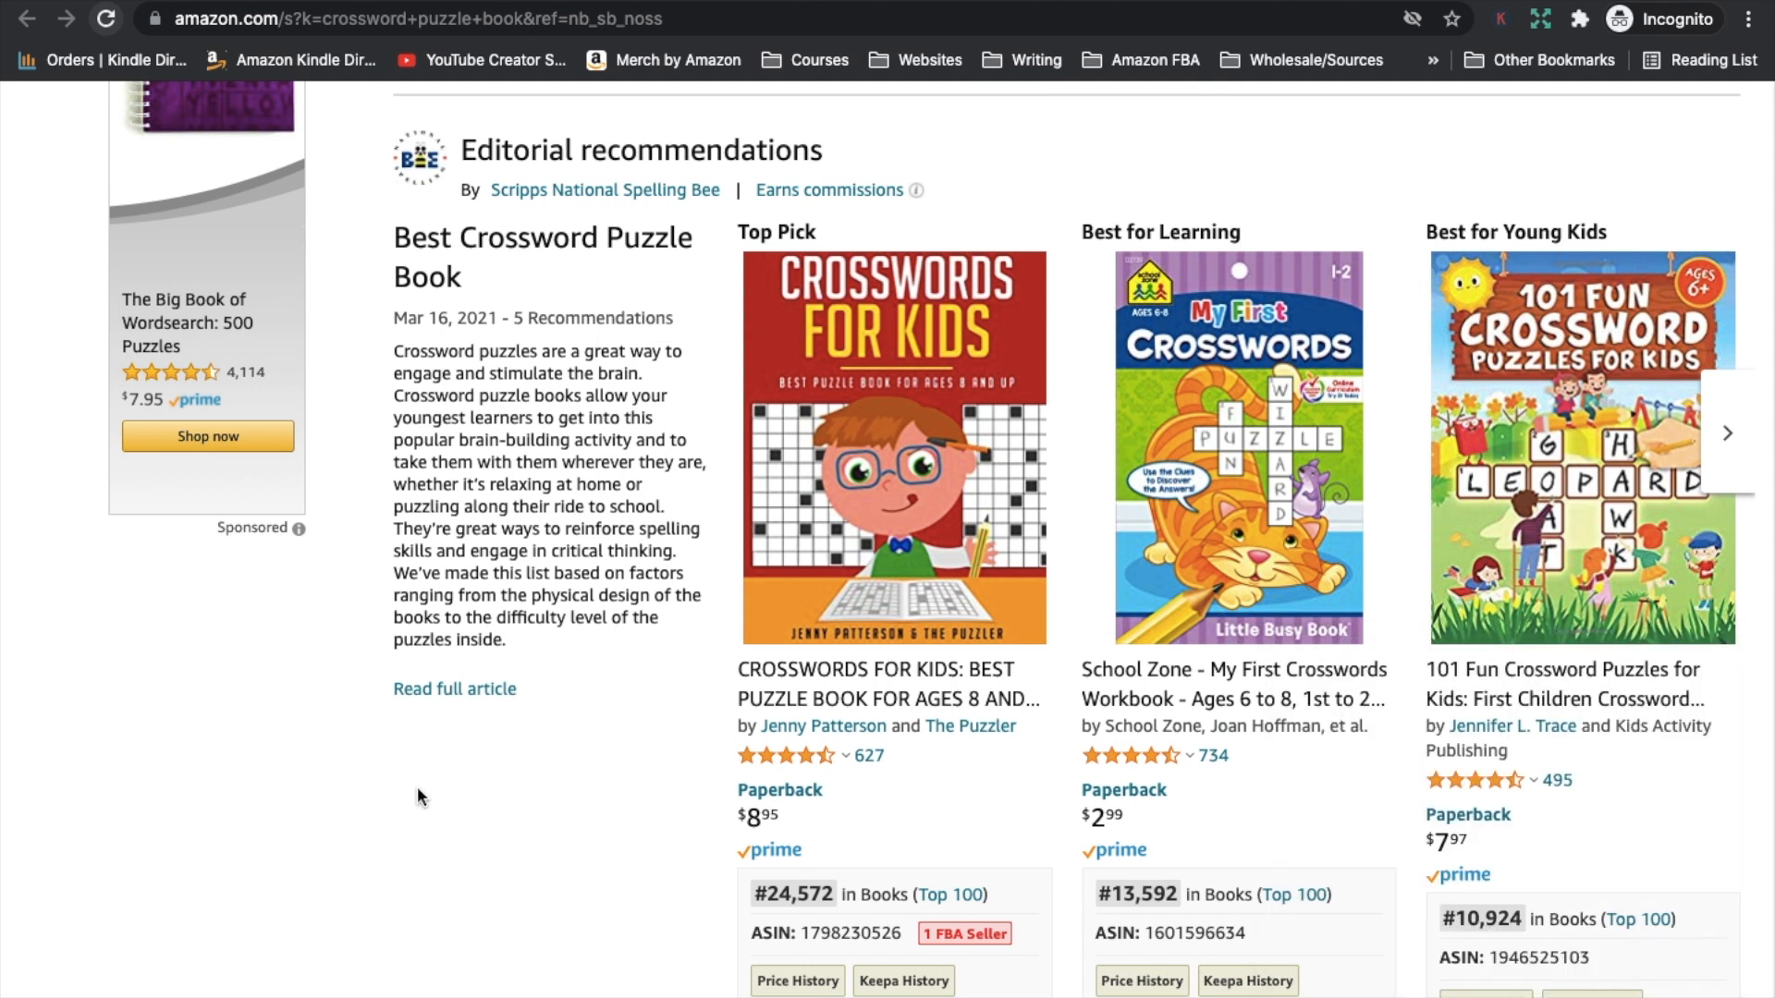
scroll(down, 3)
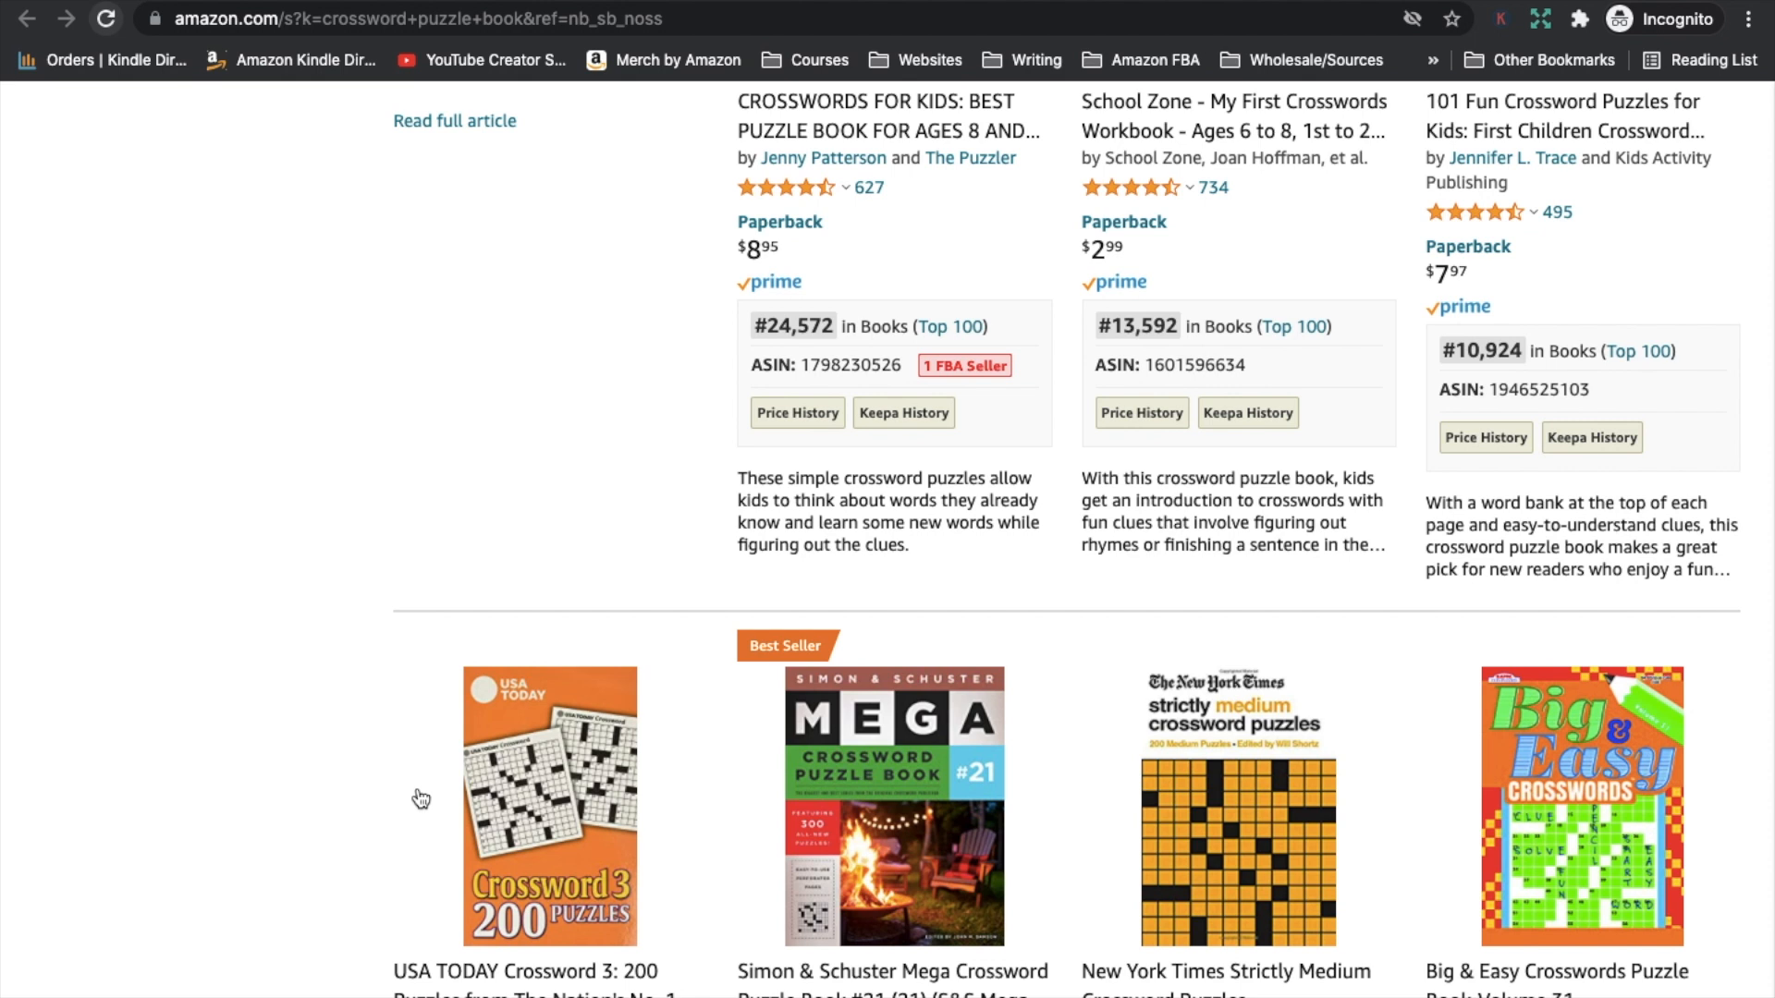
mouse_move(351, 754)
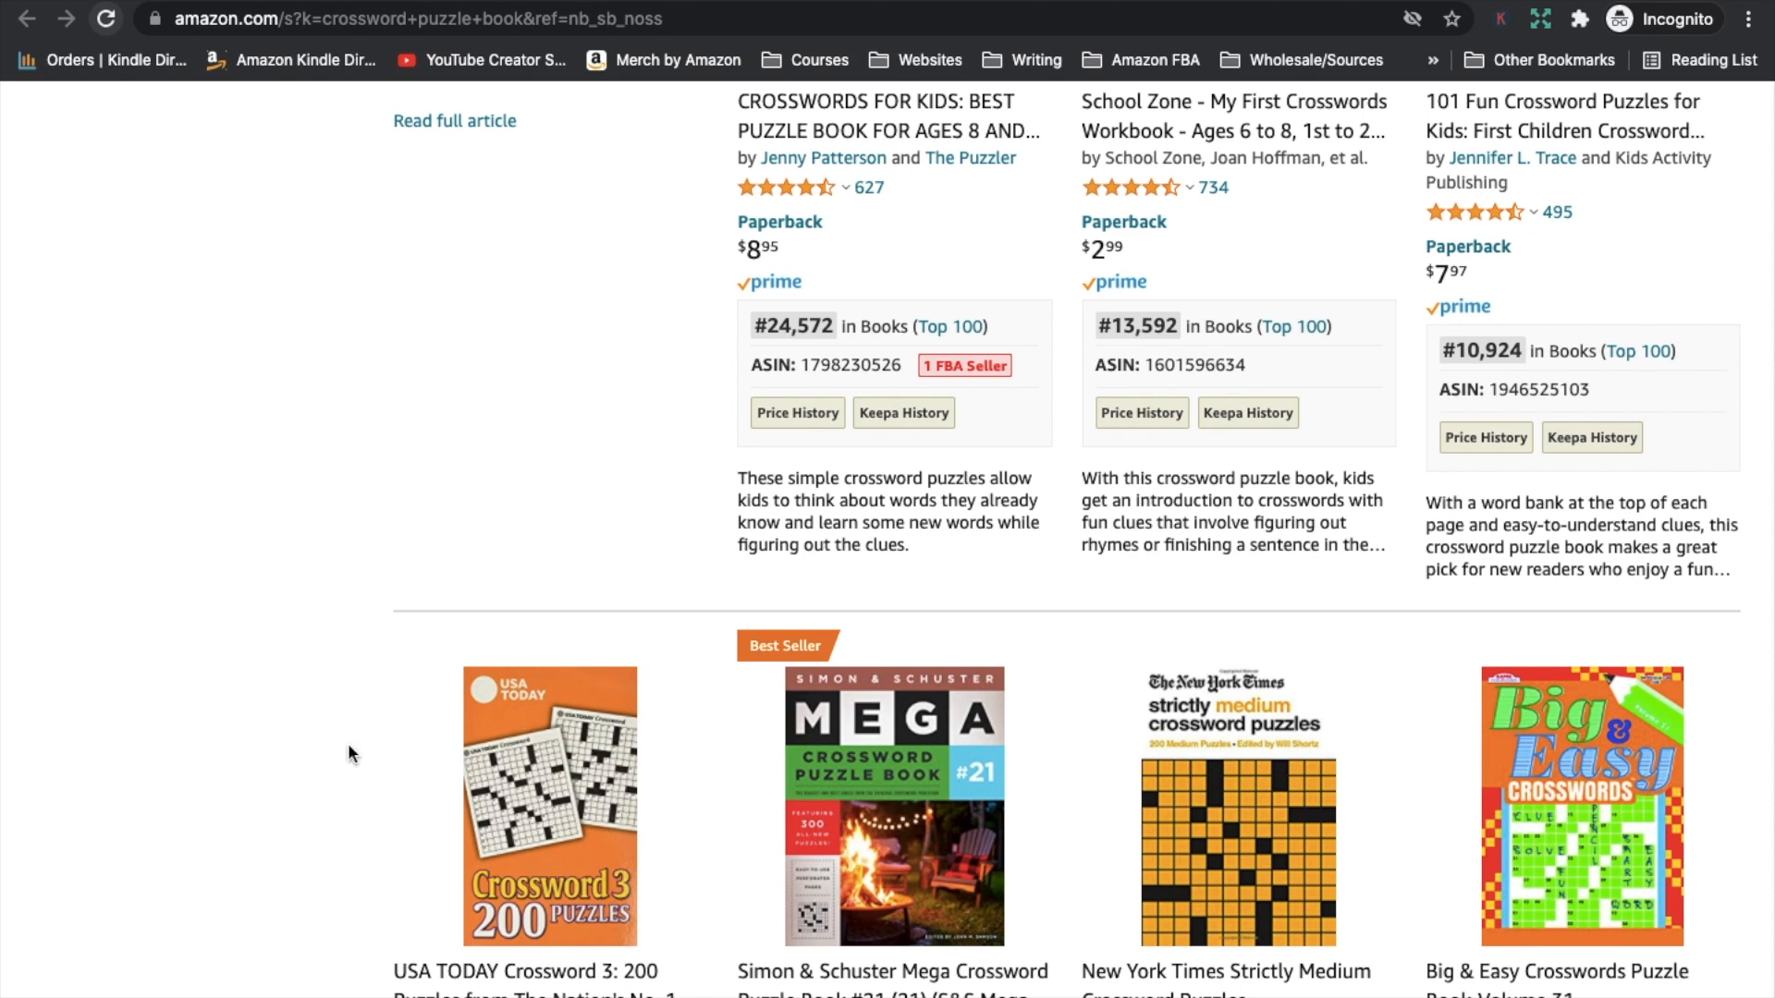
Step: Continue down the crossword results checking further books' Best Sellers Ranks
scroll(down, 3)
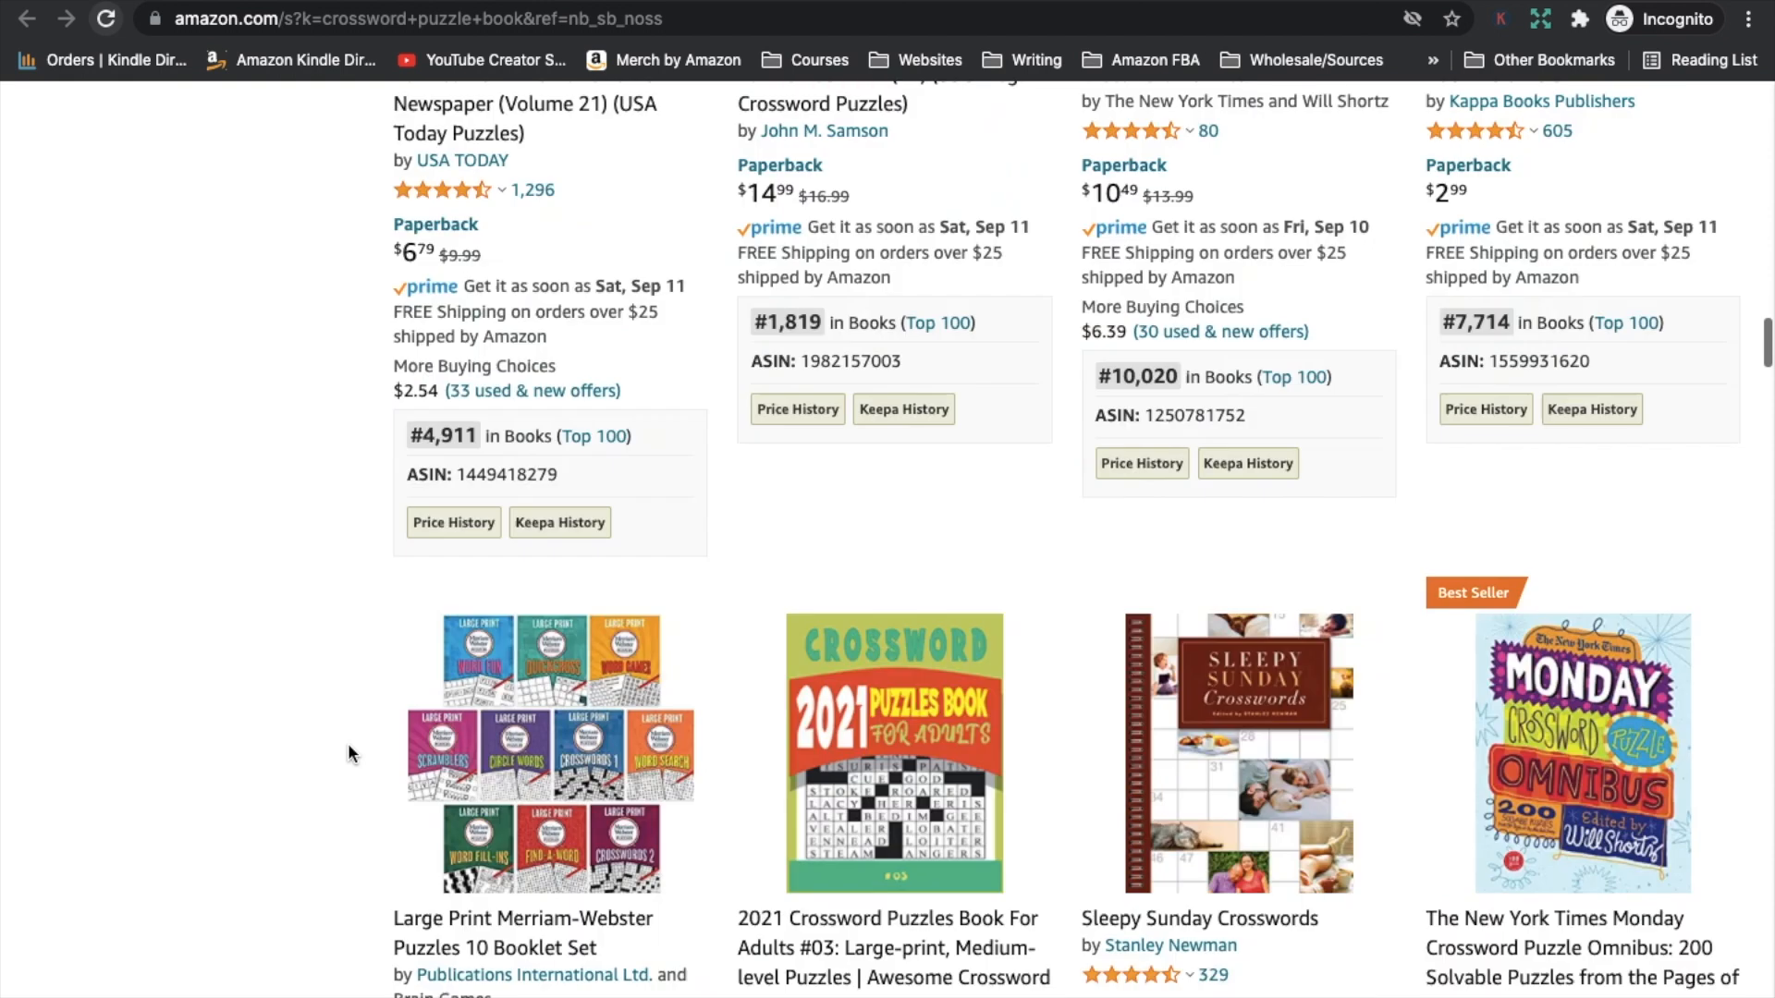
scroll(down, 3)
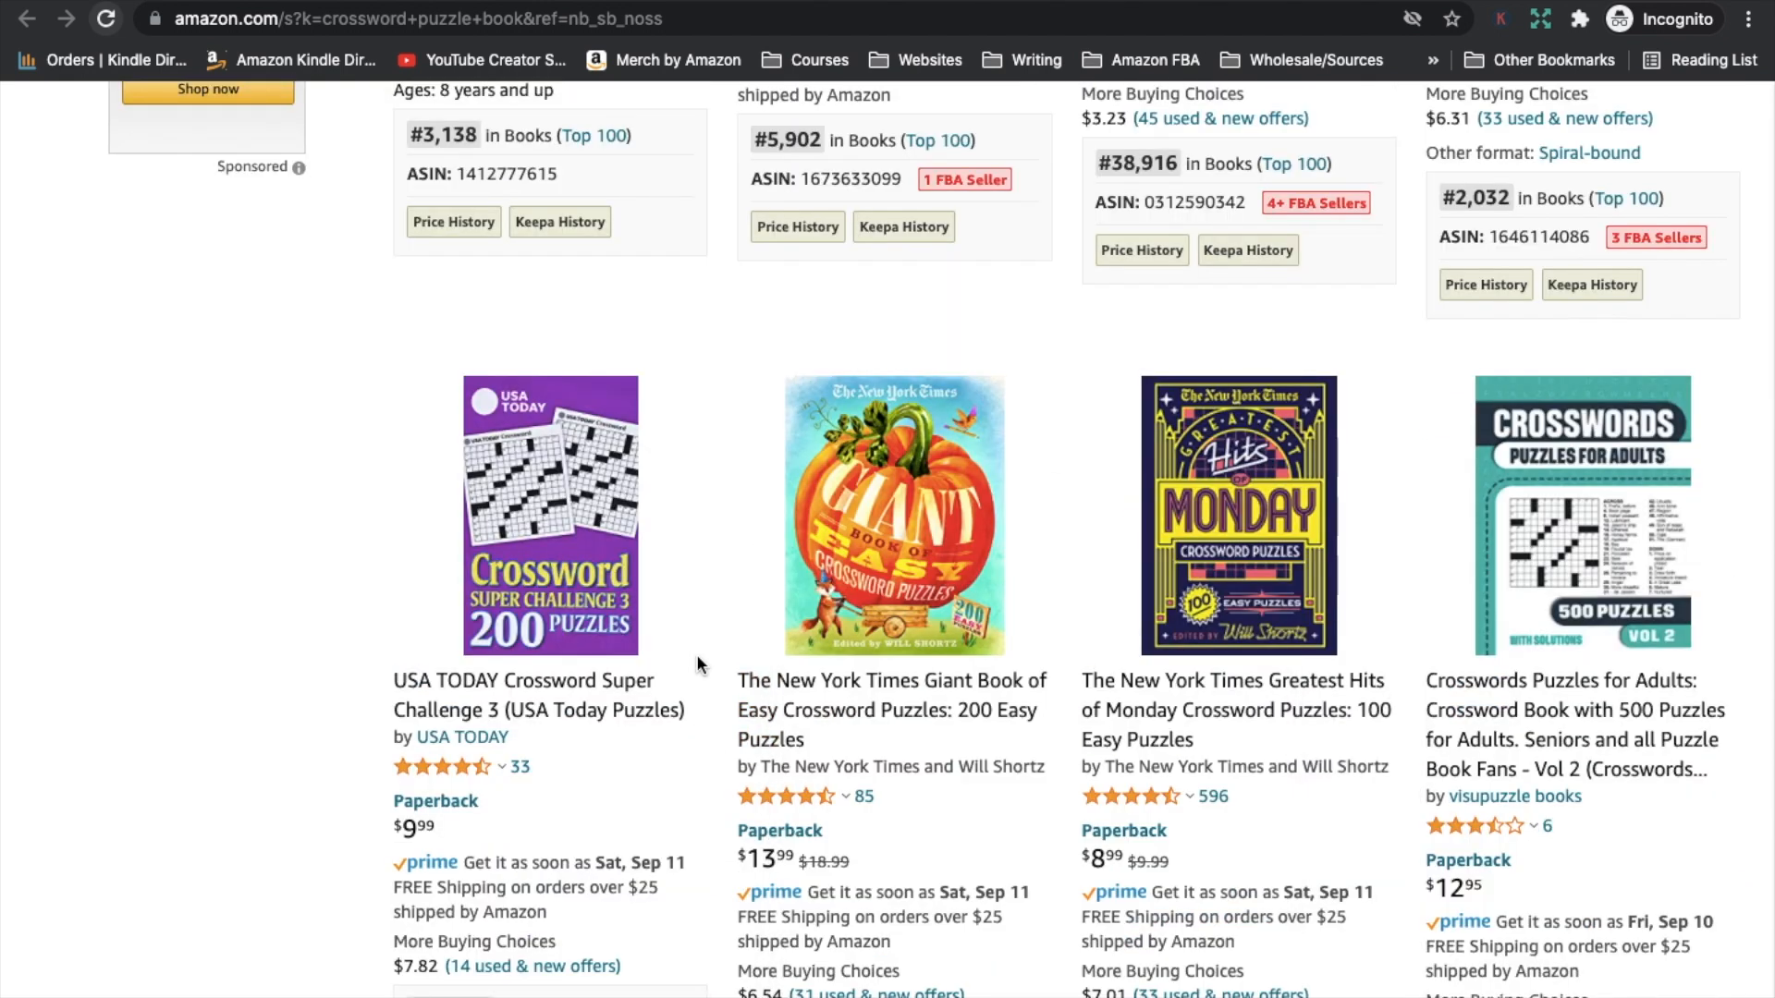
scroll(down, 3)
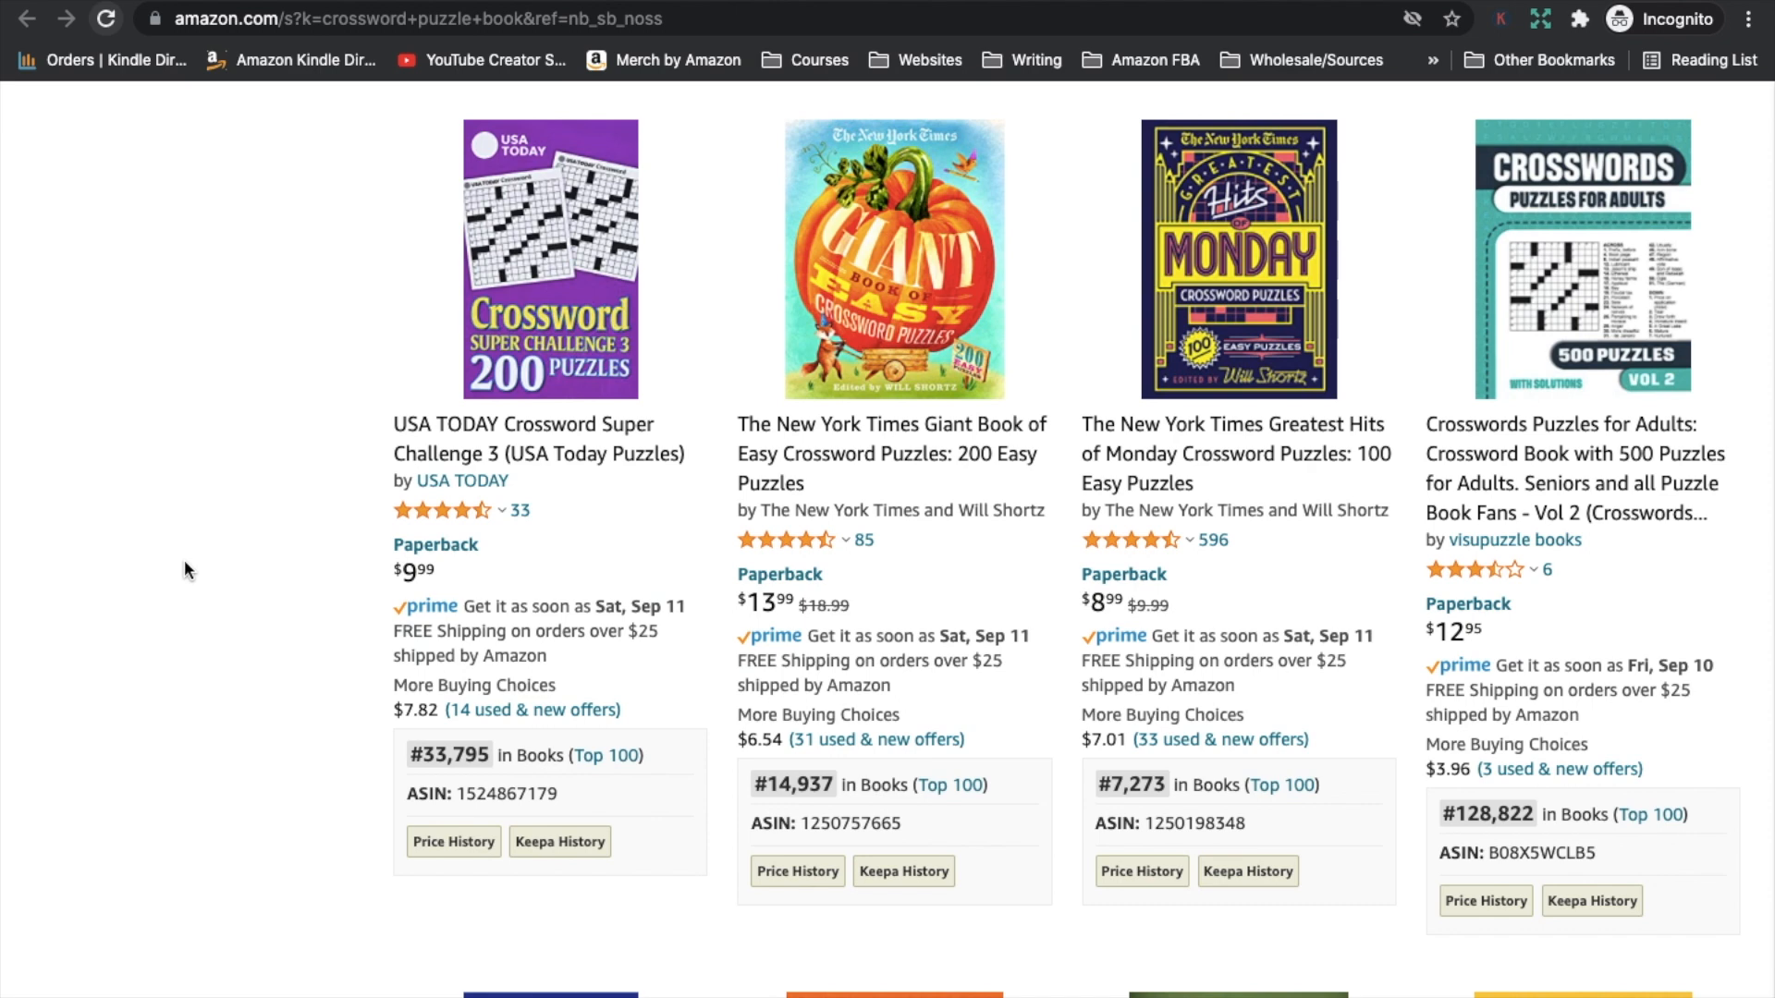
scroll(down, 3)
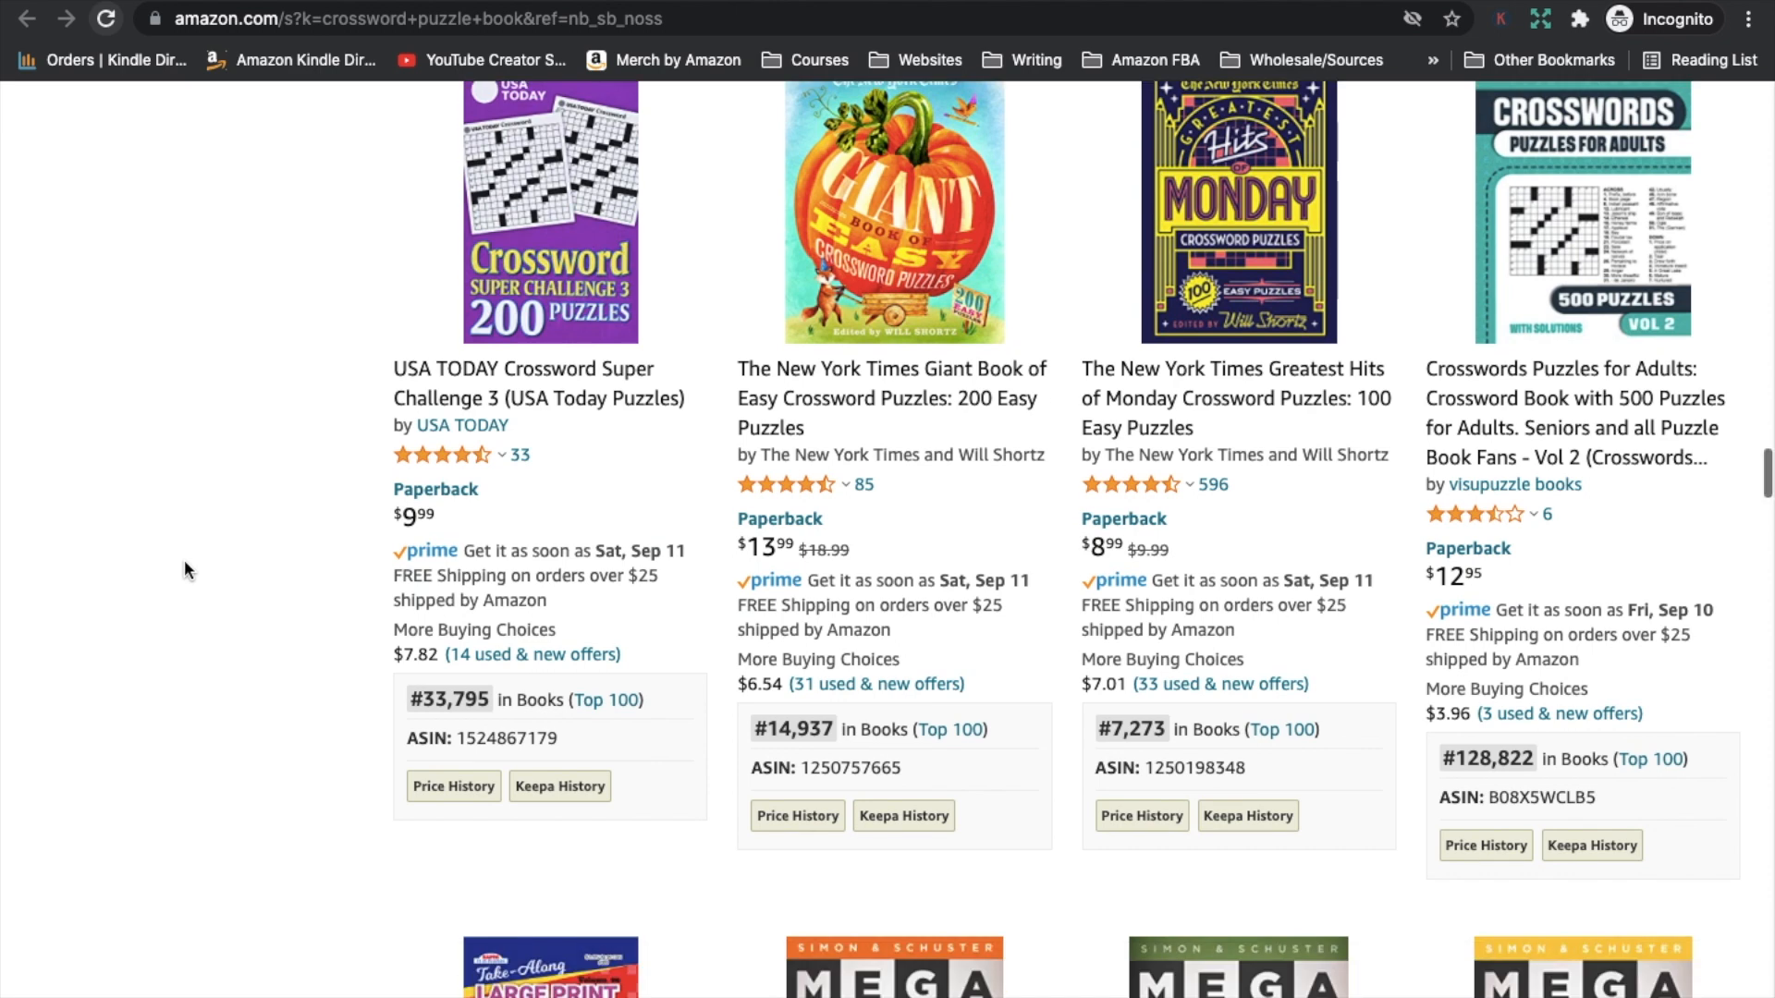
scroll(down, 3)
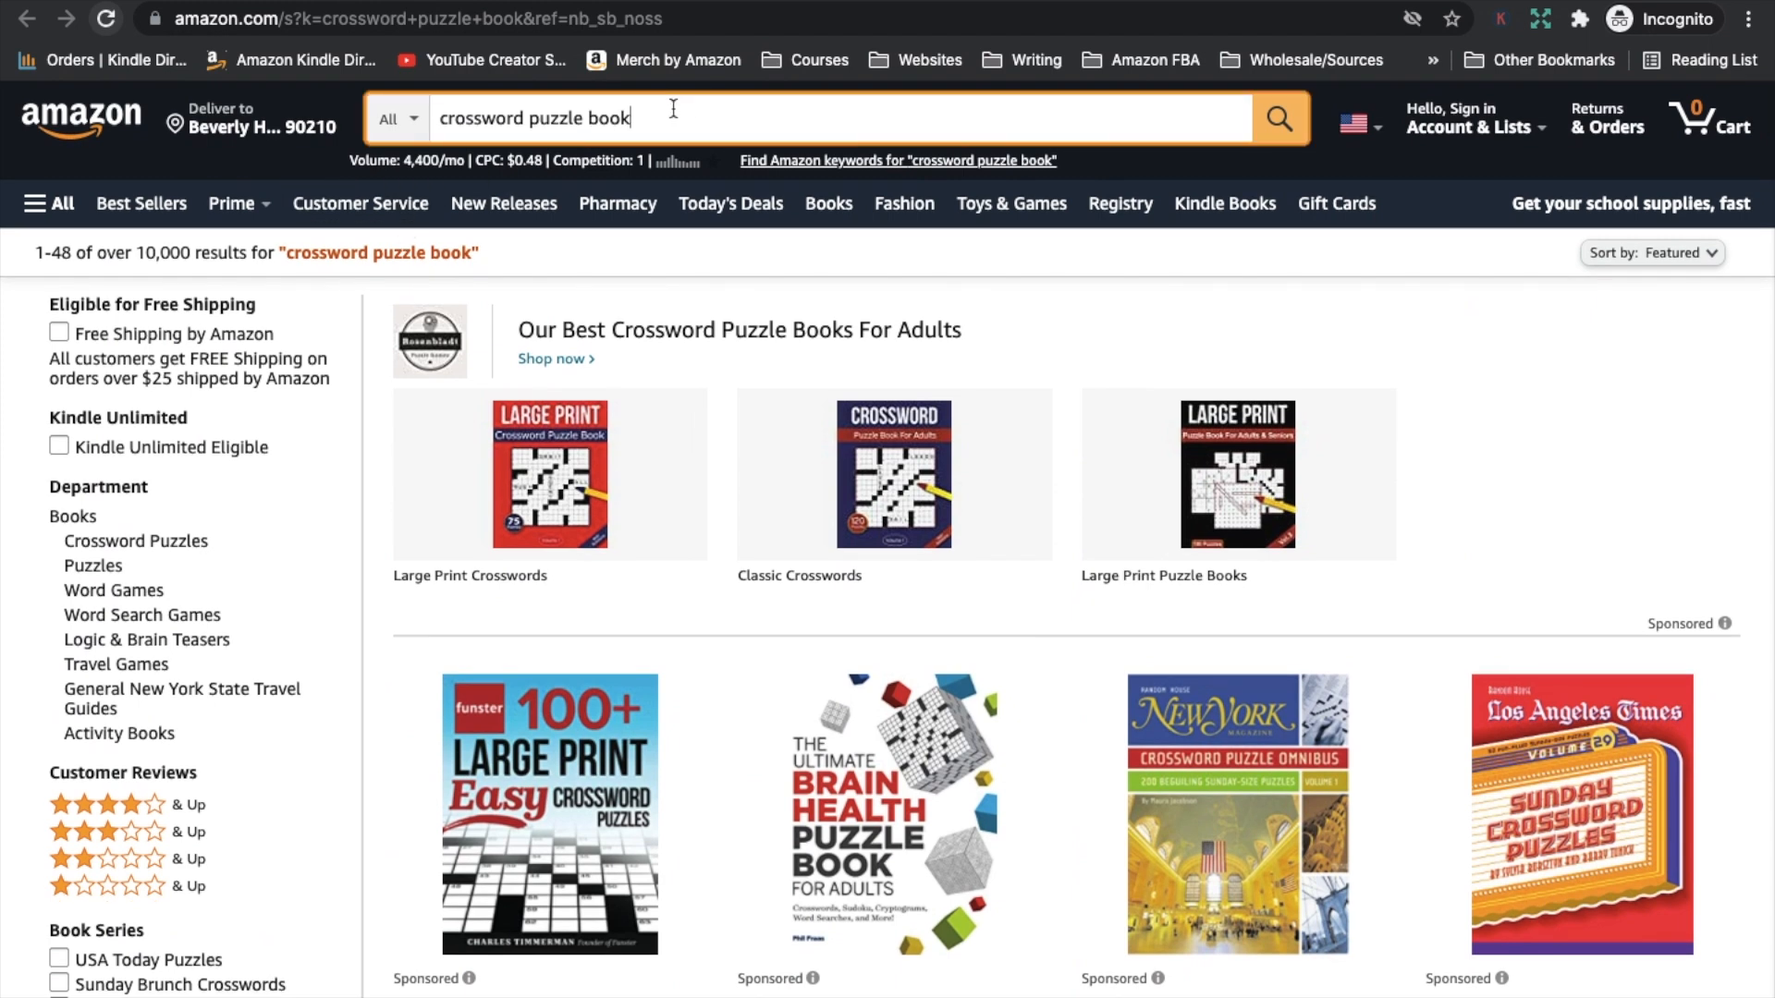
Step: Search crossword puzzle books for kids 6-8 and review the top results' sales ranks
text(for young adults)
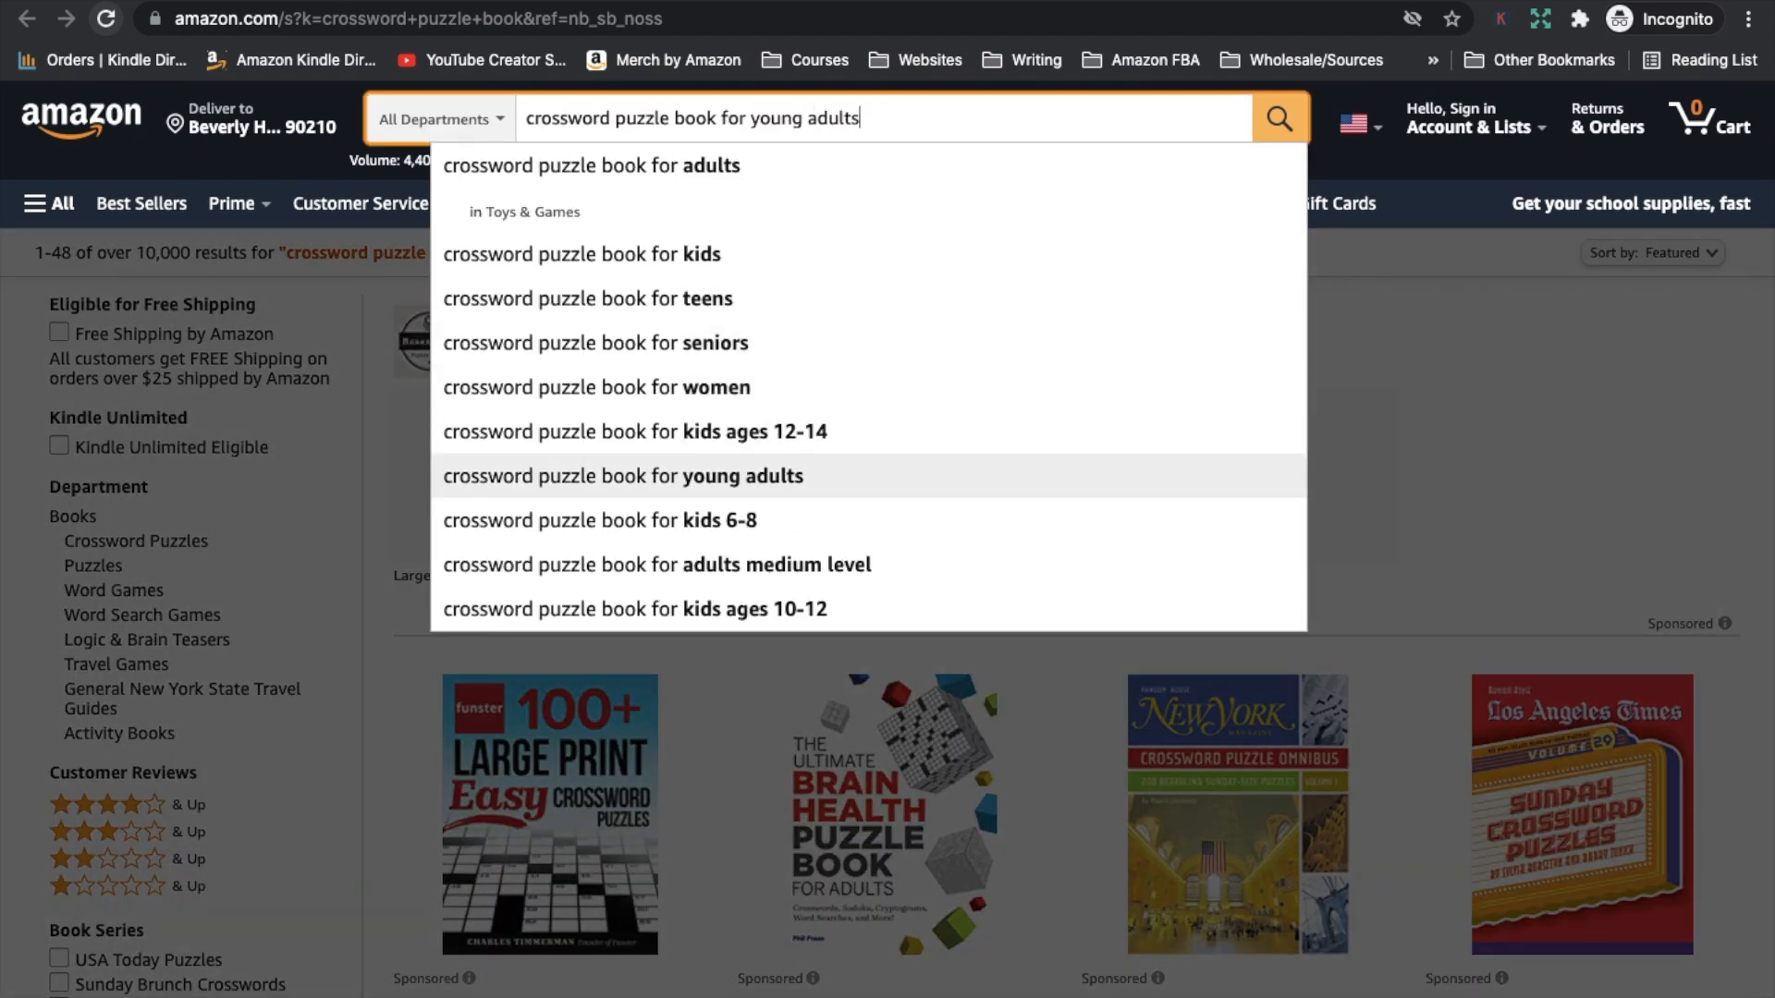
click(599, 519)
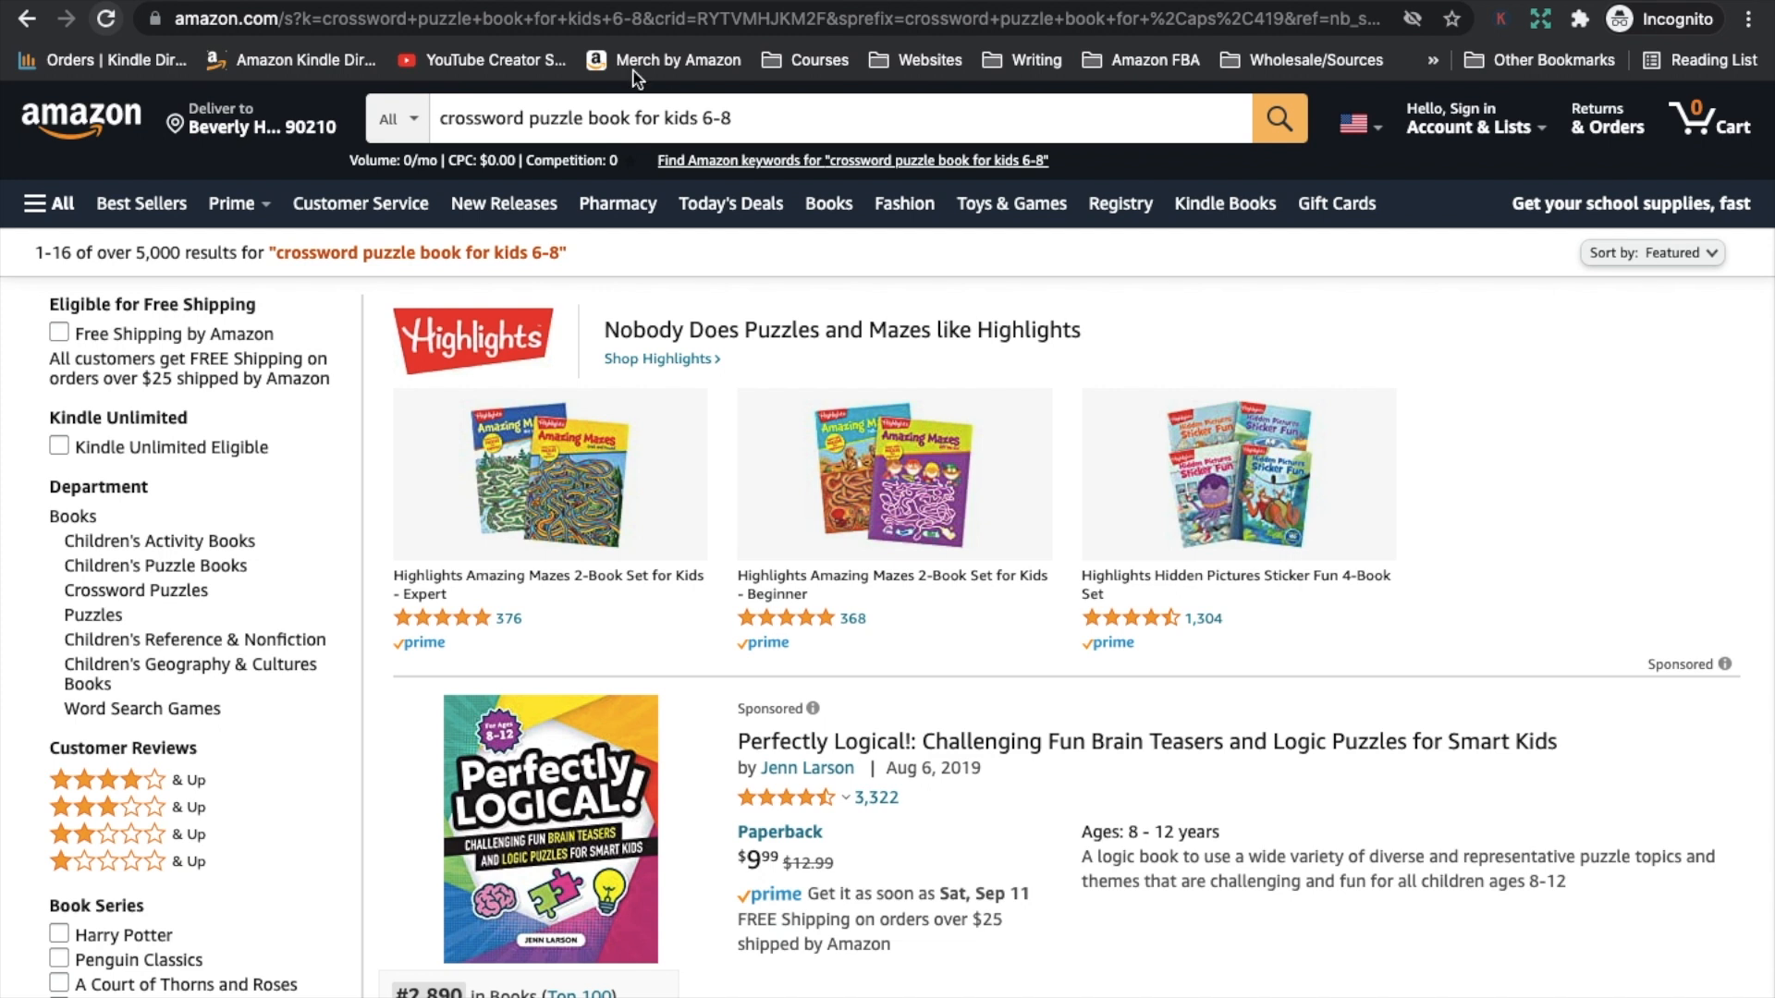
mouse_move(455, 632)
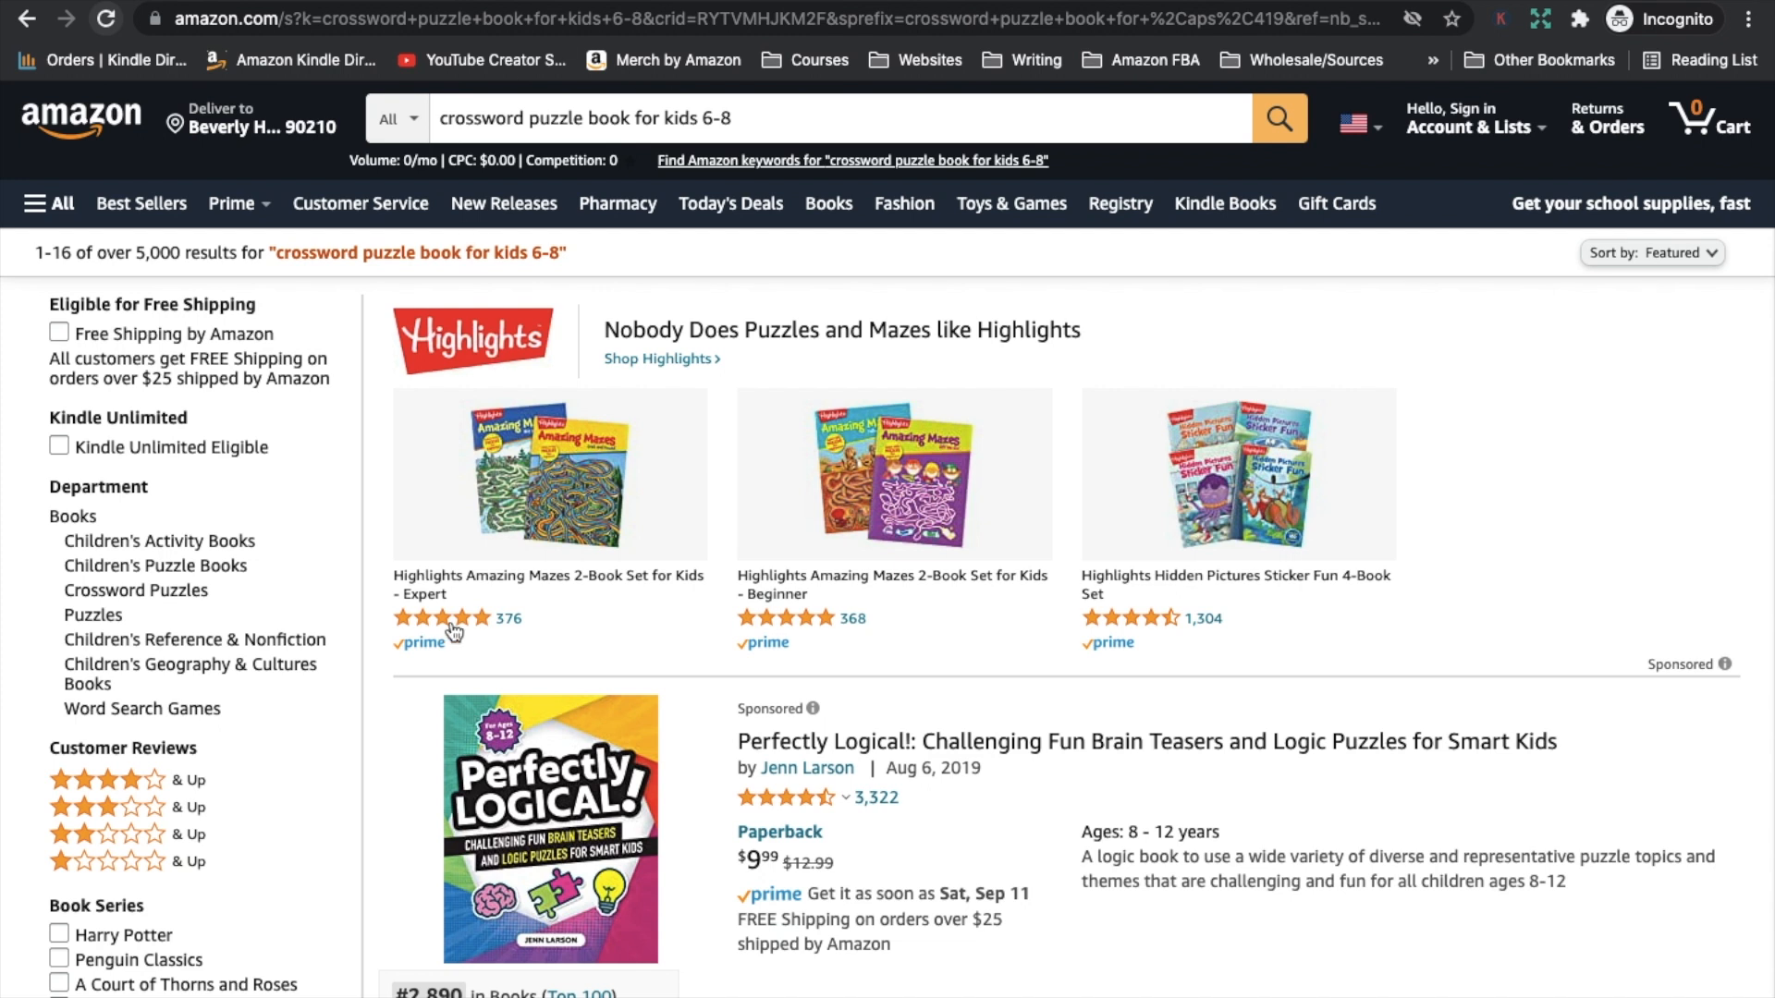
scroll(down, 3)
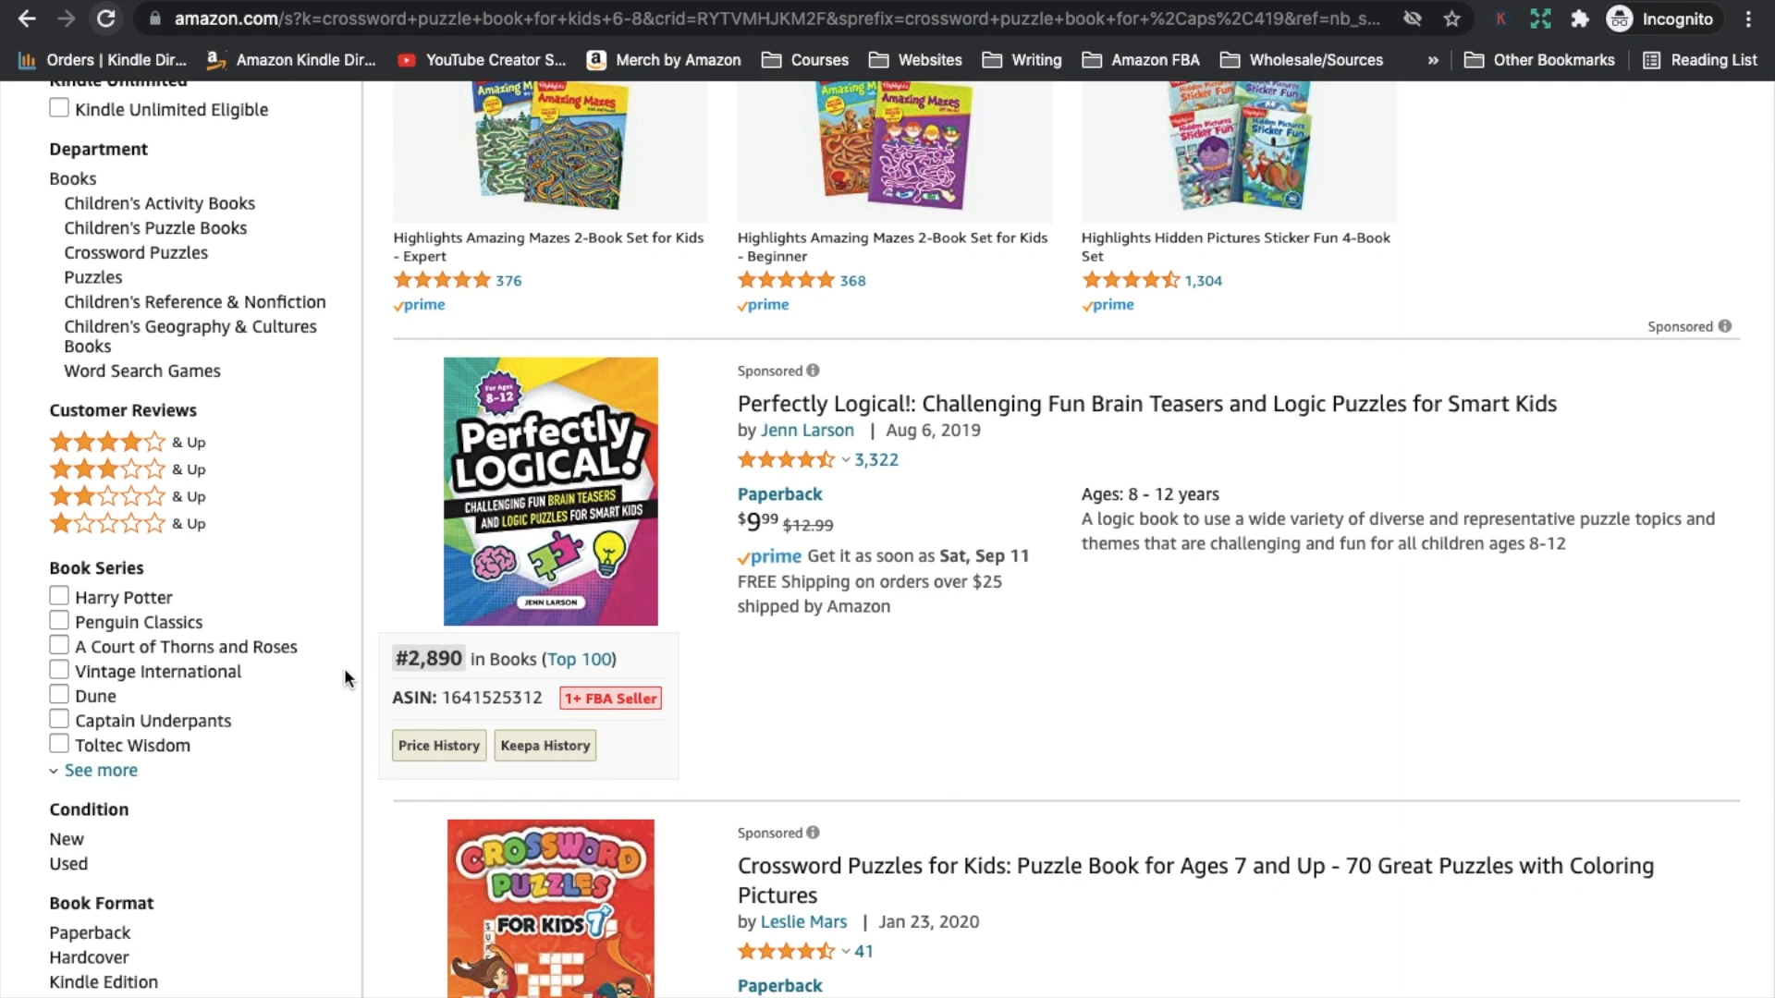
scroll(down, 3)
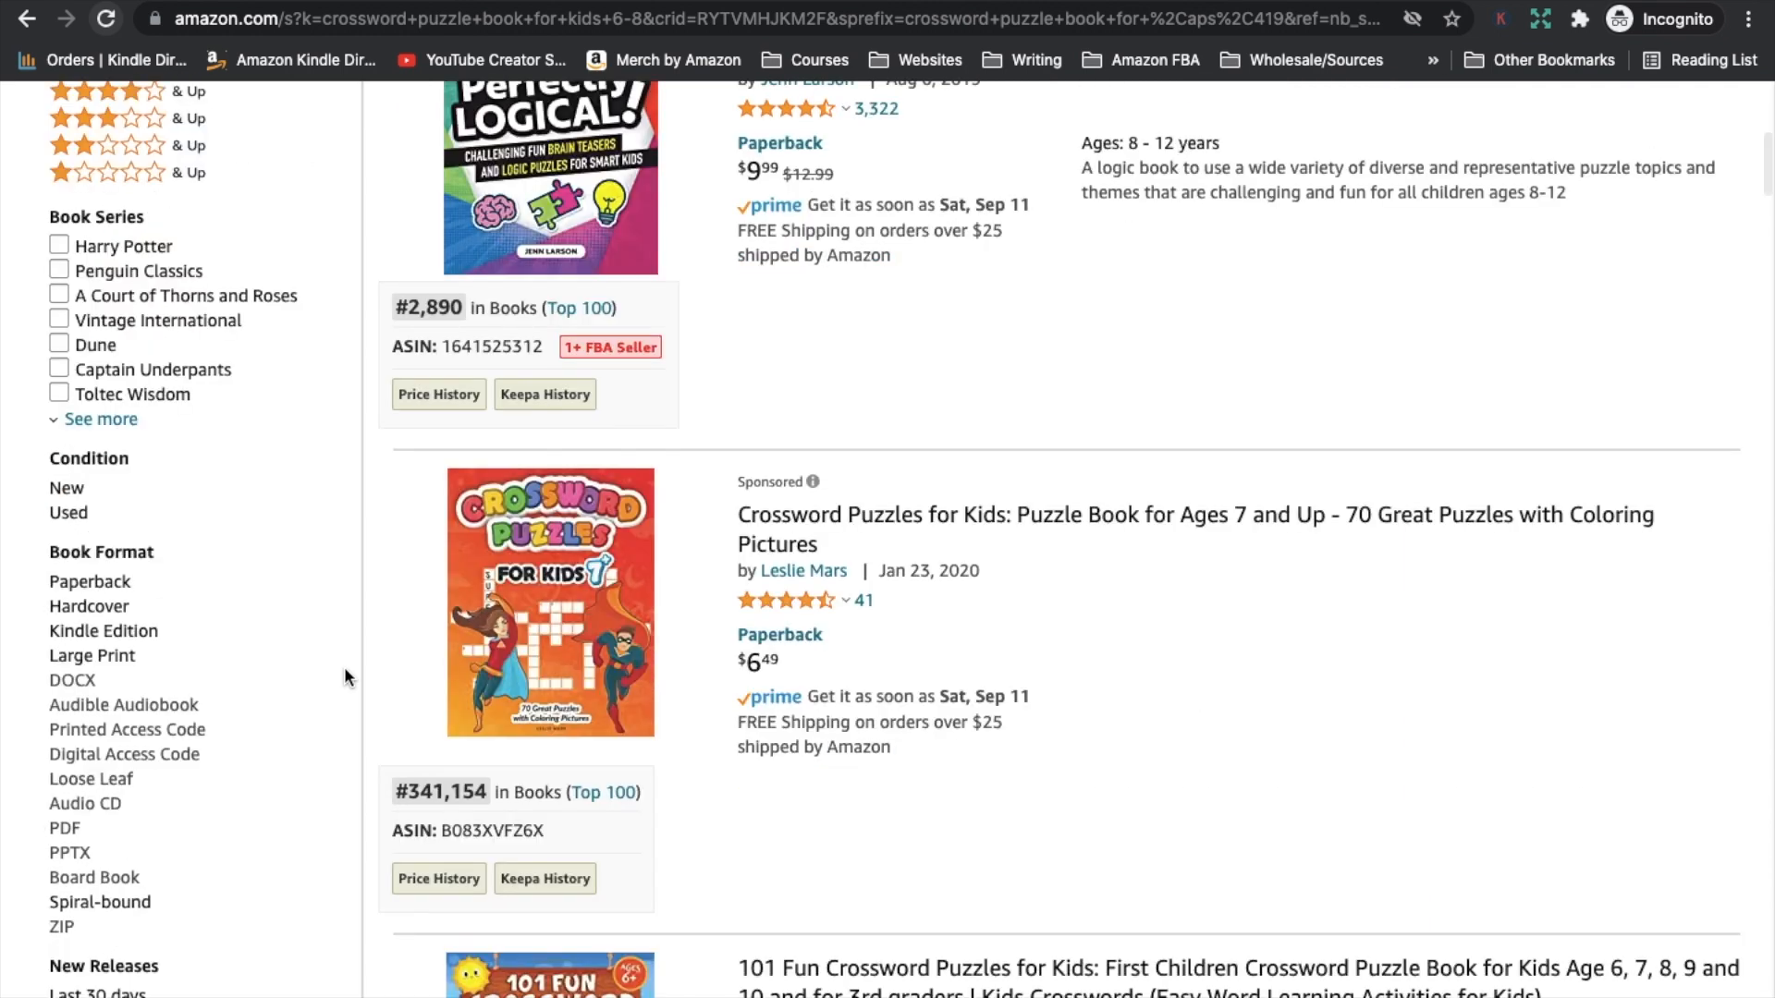
scroll(down, 3)
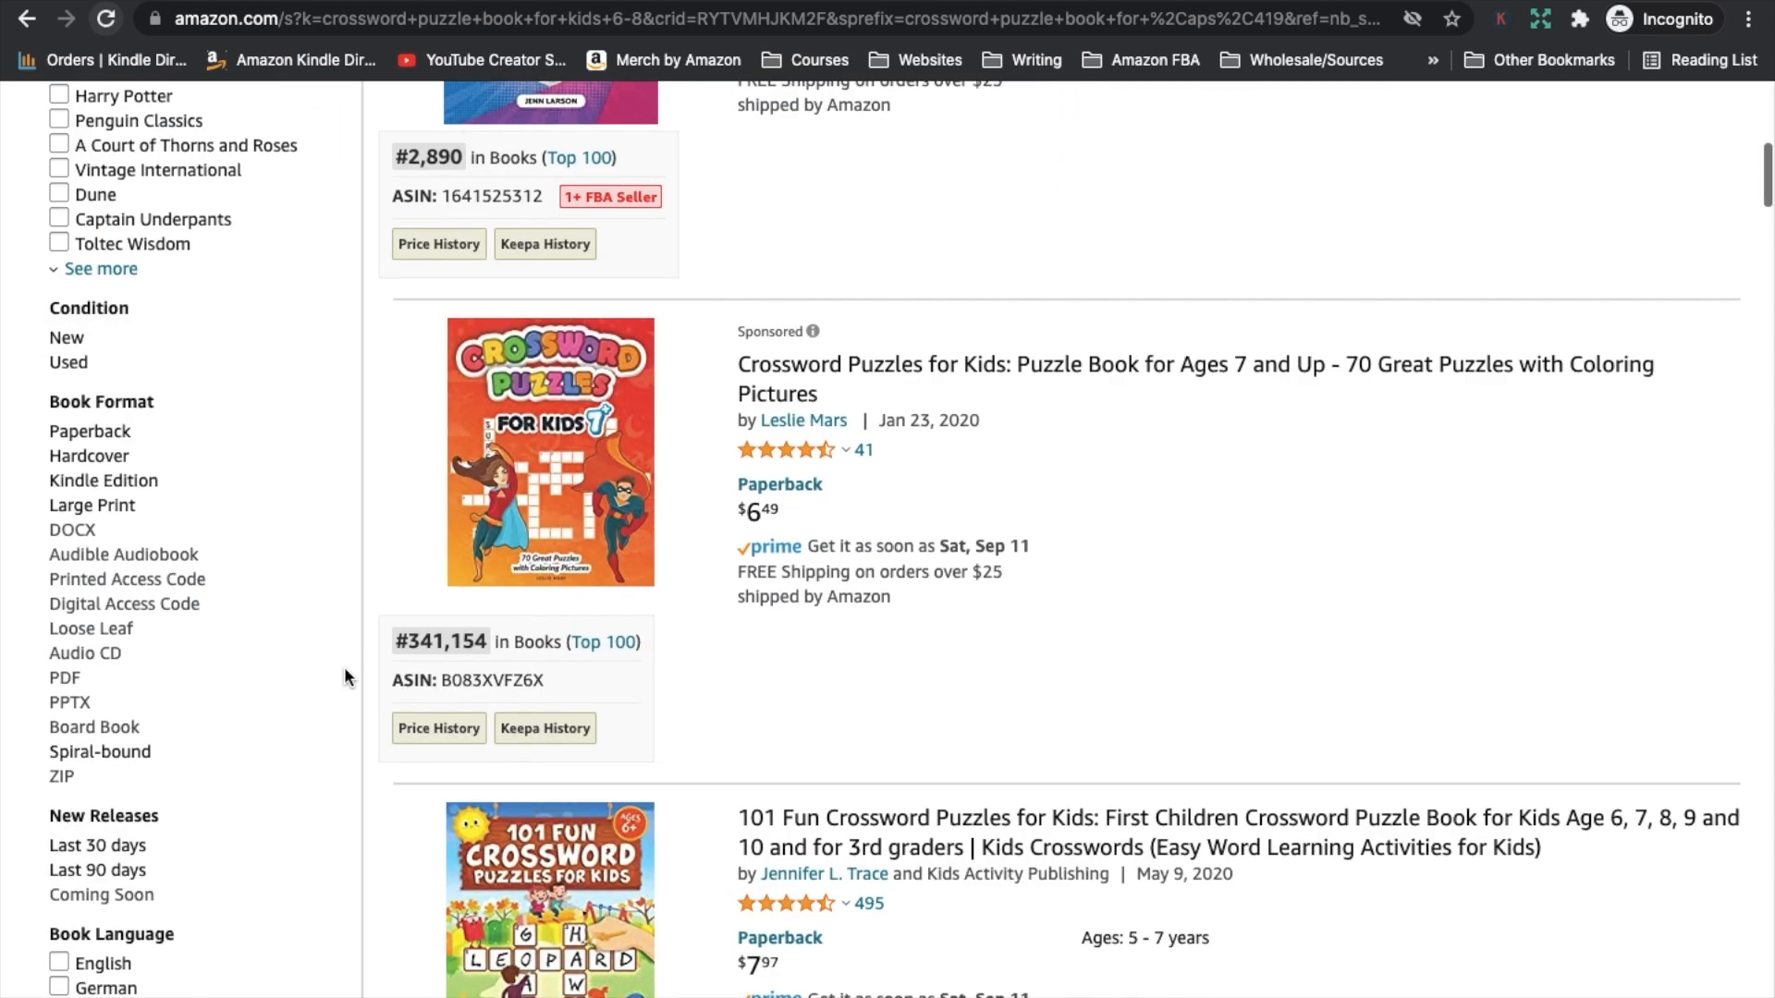
Step: Scroll through more kids' crossword and logic puzzle books noting each BSR
scroll(down, 3)
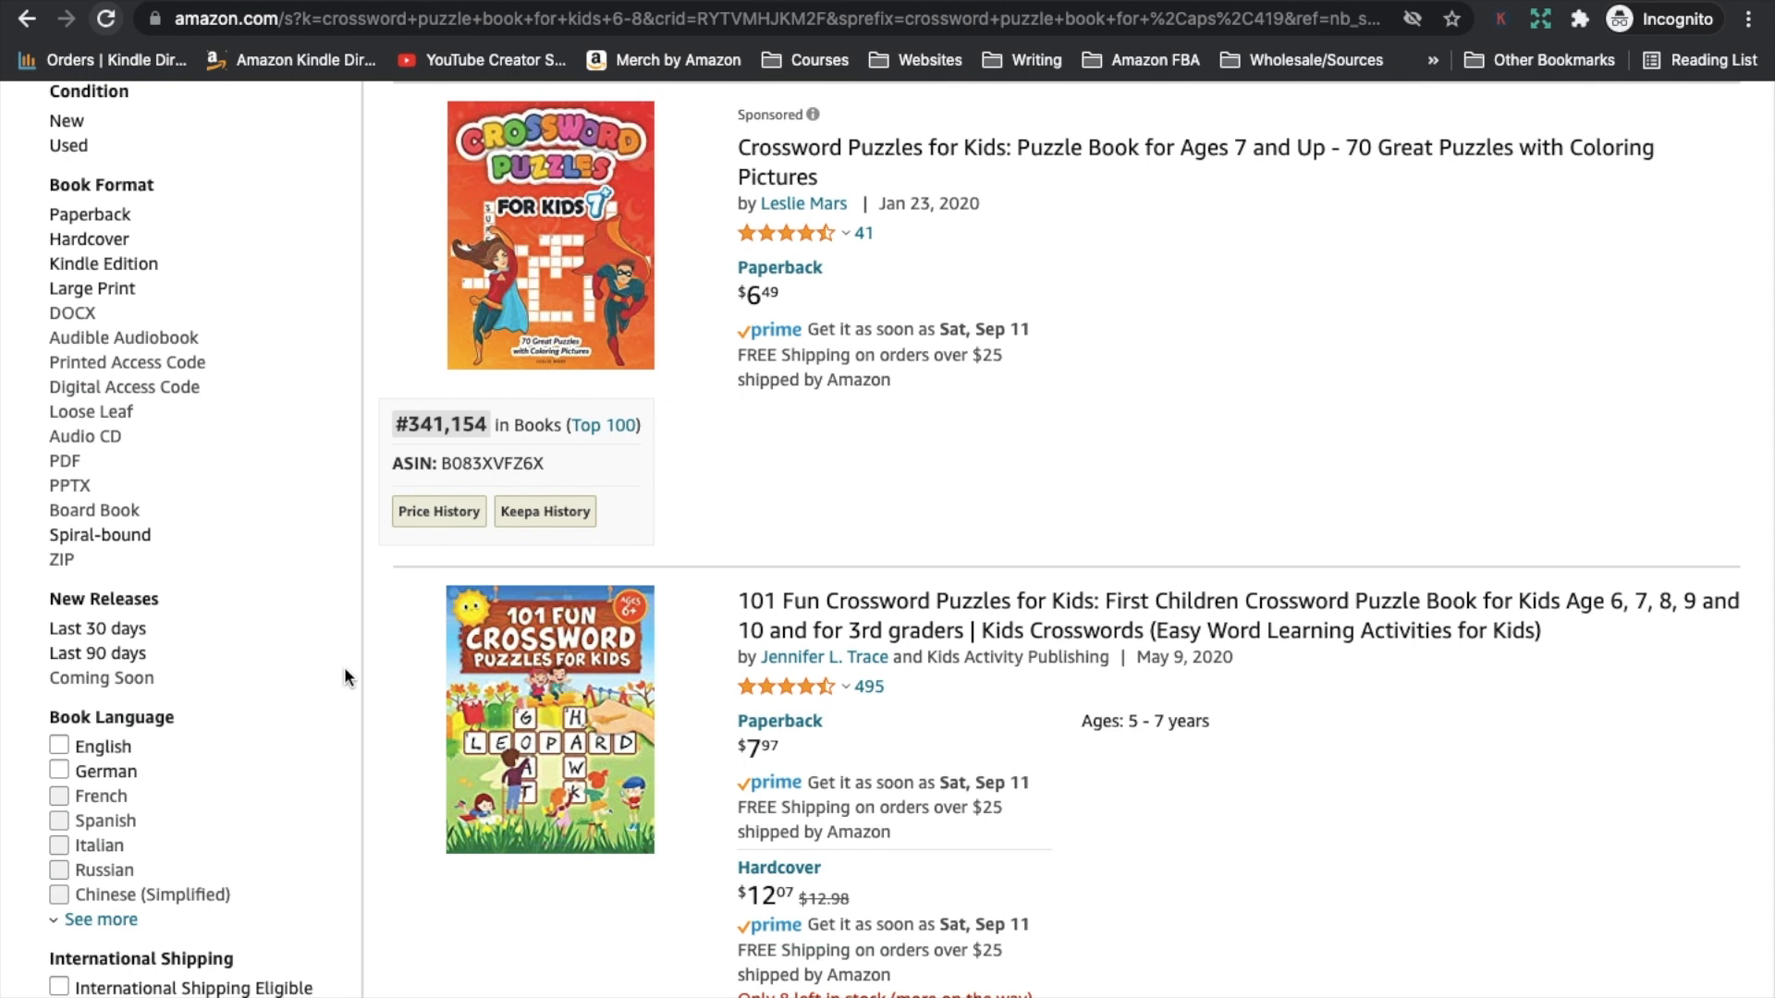
scroll(down, 3)
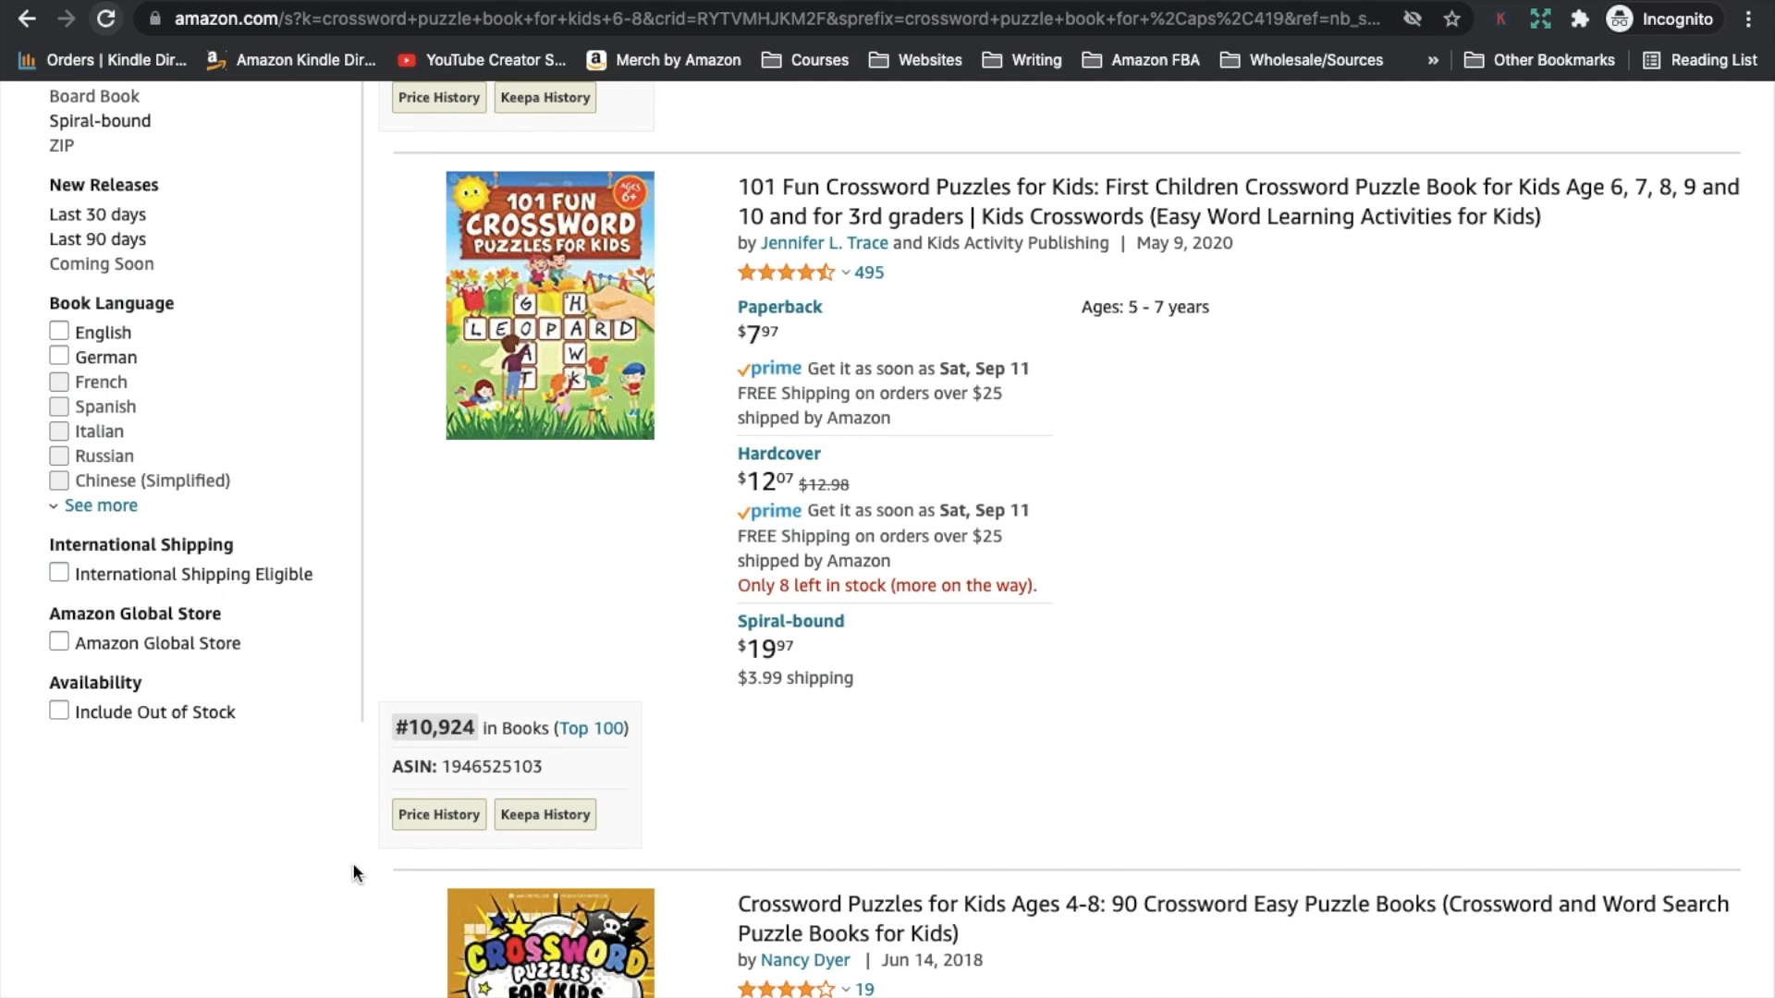
scroll(down, 3)
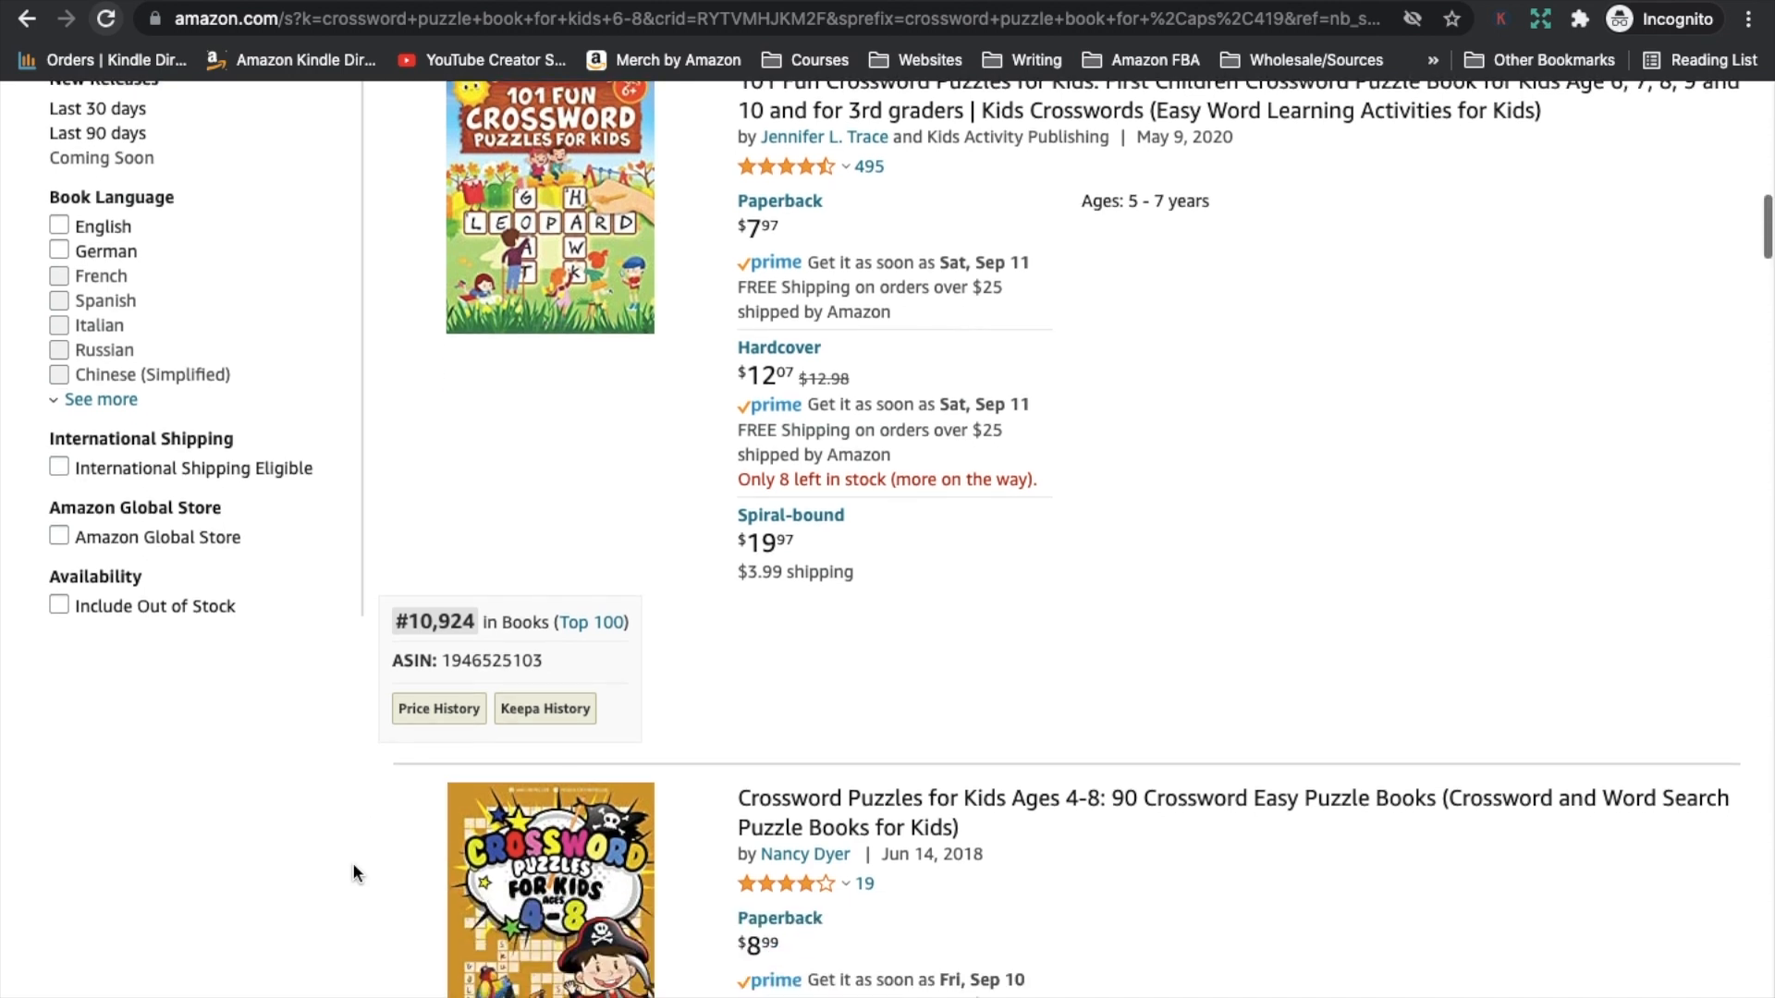
mouse_move(329, 769)
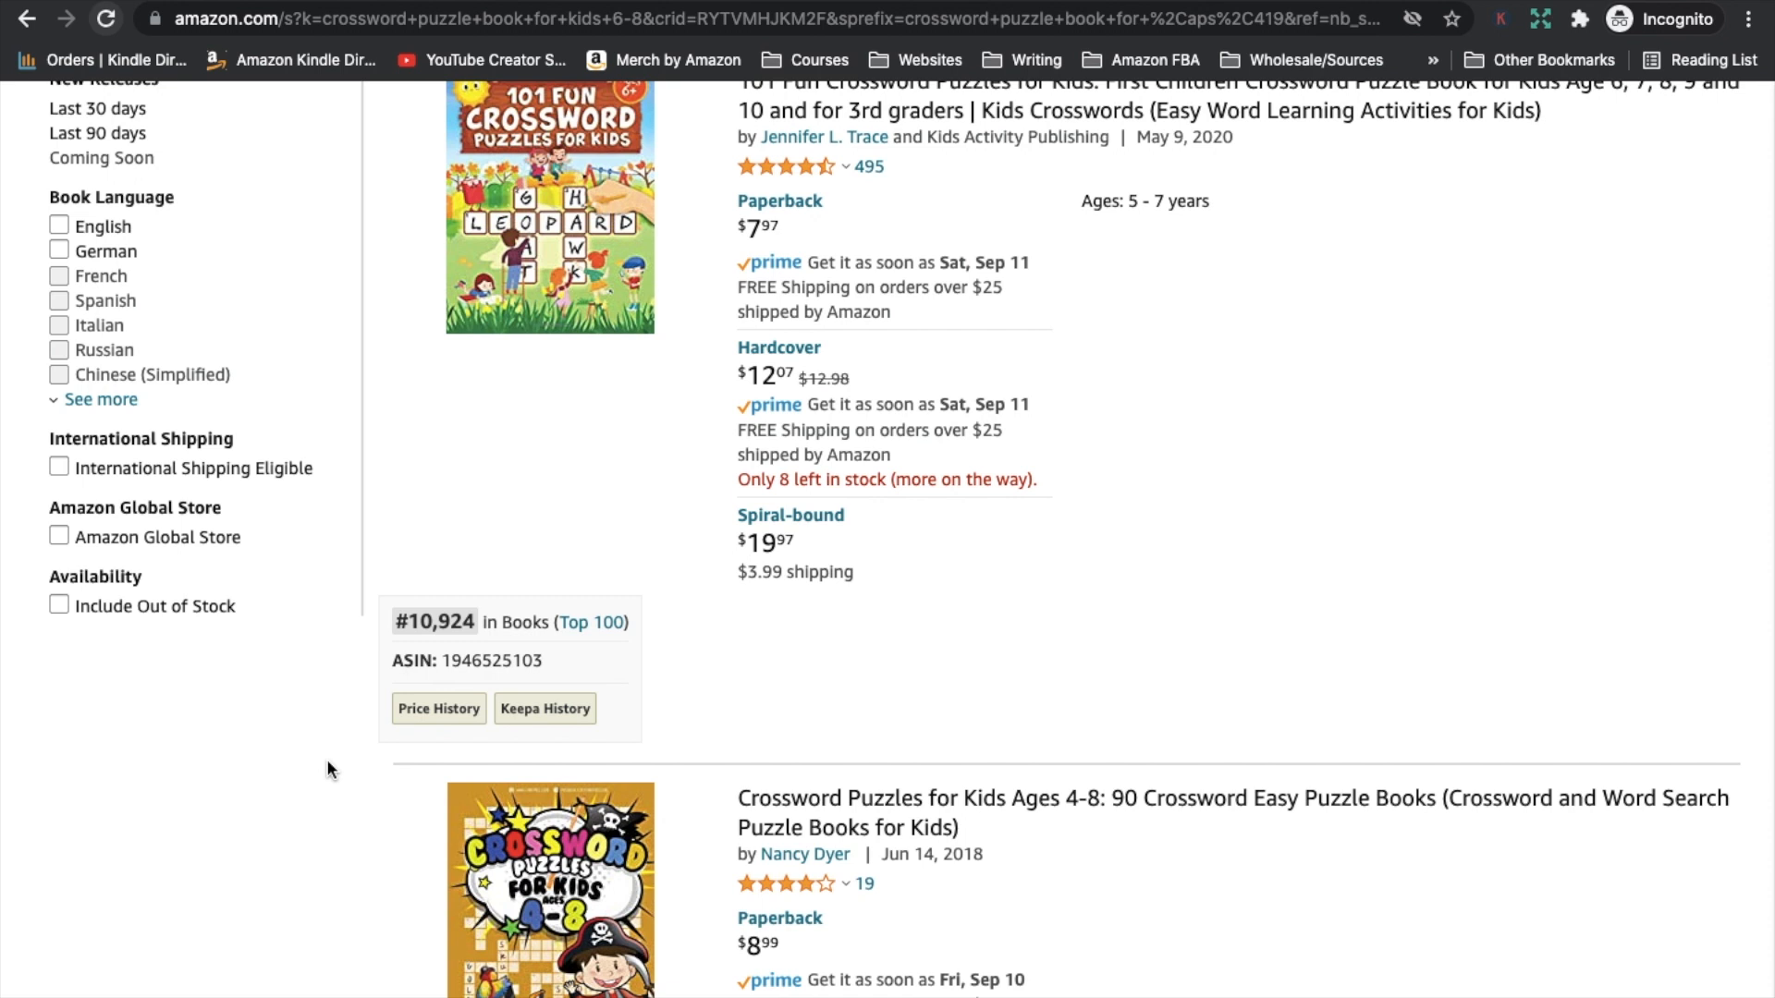
scroll(down, 3)
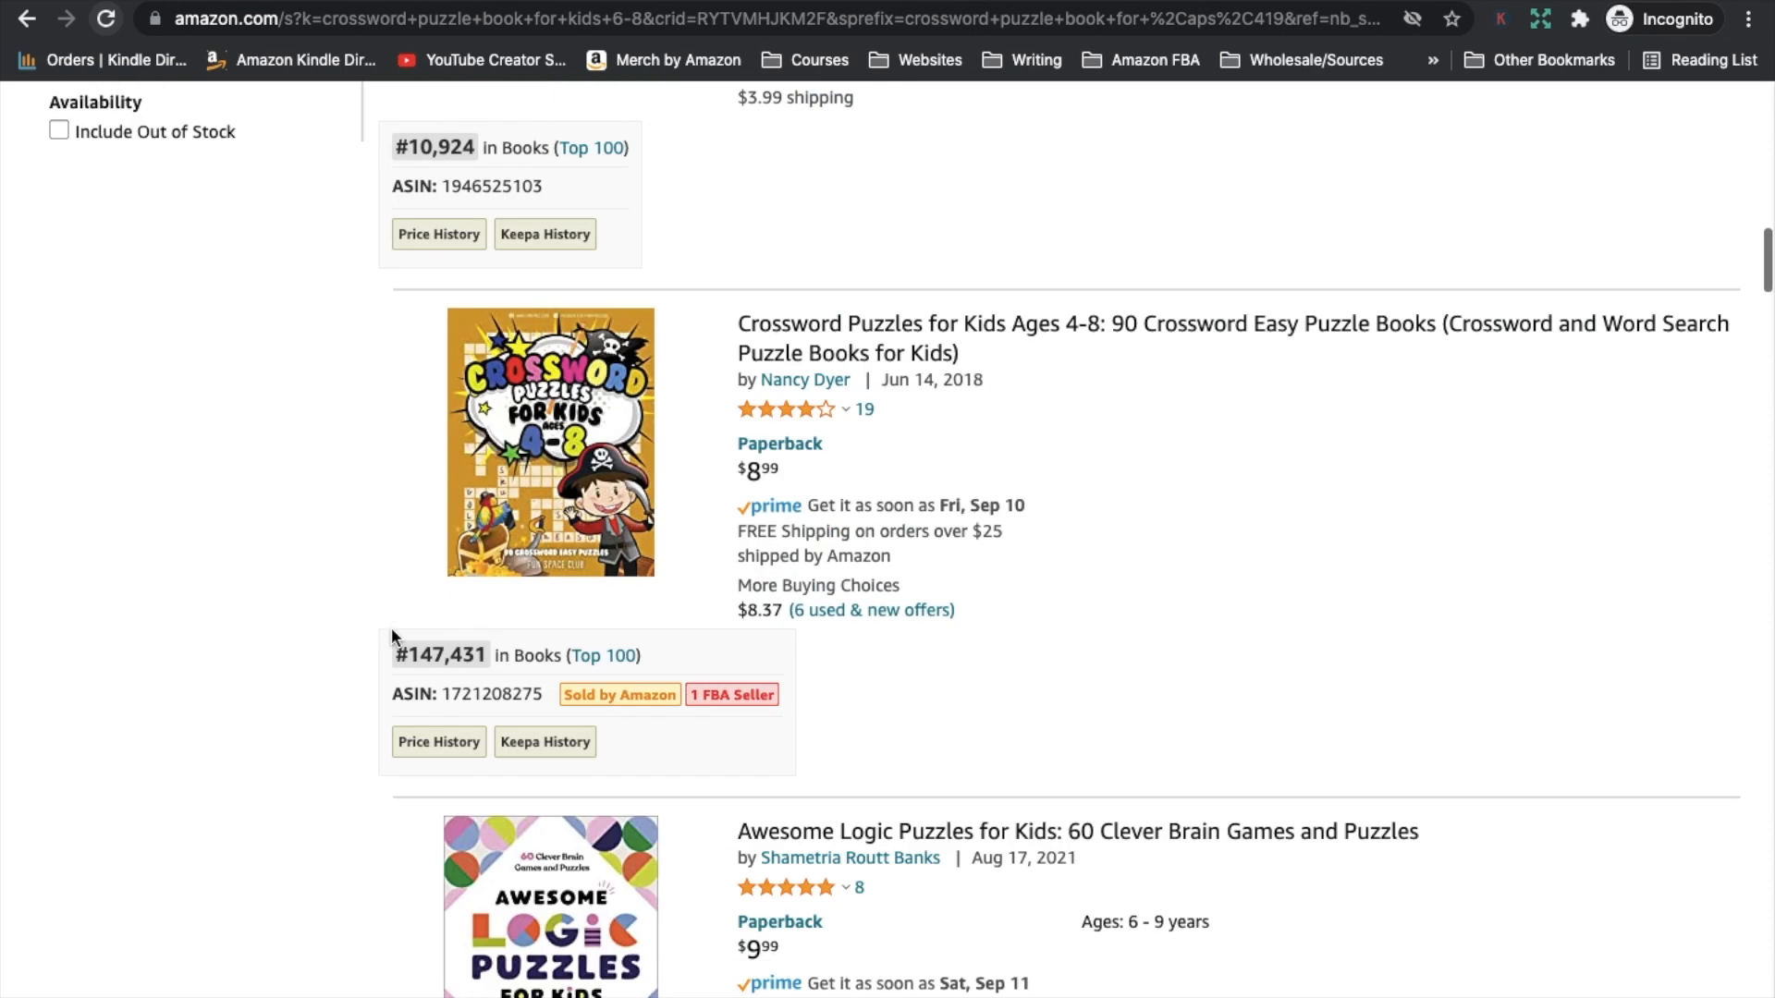
mouse_move(364, 678)
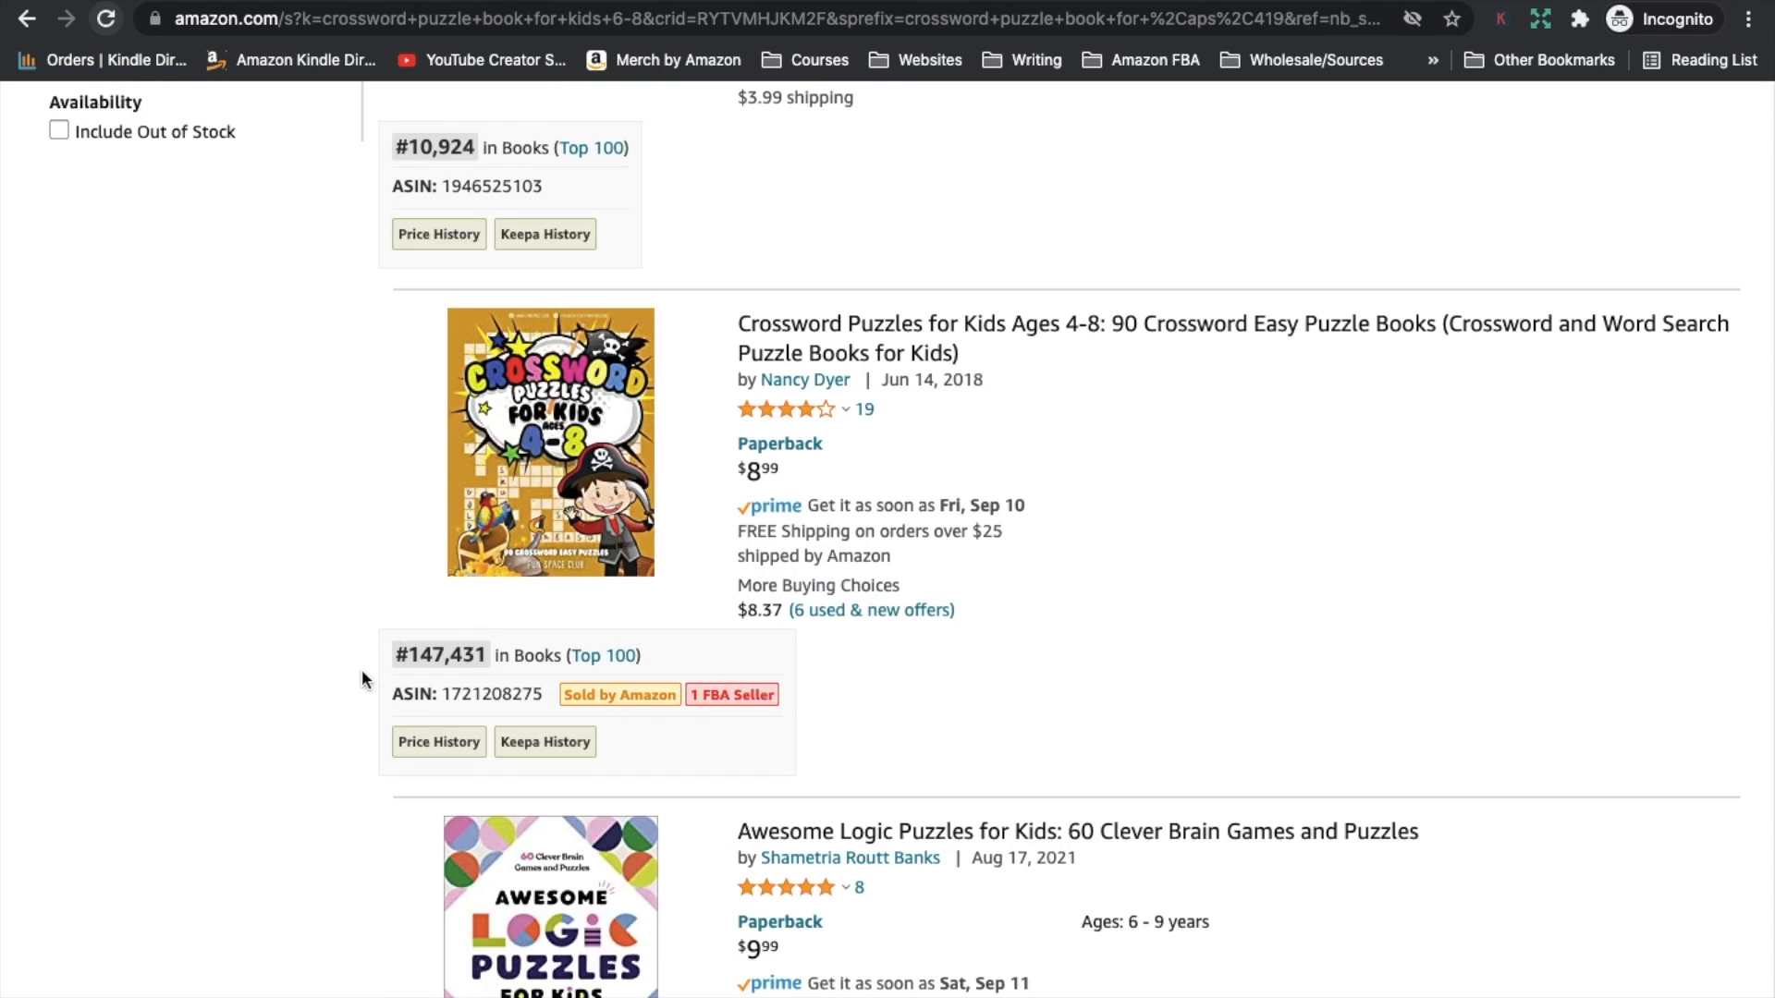
mouse_move(385, 675)
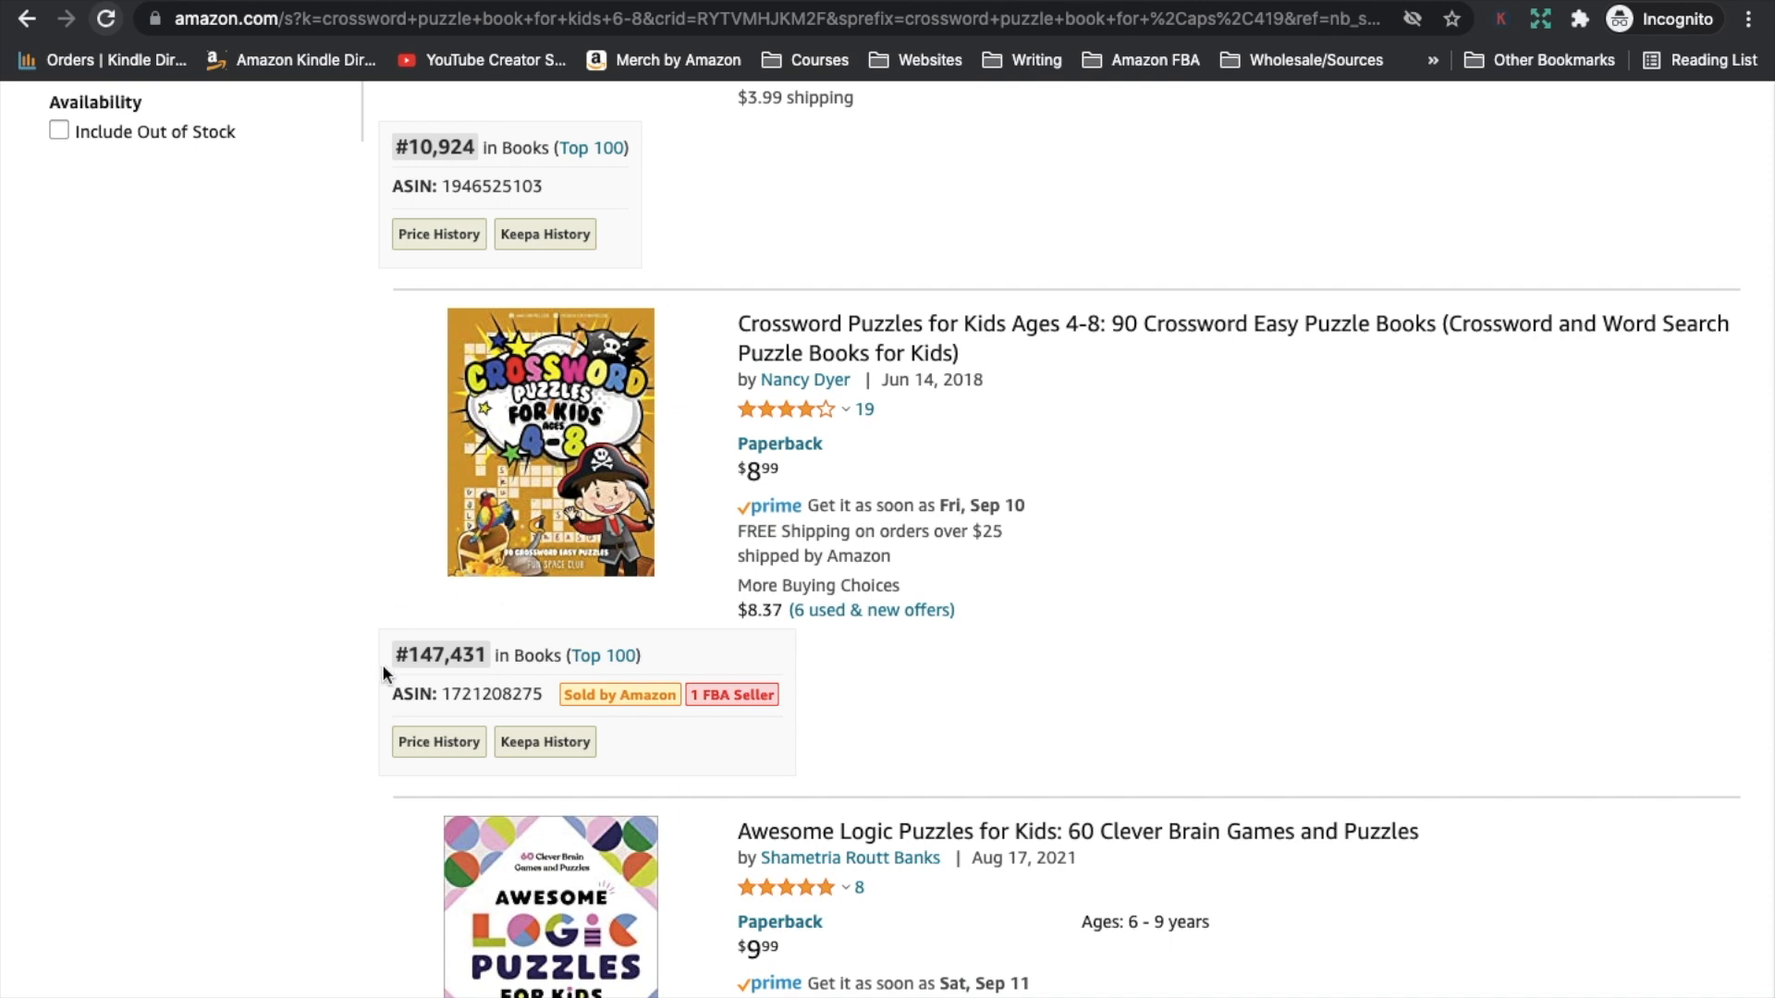
scroll(down, 3)
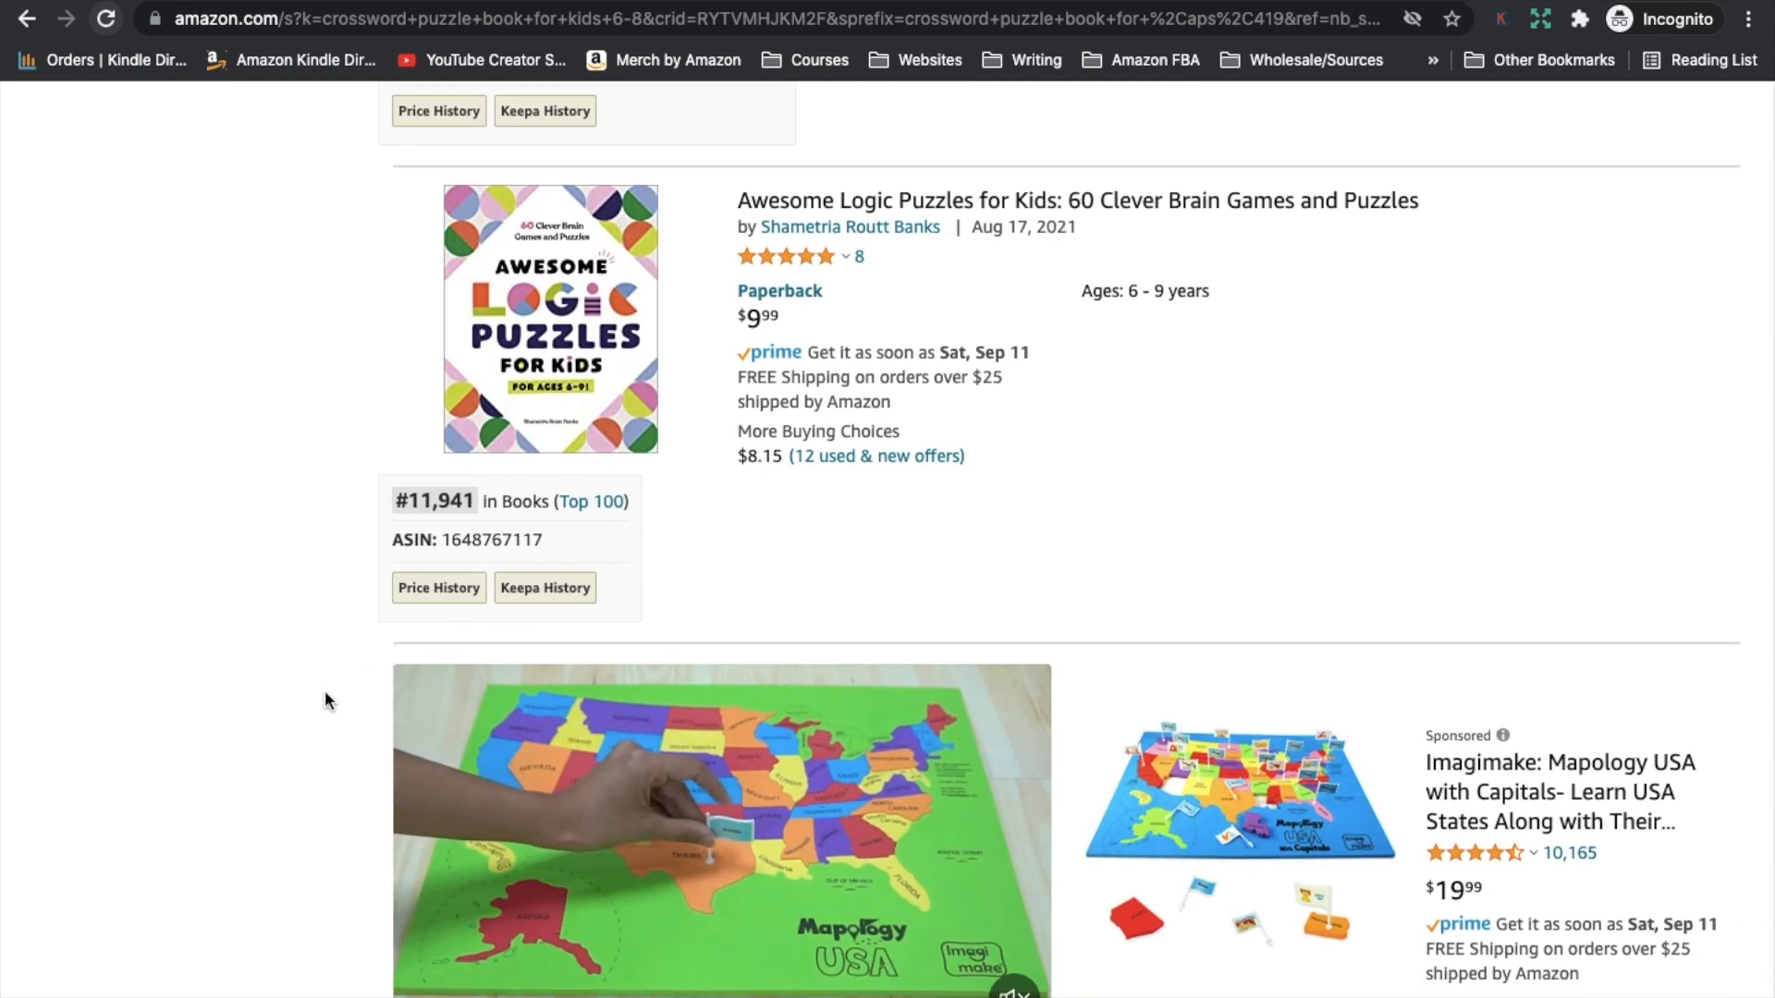
scroll(down, 3)
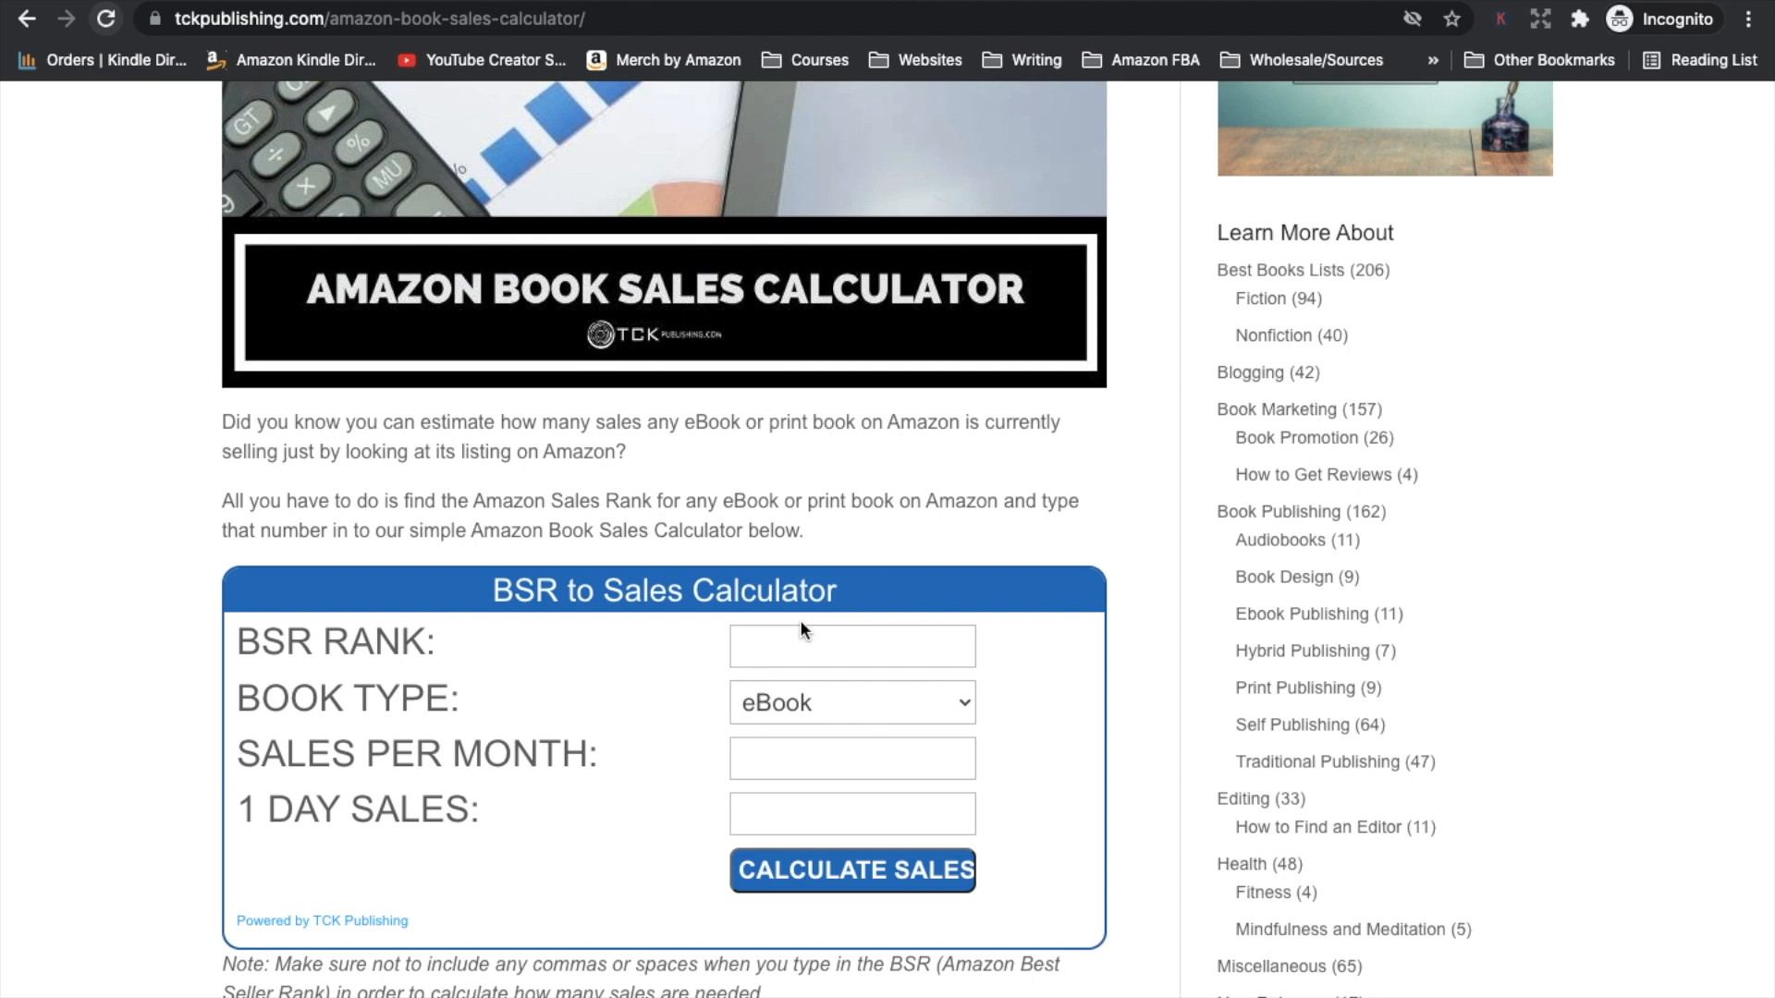
Step: Estimate sales for BSR 11000 with book type set to print Book
click(850, 645)
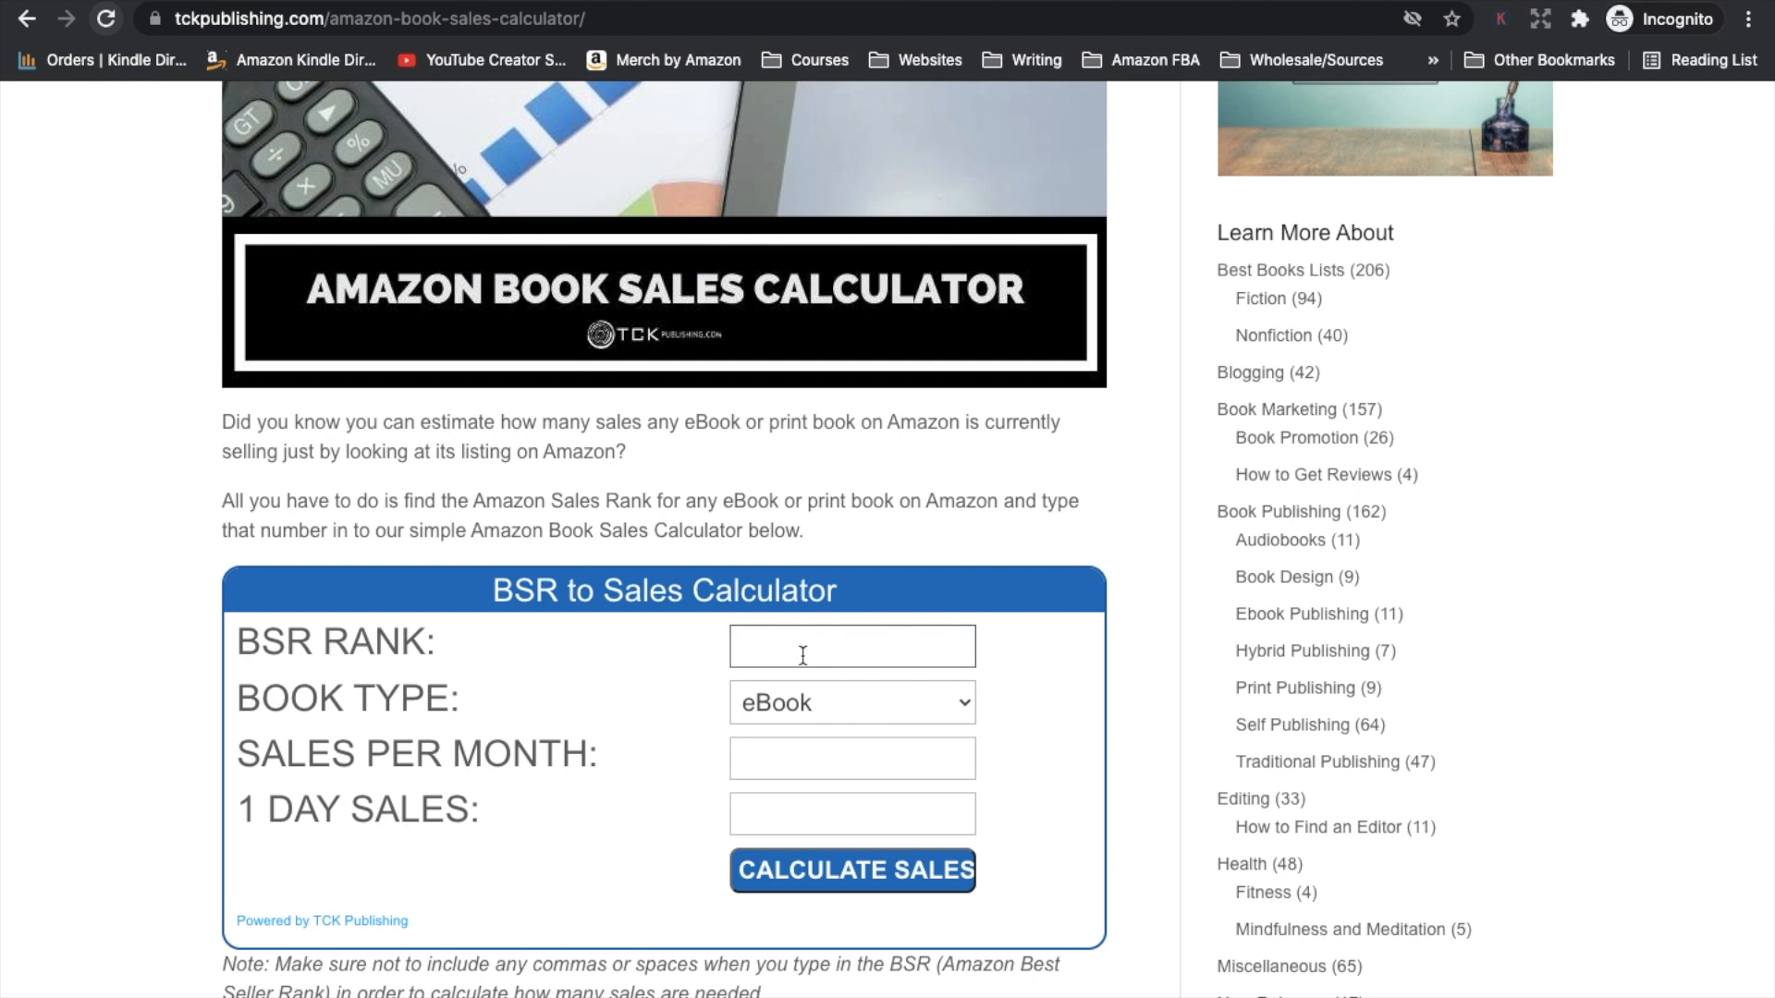
text(11000)
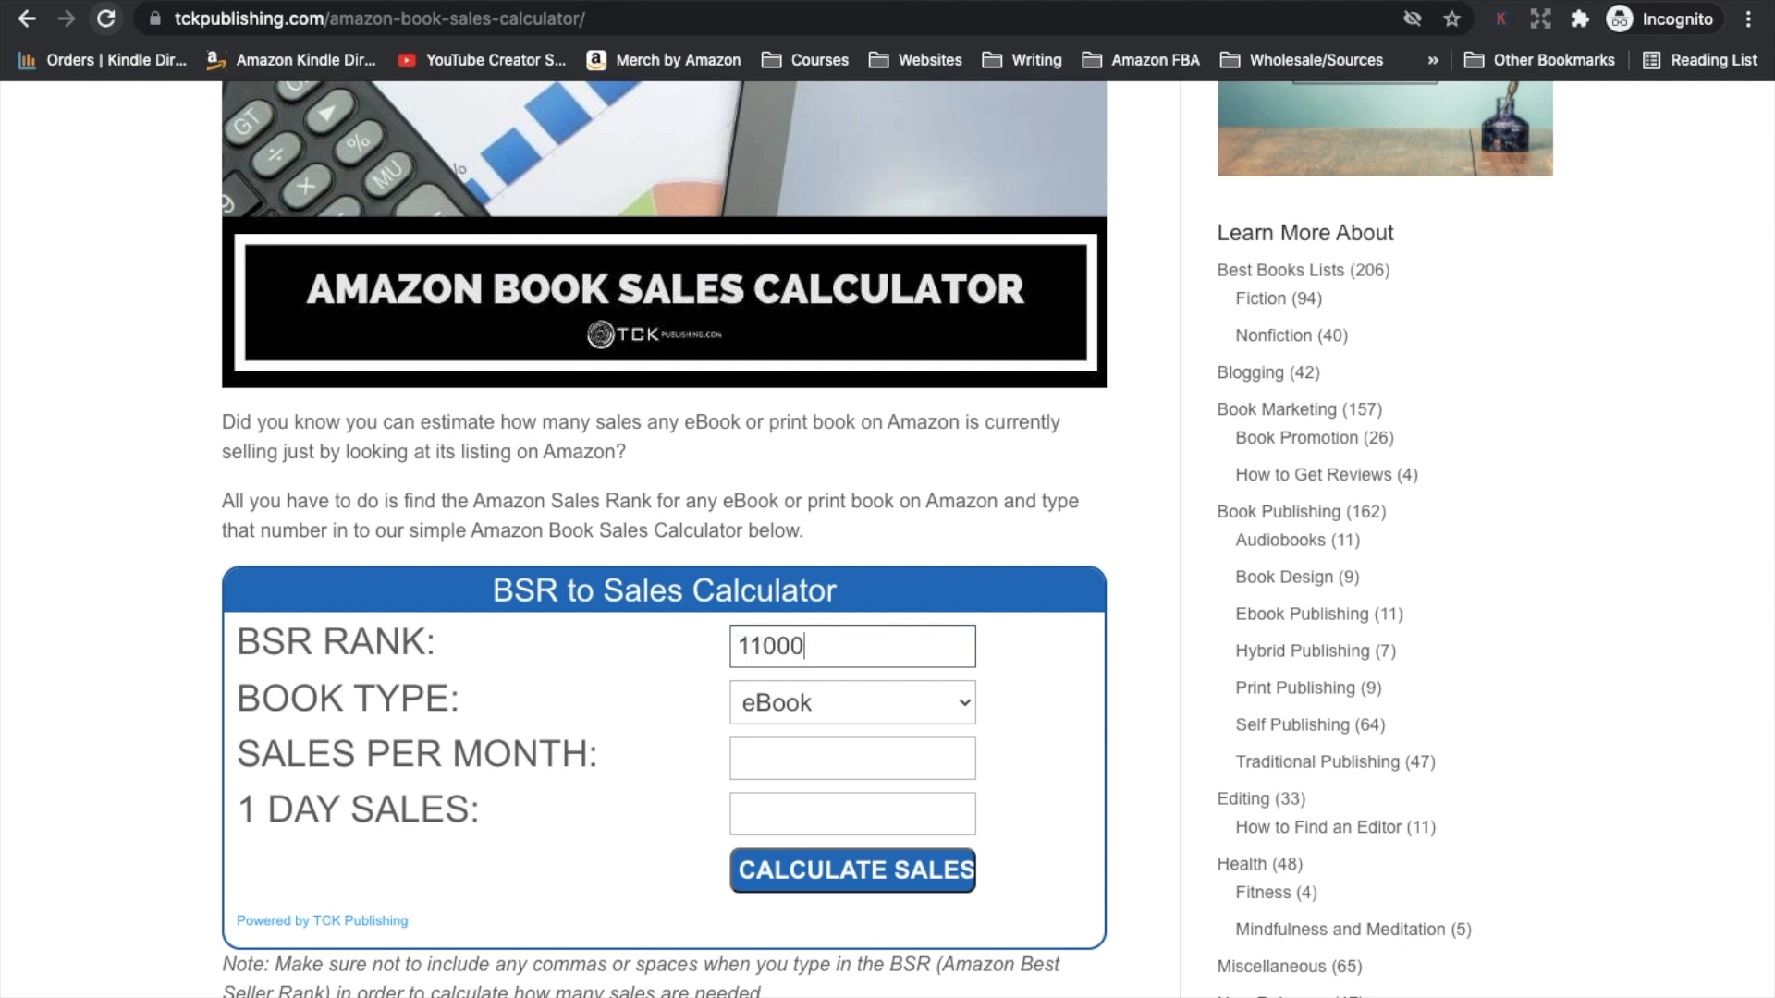
click(850, 703)
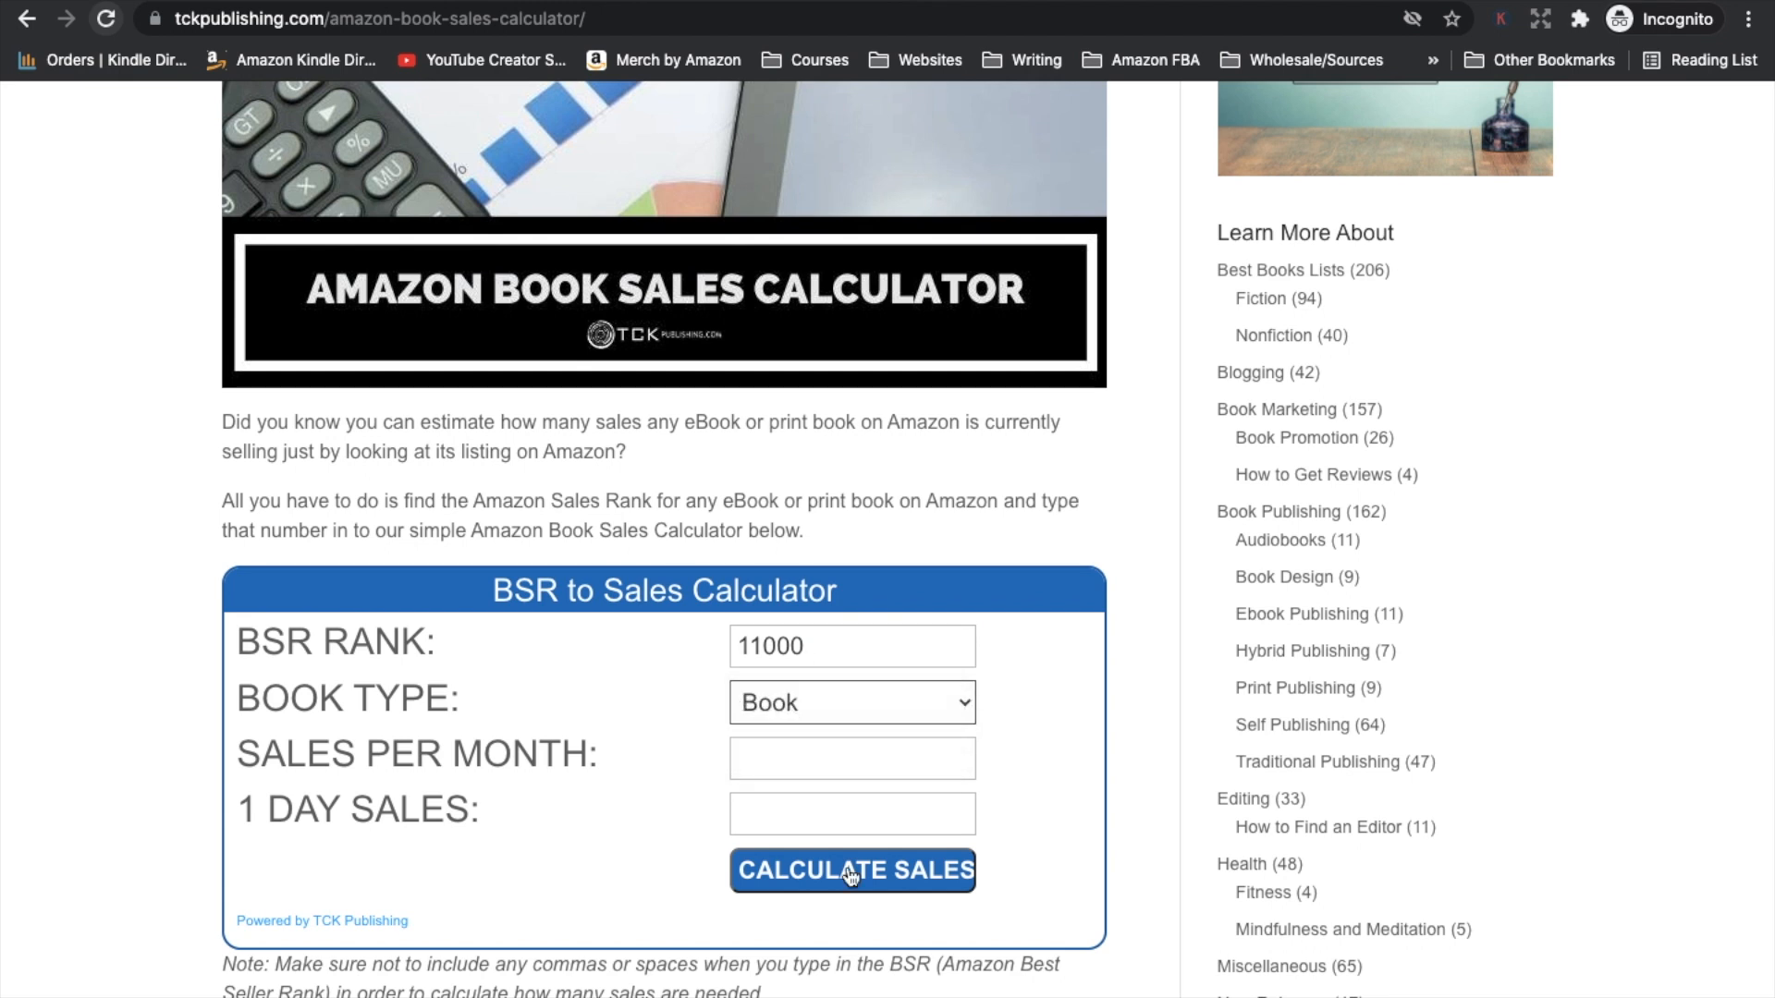
click(850, 871)
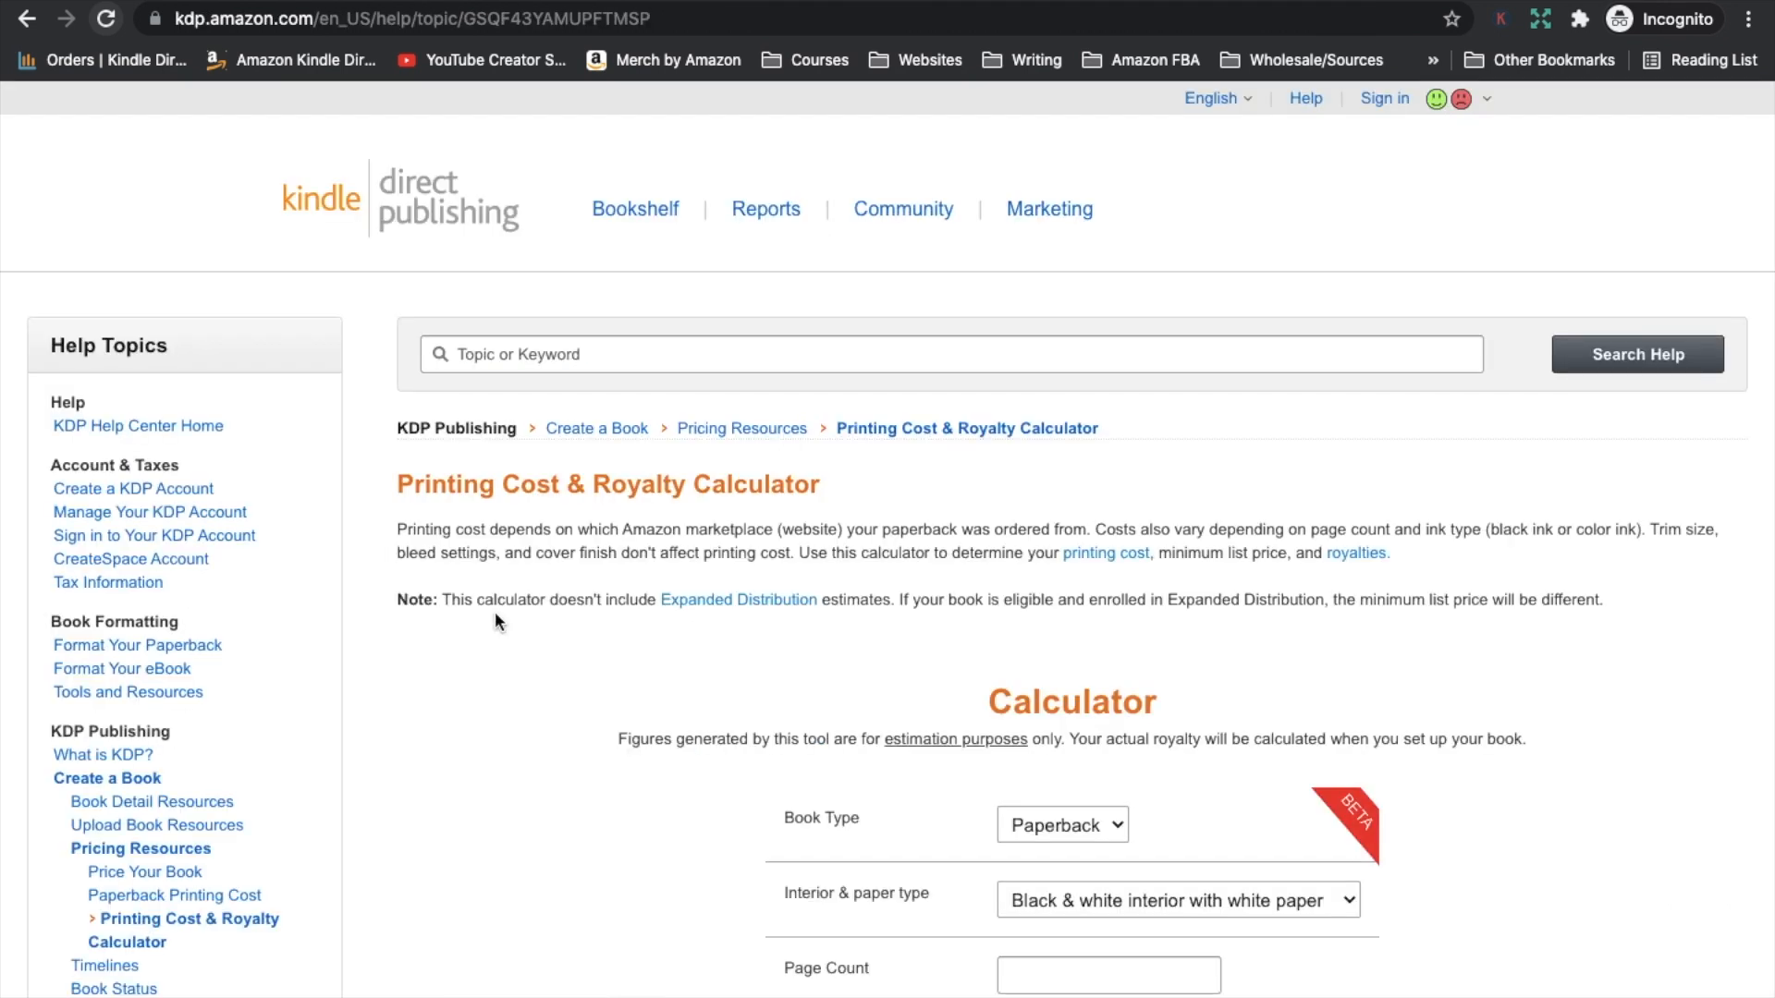
Step: Calculate printing cost and royalty for a 107-page paperback listed at 7.99
scroll(down, 3)
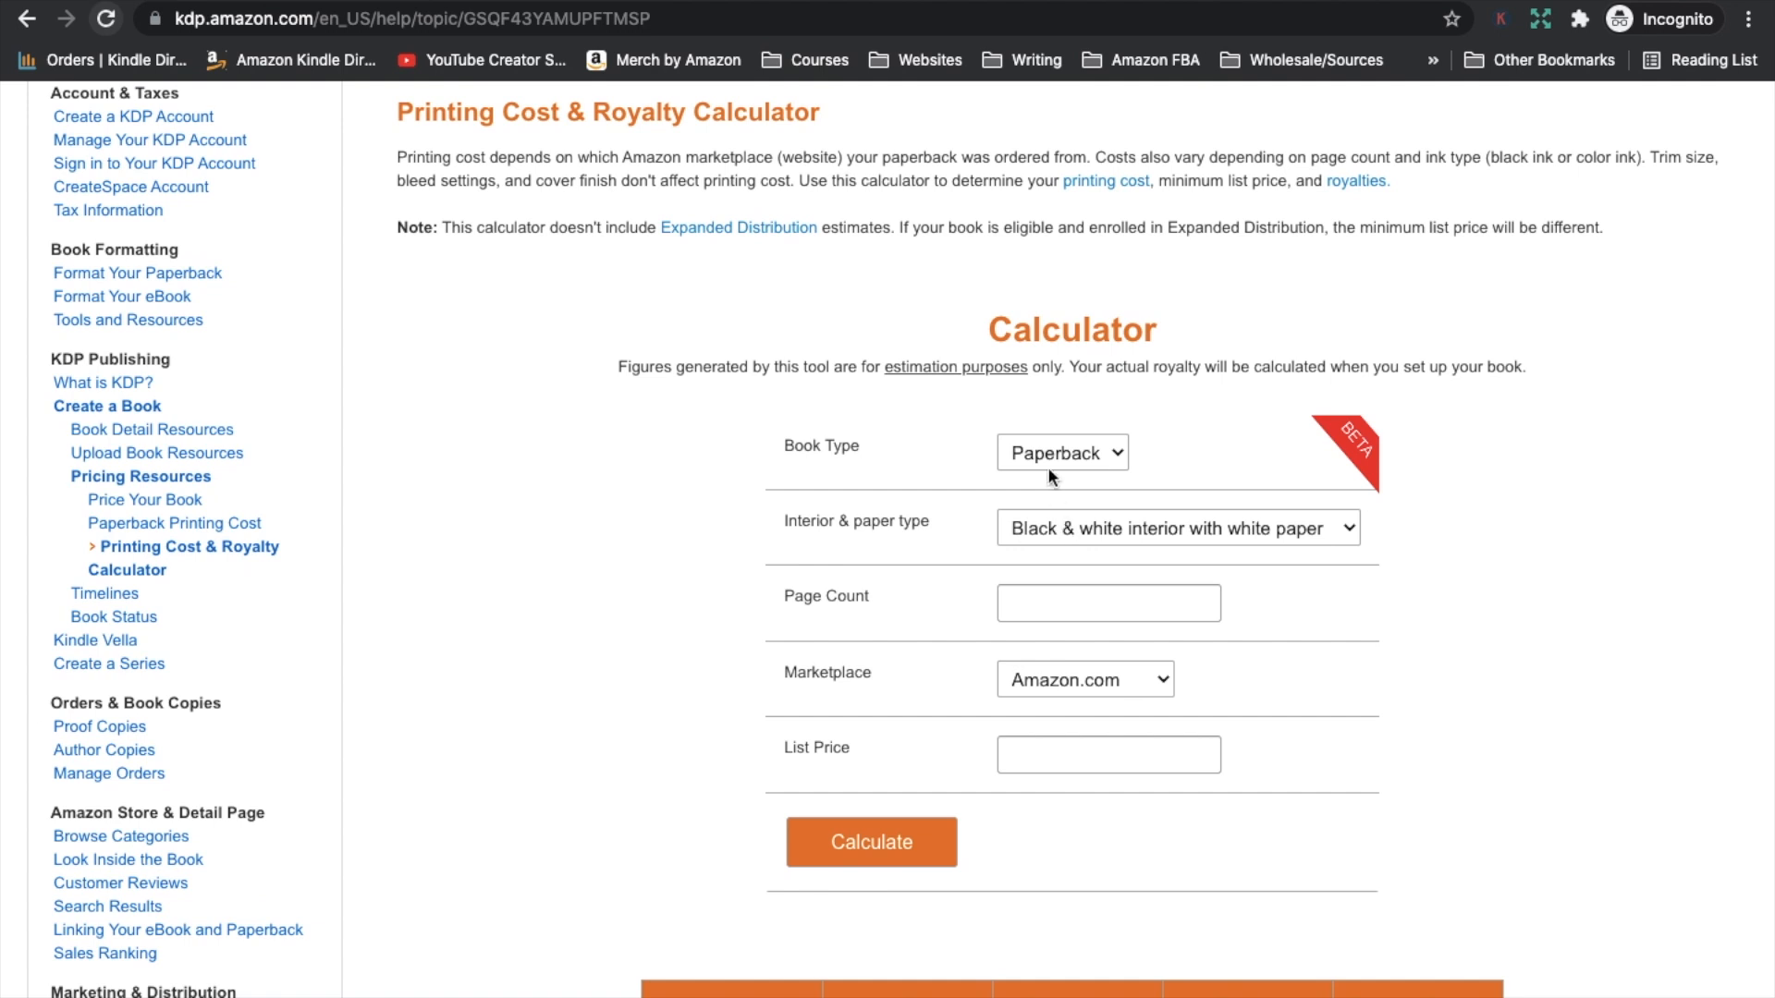
click(1108, 603)
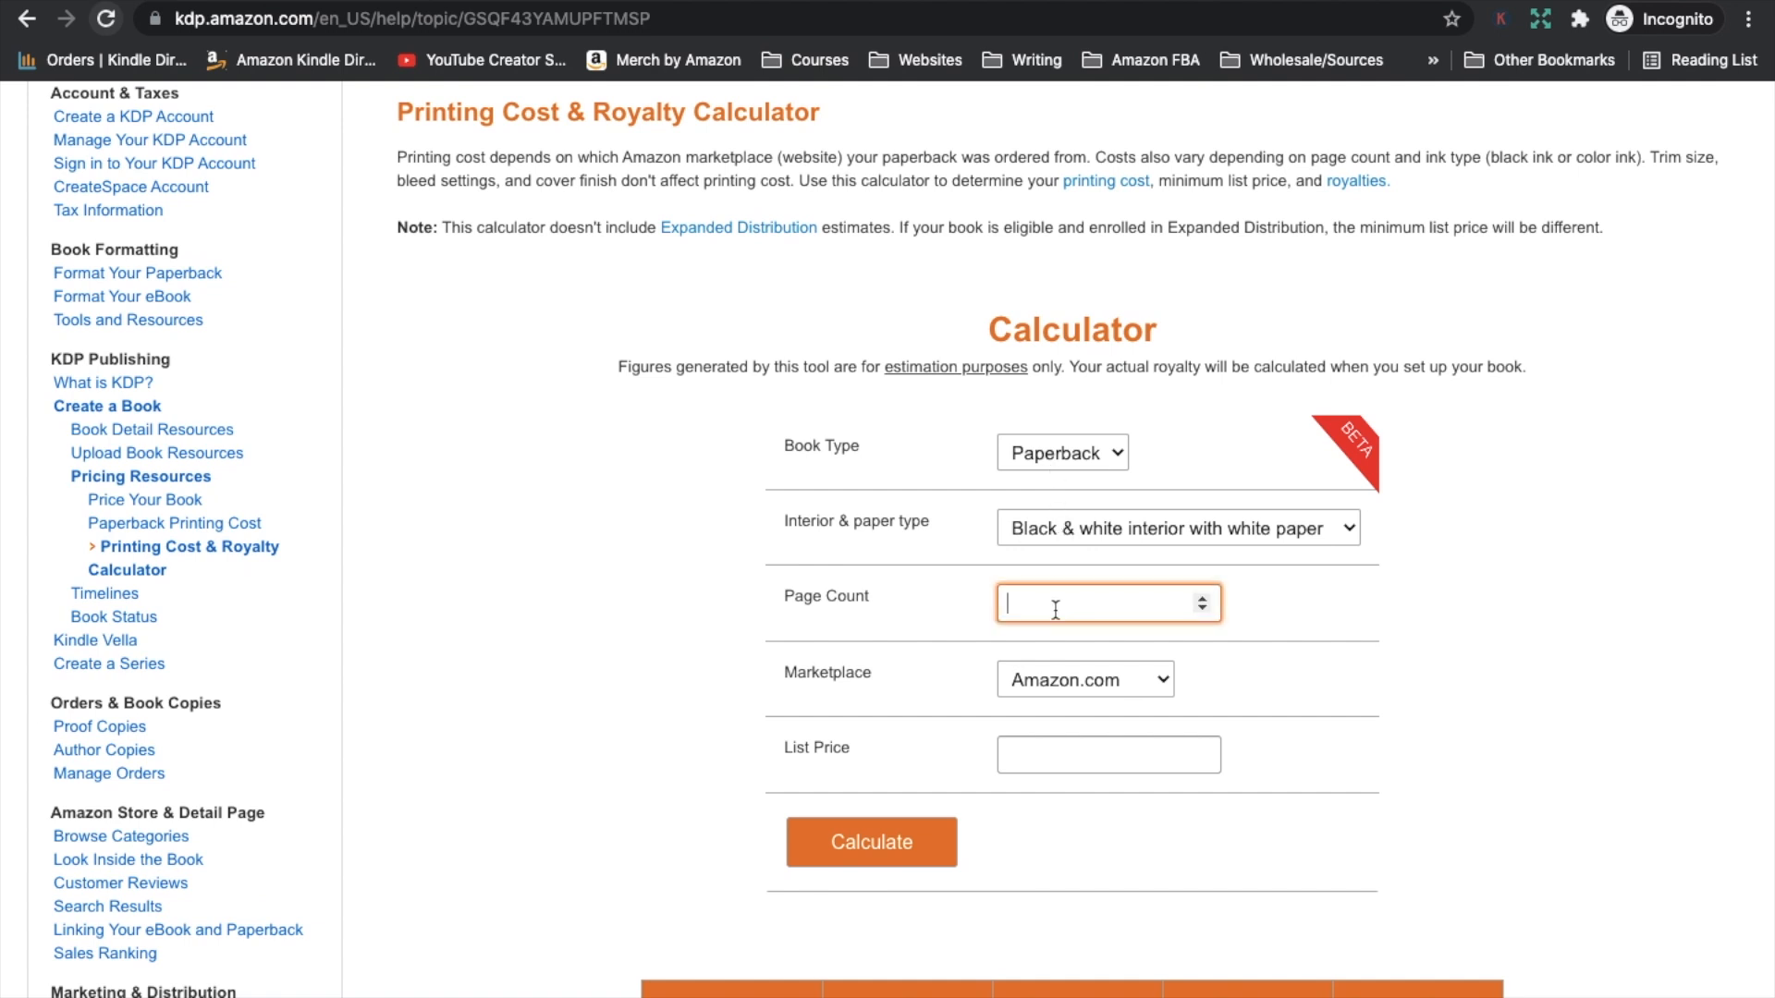
text(107)
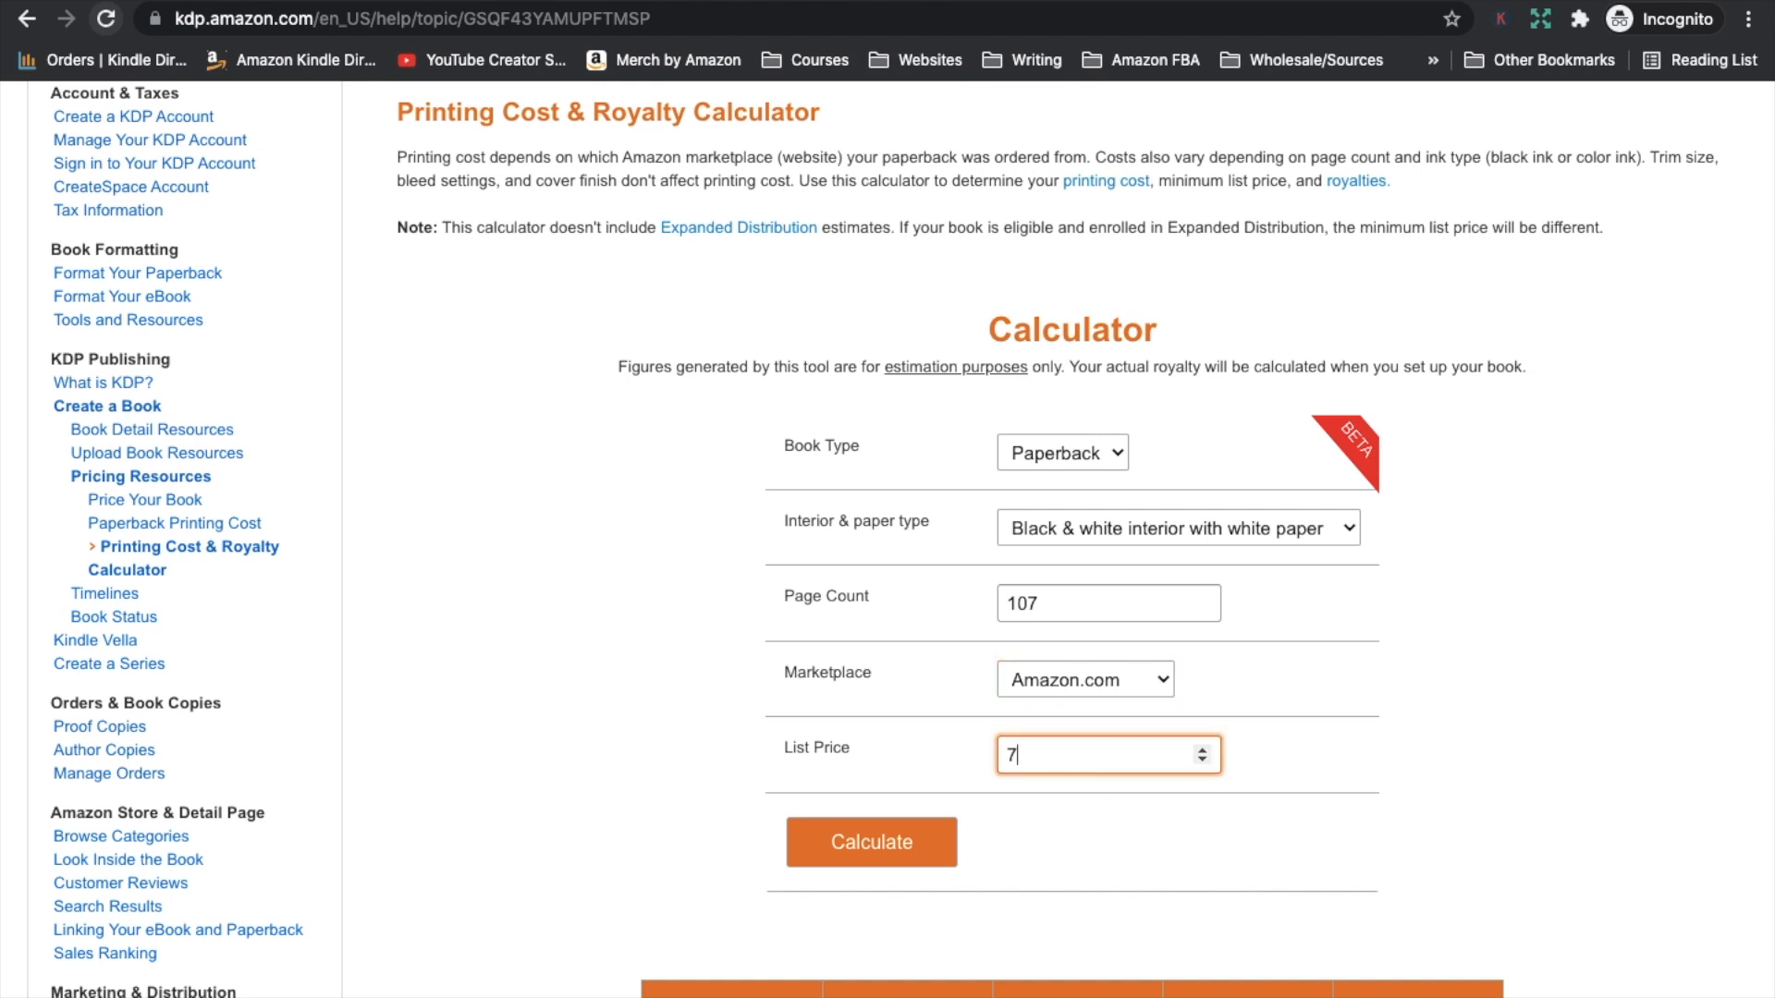
text(.99)
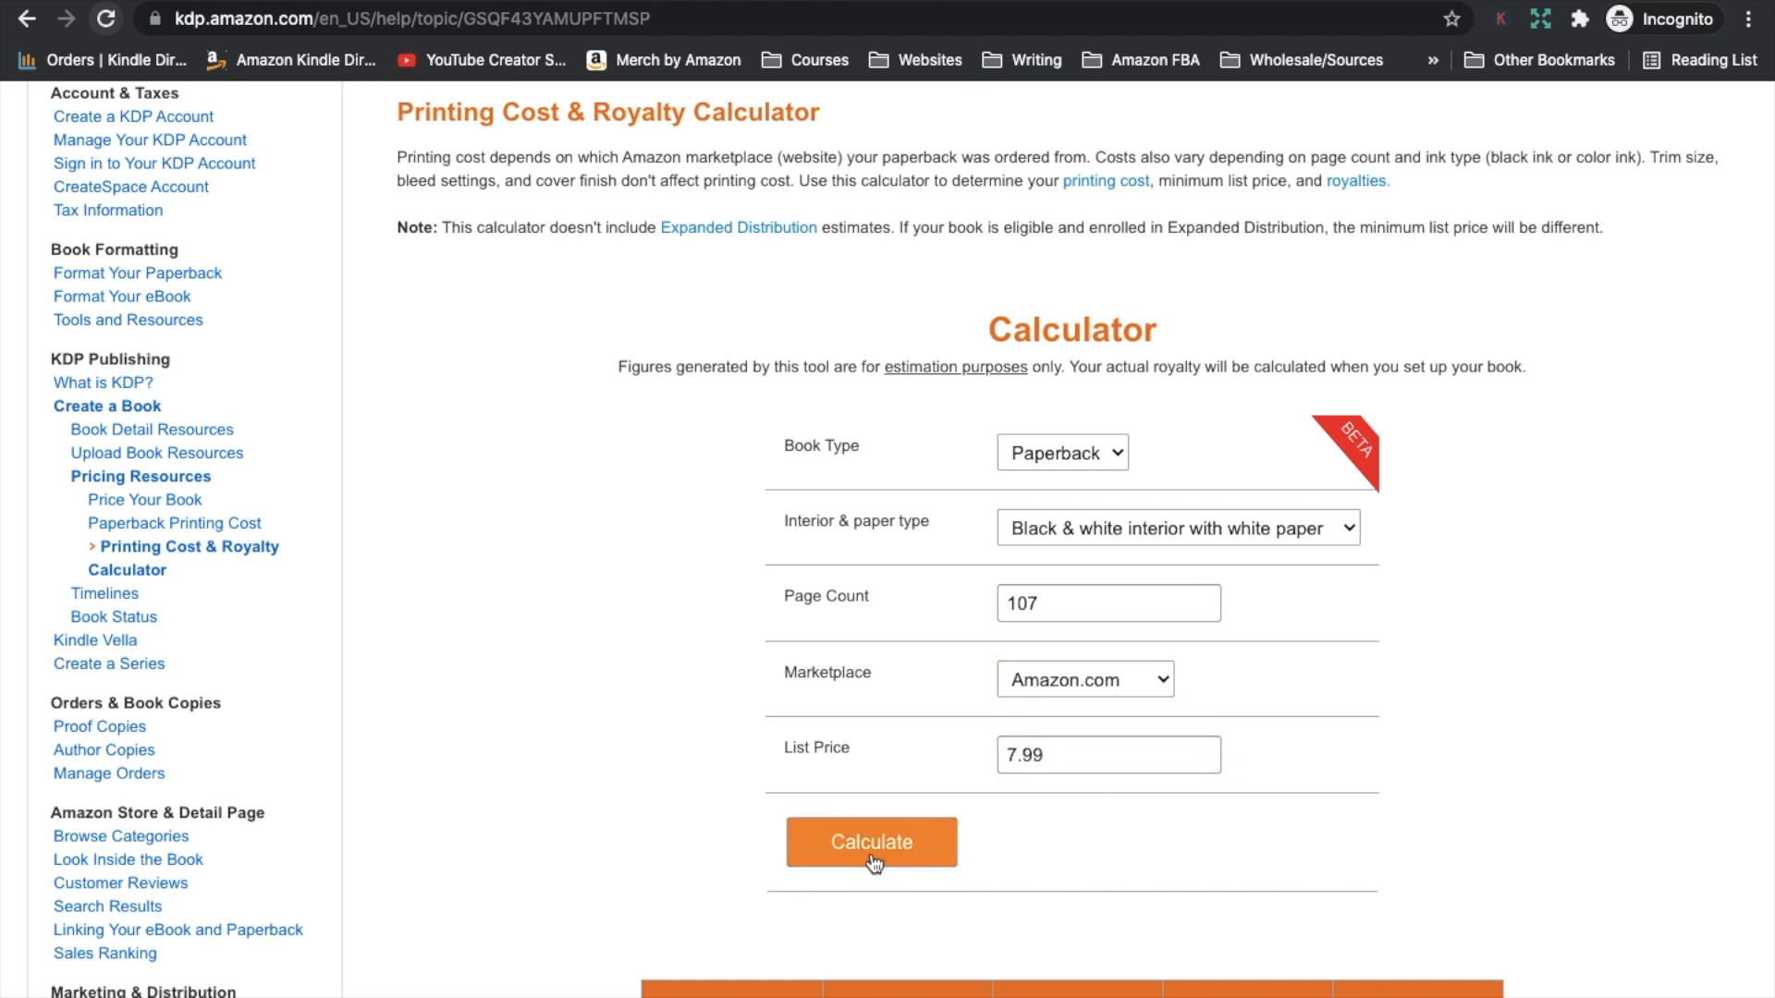
click(871, 841)
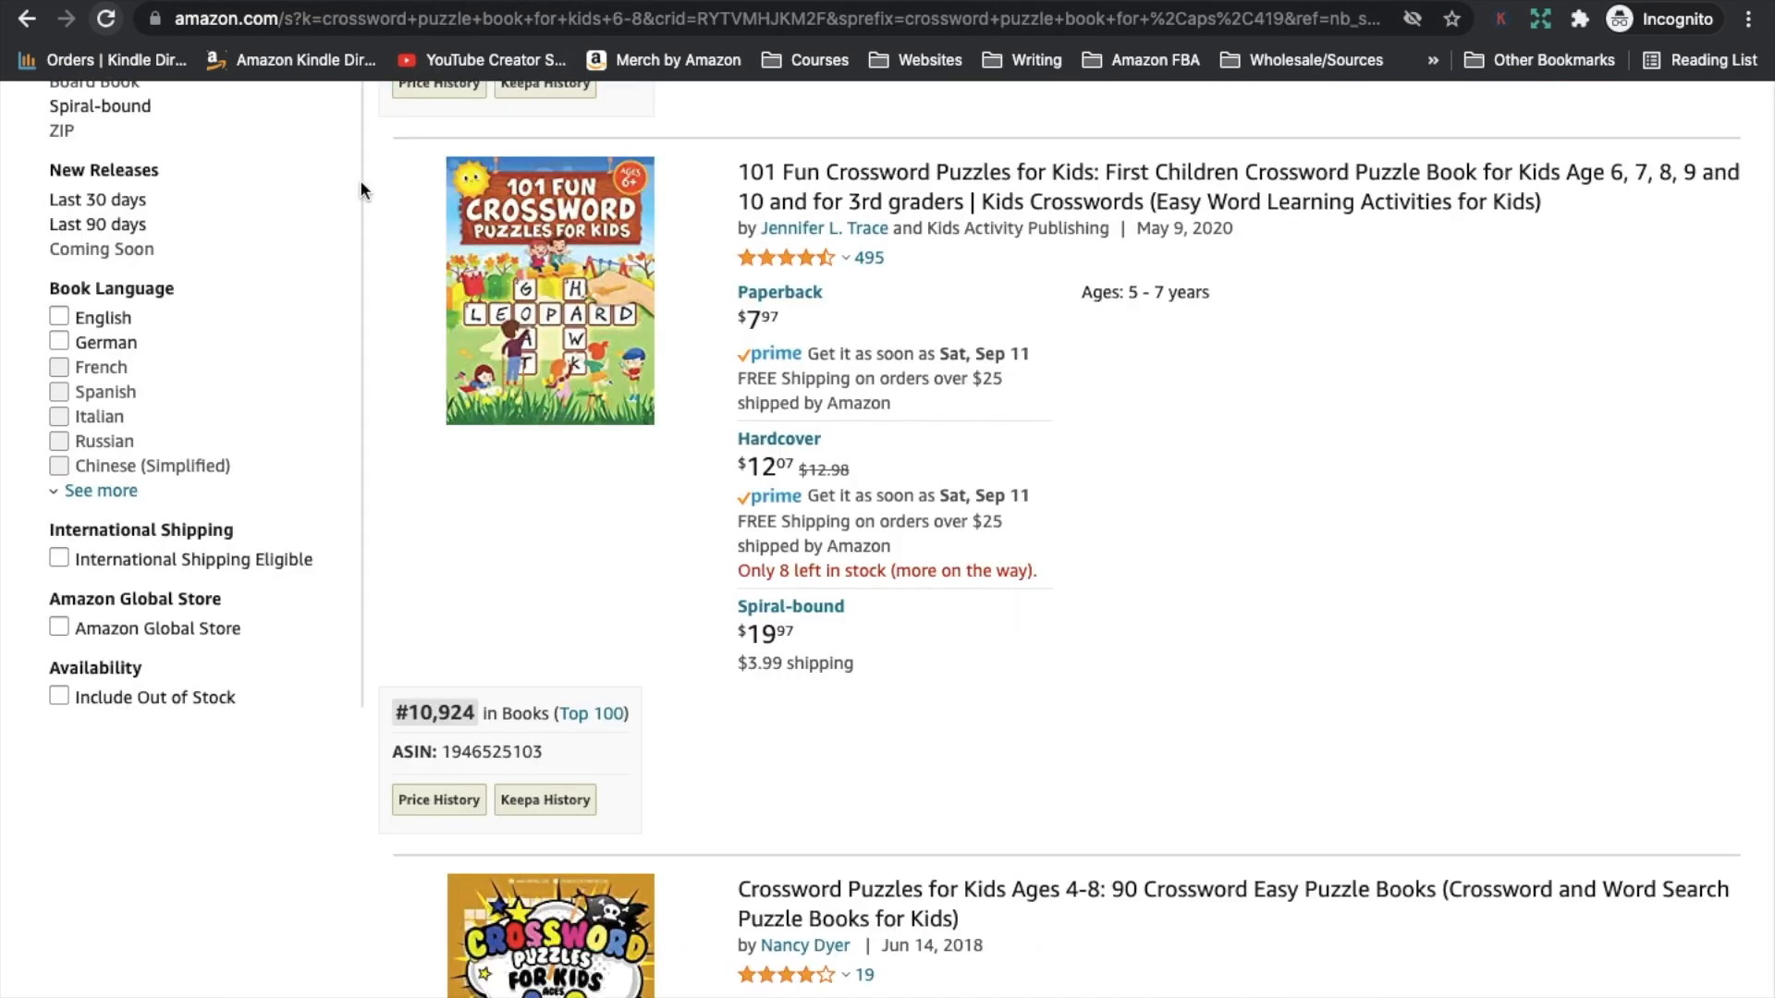
mouse_move(1456, 575)
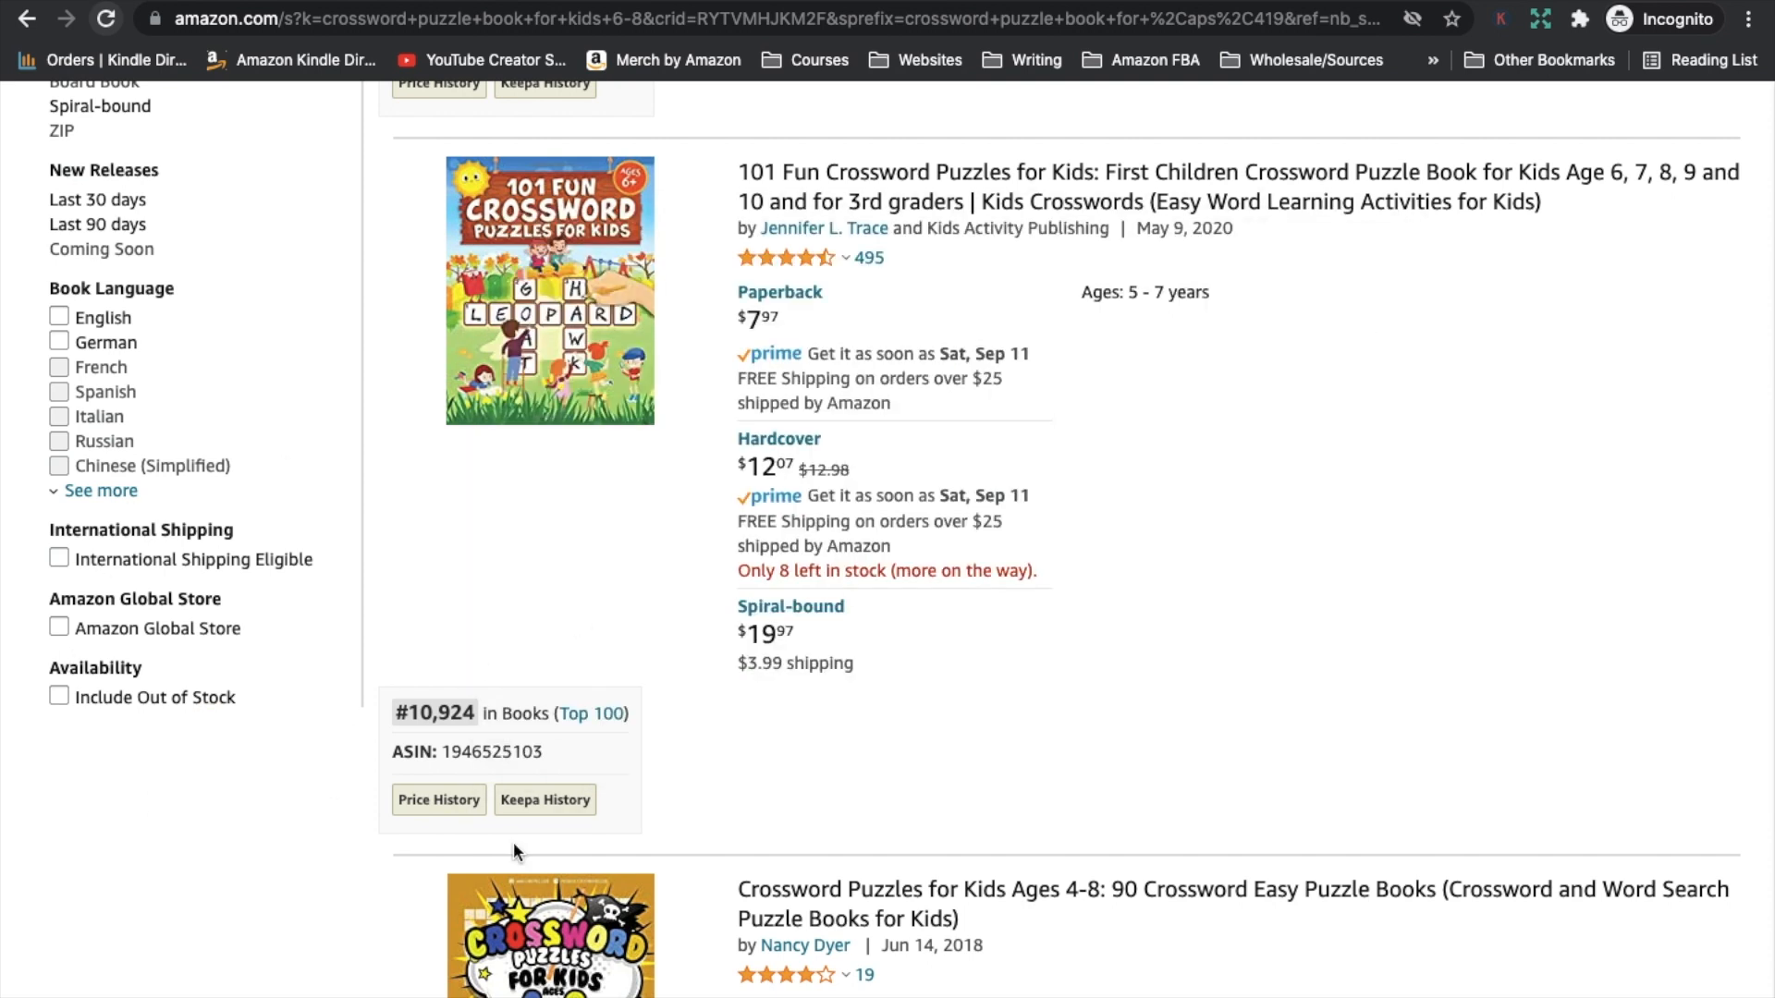
scroll(down, 3)
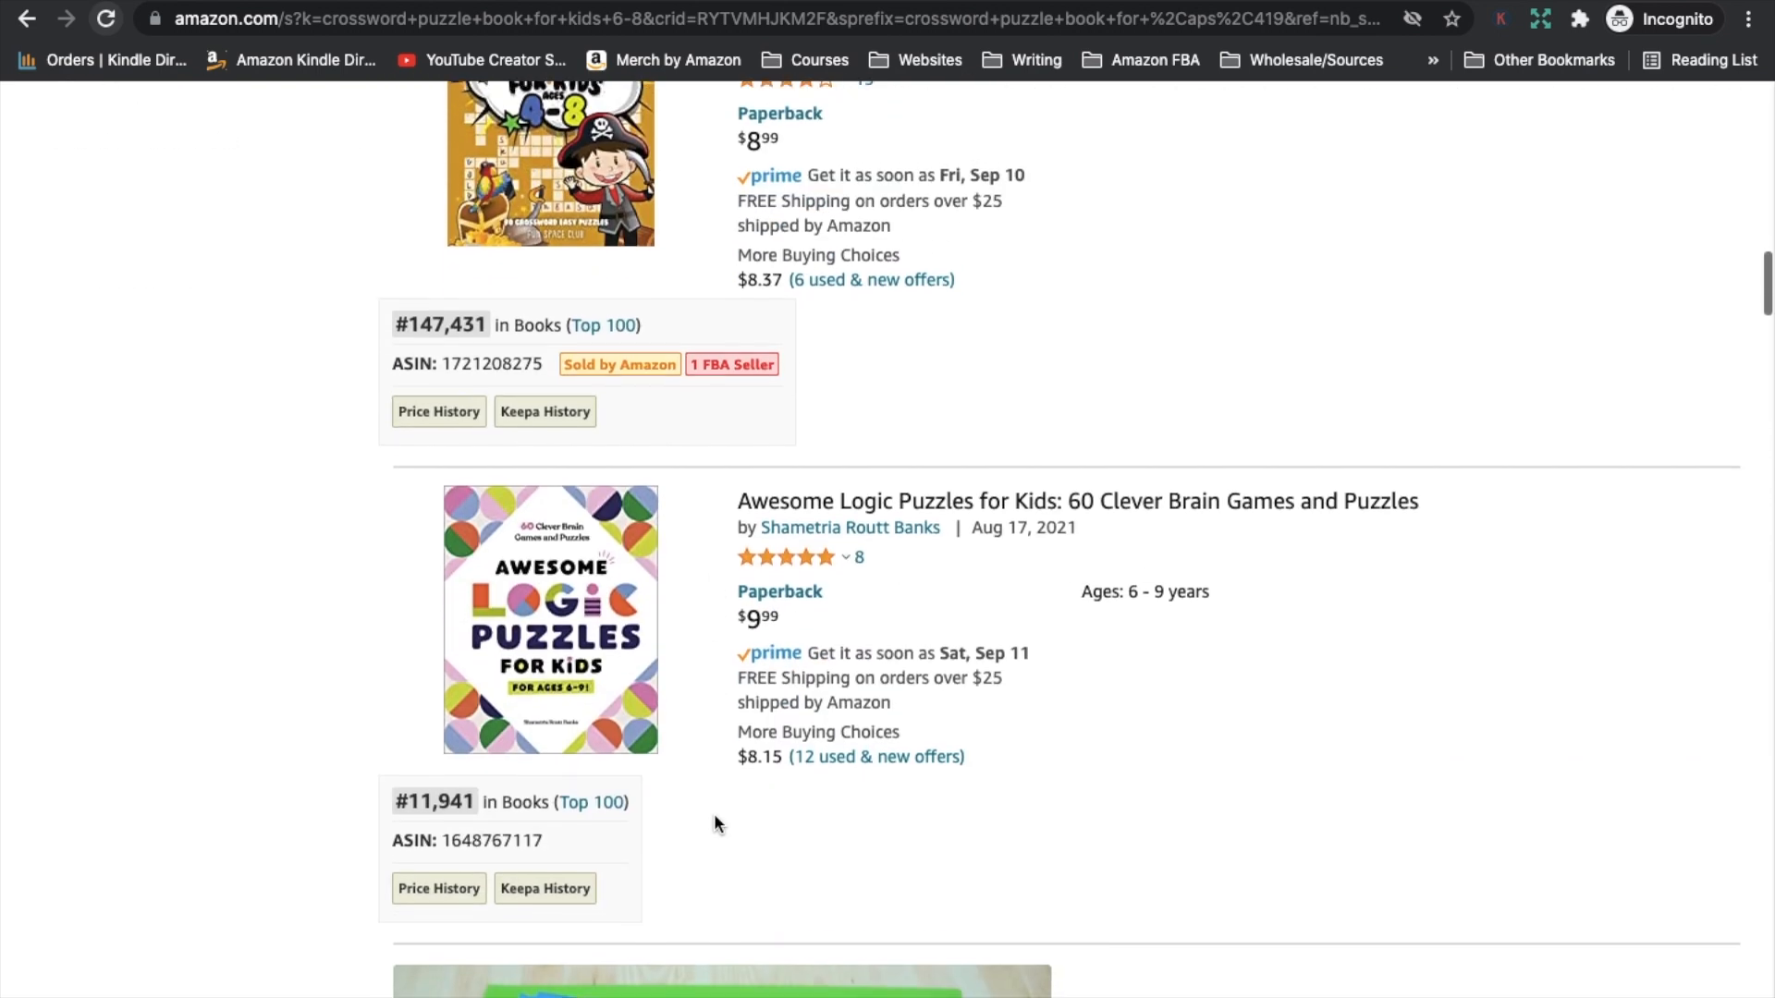
scroll(down, 3)
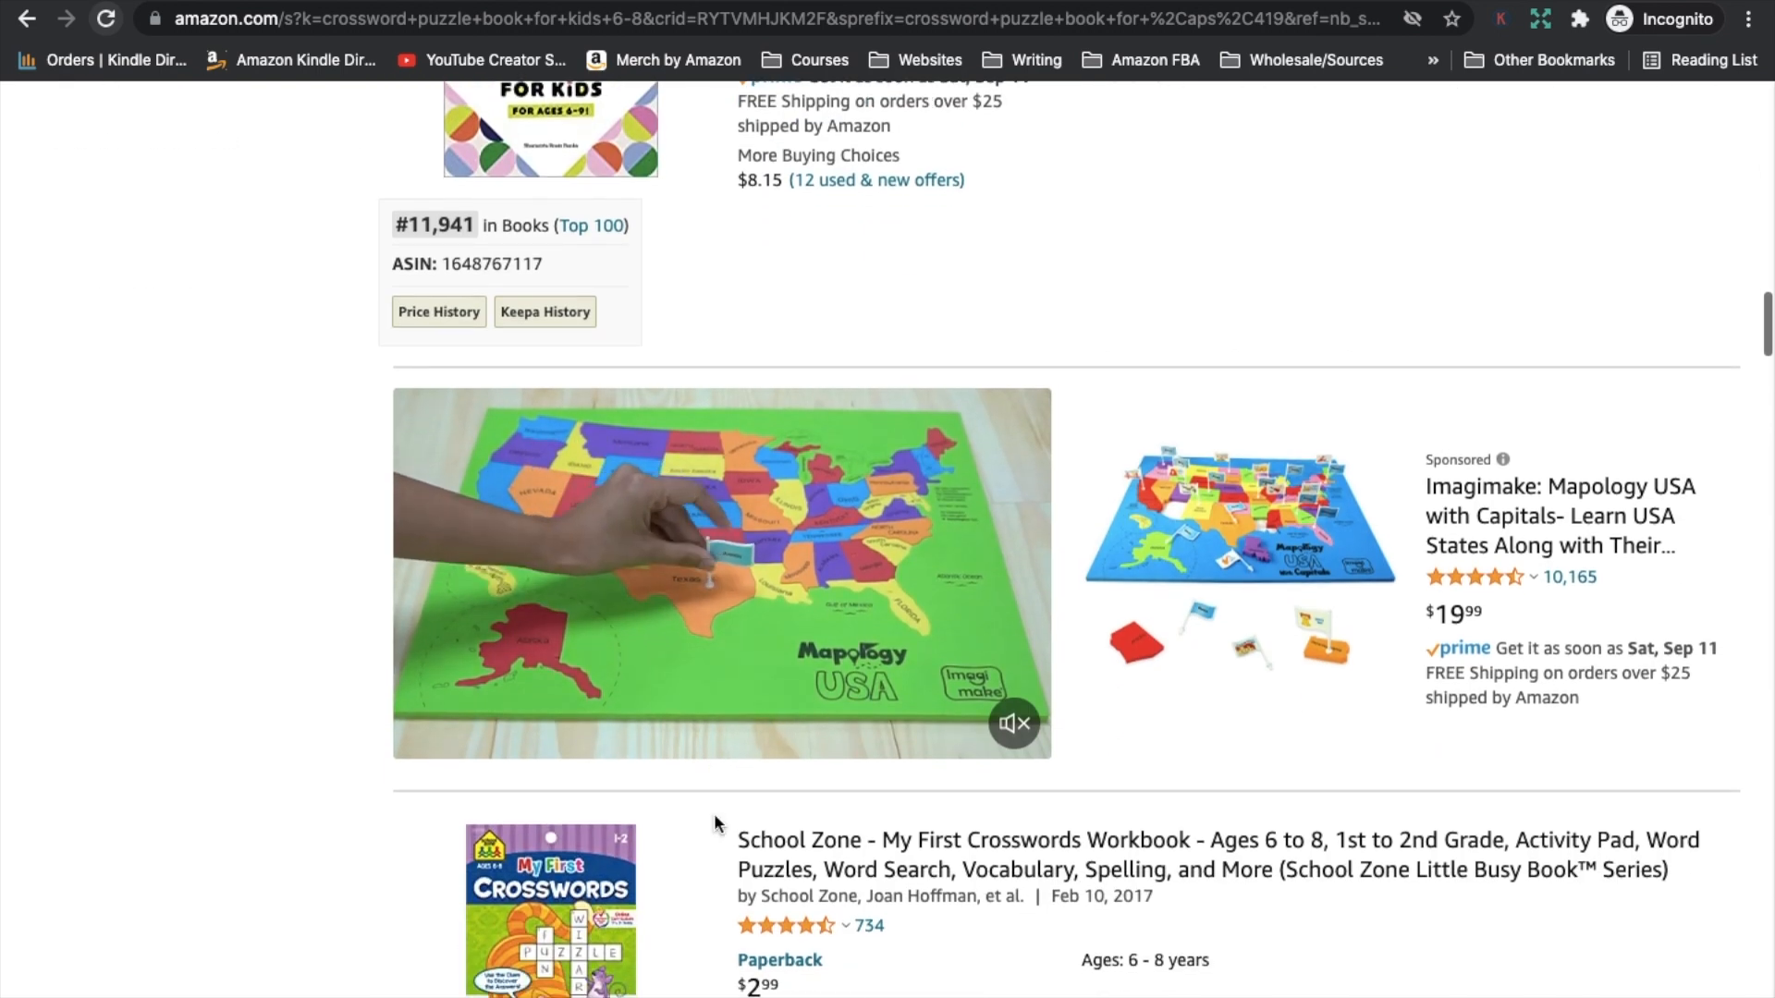
scroll(down, 3)
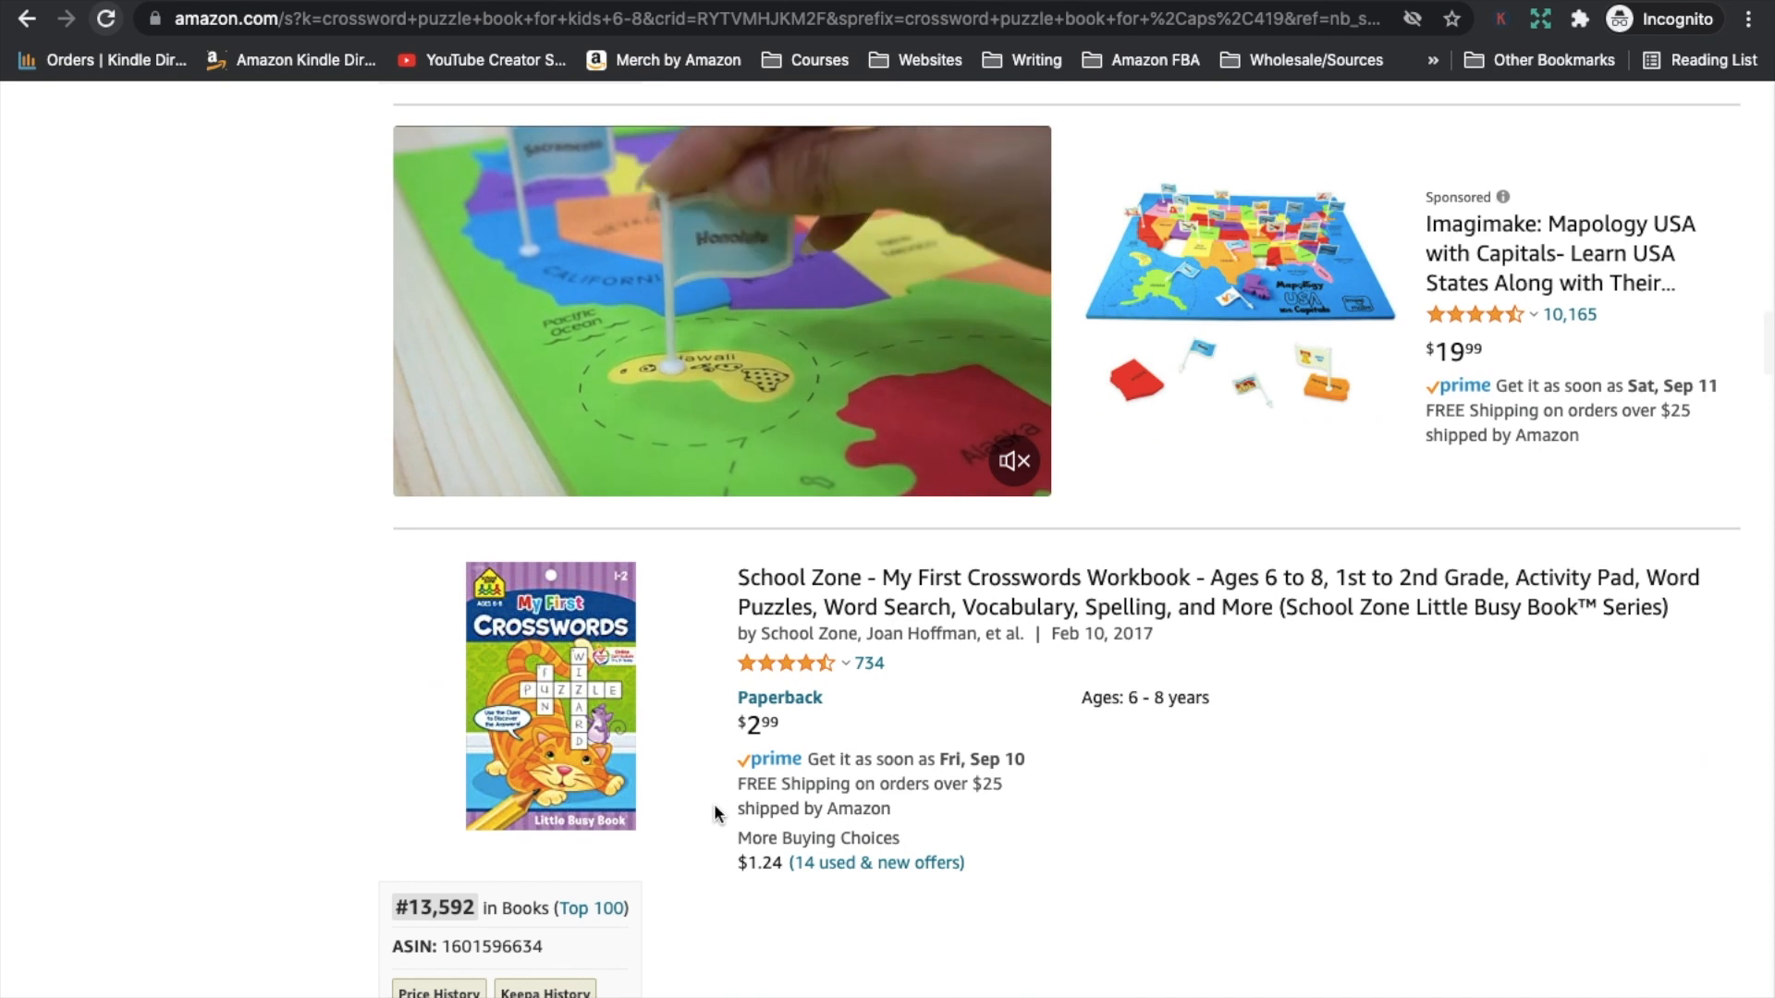
scroll(down, 3)
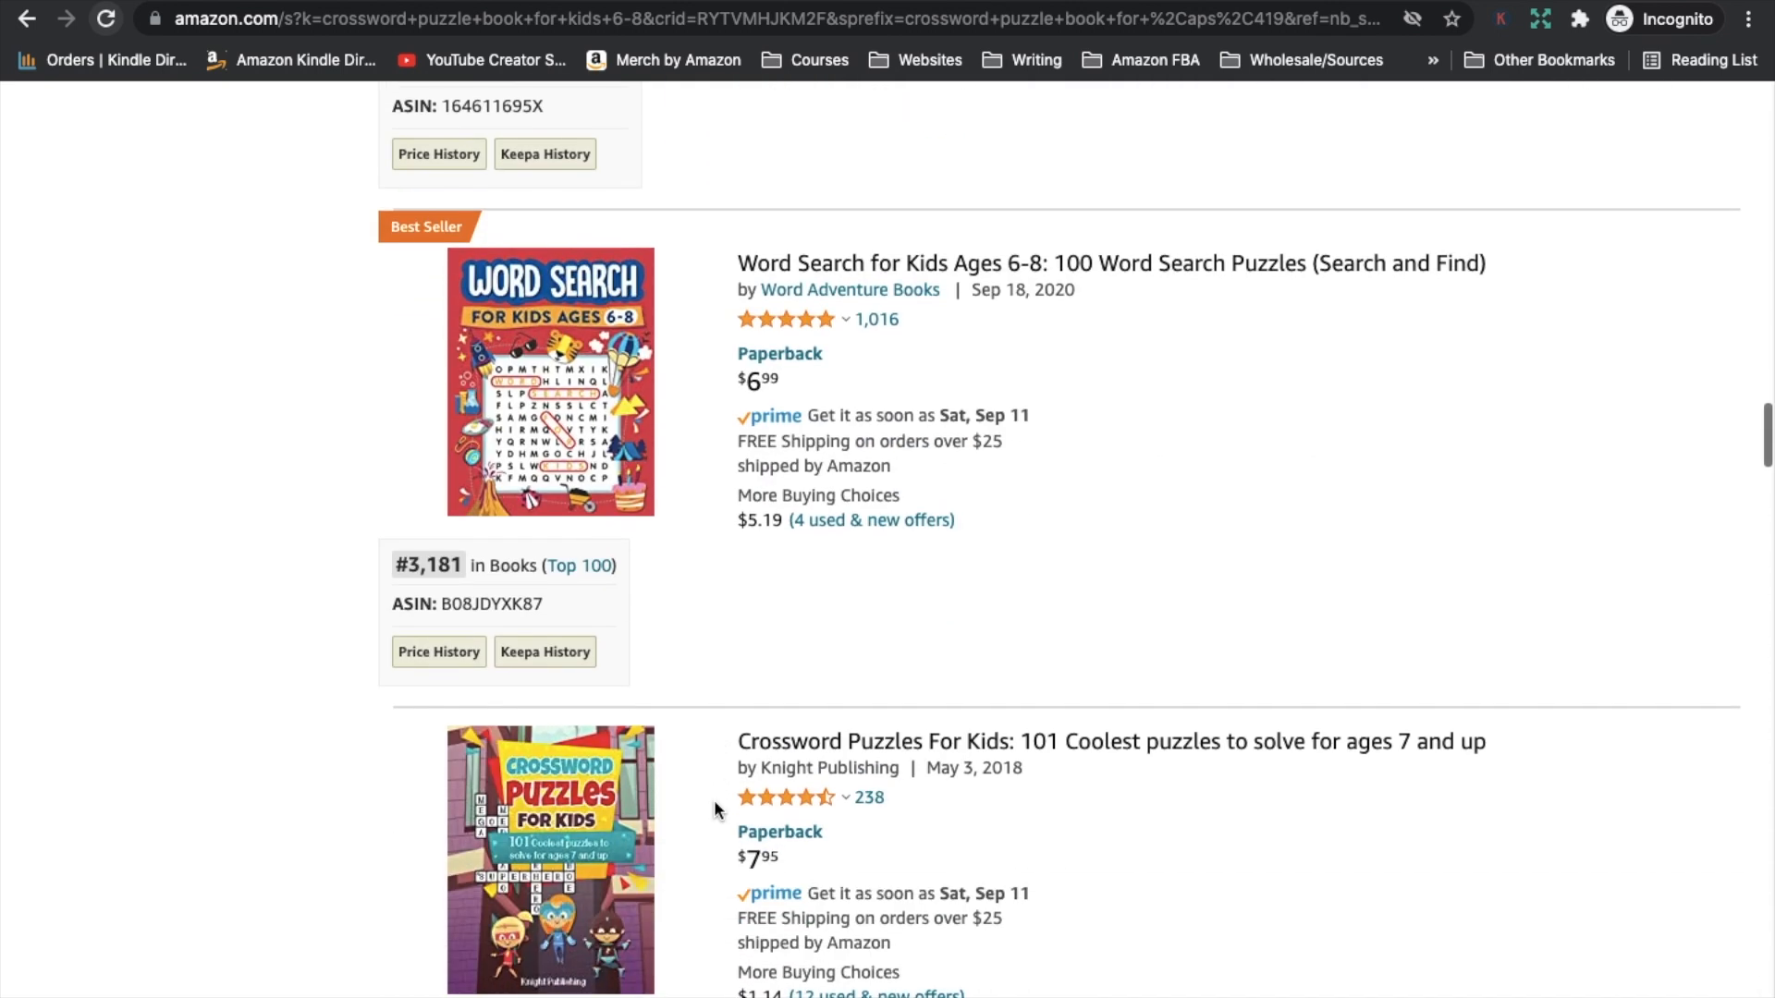
mouse_move(1045, 487)
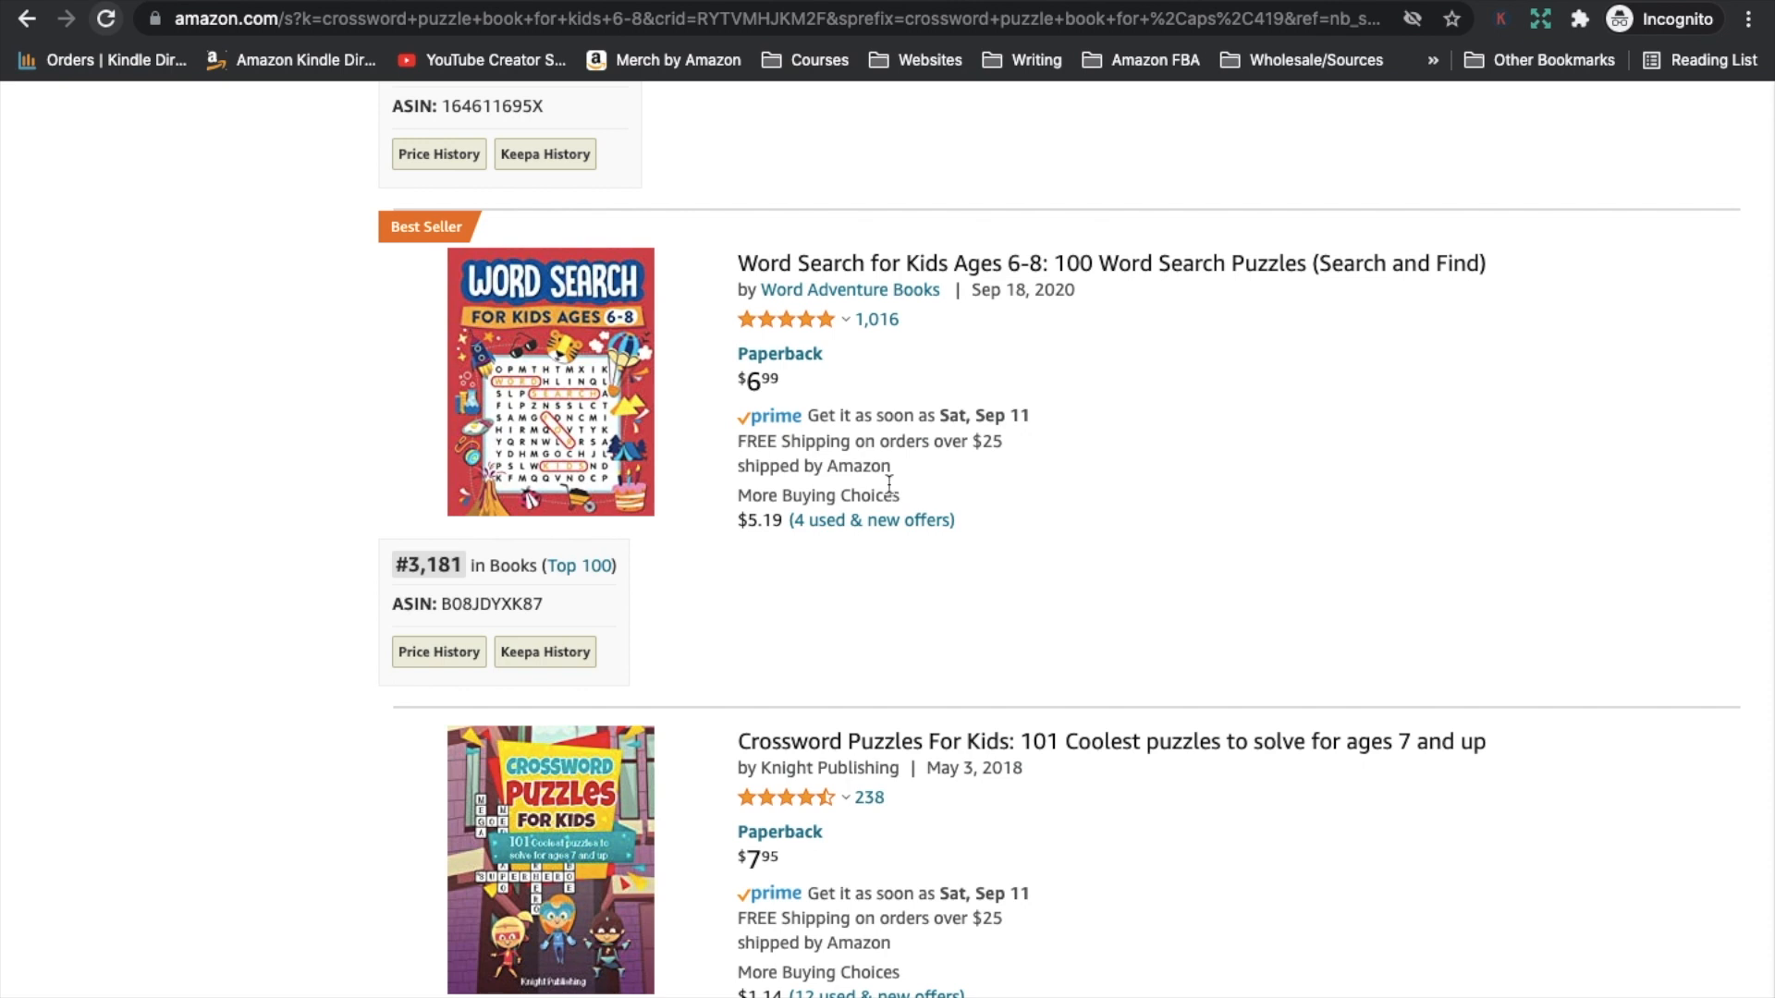
mouse_move(1224, 431)
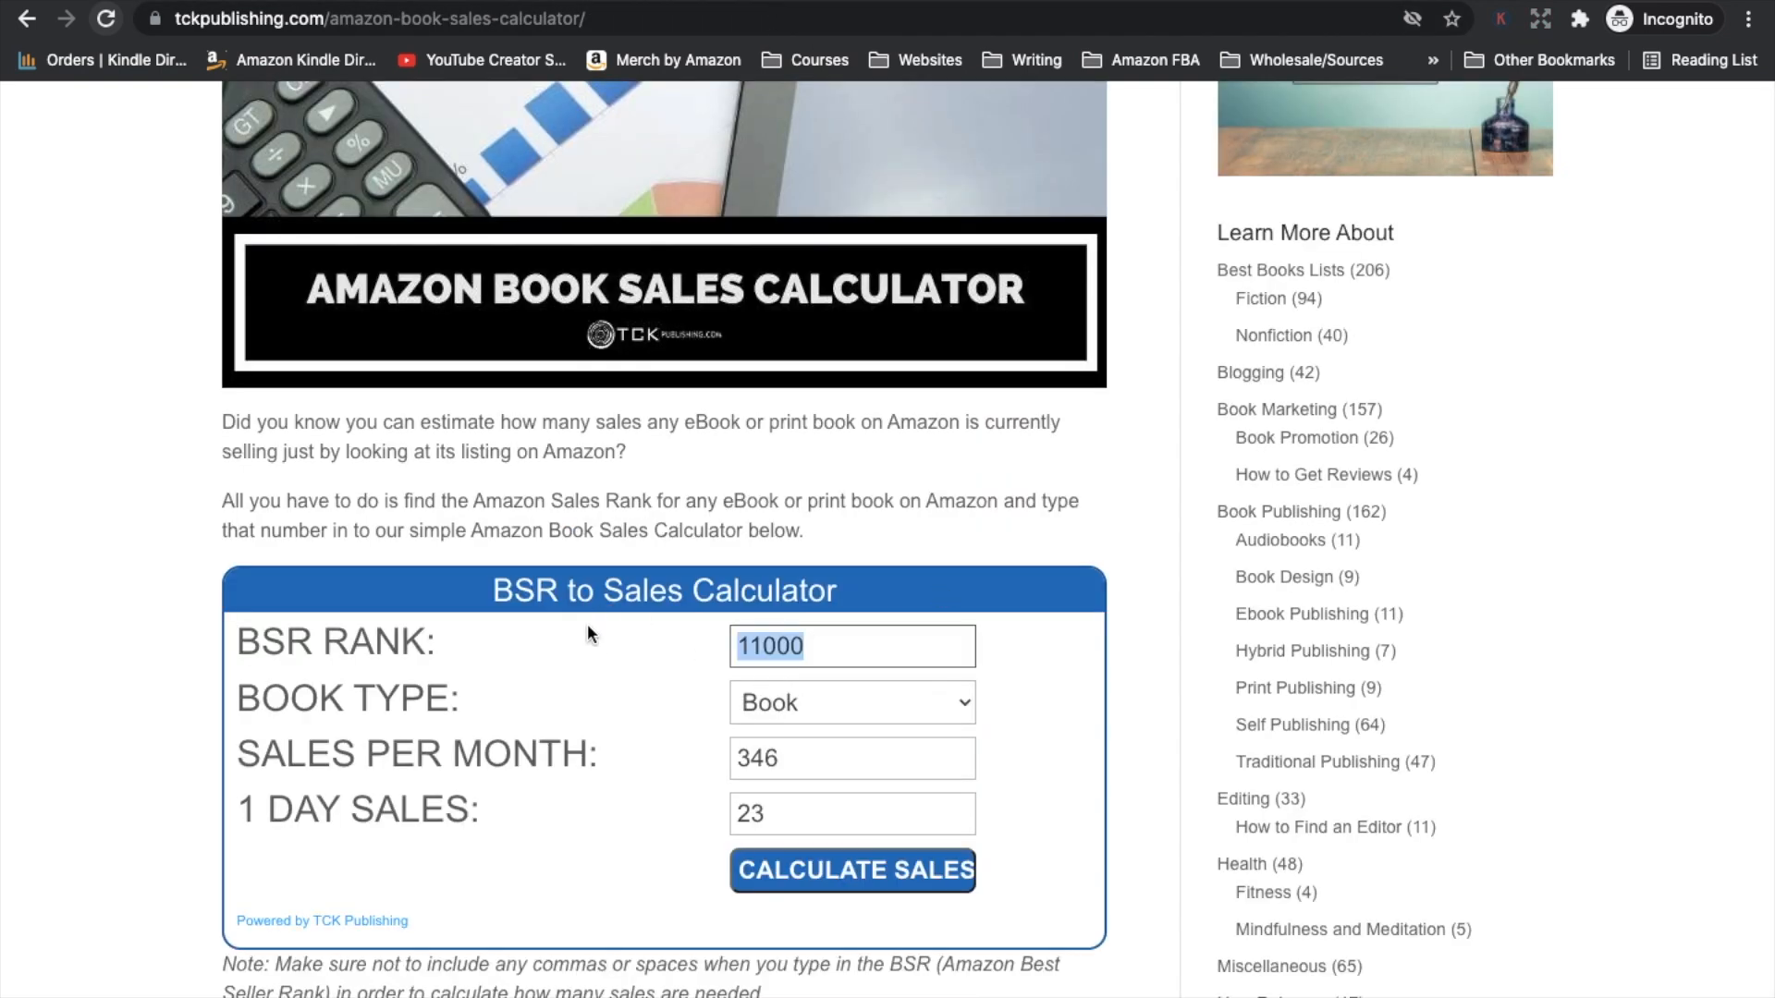
Step: Recalculate sales for rank 11000, giving about 346 monthly and 23 daily sales
click(851, 871)
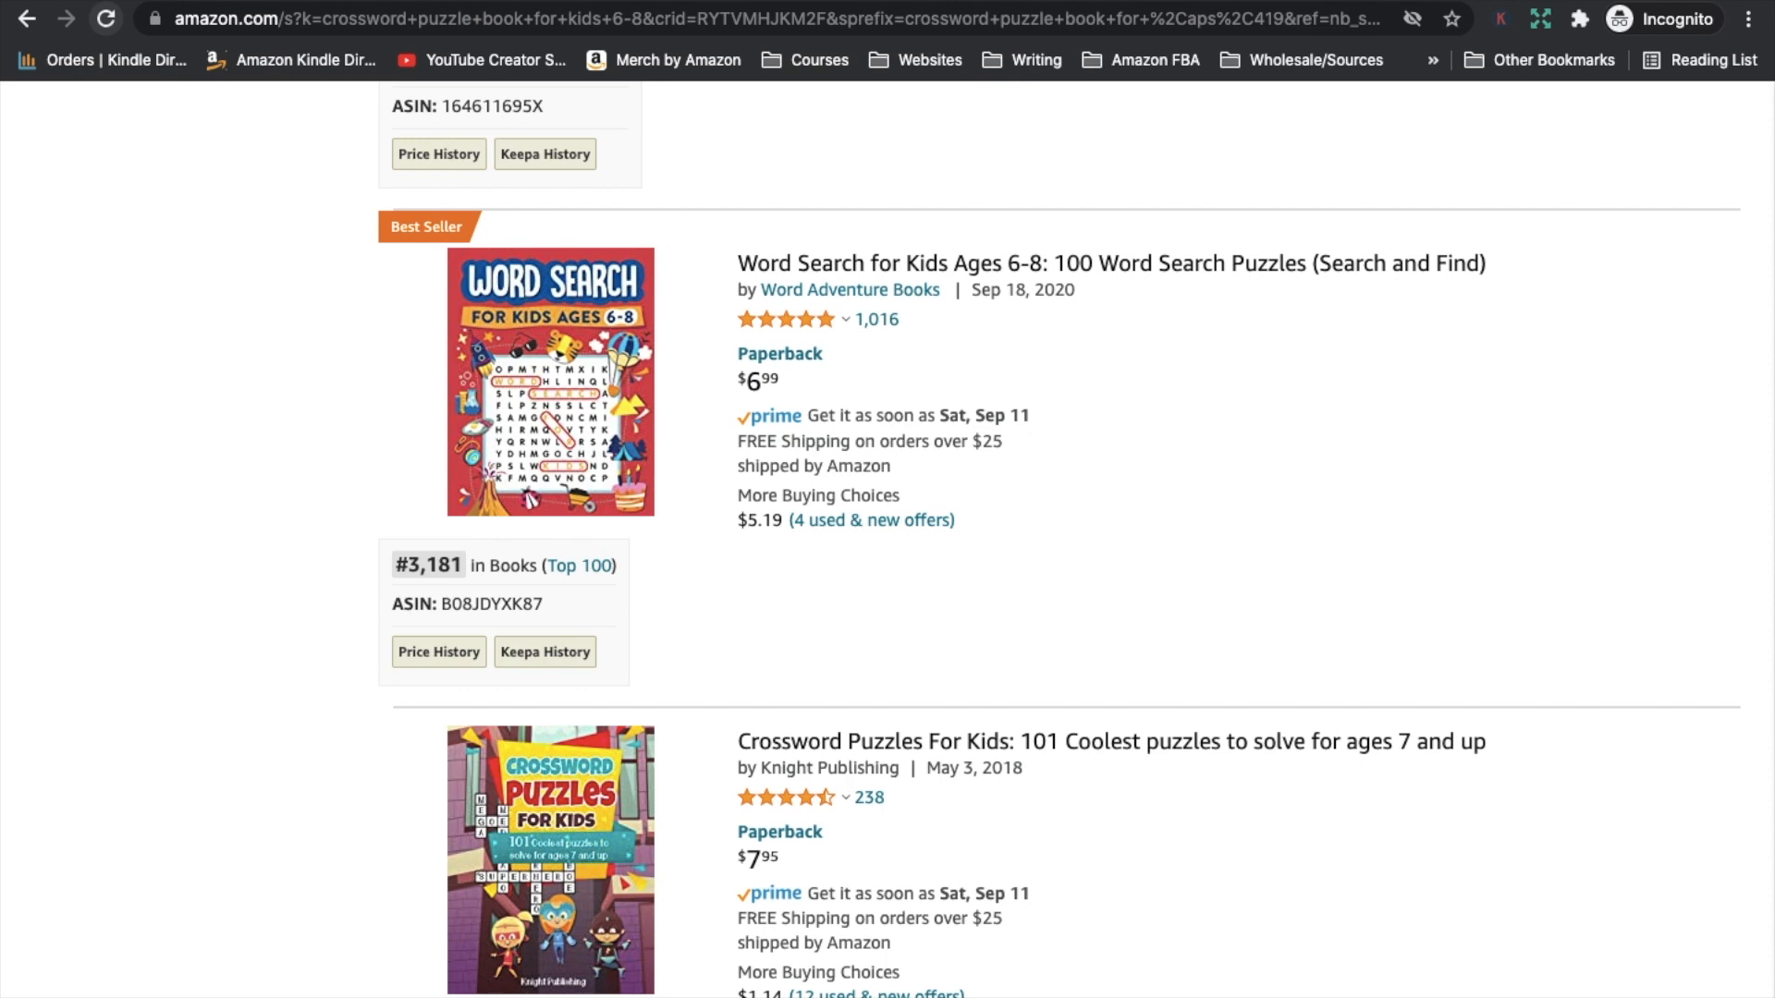
Step: View the Word Adventure Books store page and its word search titles with sales ranks
click(851, 290)
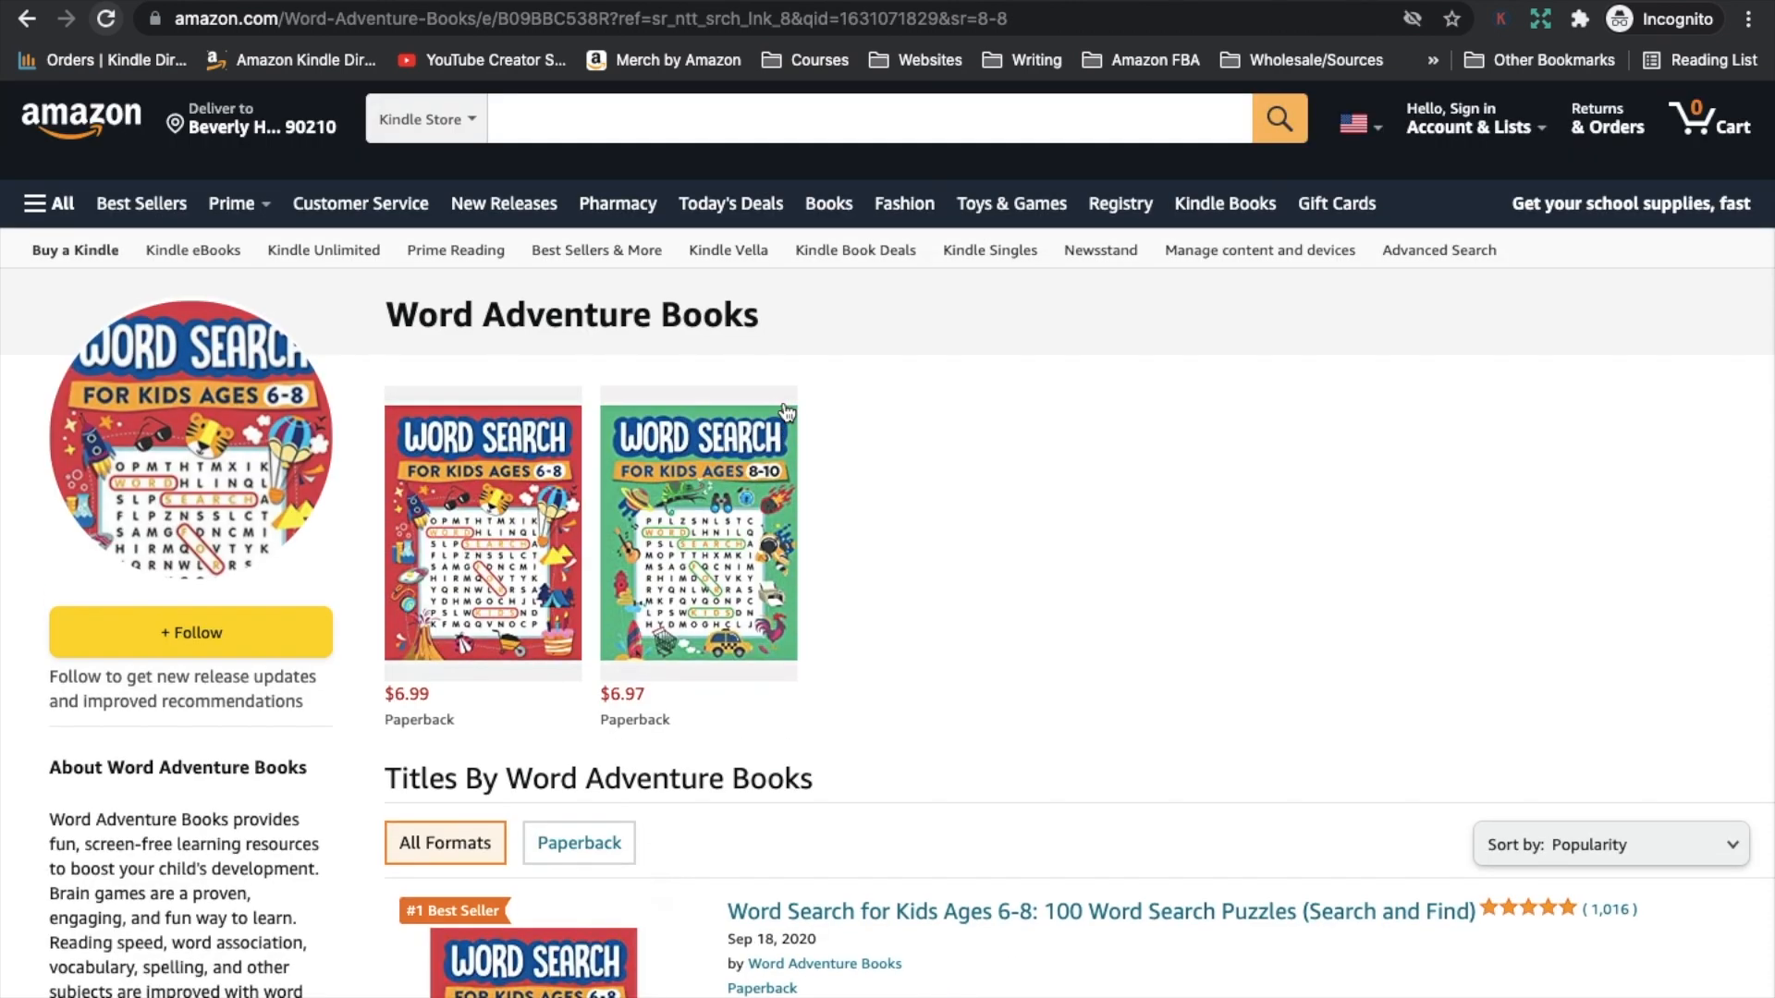
scroll(down, 3)
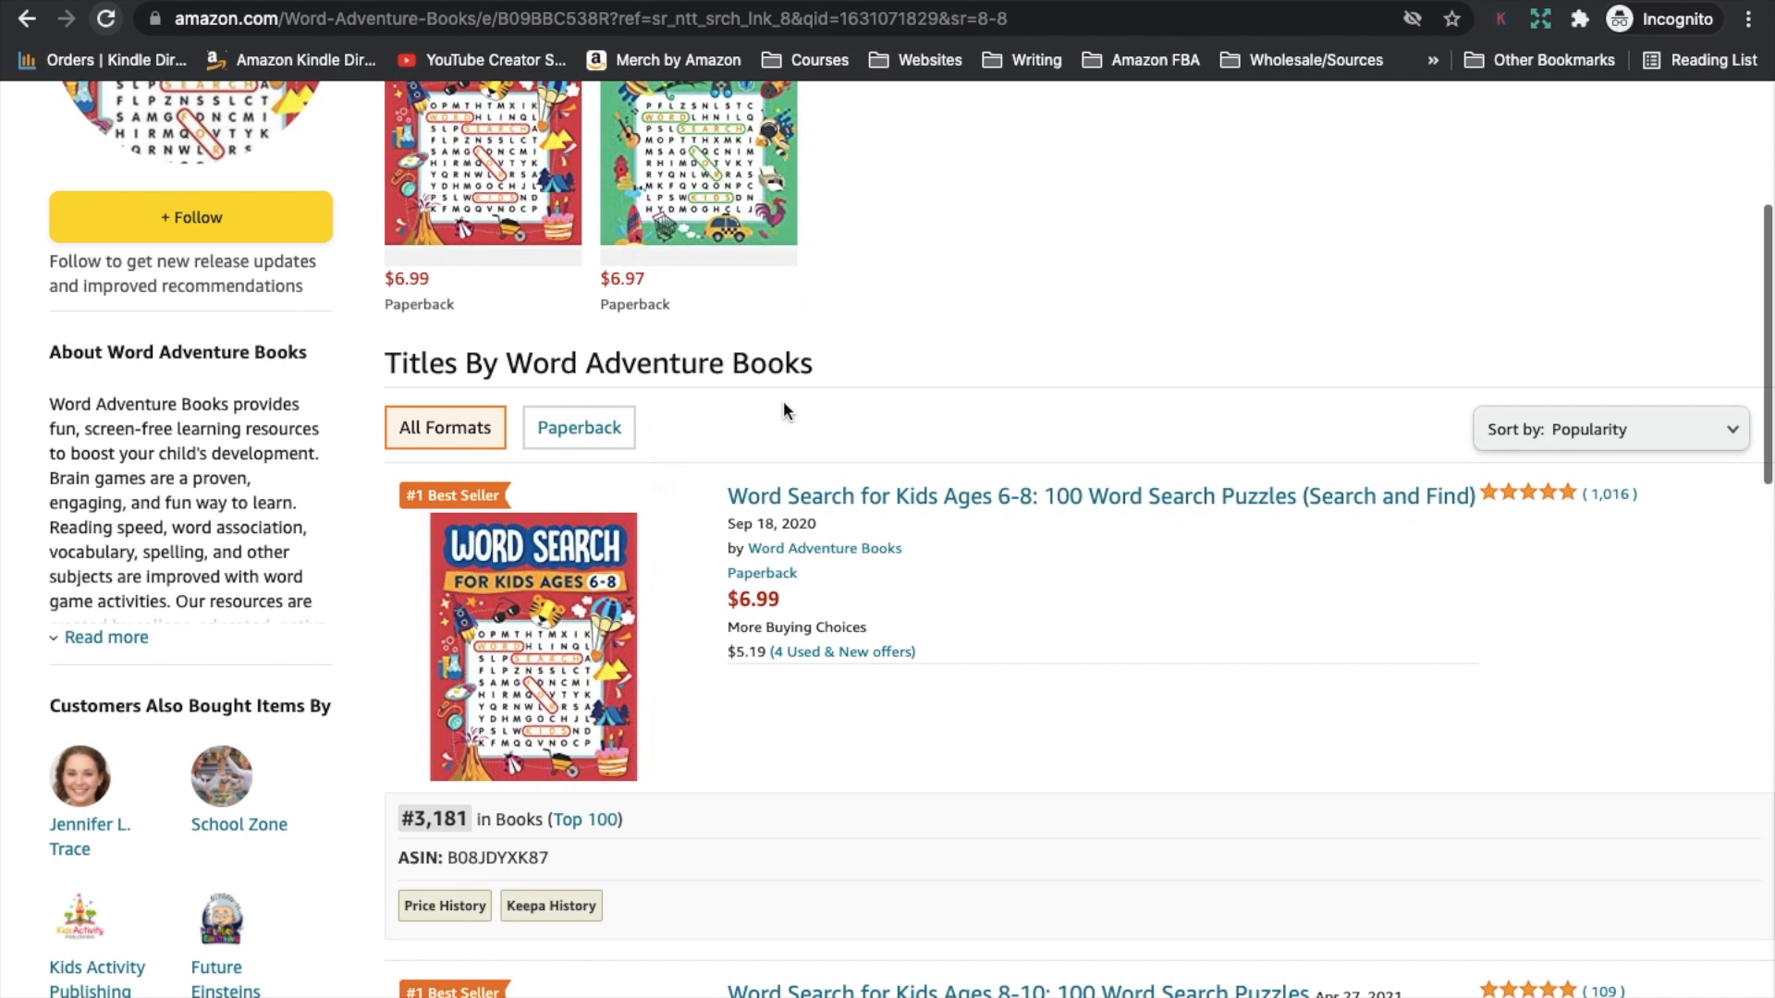
scroll(down, 3)
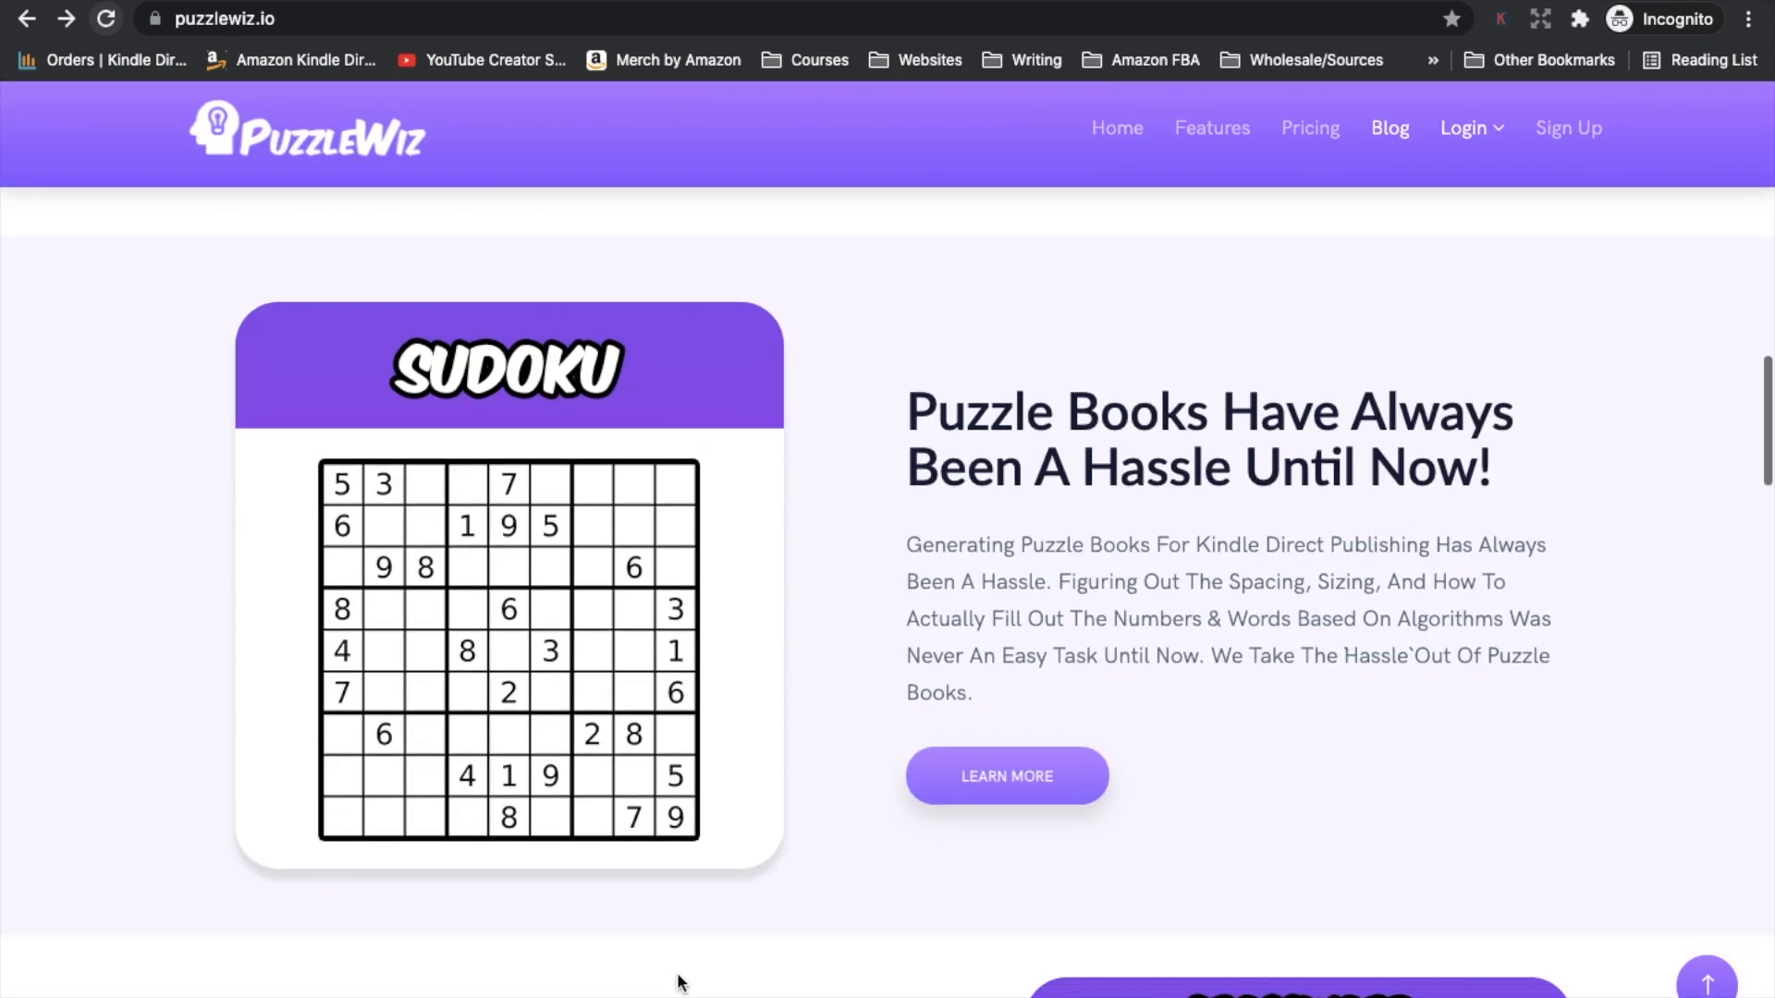
Step: Browse PuzzleWiz's homepage through the puzzle types it offers
scroll(down, 3)
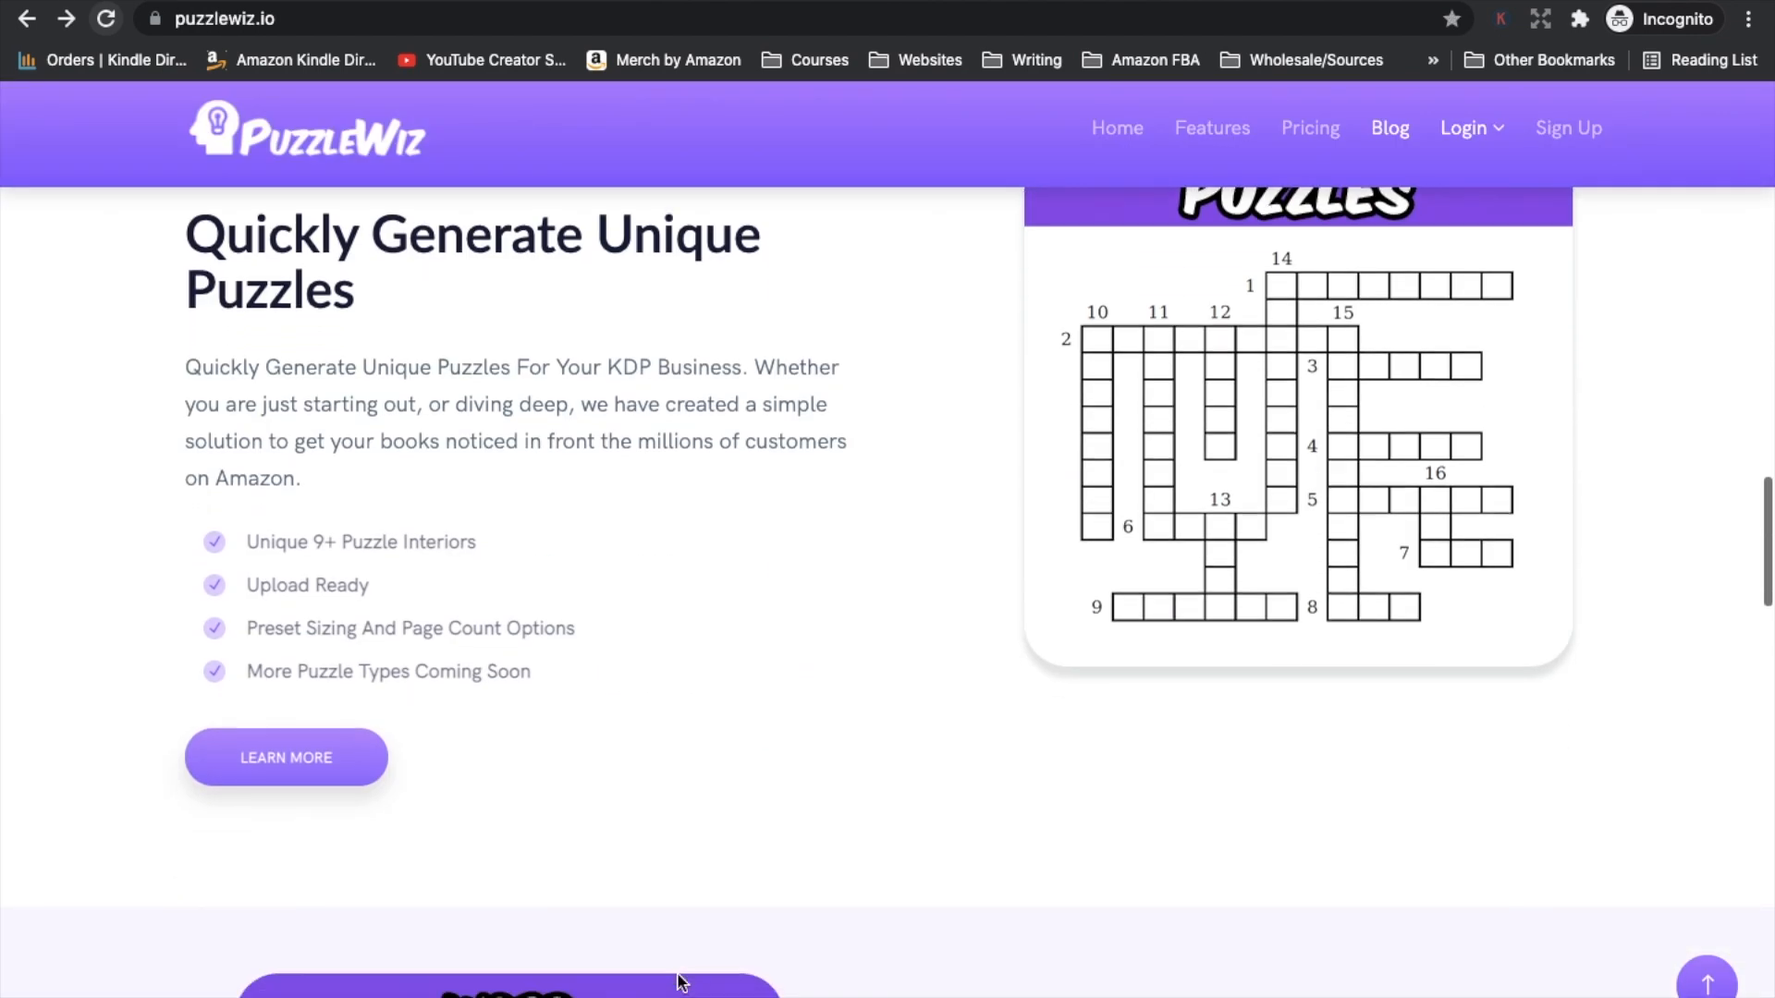
scroll(down, 3)
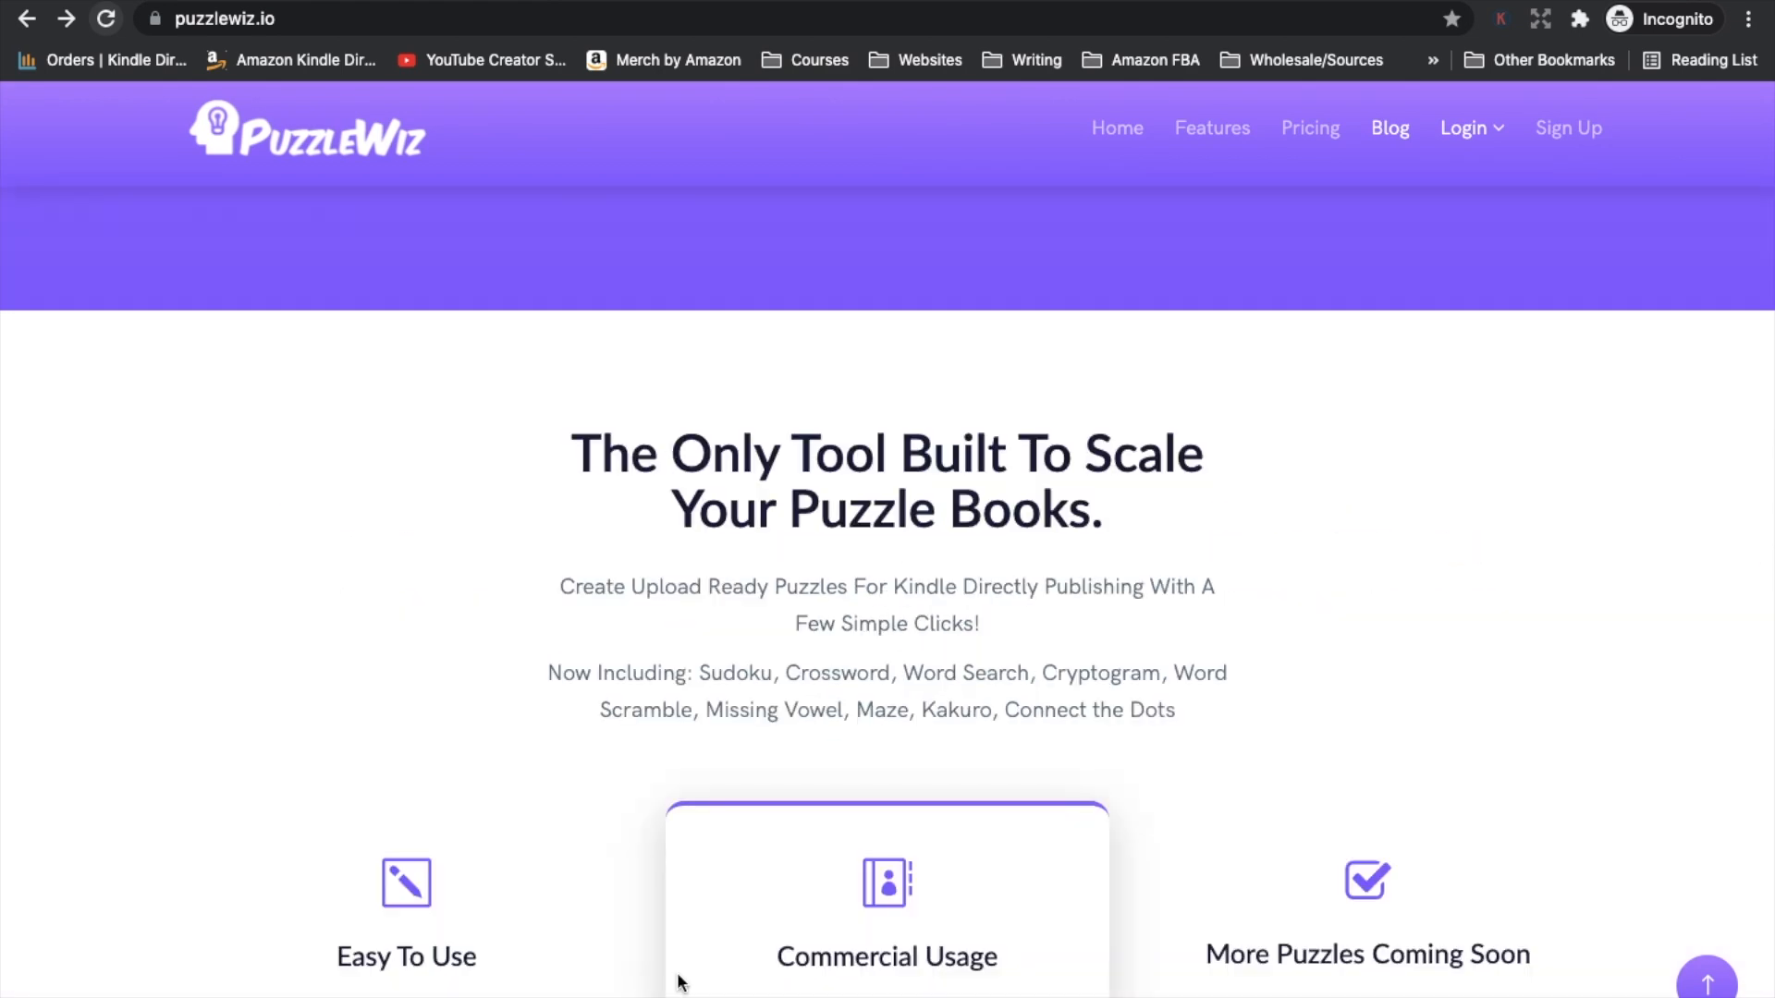
scroll(up, 3)
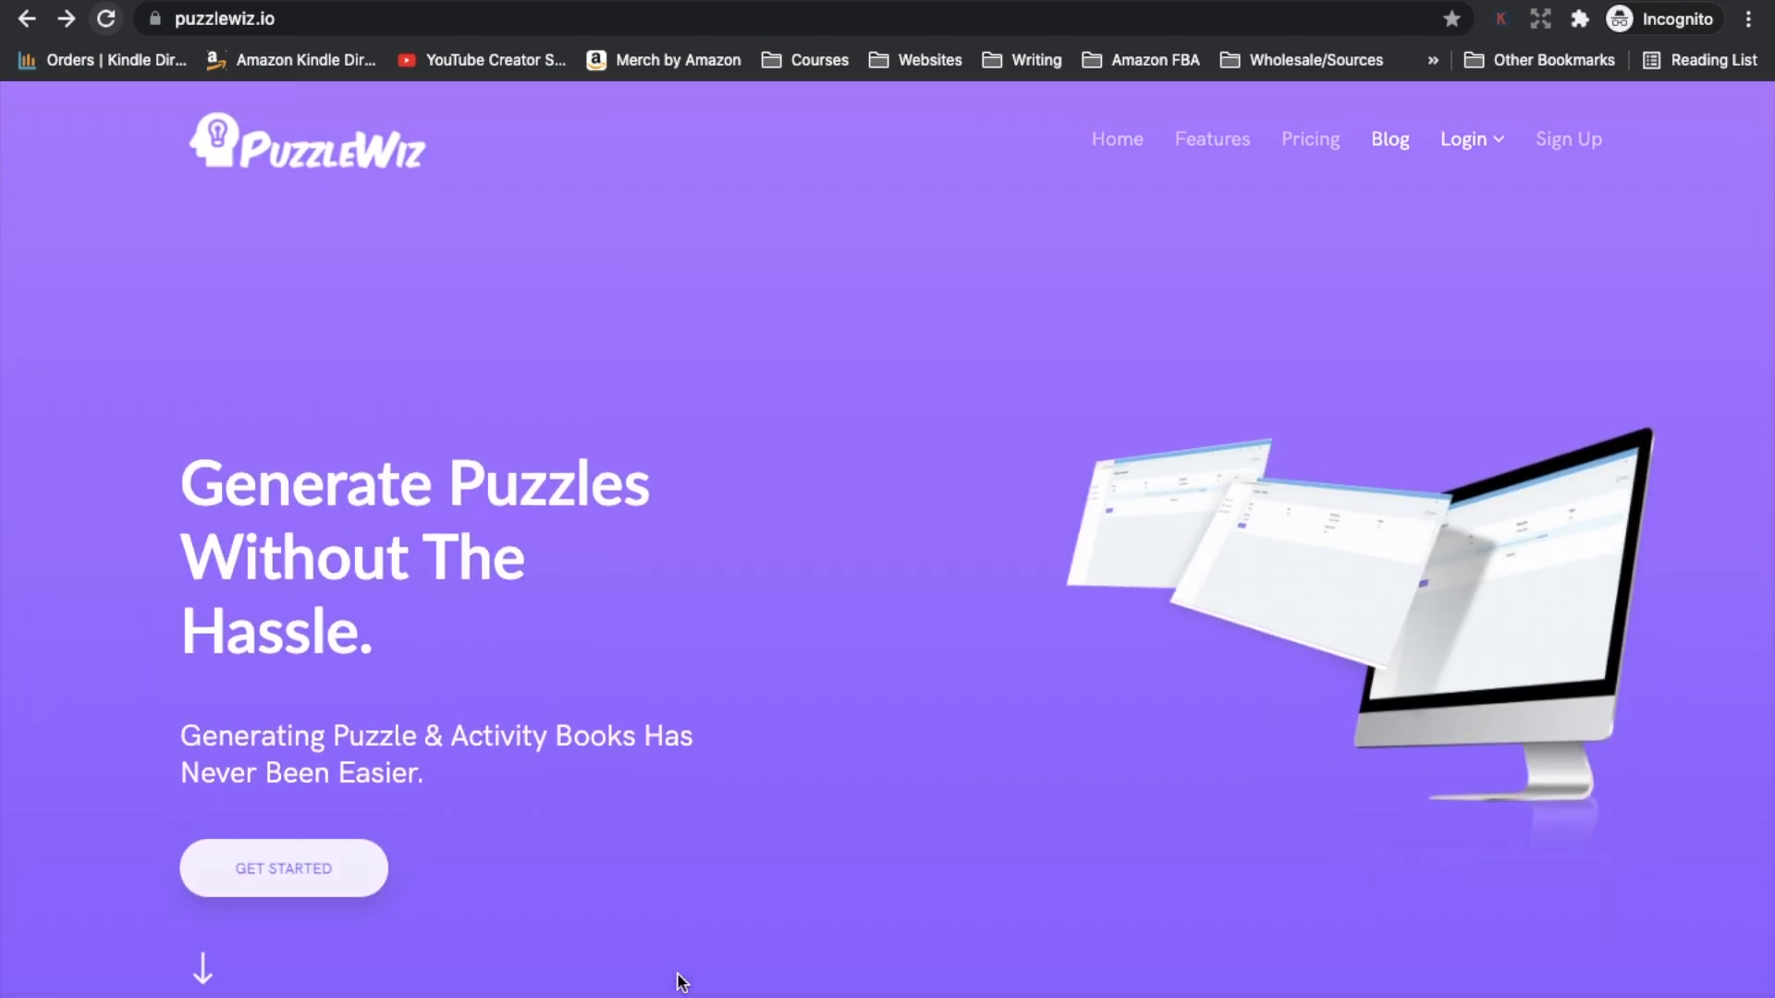
scroll(down, 3)
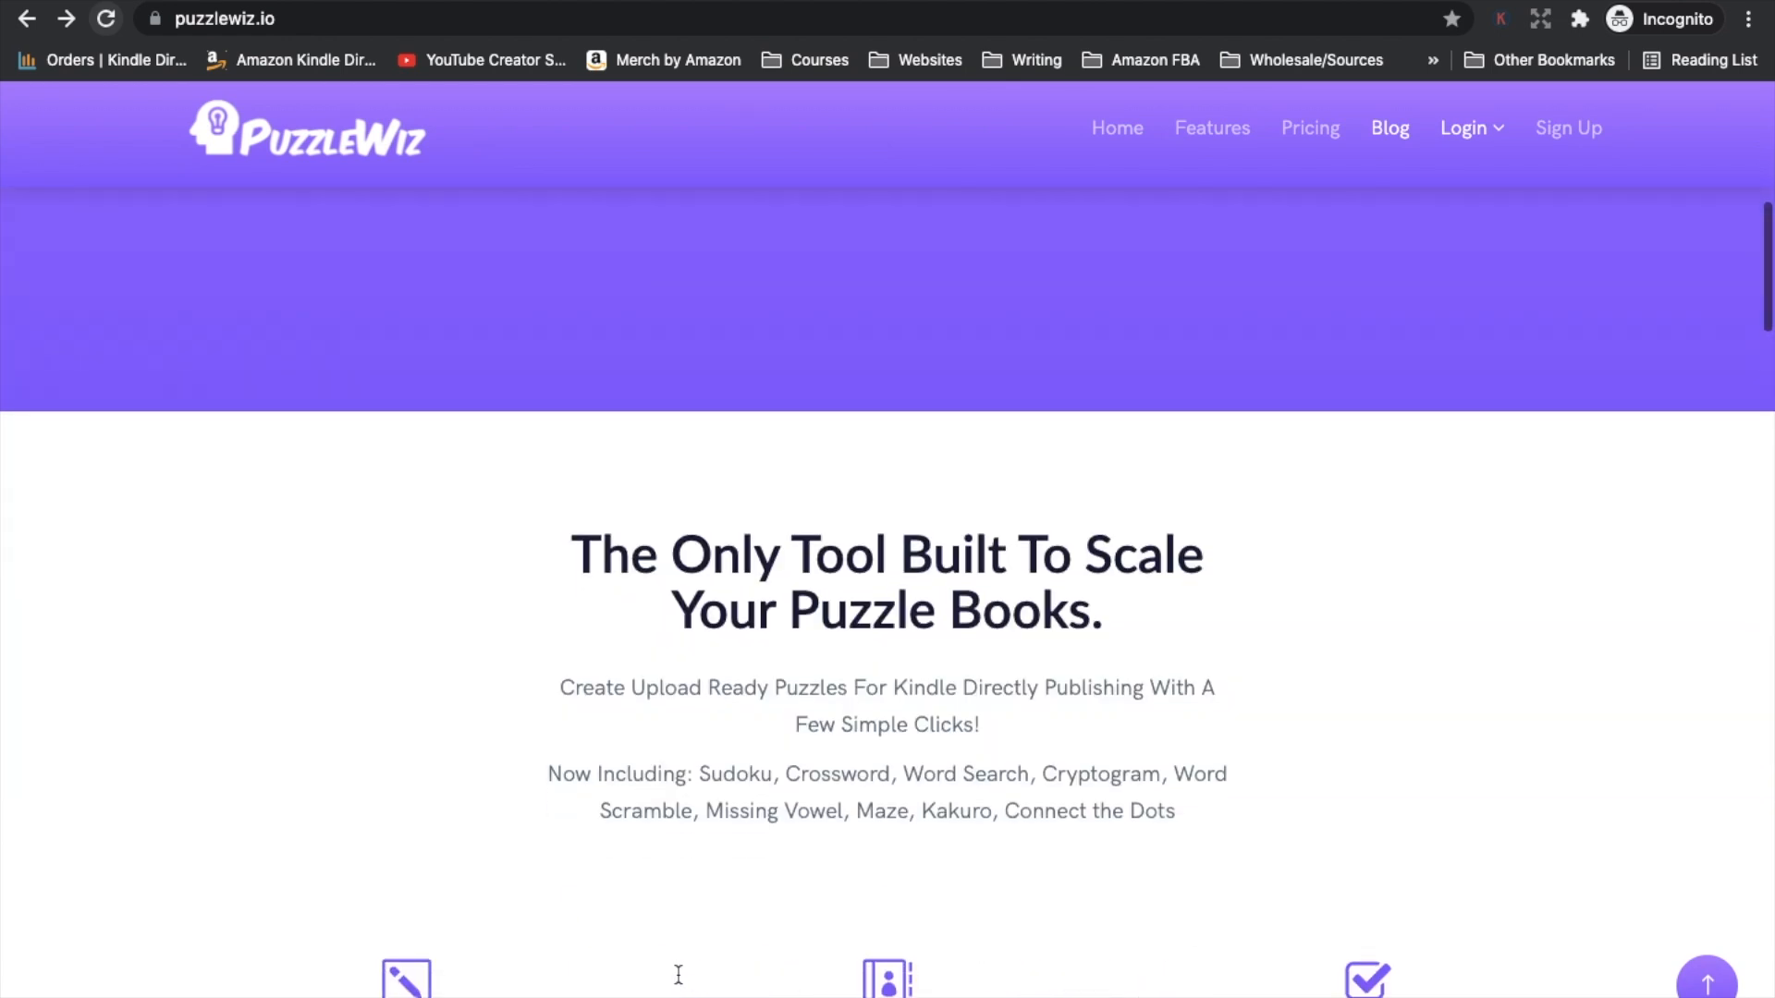
scroll(down, 3)
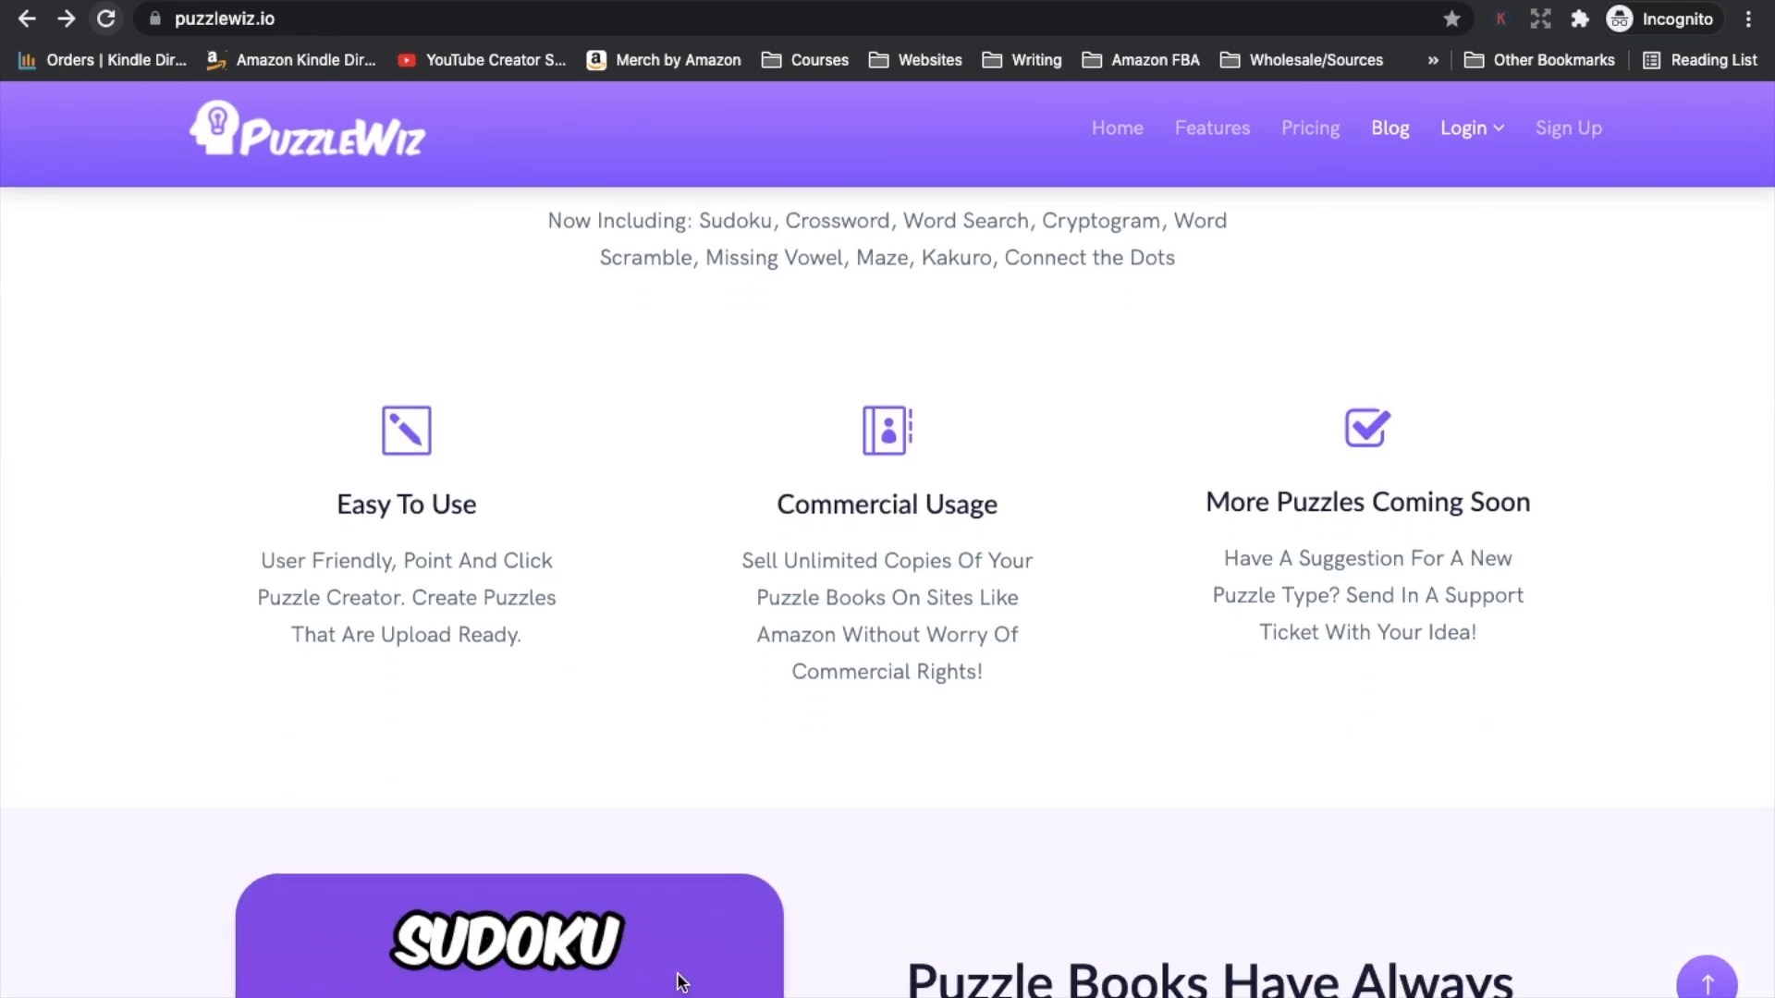
Step: Reach the $9.99 monthly plan with 3-day free trial and log into the members area
scroll(down, 3)
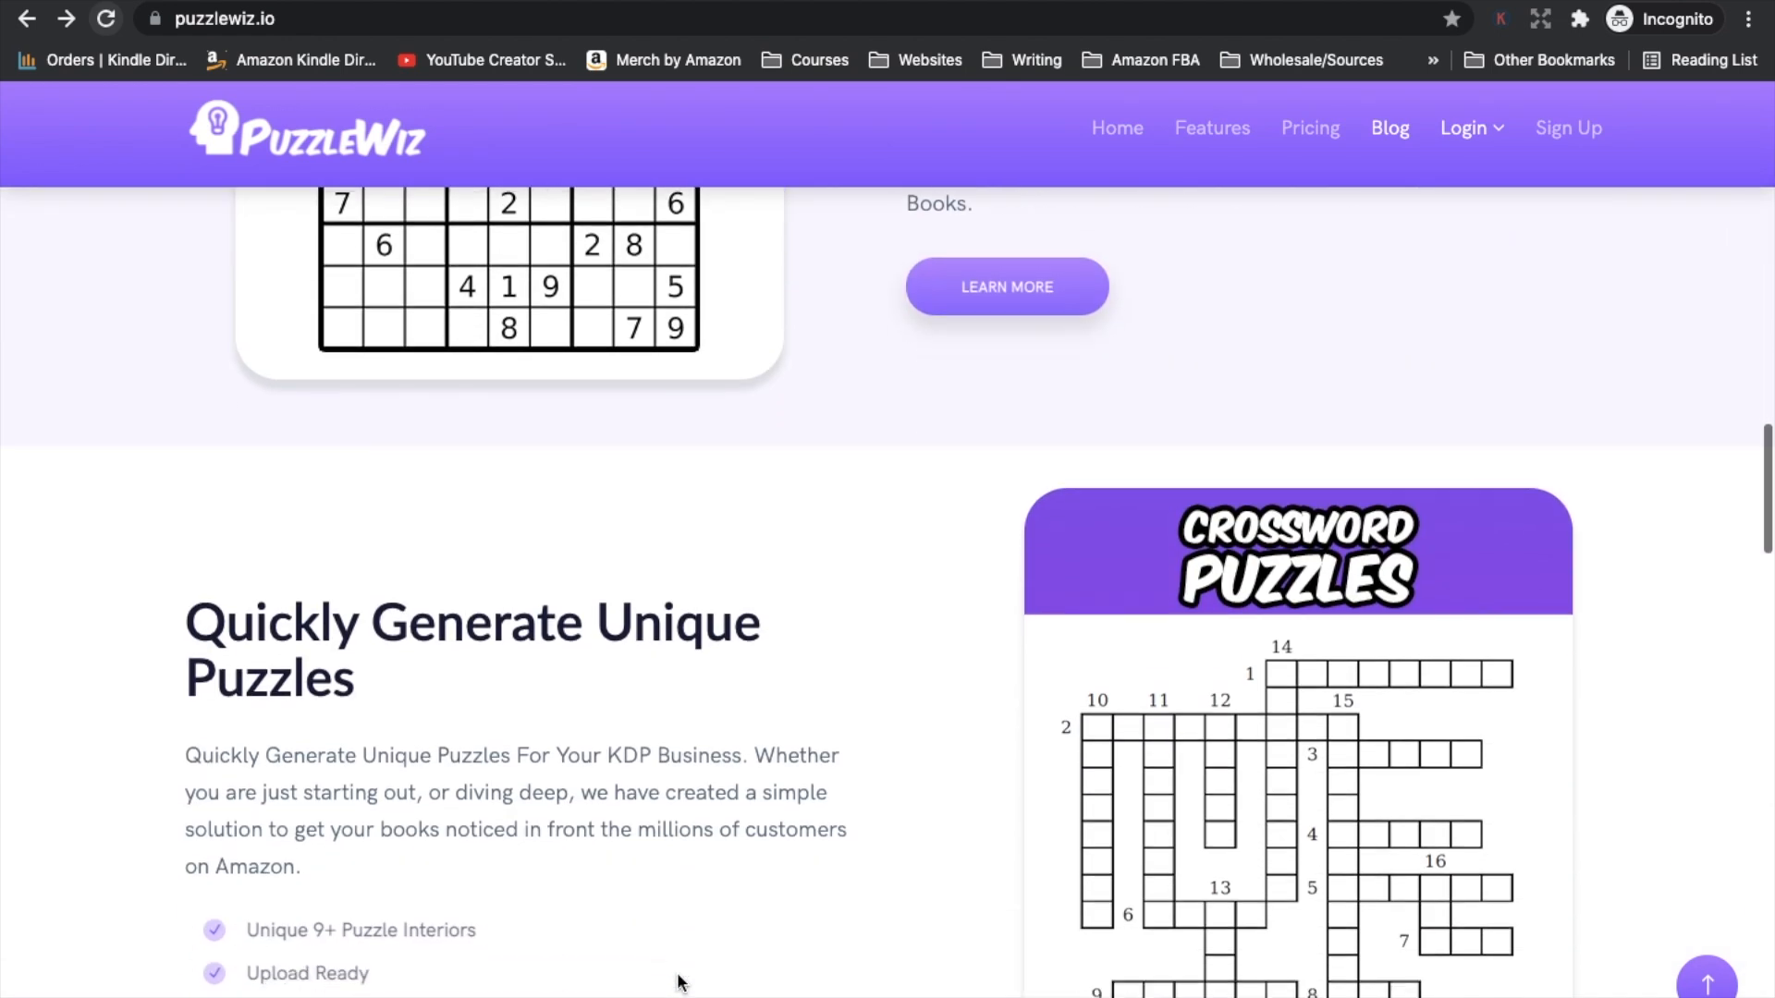
scroll(down, 3)
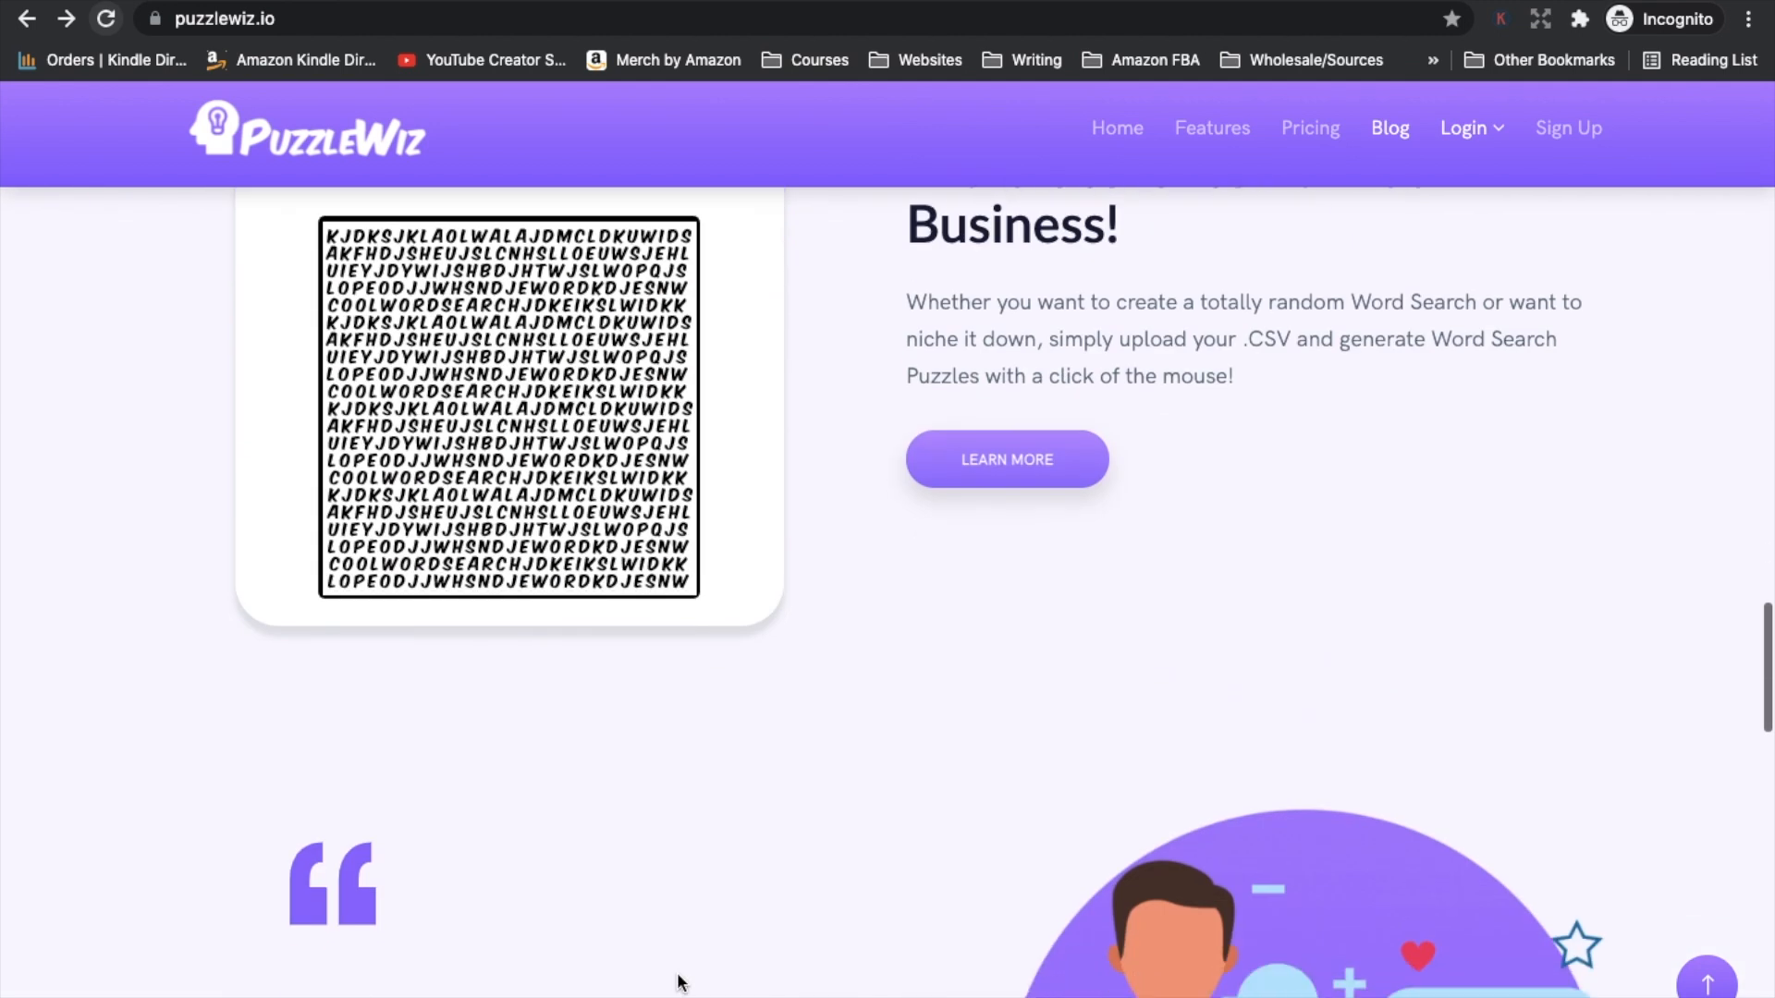
scroll(down, 3)
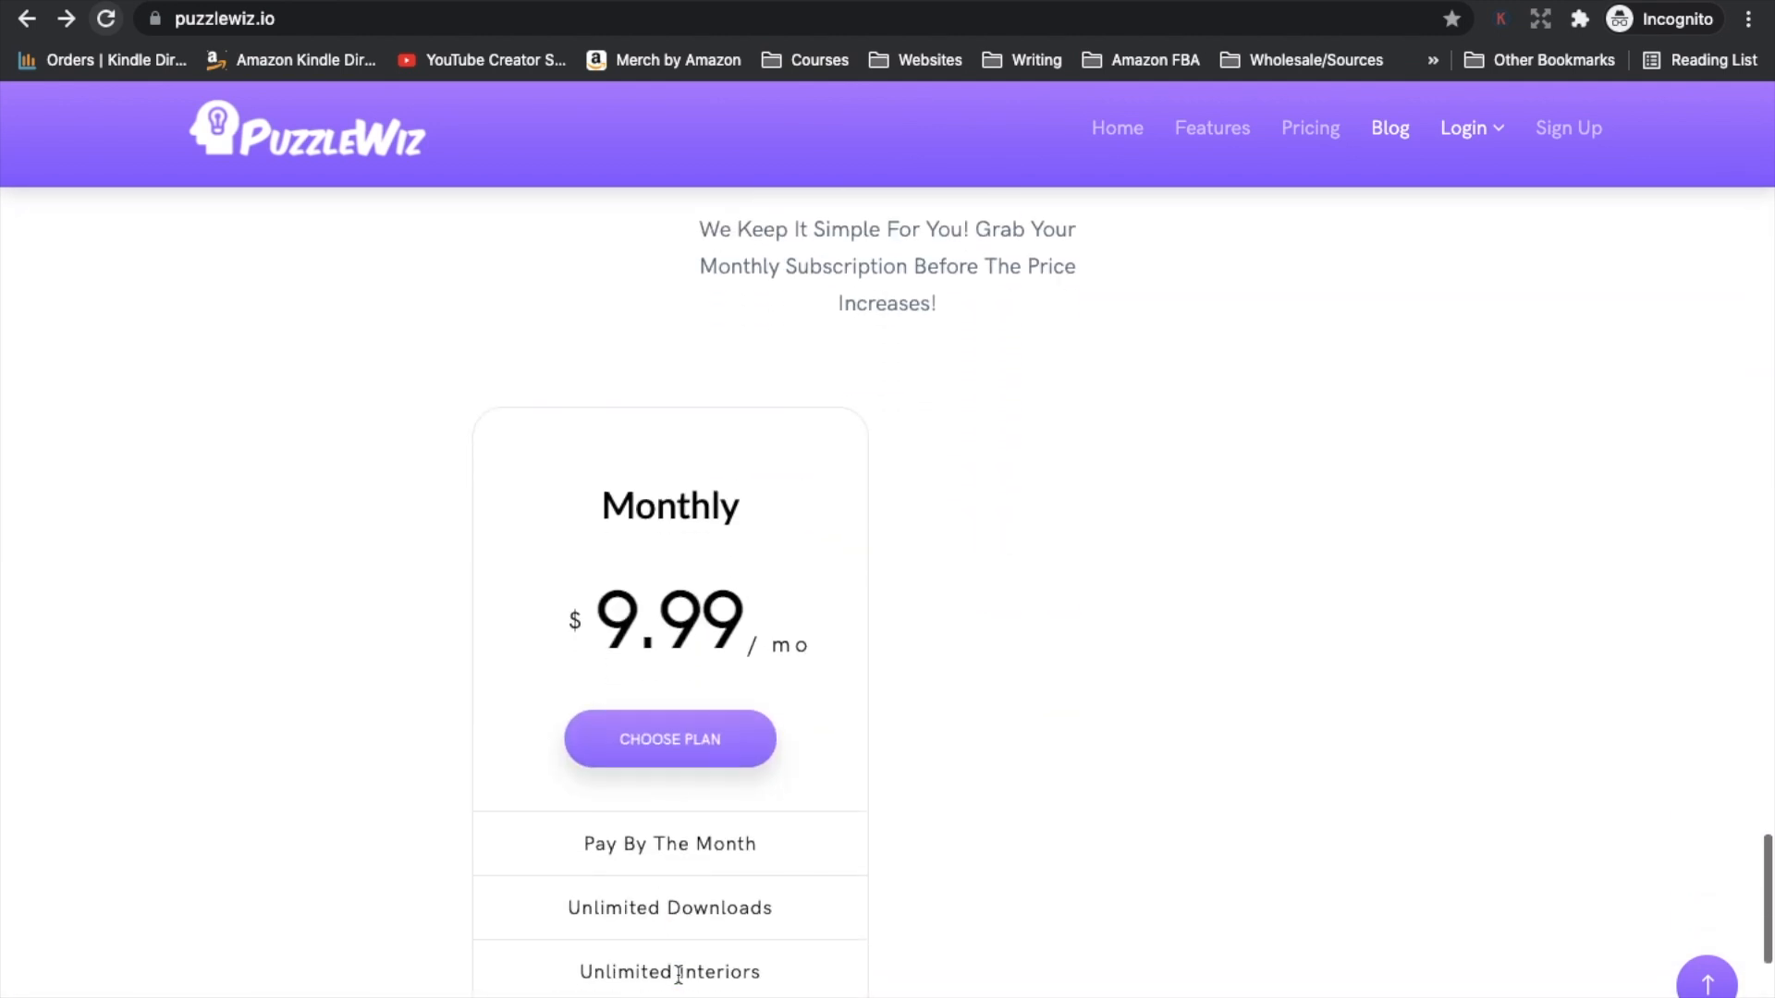
scroll(down, 3)
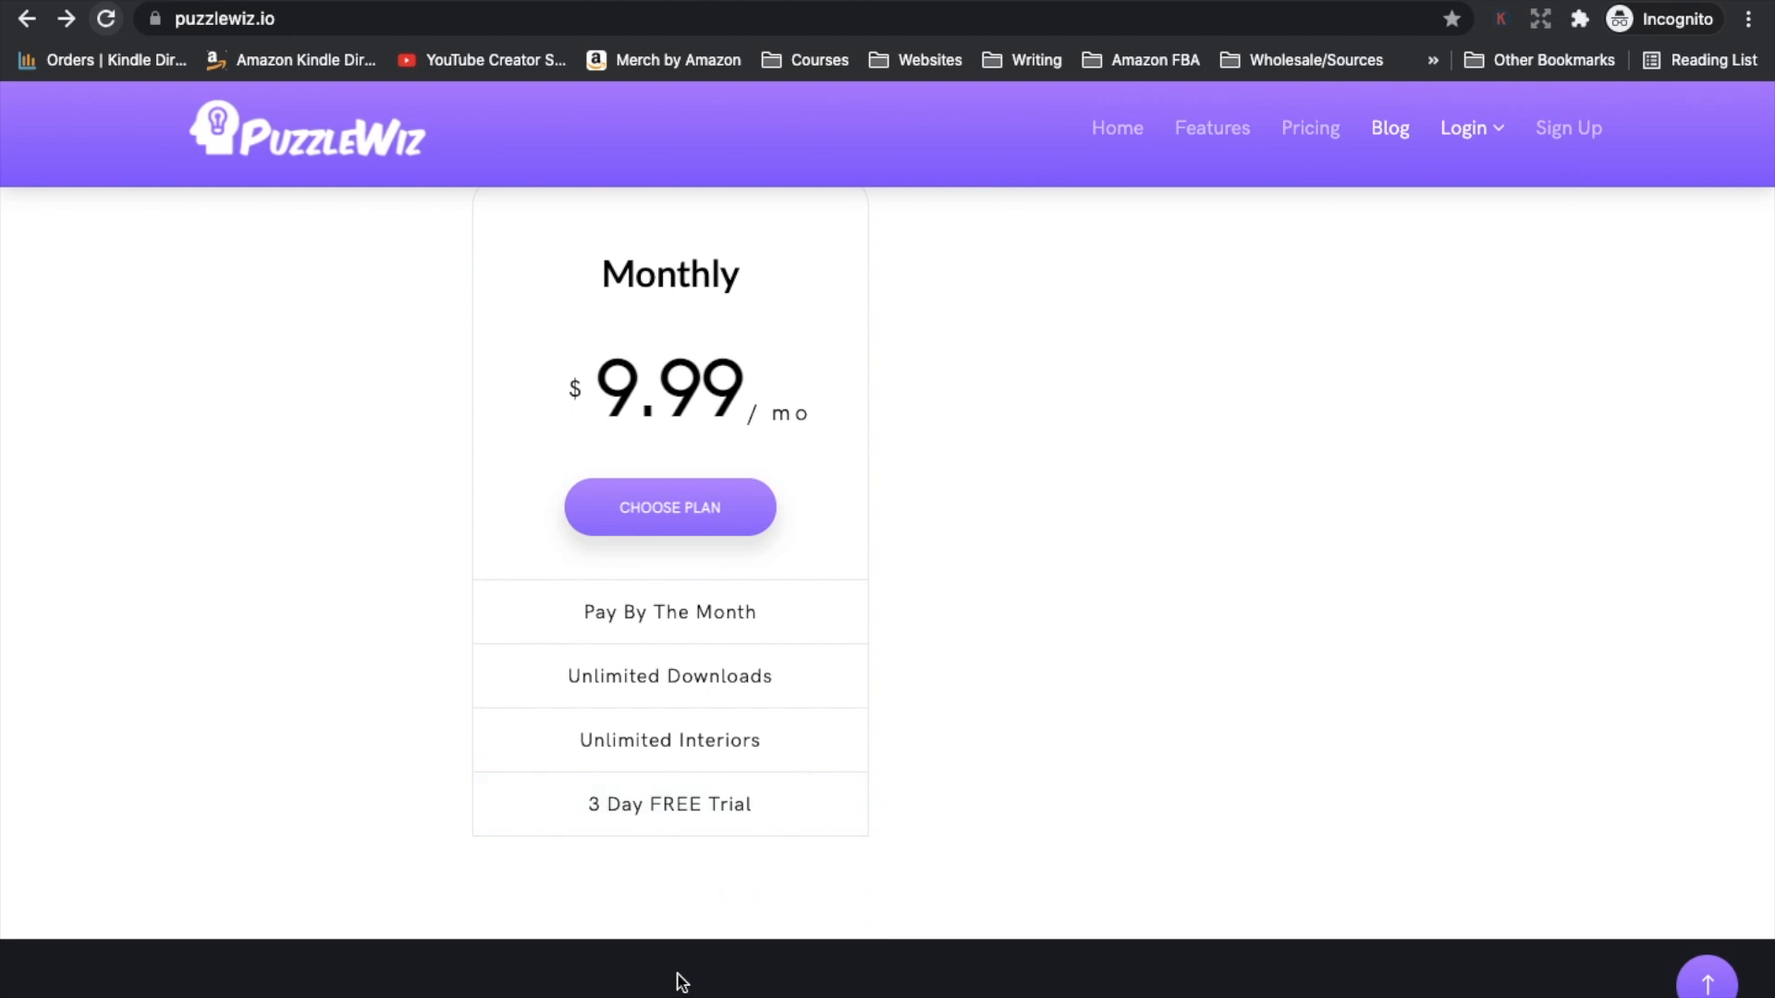
click(669, 507)
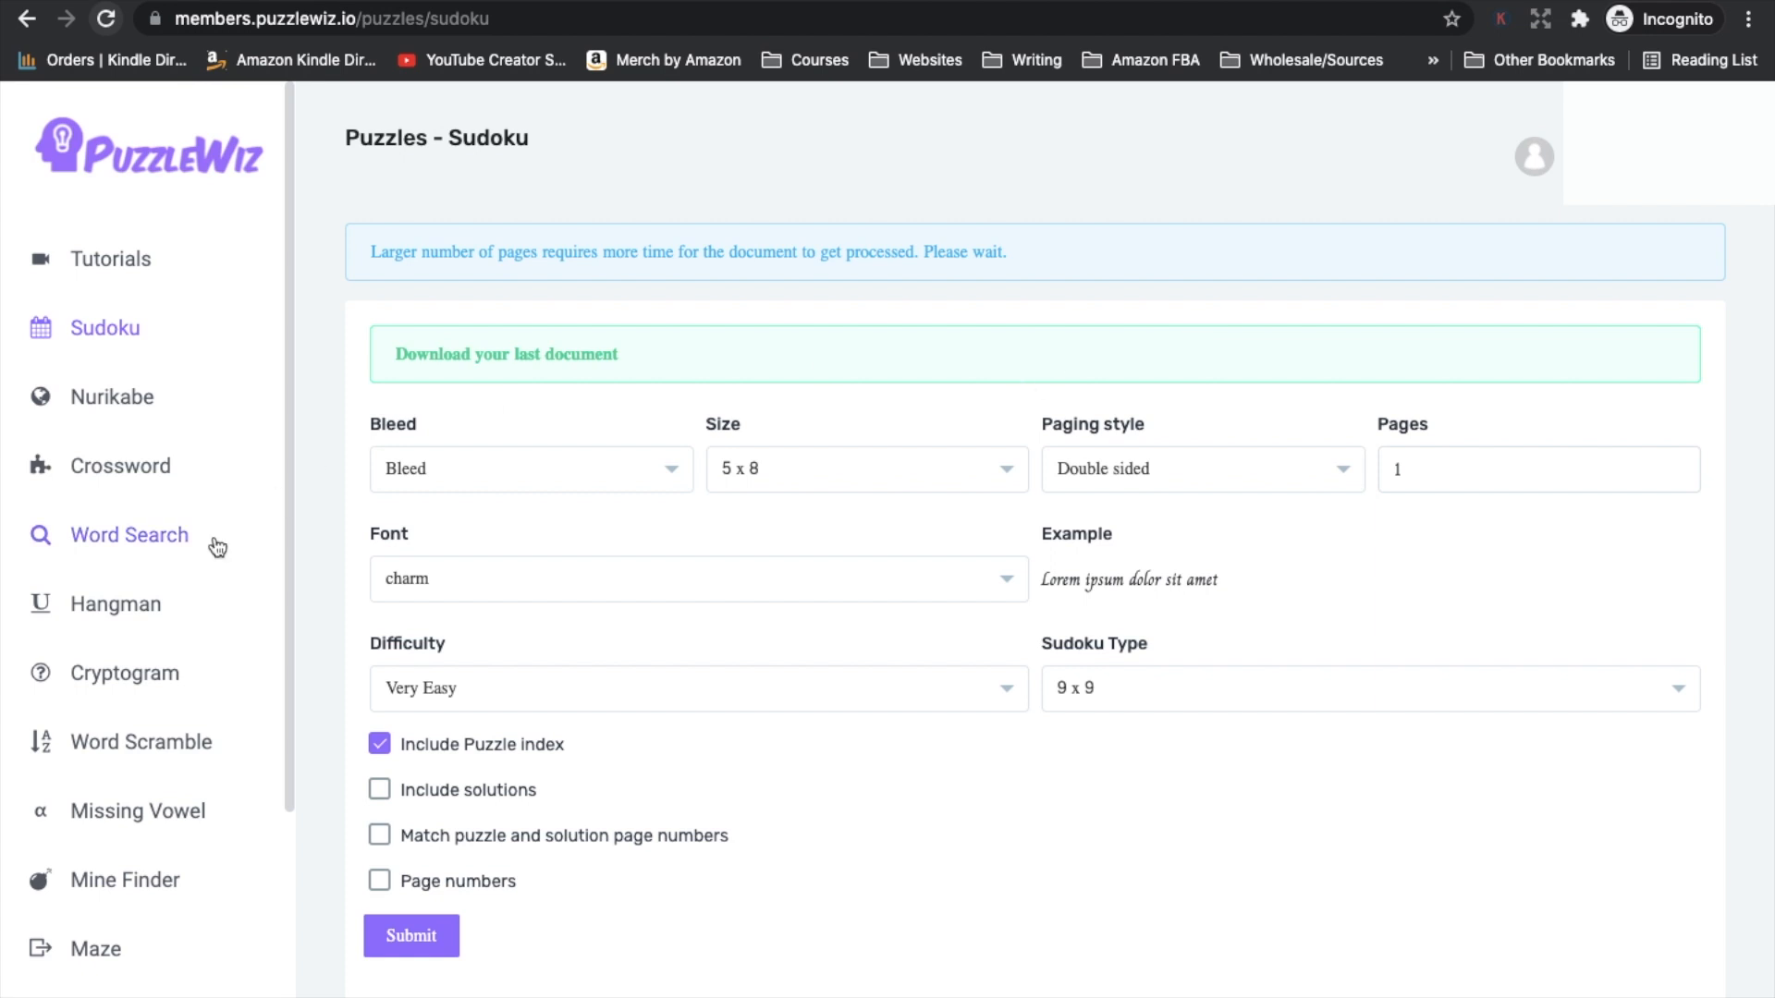
Step: Scroll the members sidebar to reveal Kakuro, Grayscale, Outline and Connect the Dots puzzle types
scroll(down, 3)
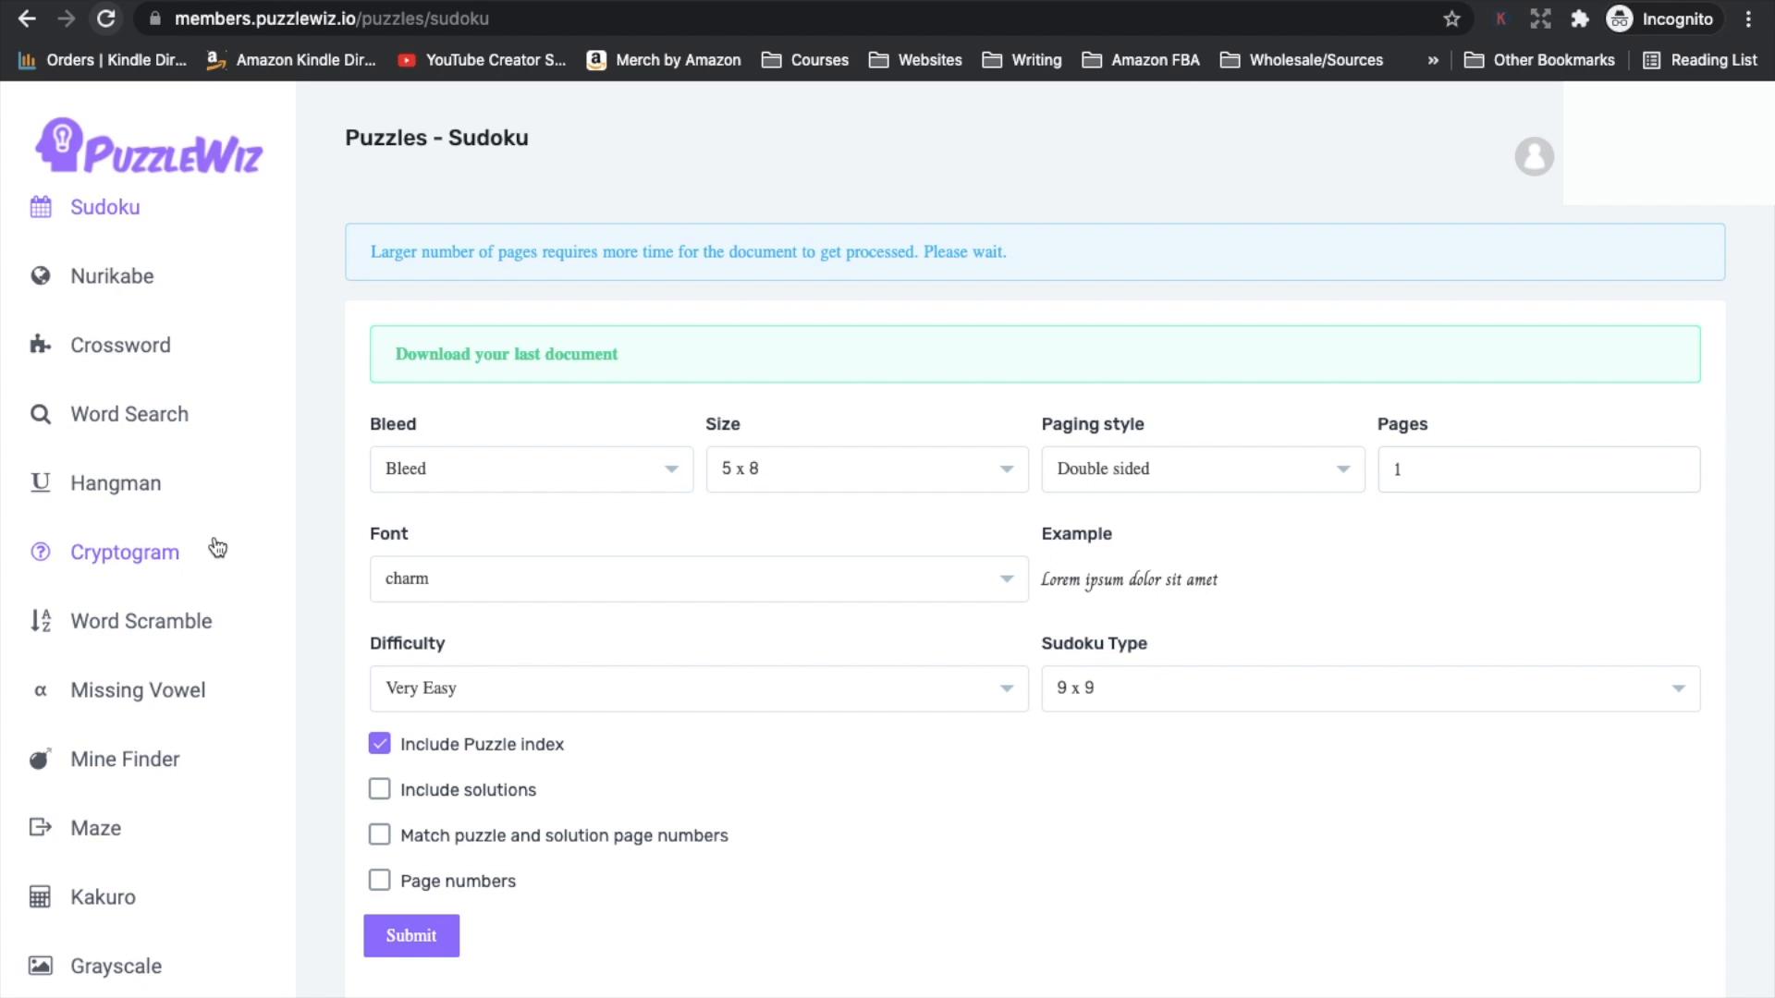
scroll(down, 3)
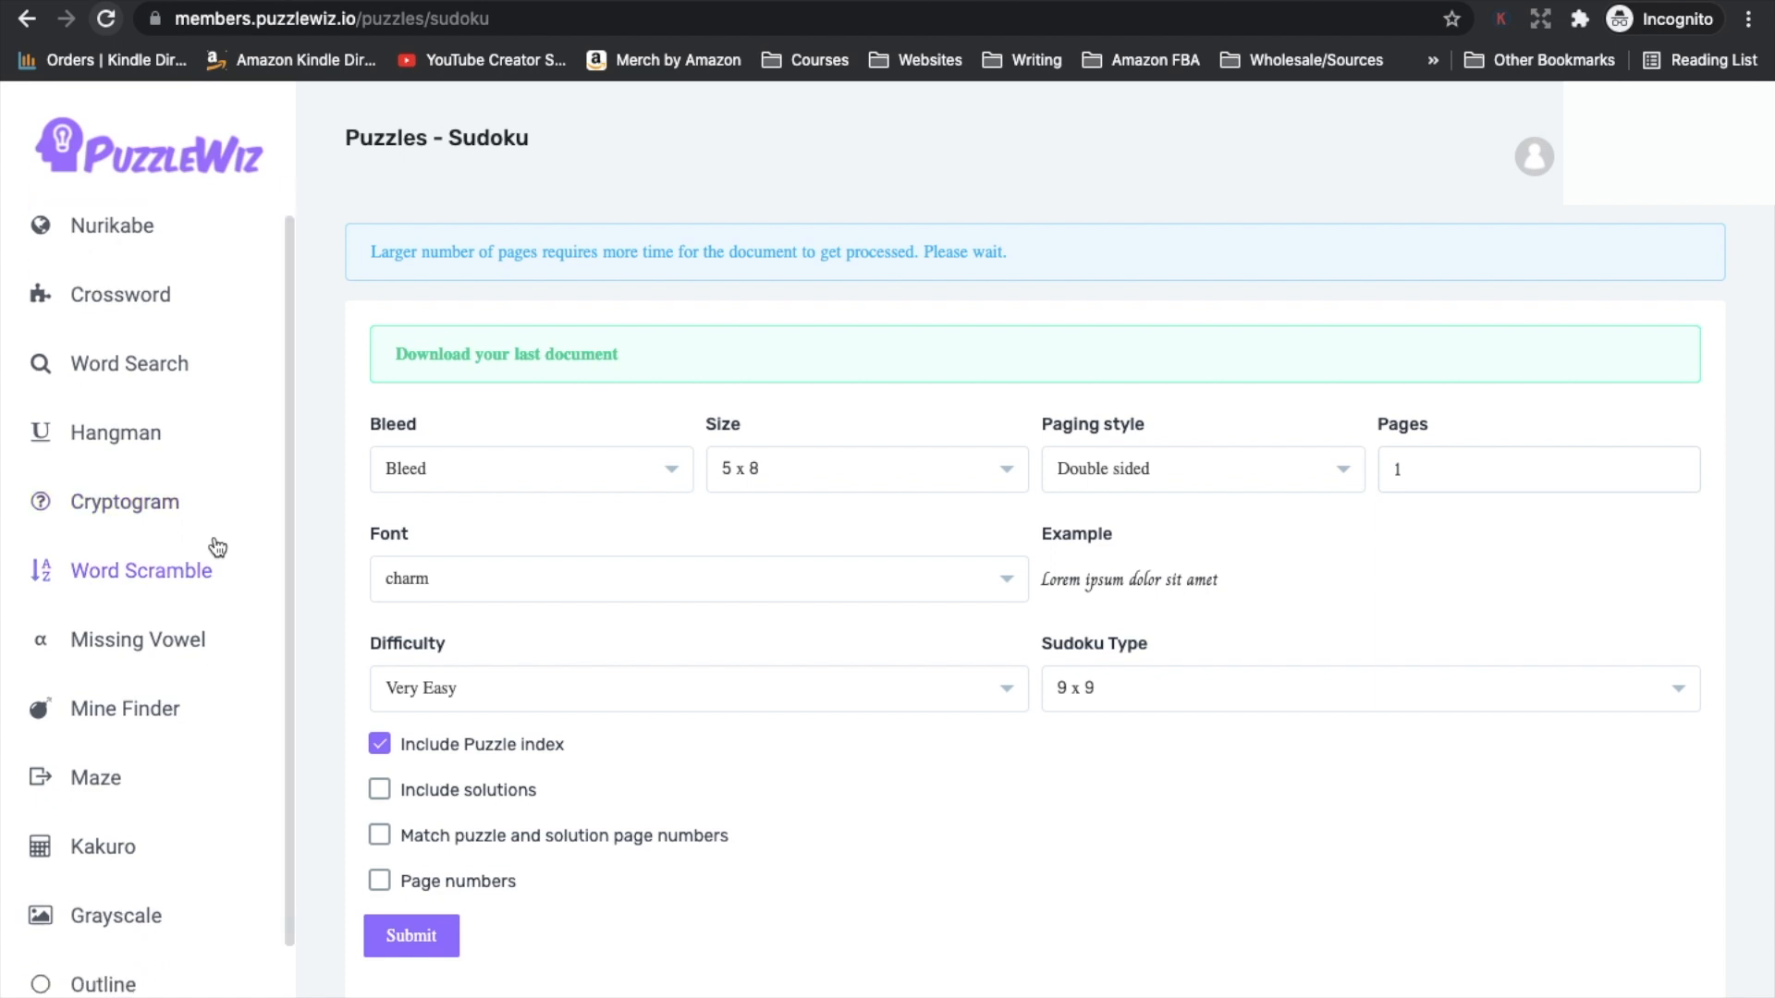
scroll(down, 3)
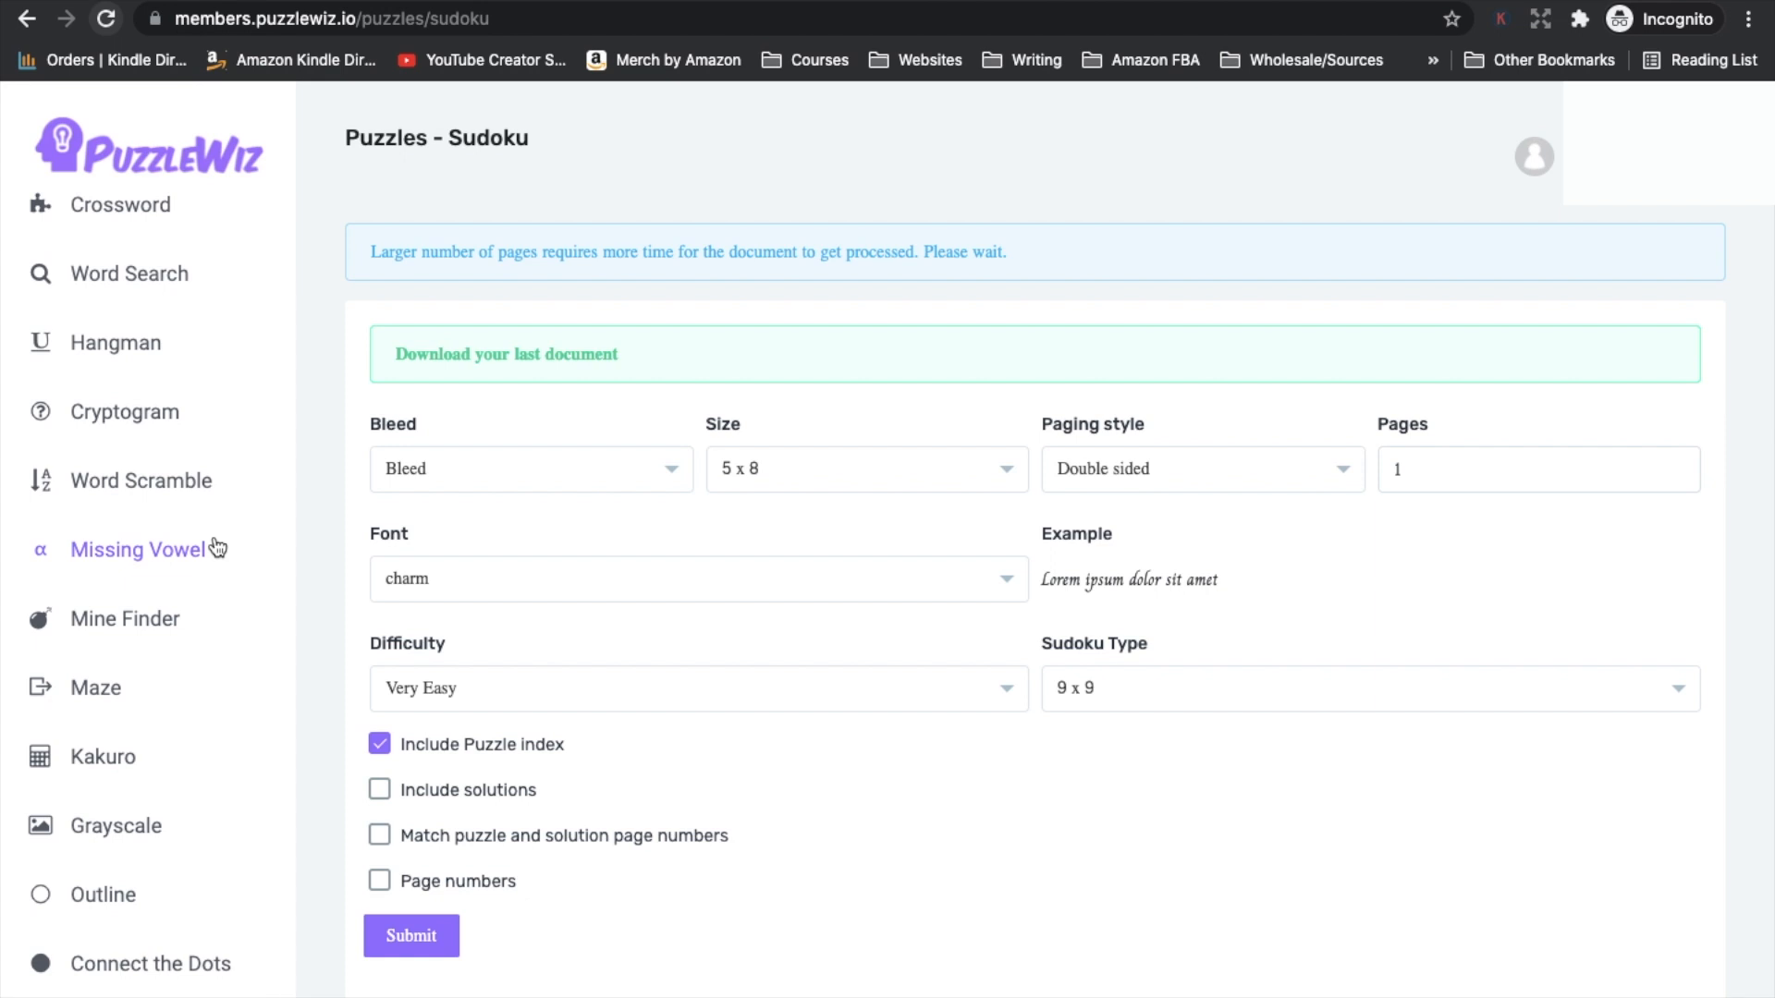
mouse_move(102, 895)
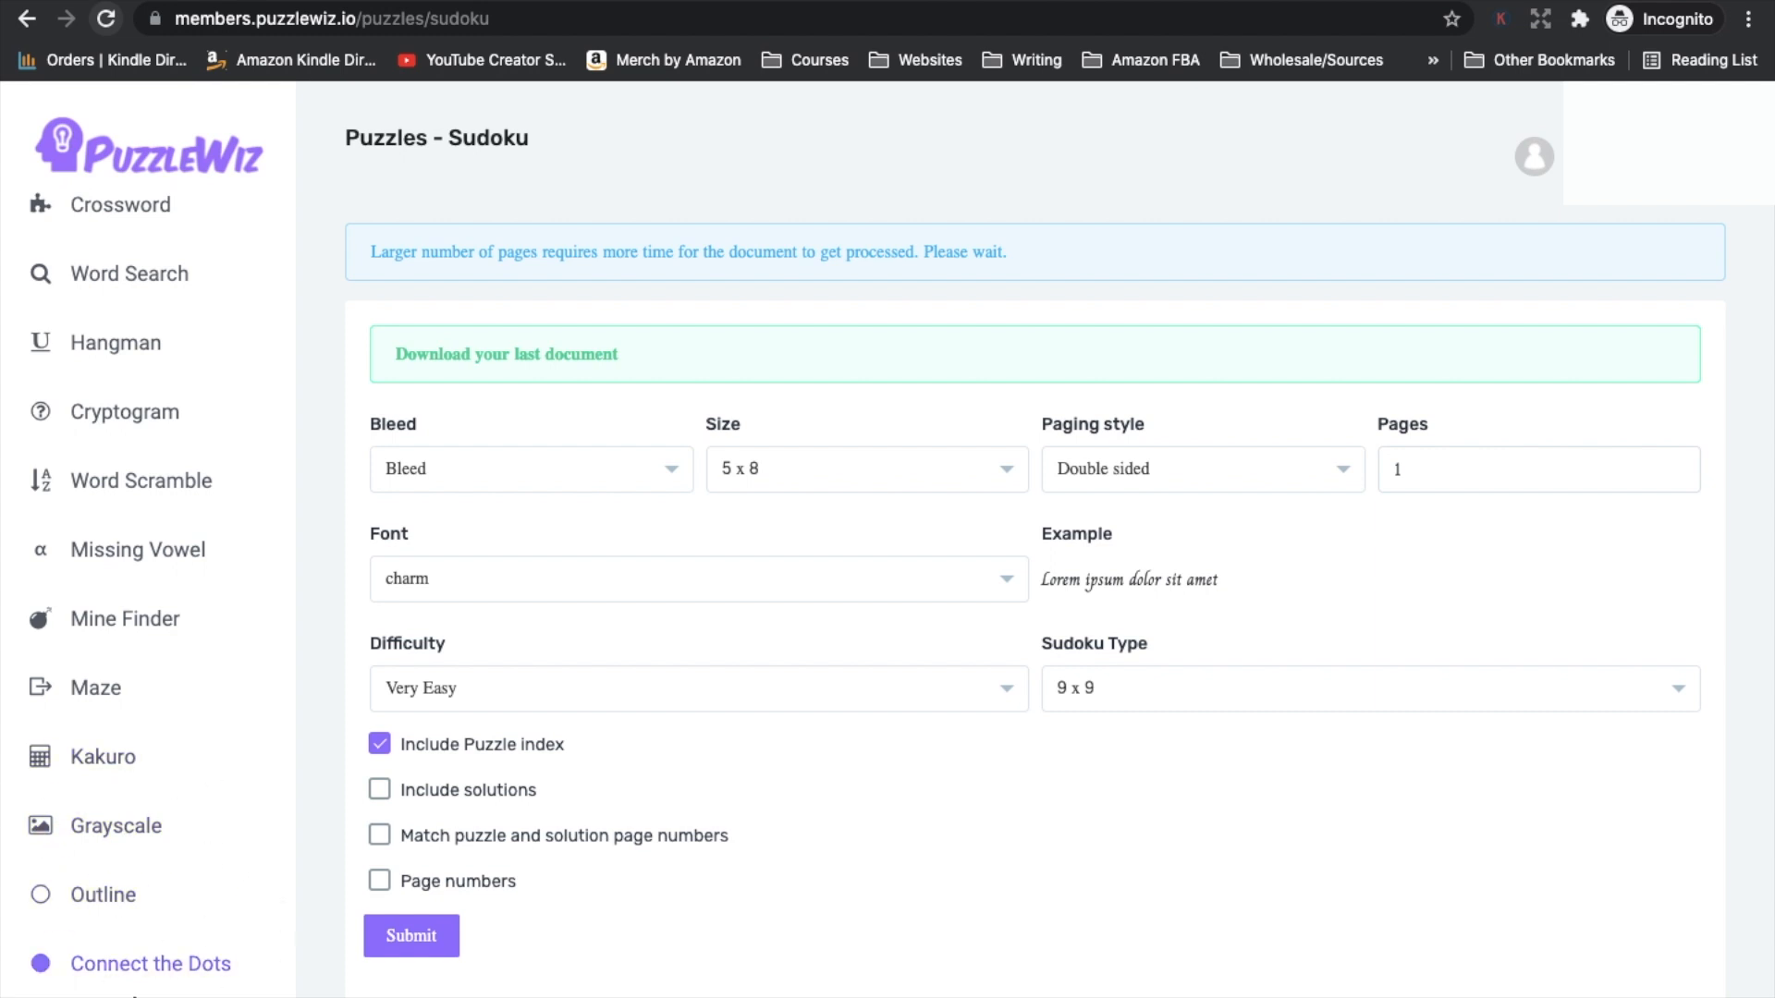
mouse_move(115, 827)
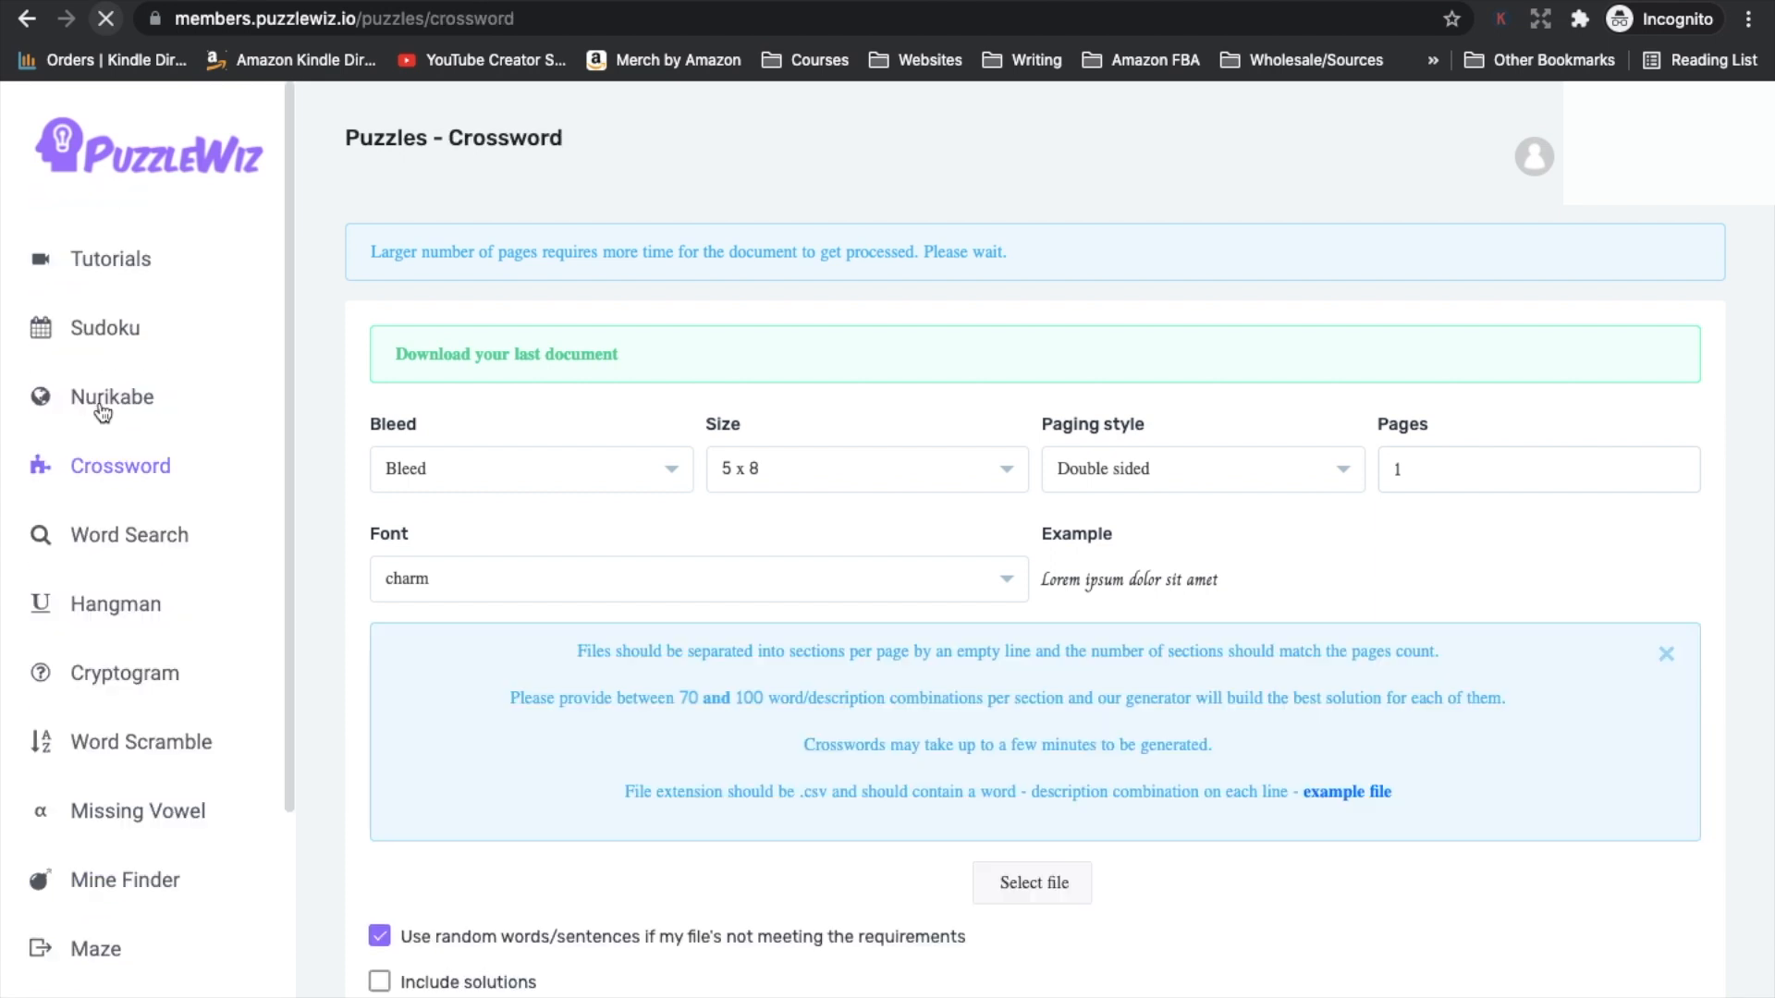
click(107, 19)
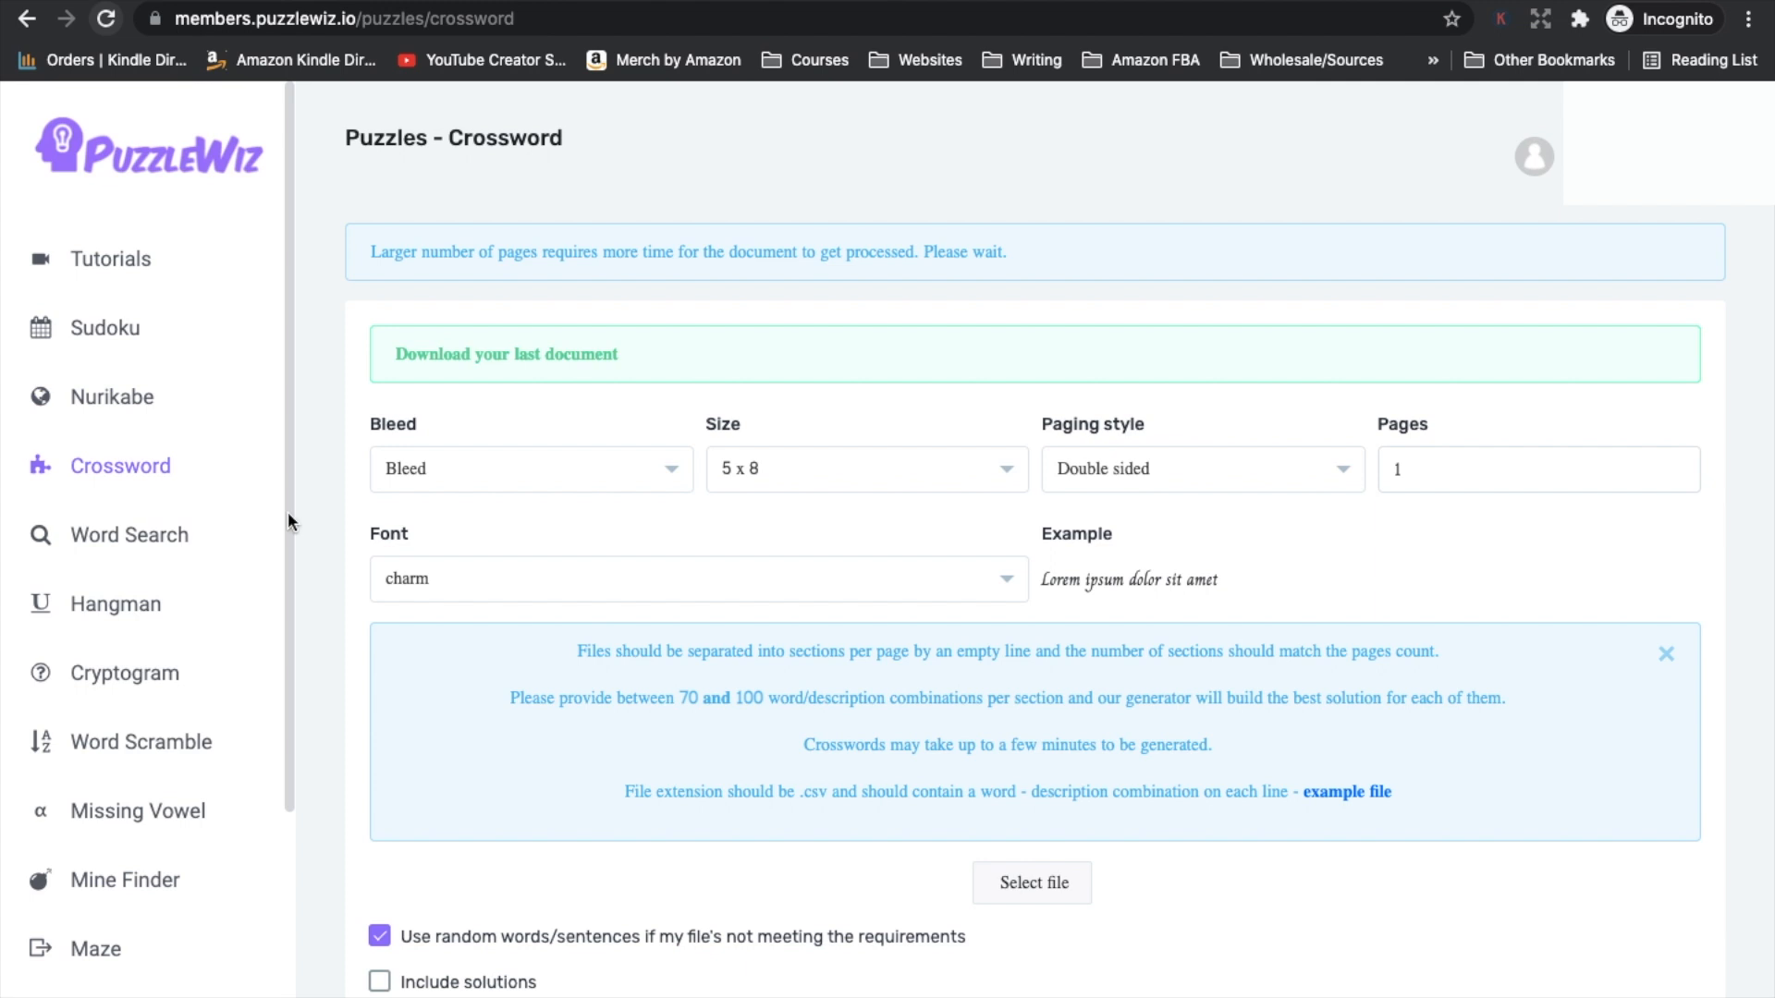
mouse_move(596, 484)
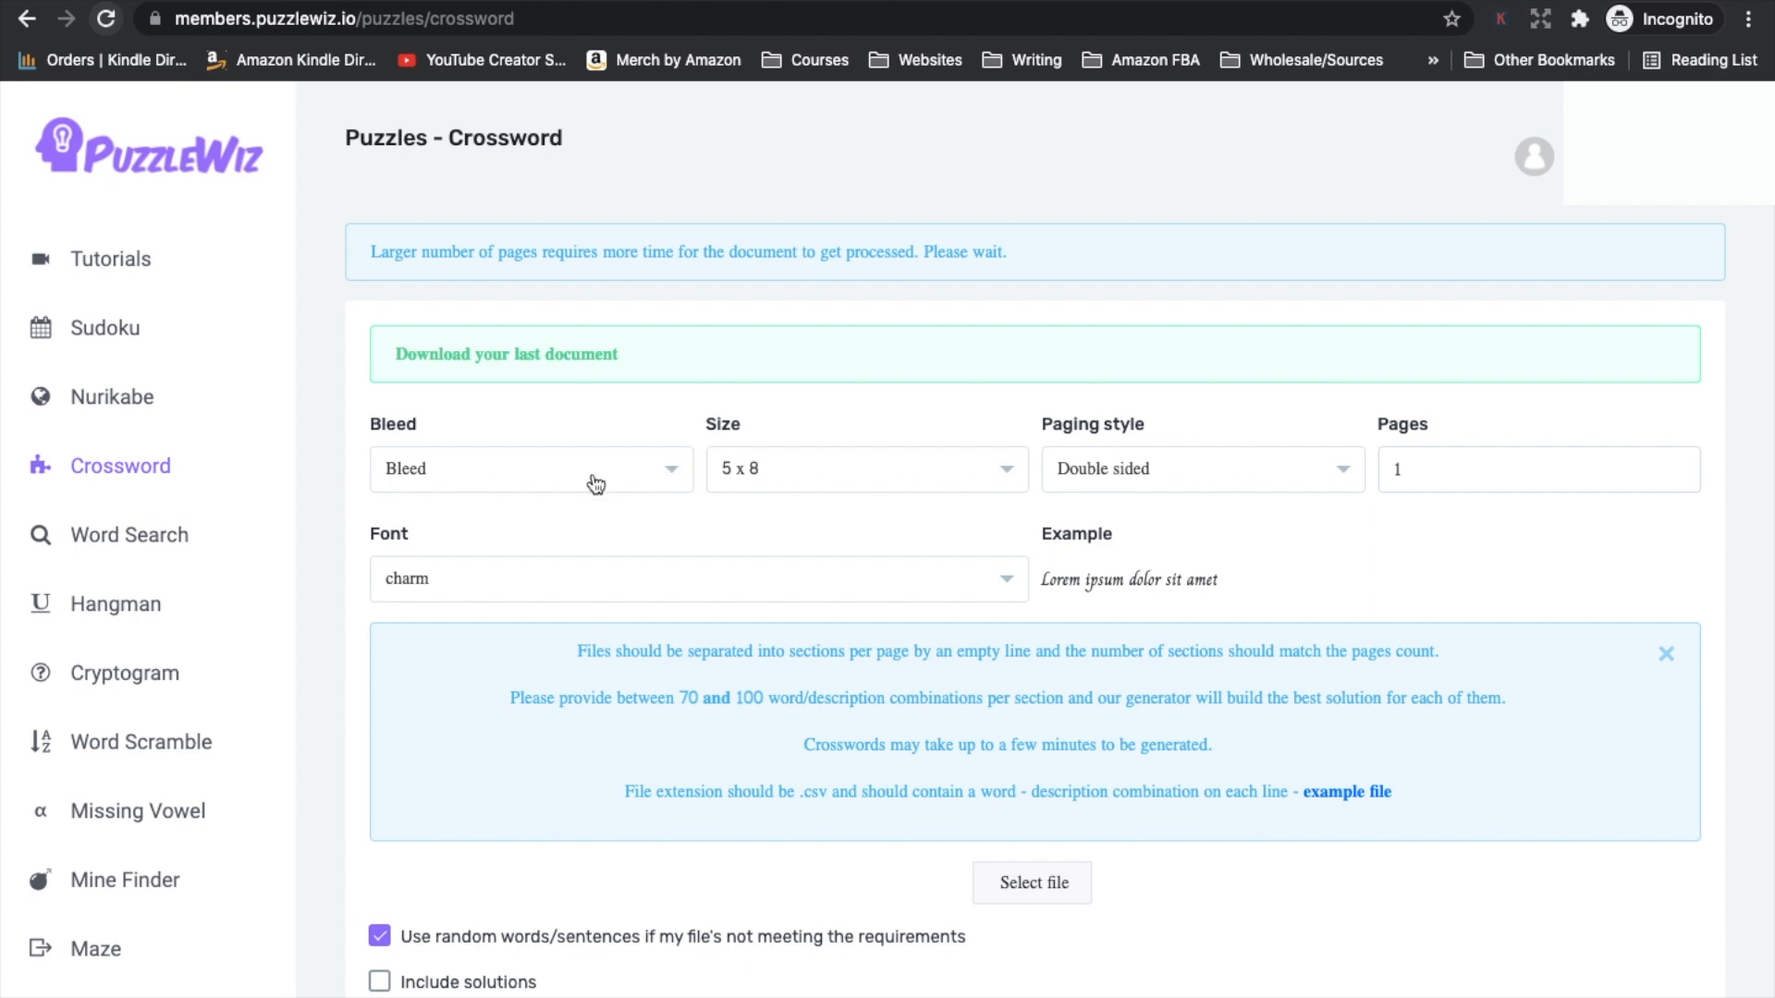
mouse_move(800, 480)
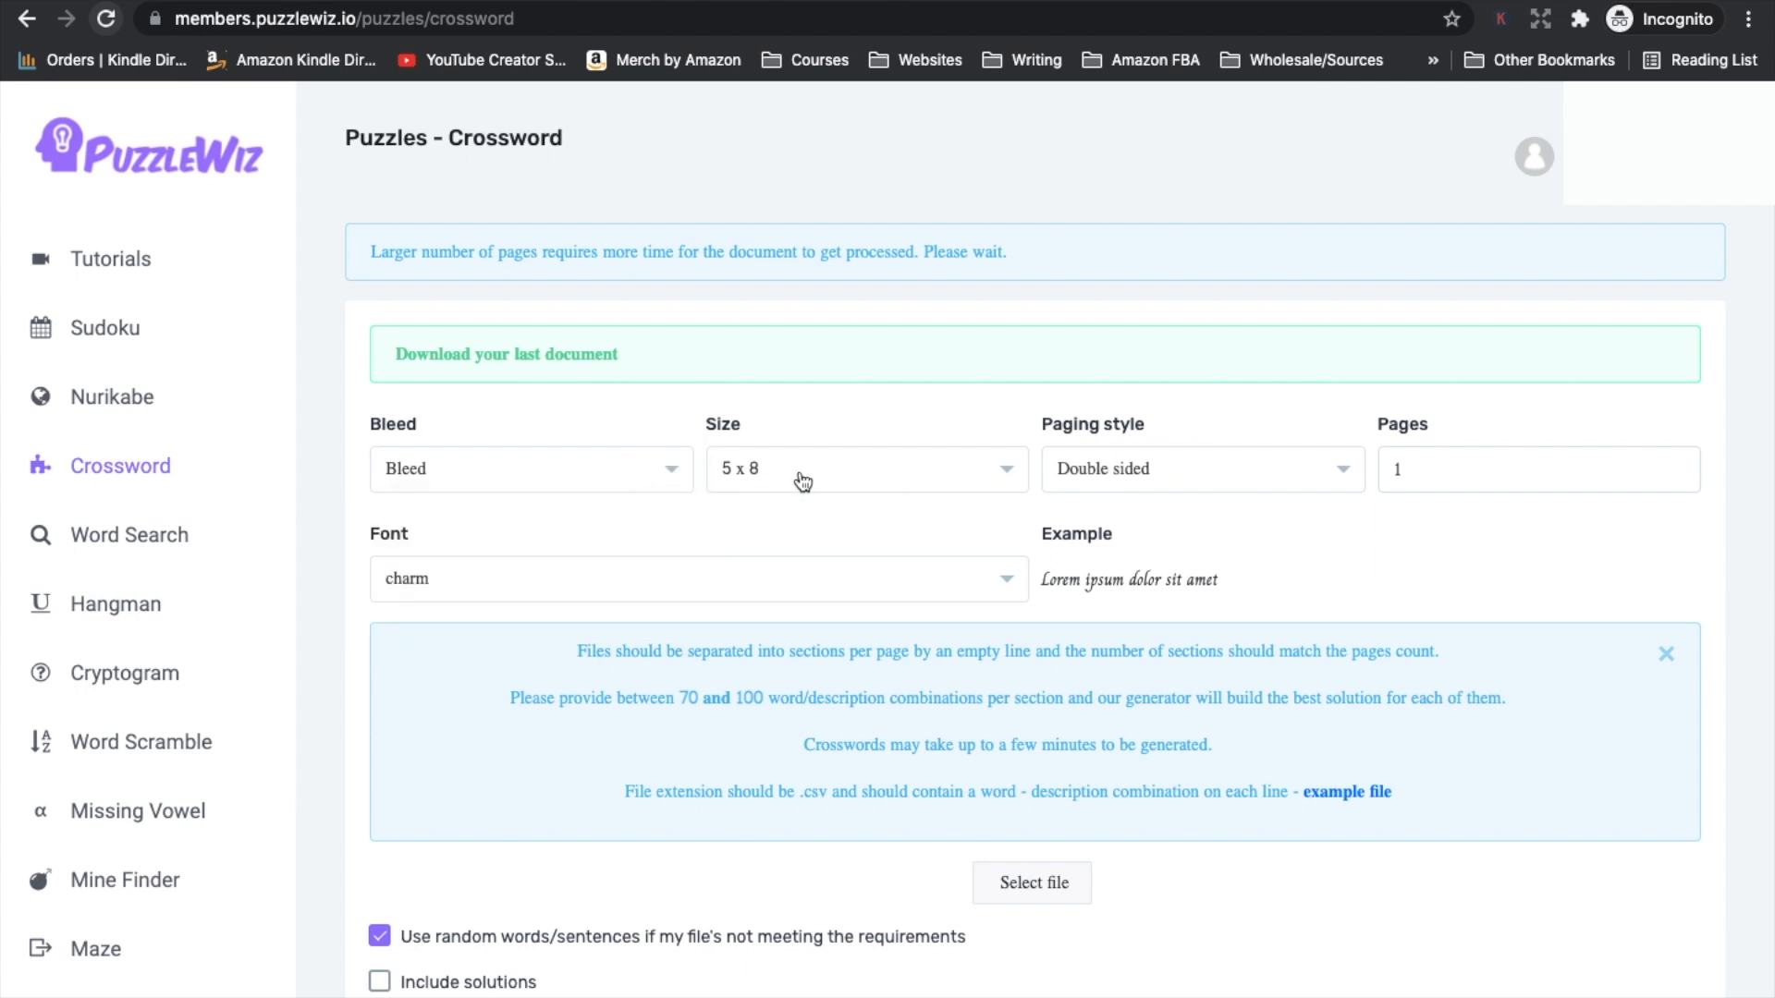
mouse_move(1080, 477)
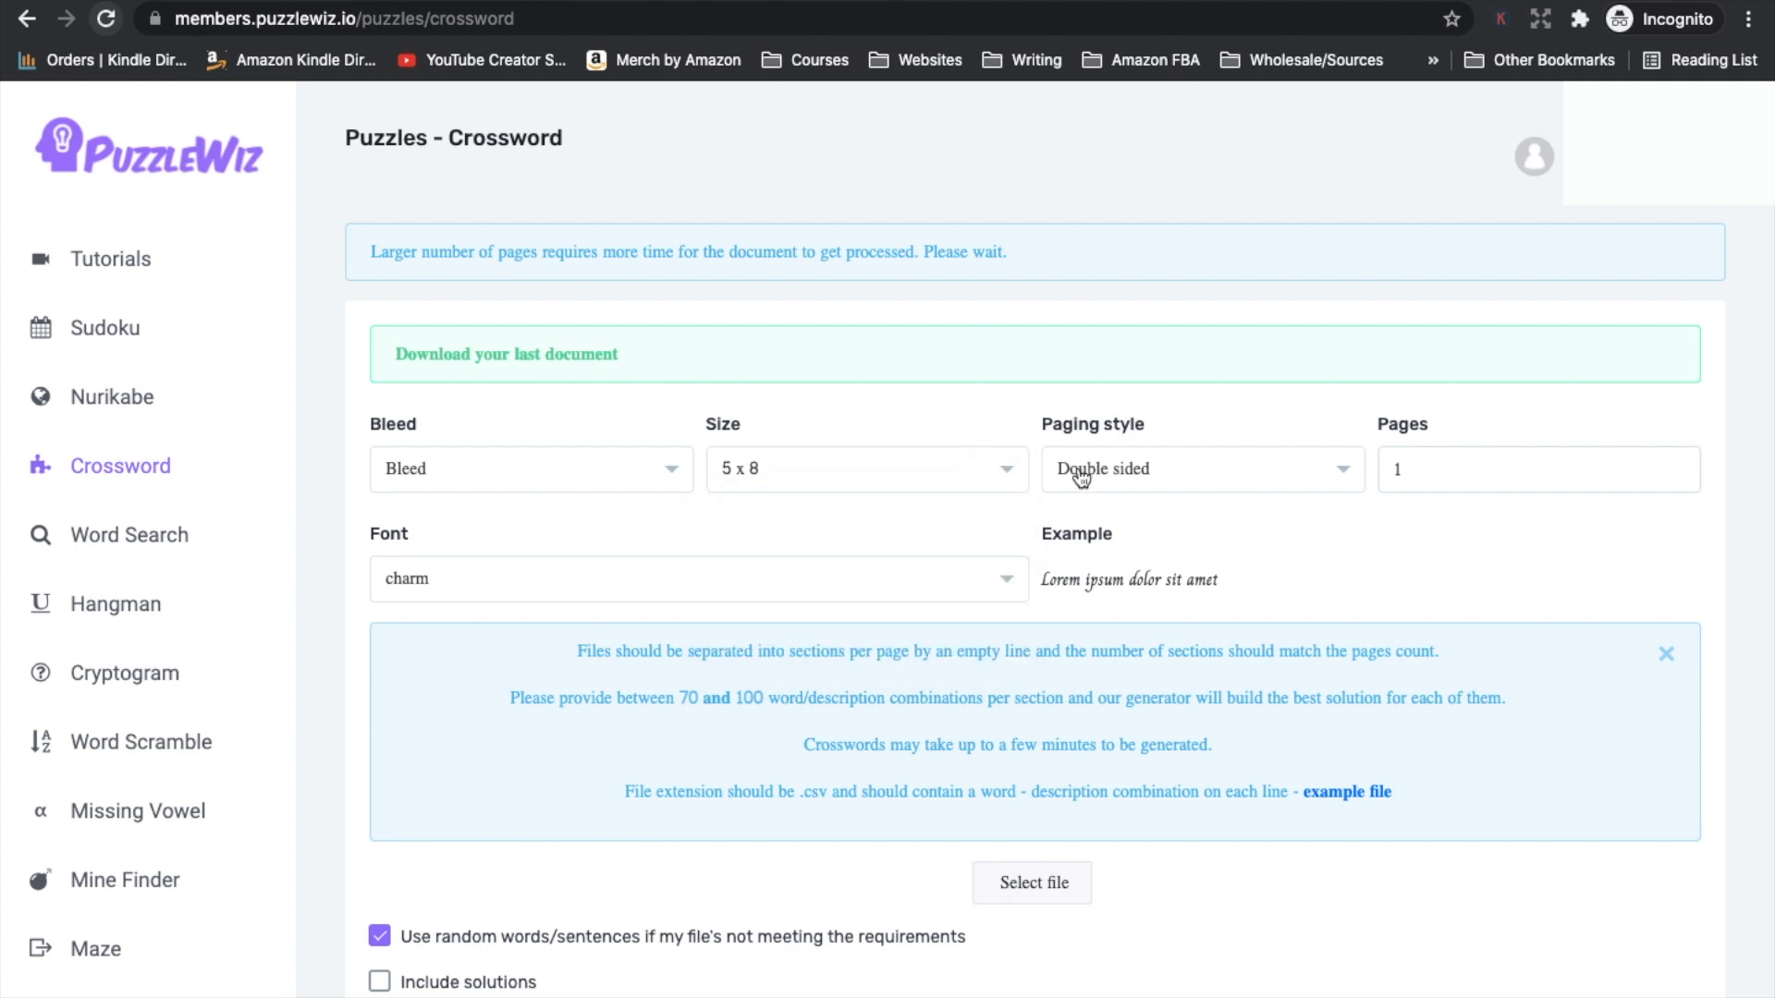
click(1200, 467)
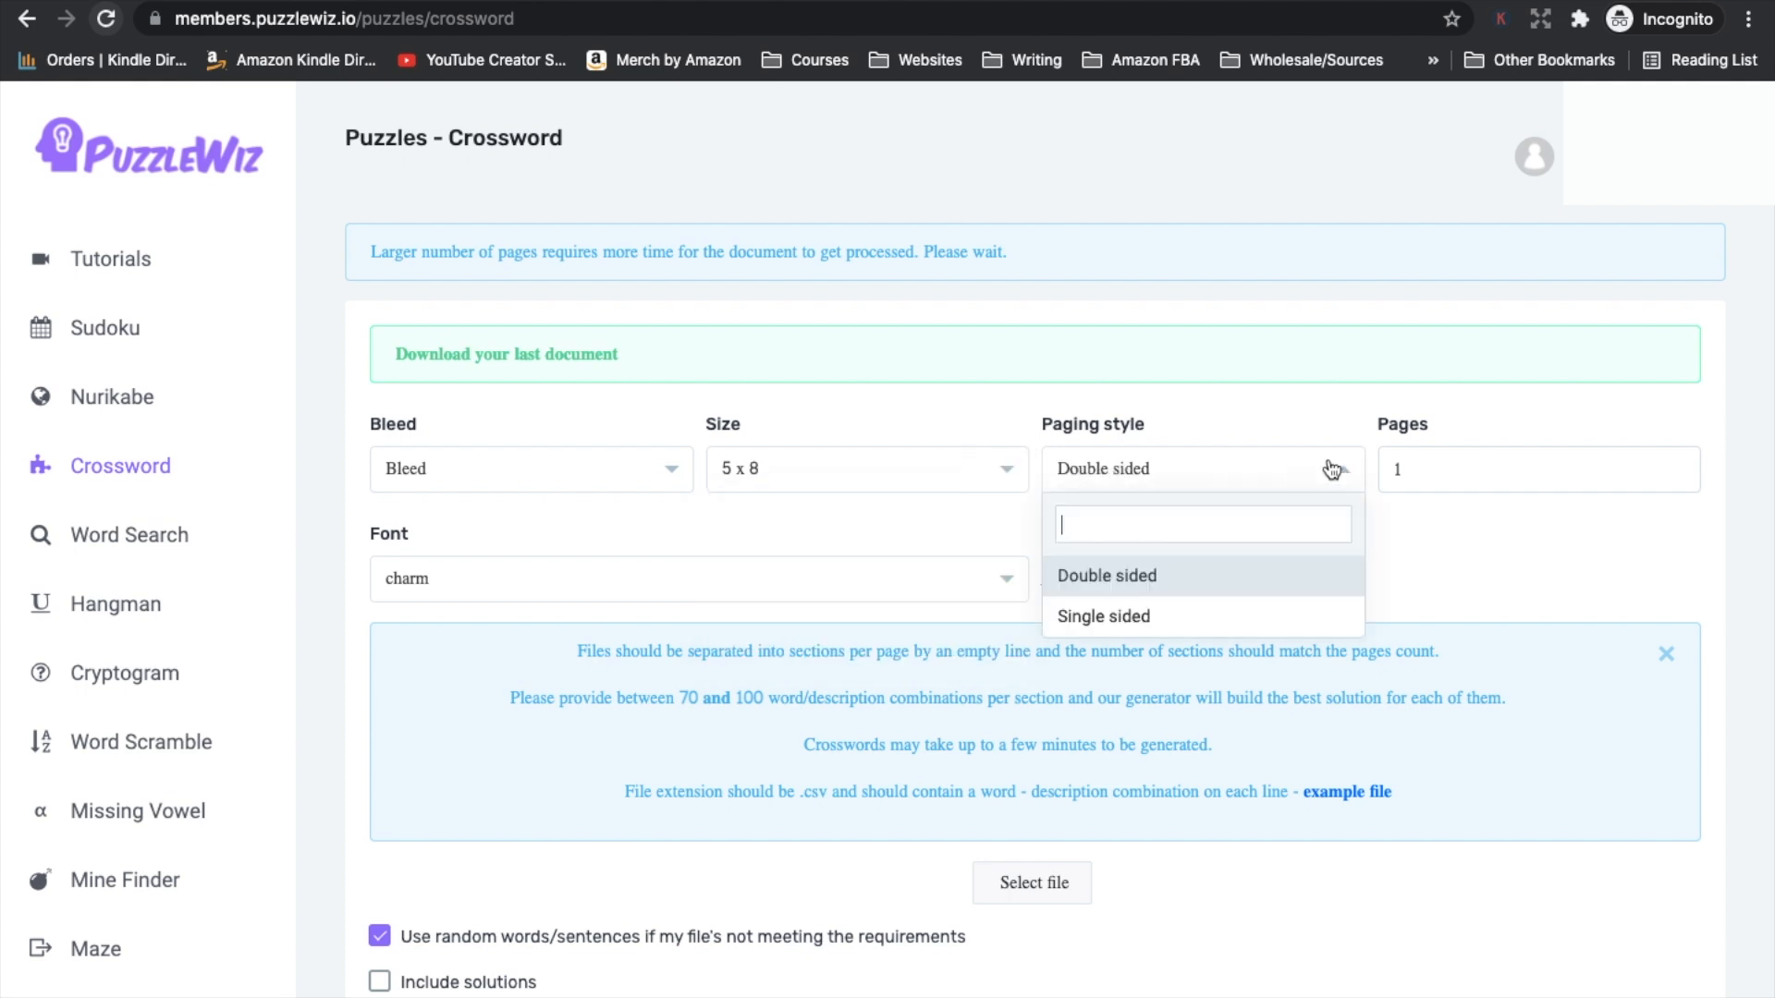
click(1106, 575)
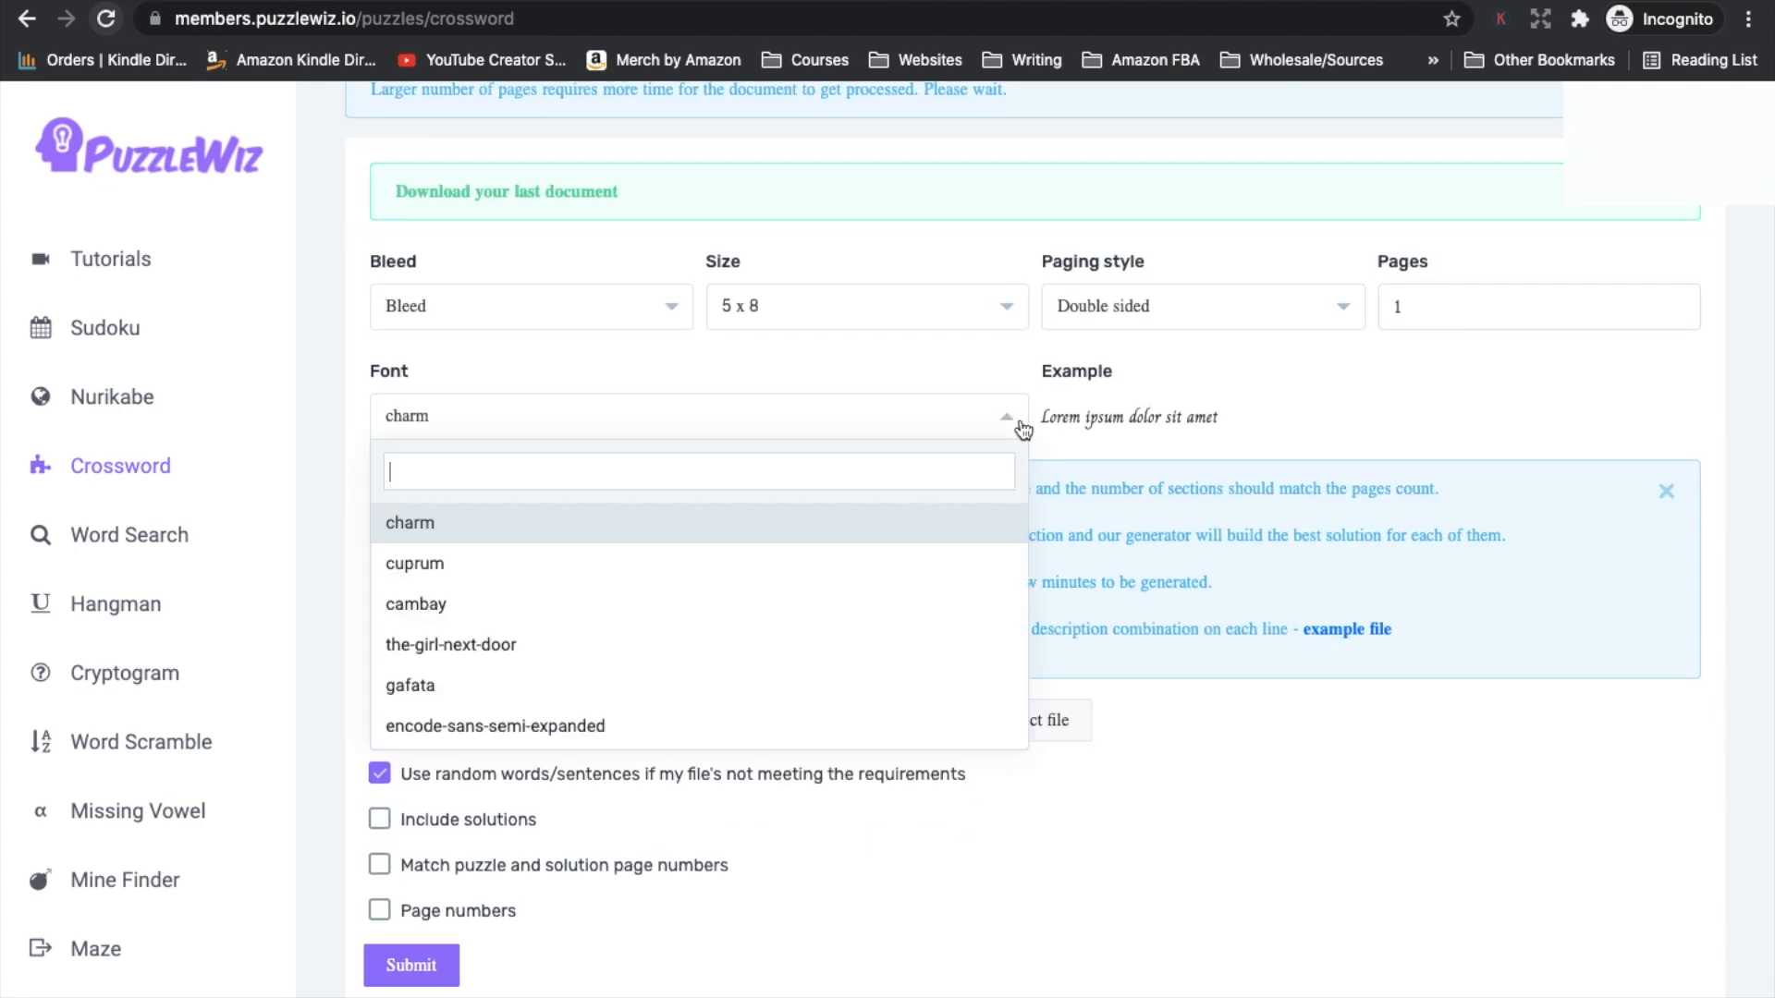
scroll(down, 3)
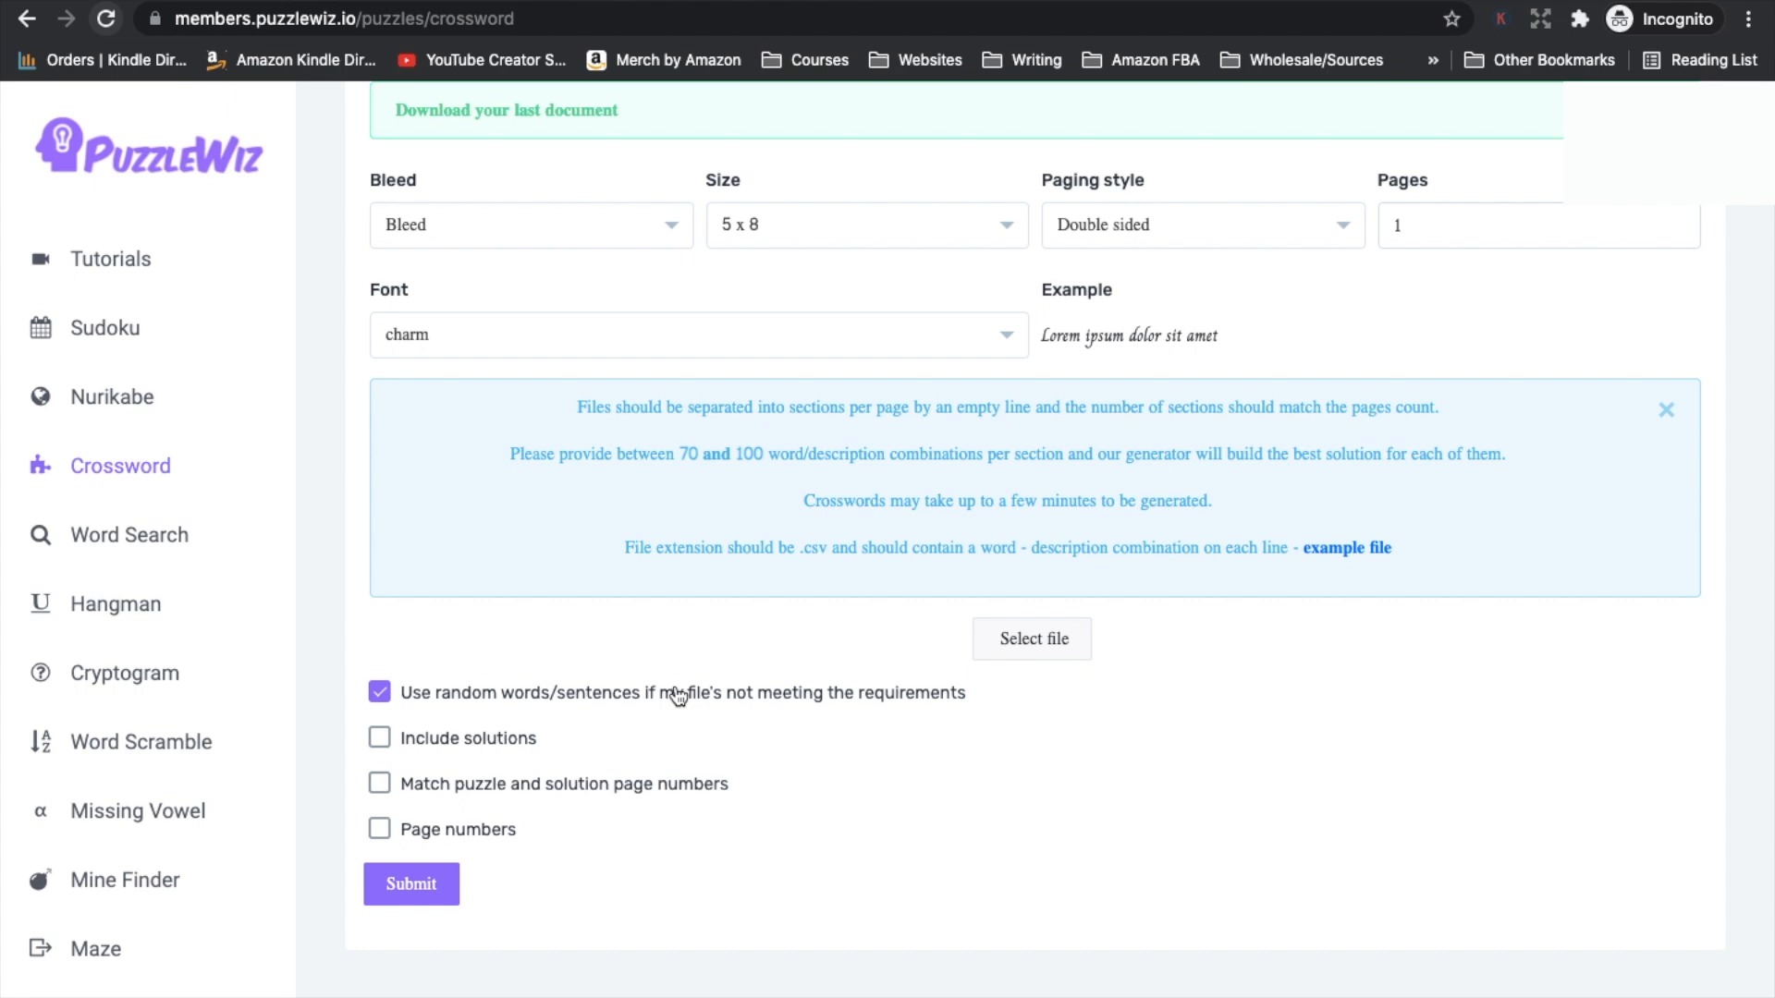
mouse_move(1113, 612)
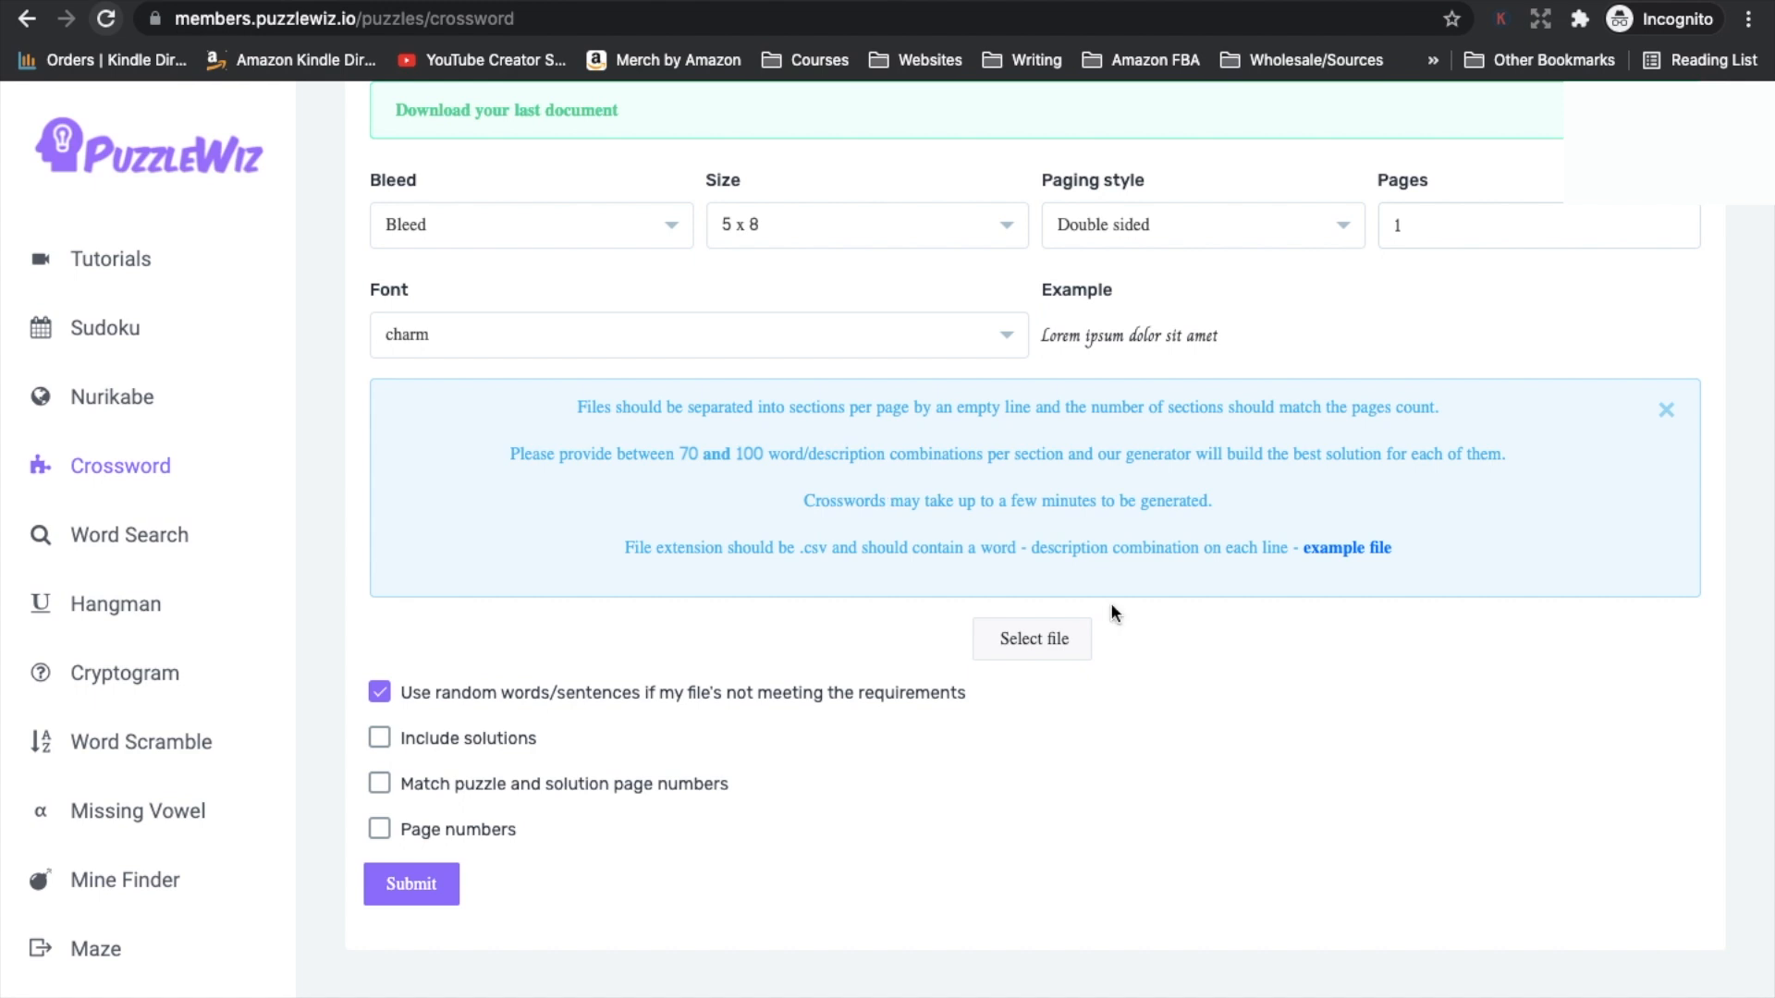
mouse_move(424, 645)
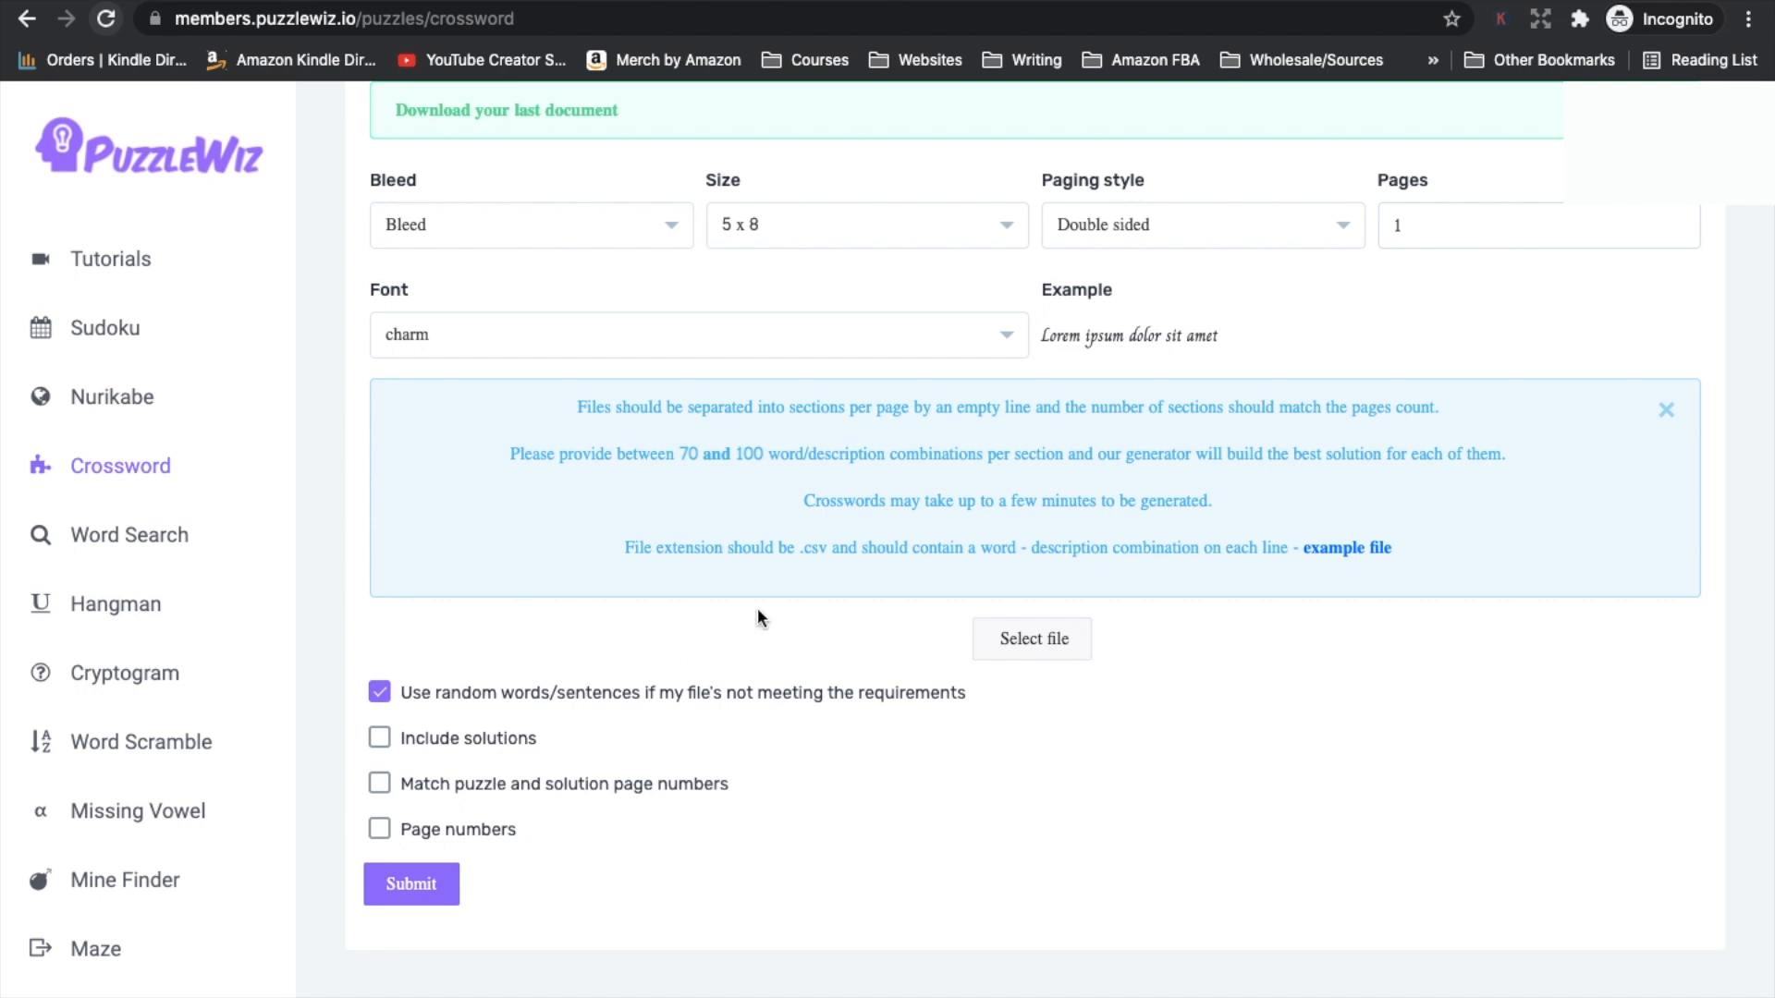
mouse_move(427, 730)
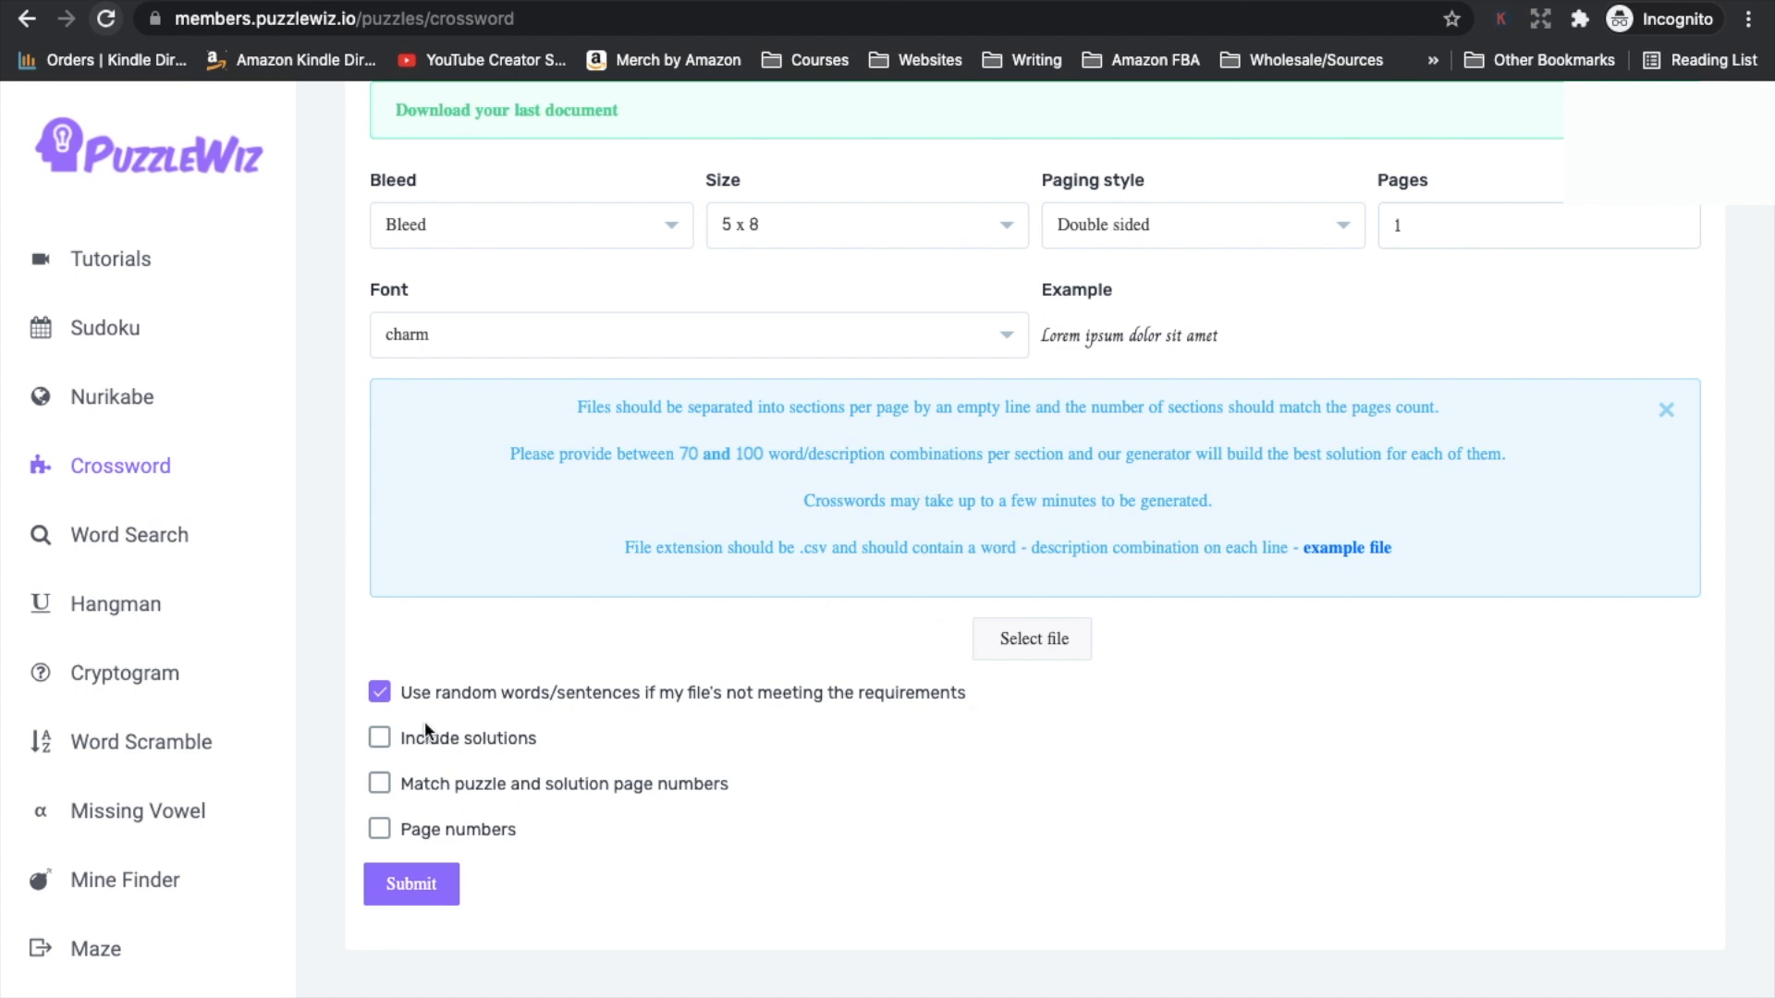
mouse_move(551, 708)
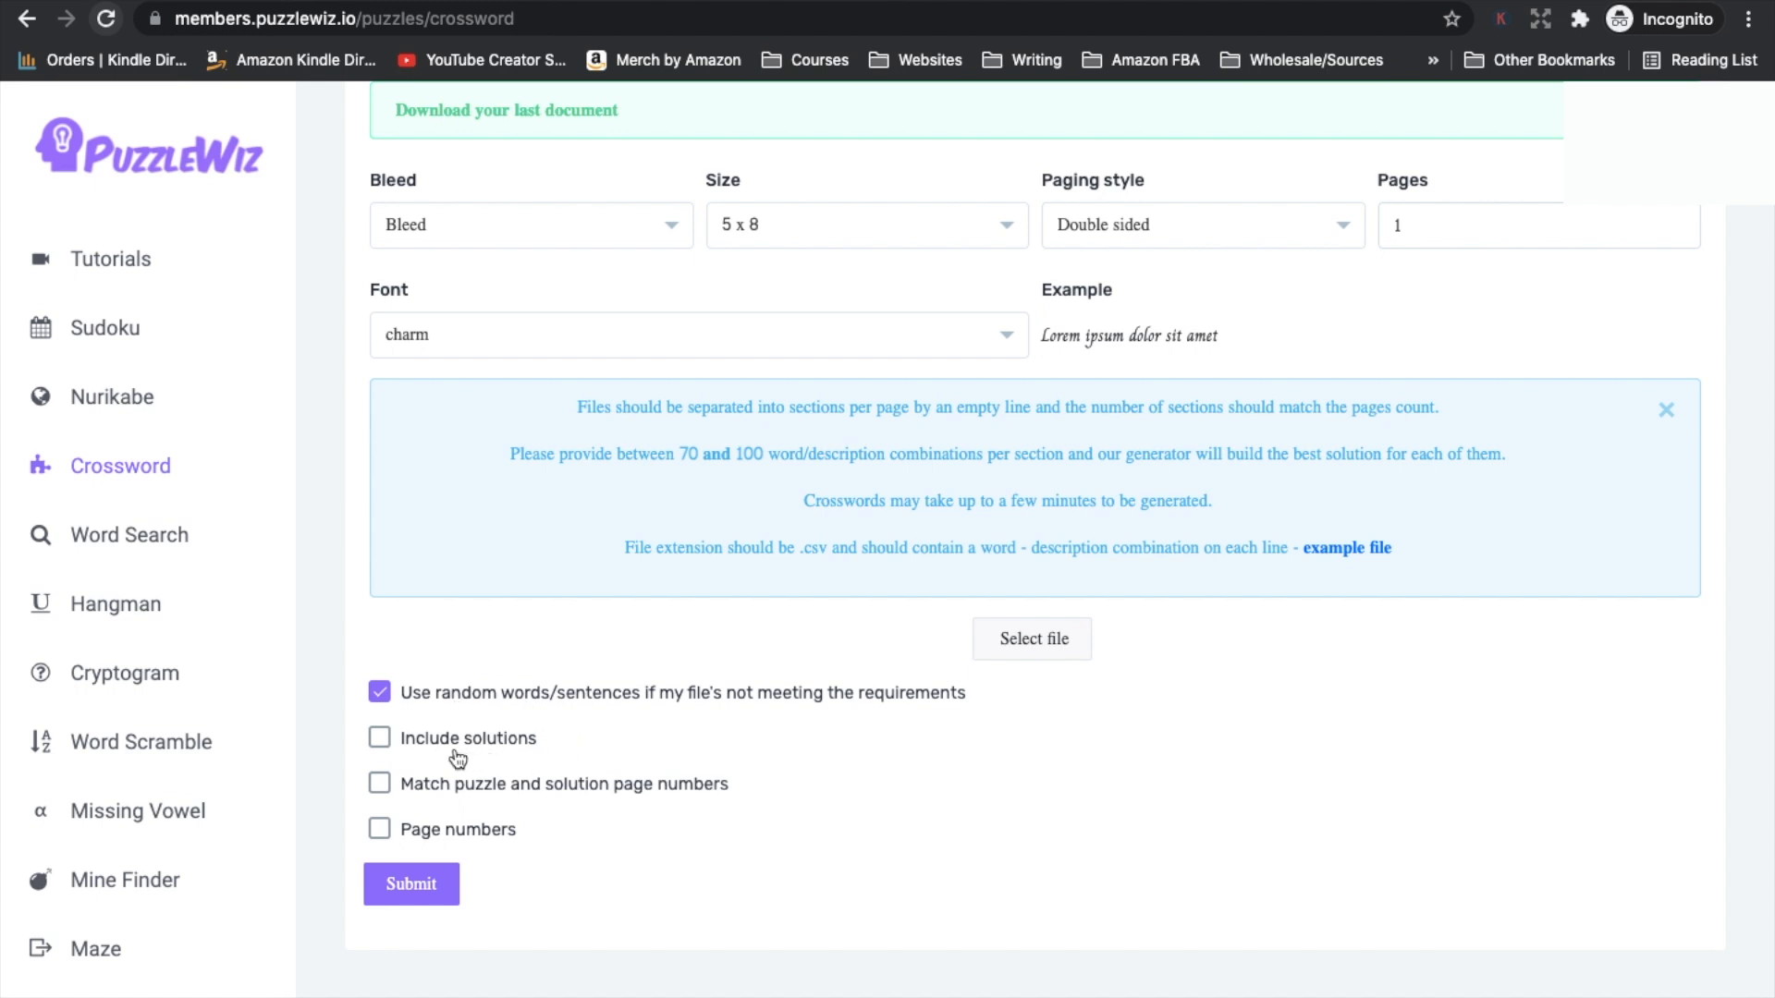
mouse_move(446, 758)
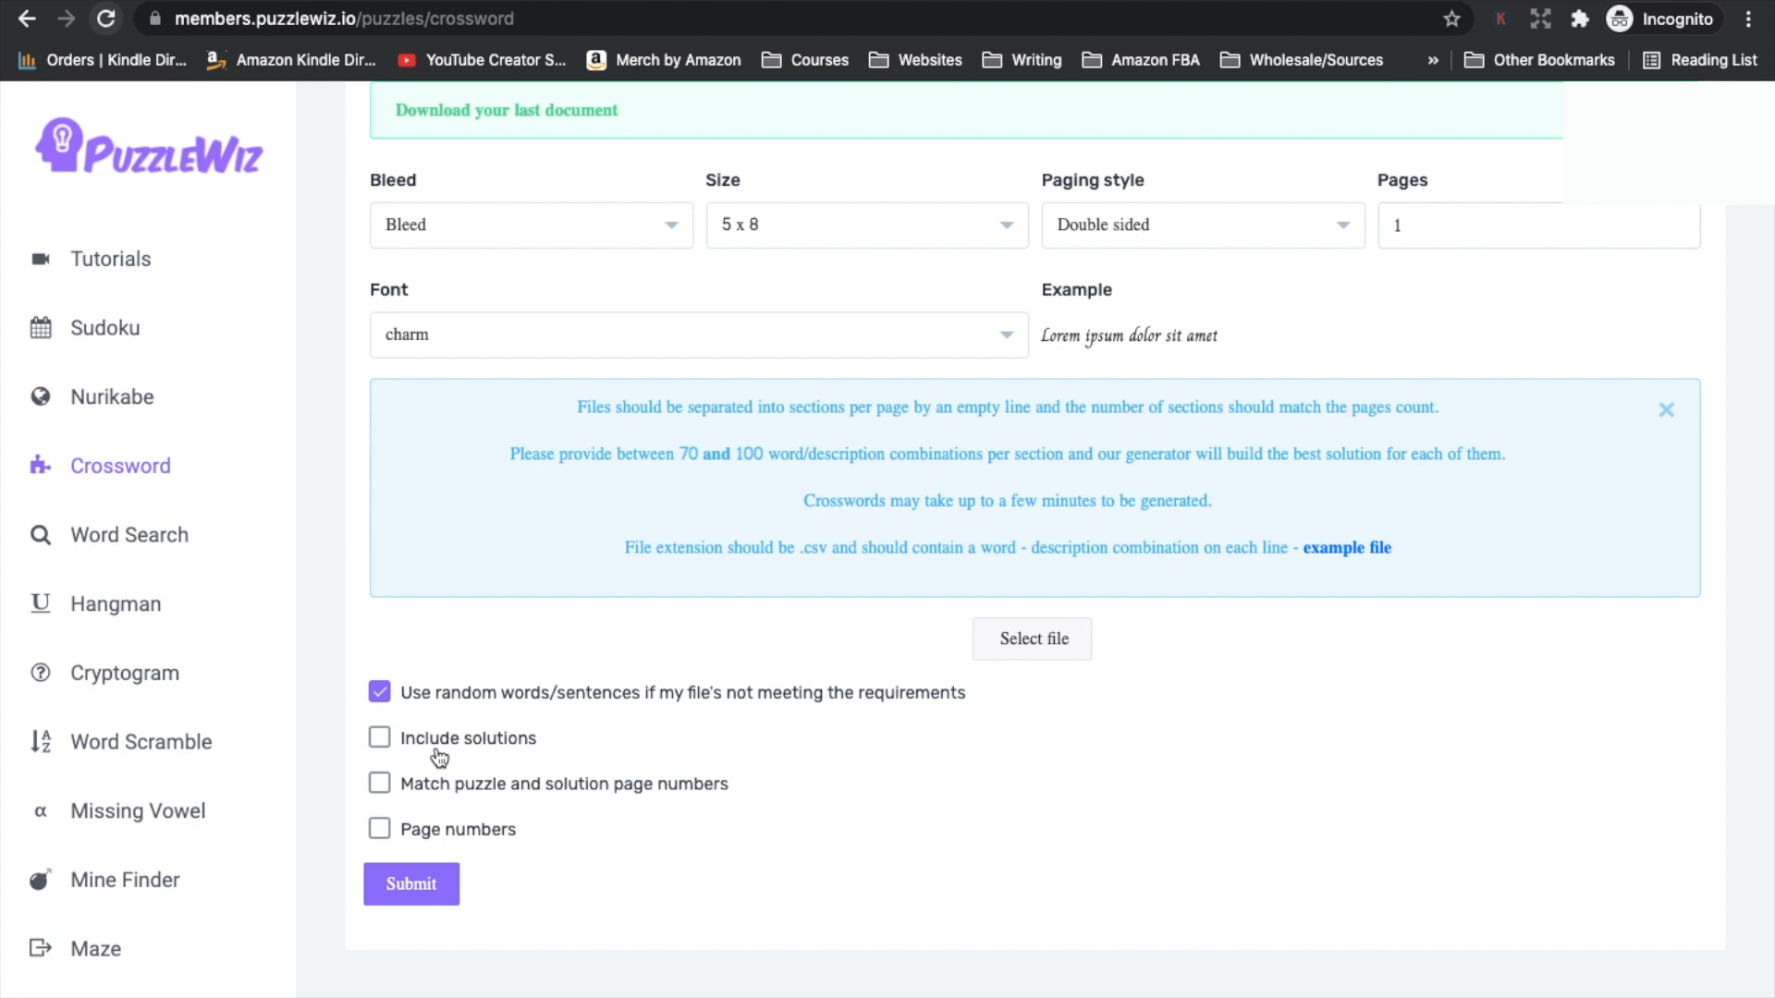
mouse_move(426, 808)
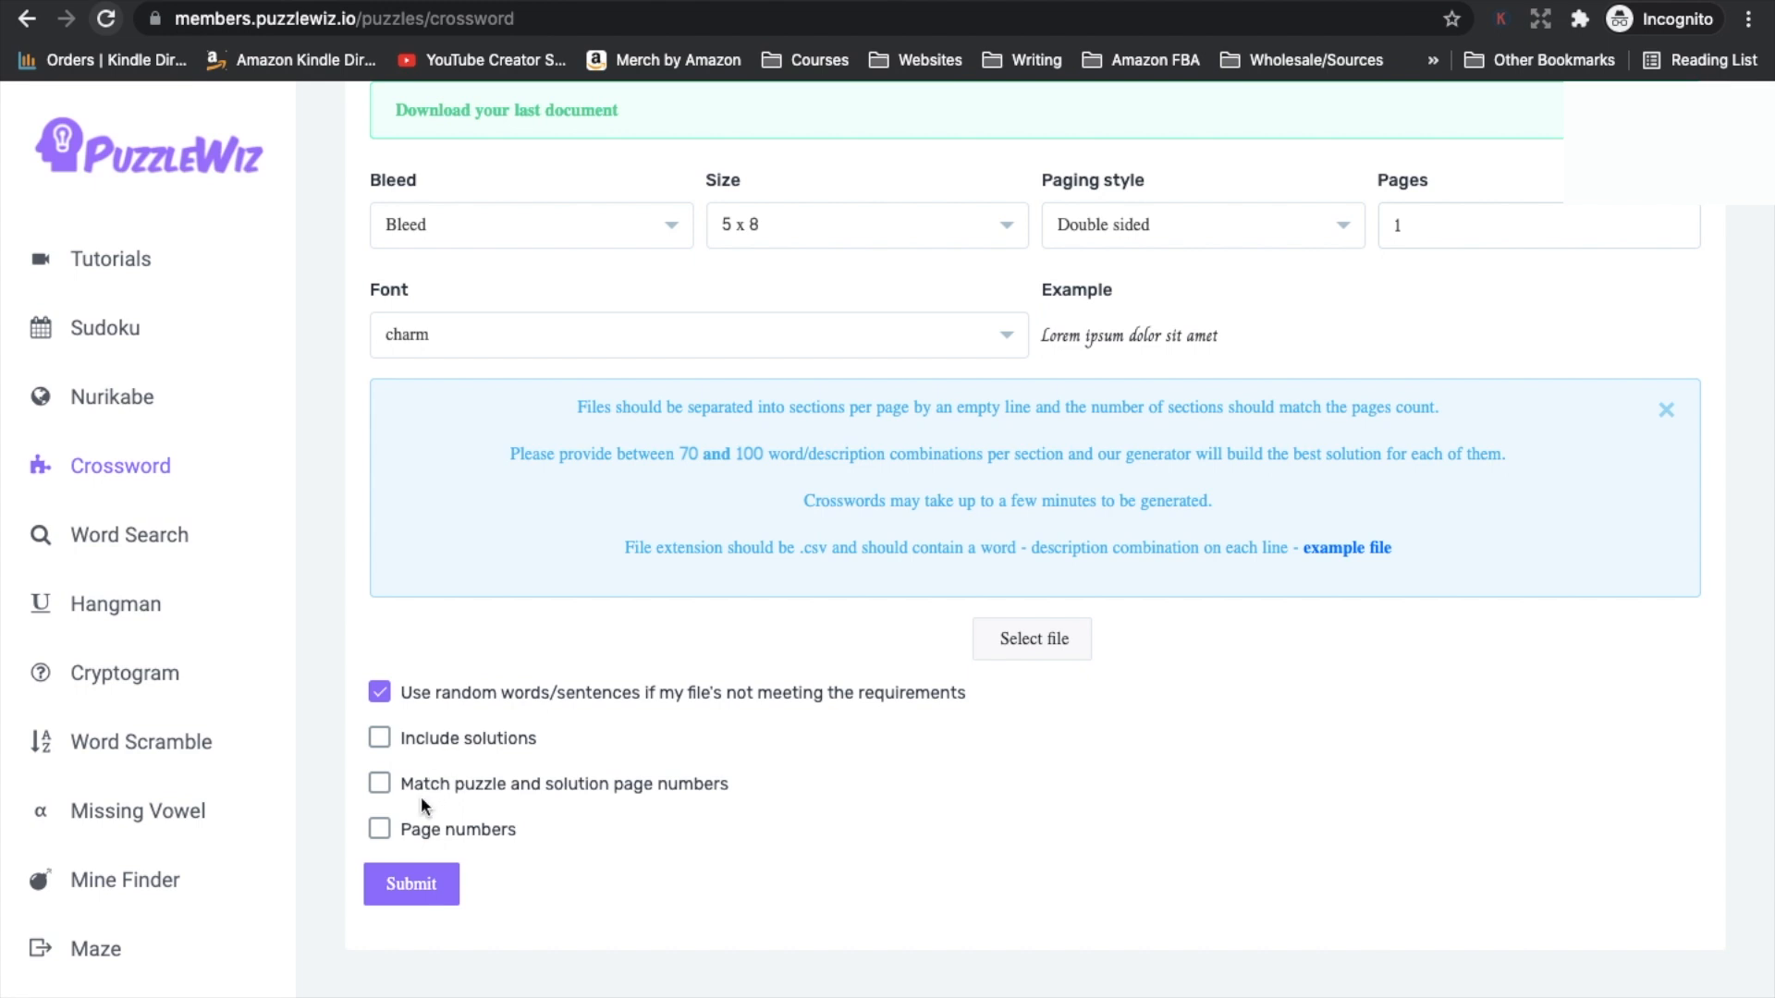
mouse_move(642, 908)
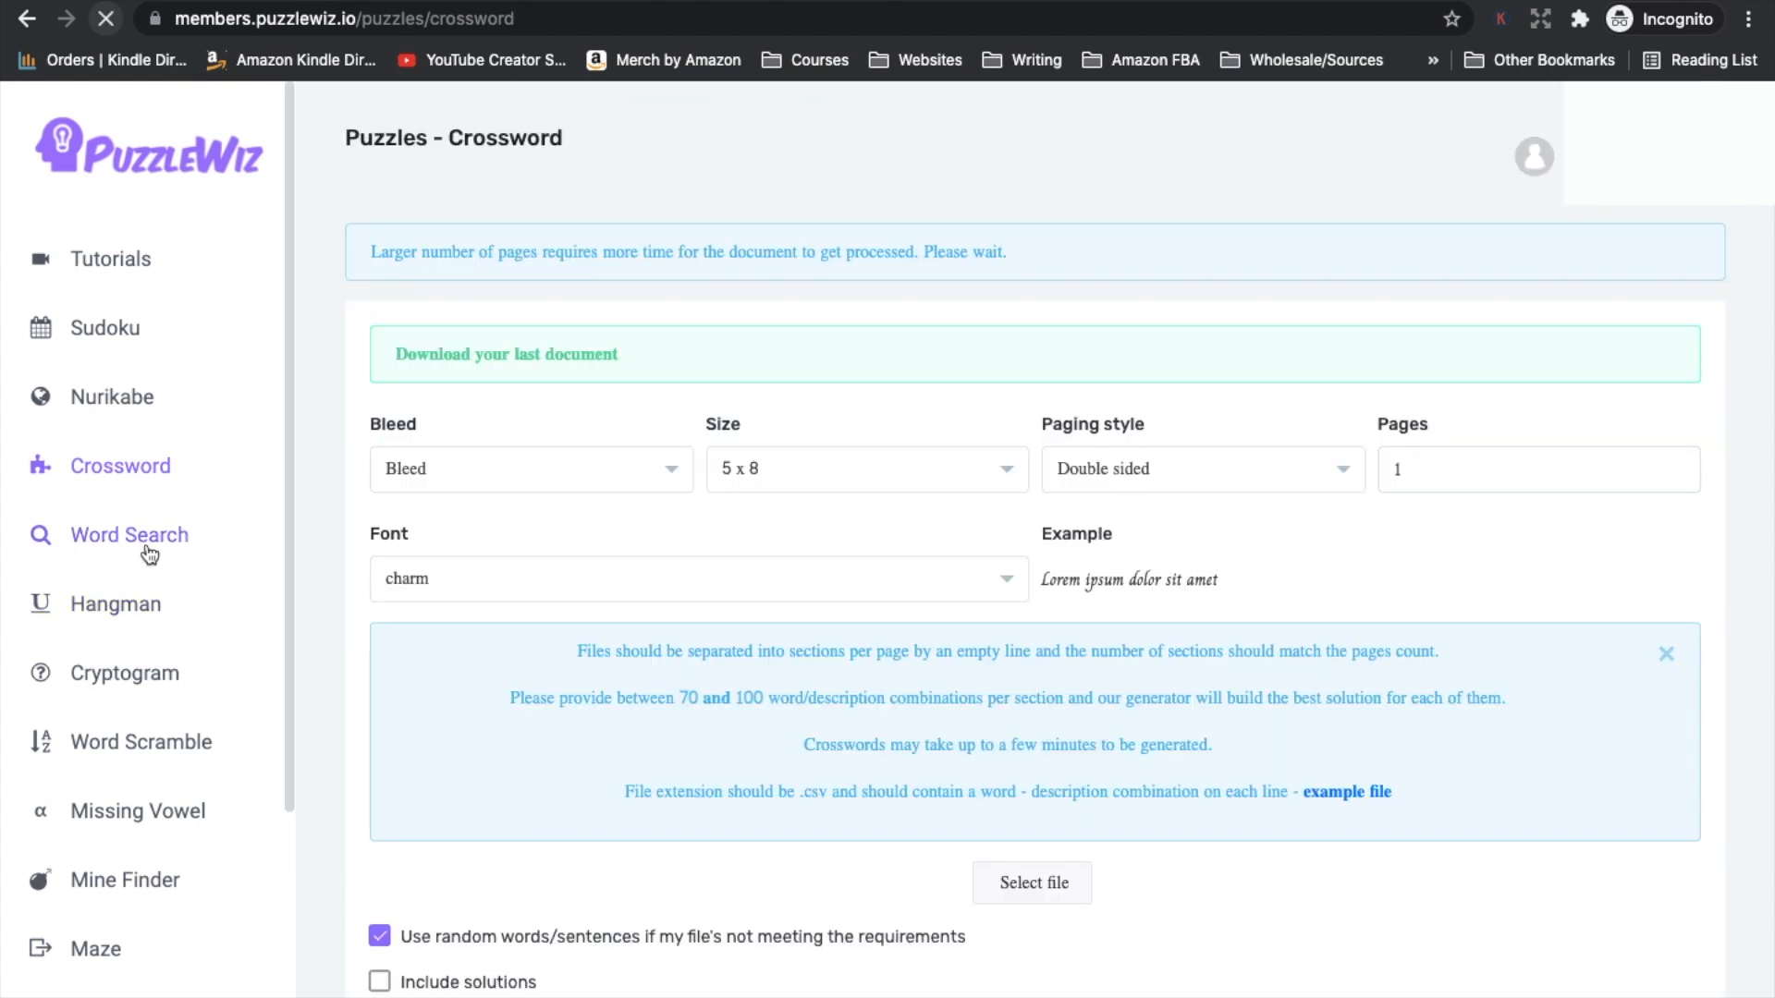
Step: Bring up the Word Search generator and review its page and word-file settings
click(129, 535)
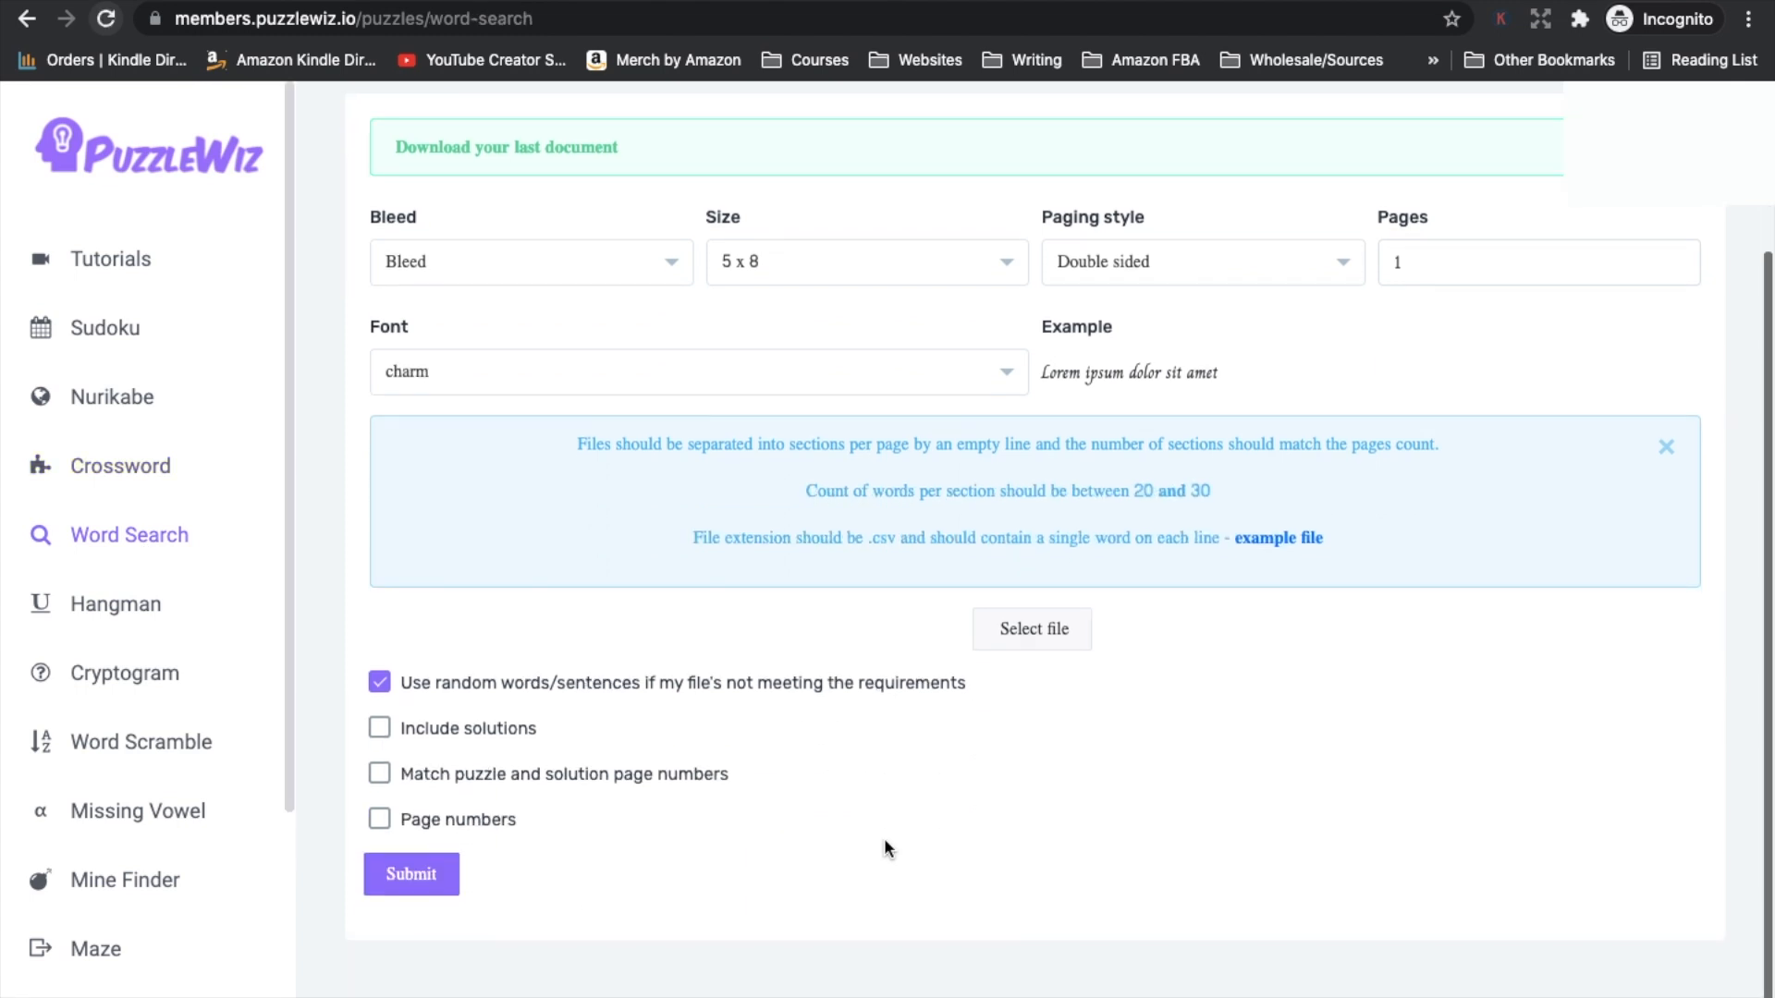
mouse_move(668, 597)
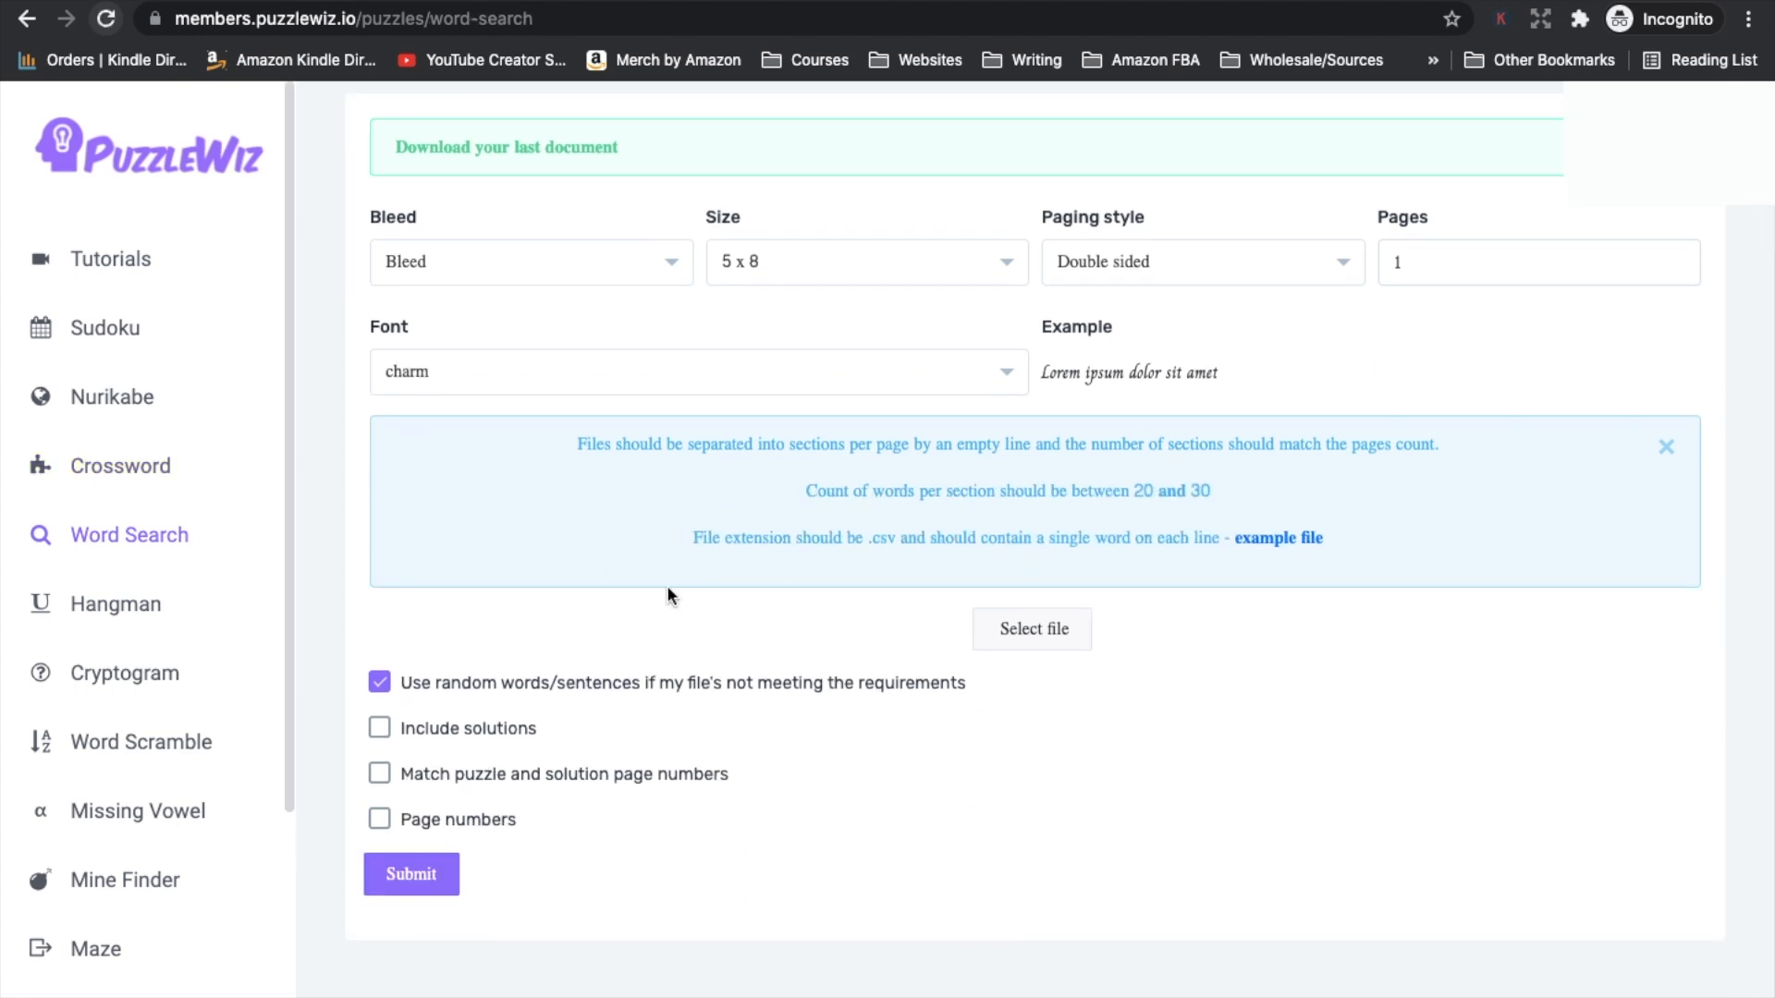
mouse_move(936, 618)
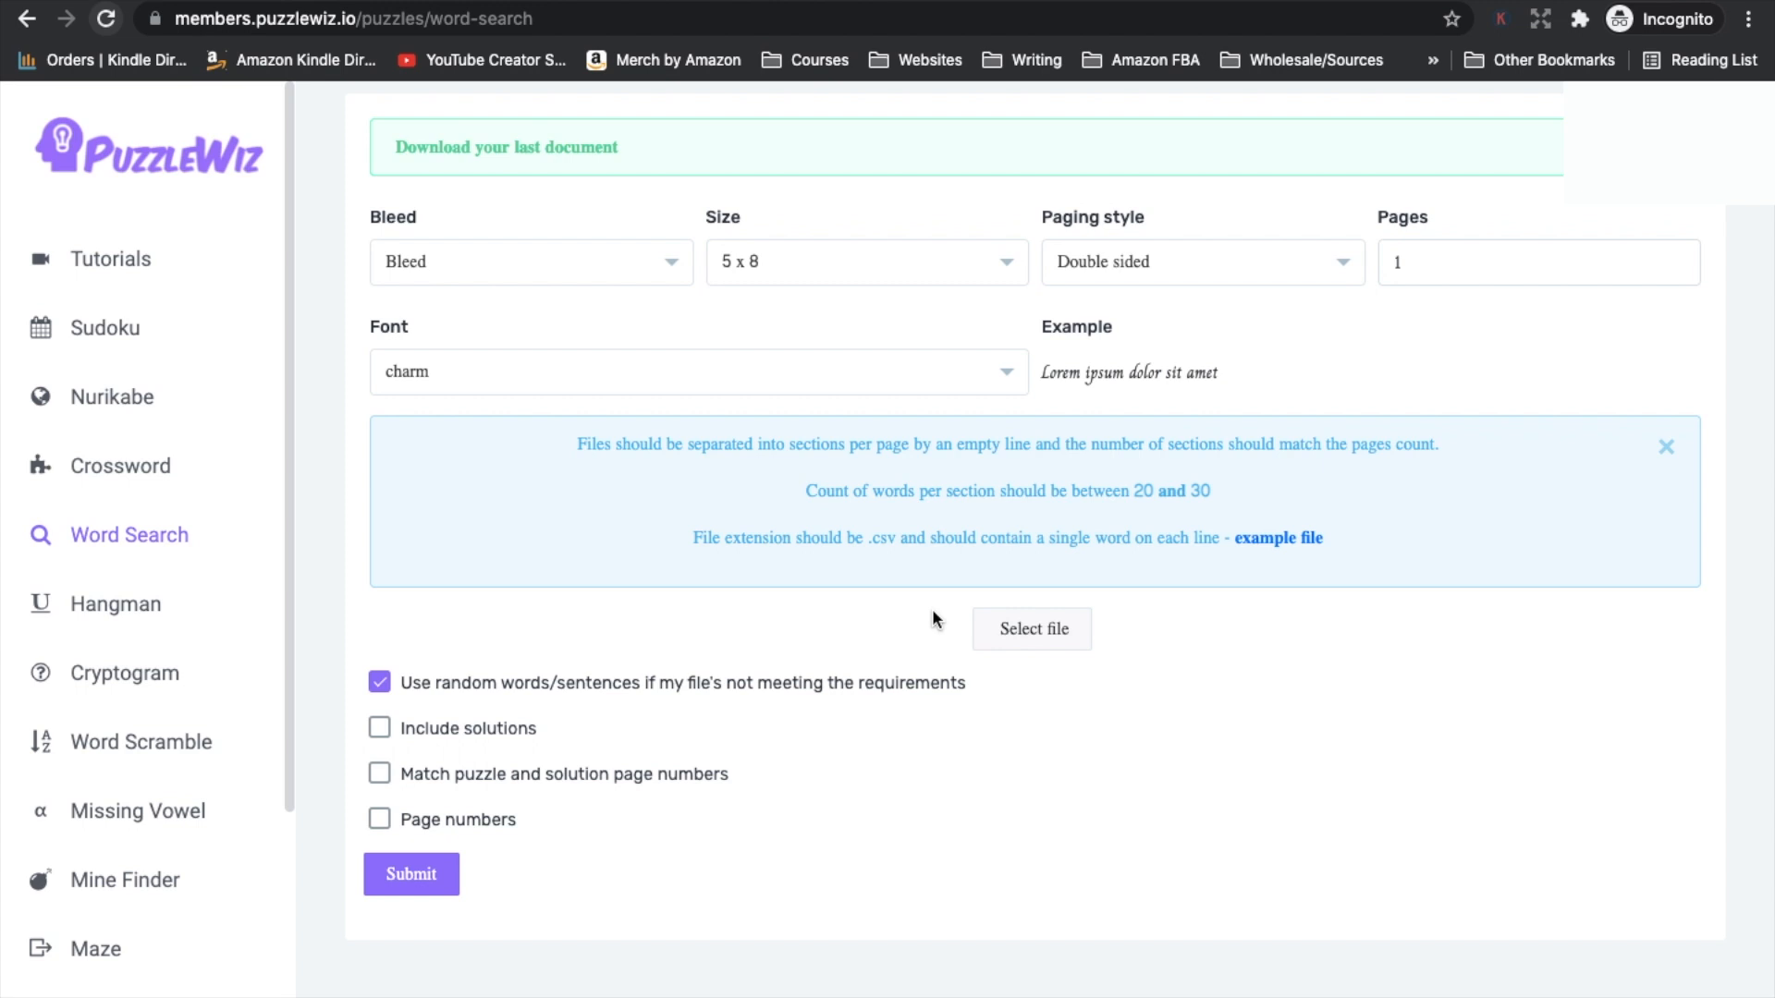
mouse_move(945, 751)
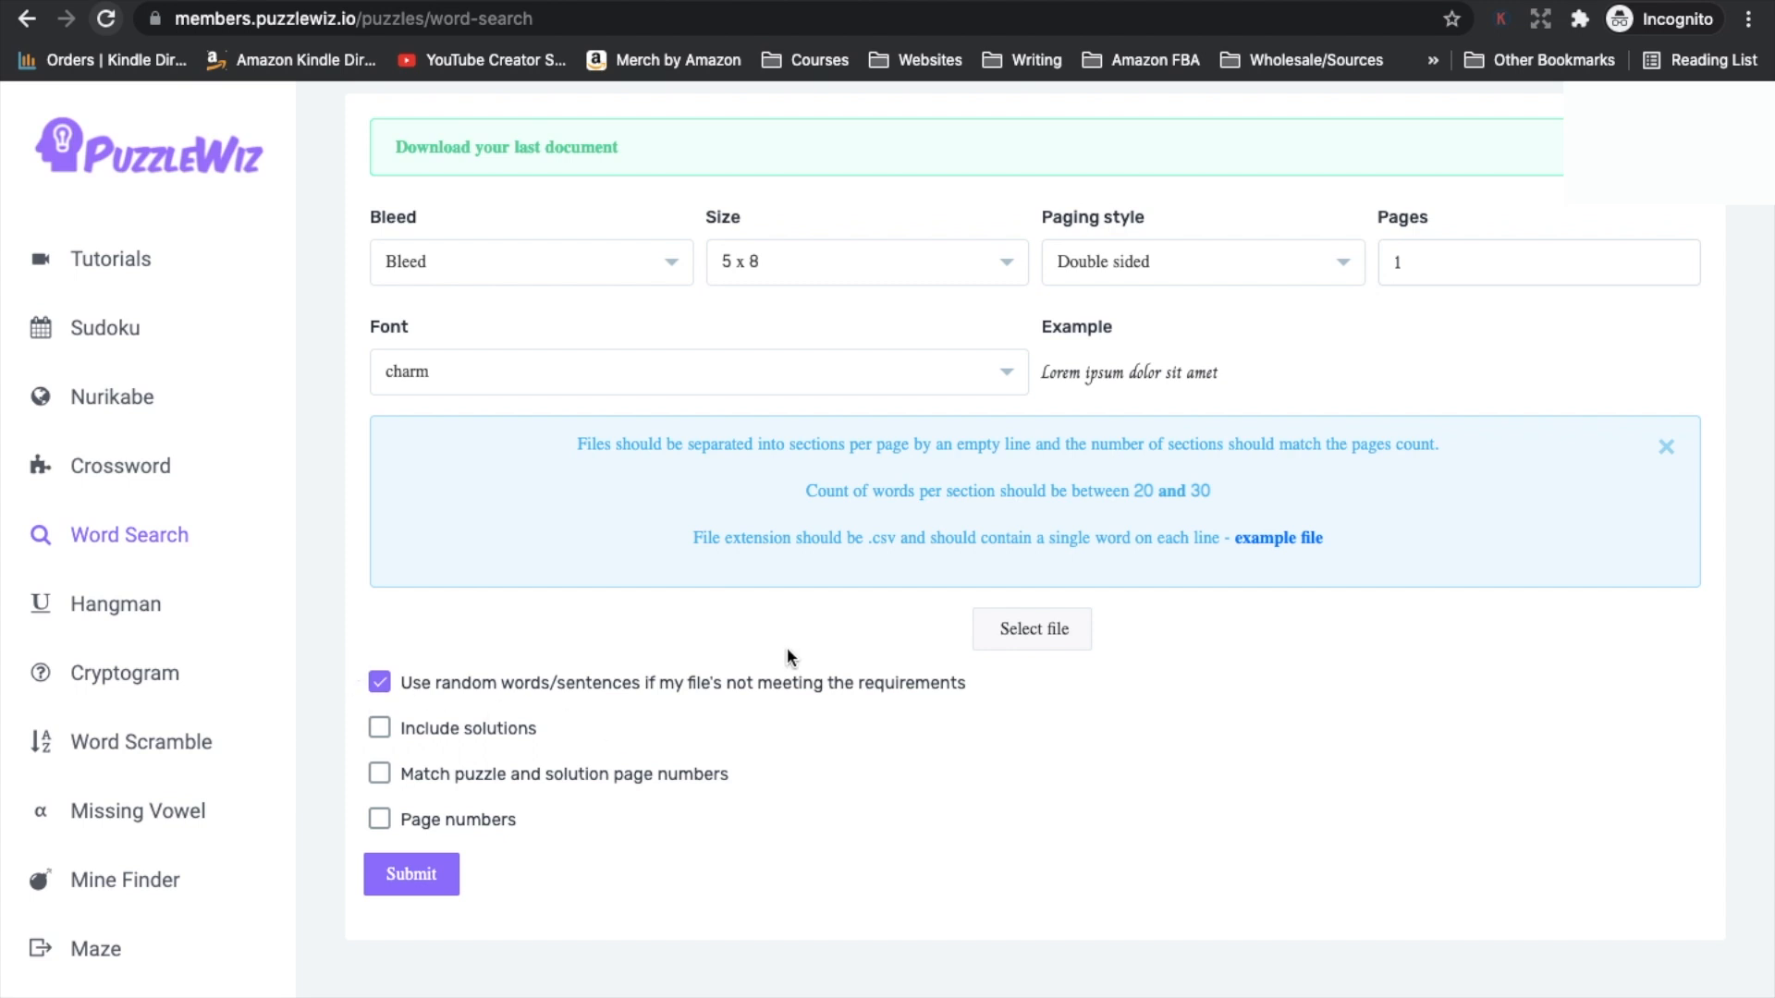
mouse_move(638, 697)
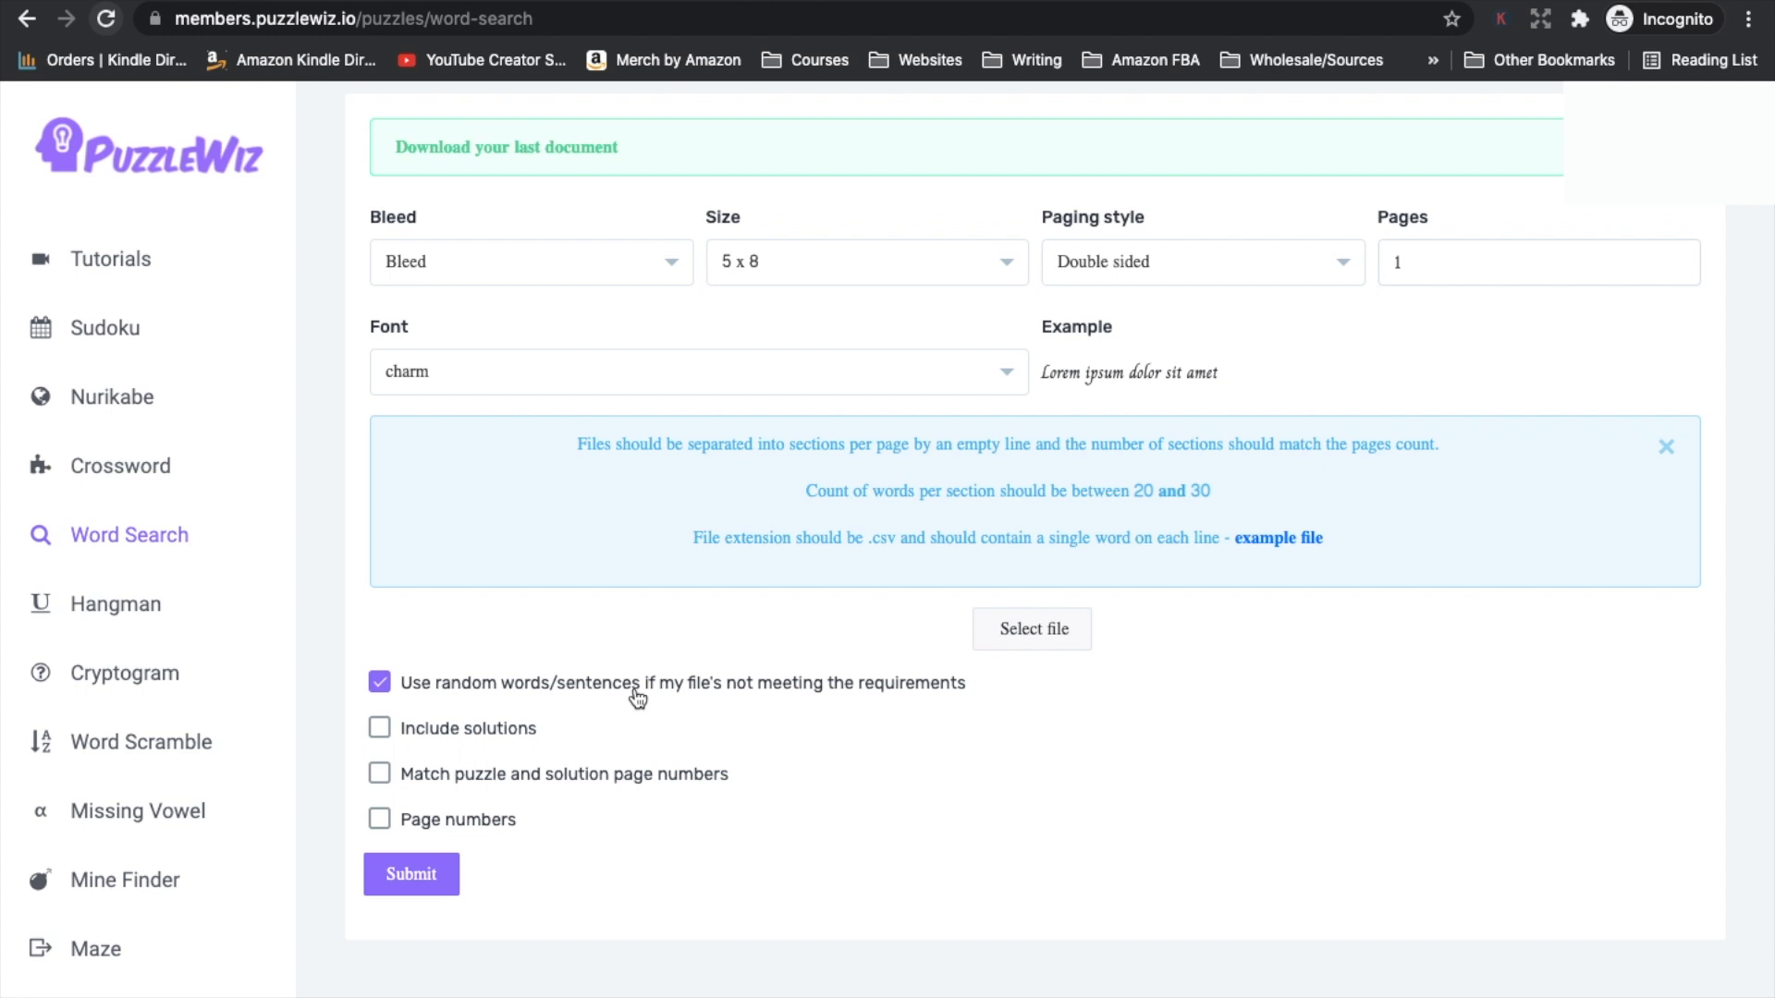
mouse_move(1021, 749)
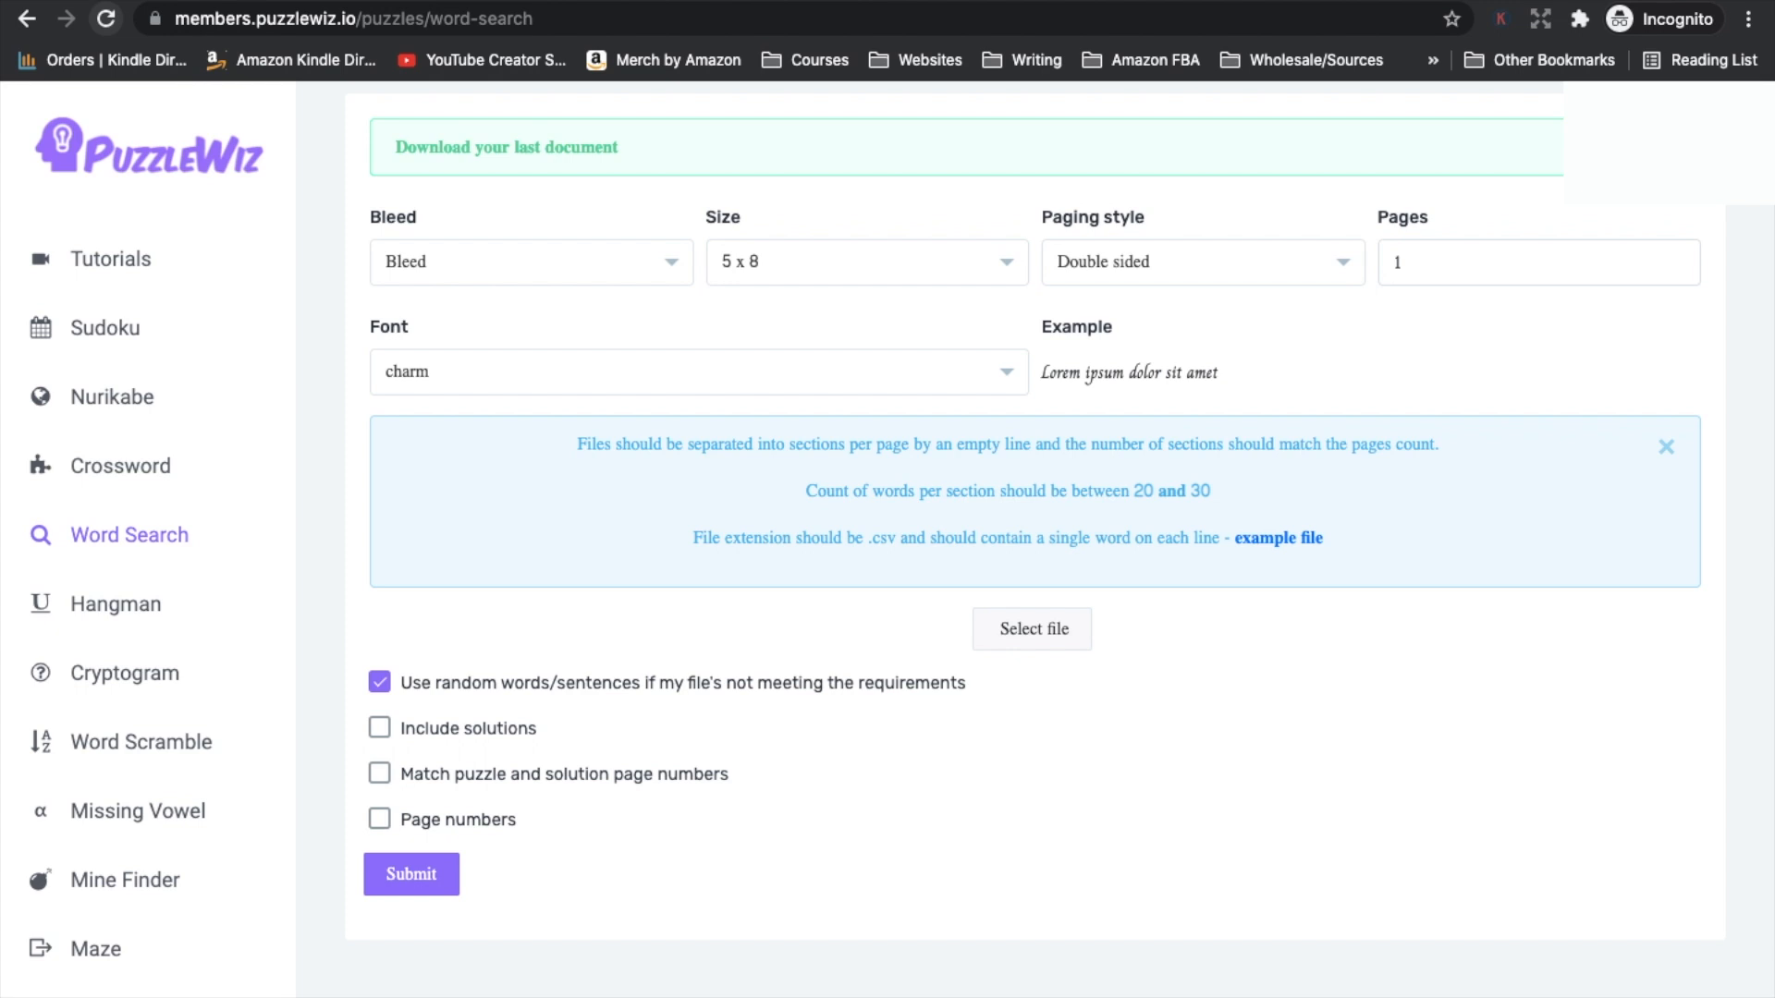
mouse_move(1344, 211)
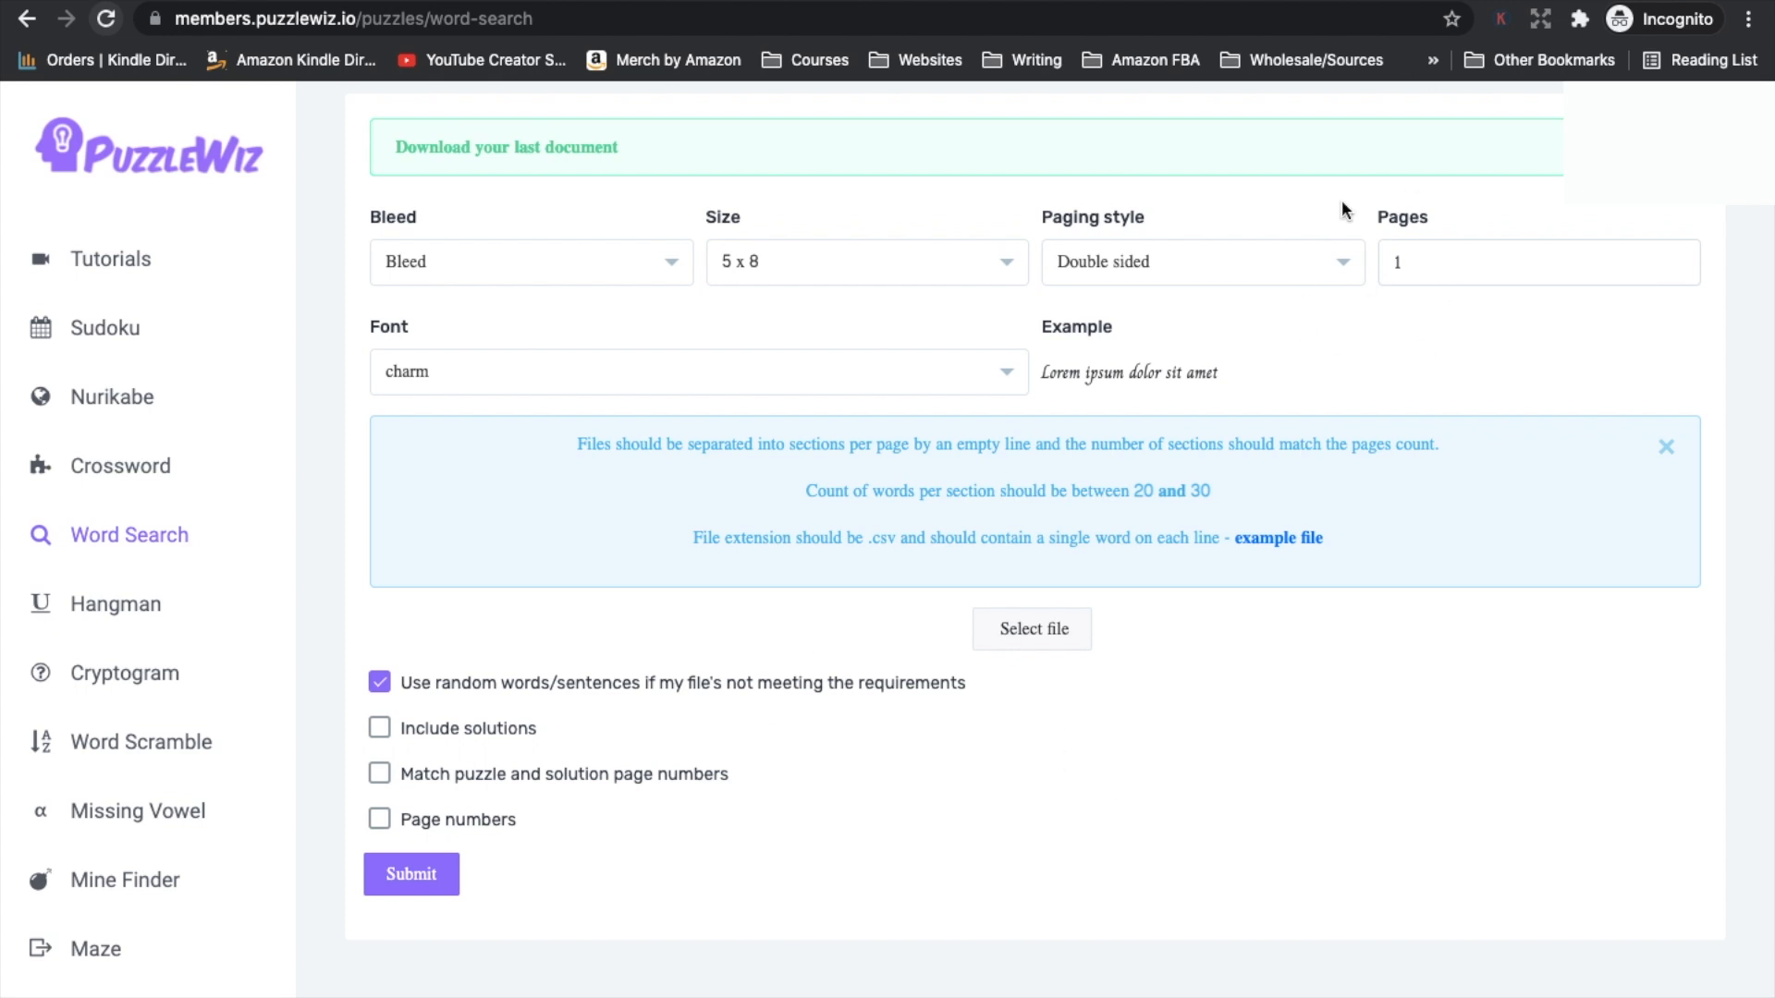
mouse_move(384, 433)
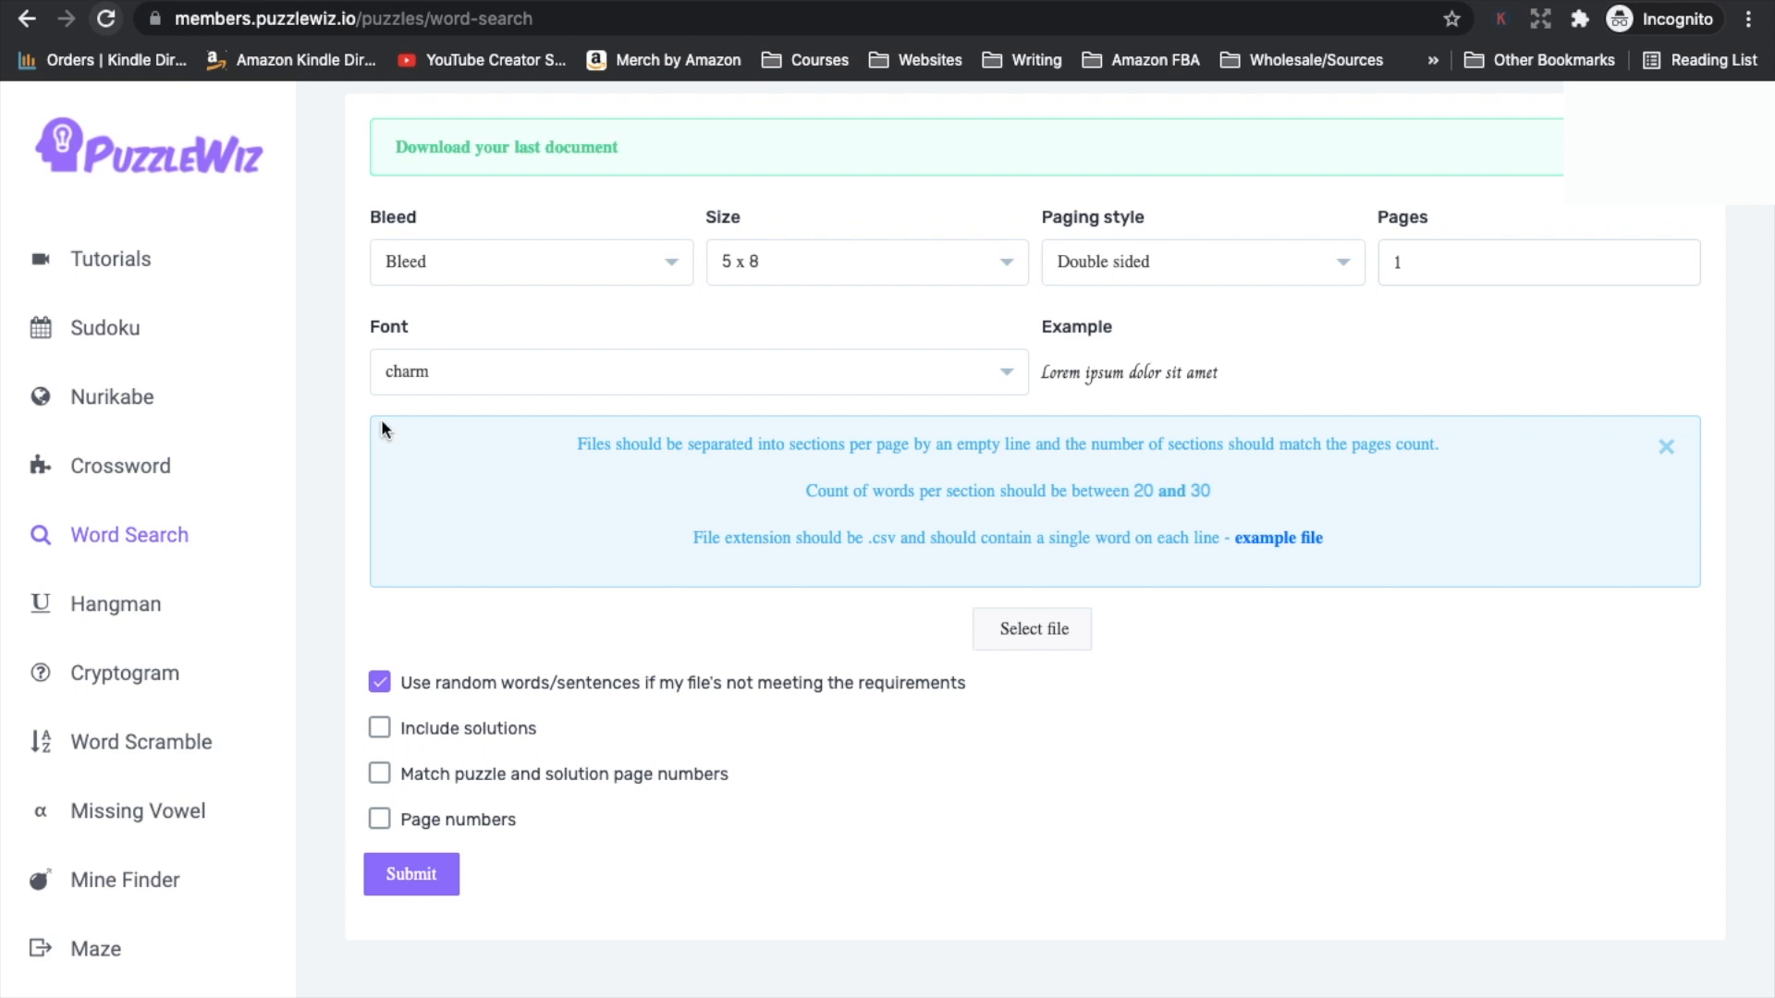
scroll(down, 3)
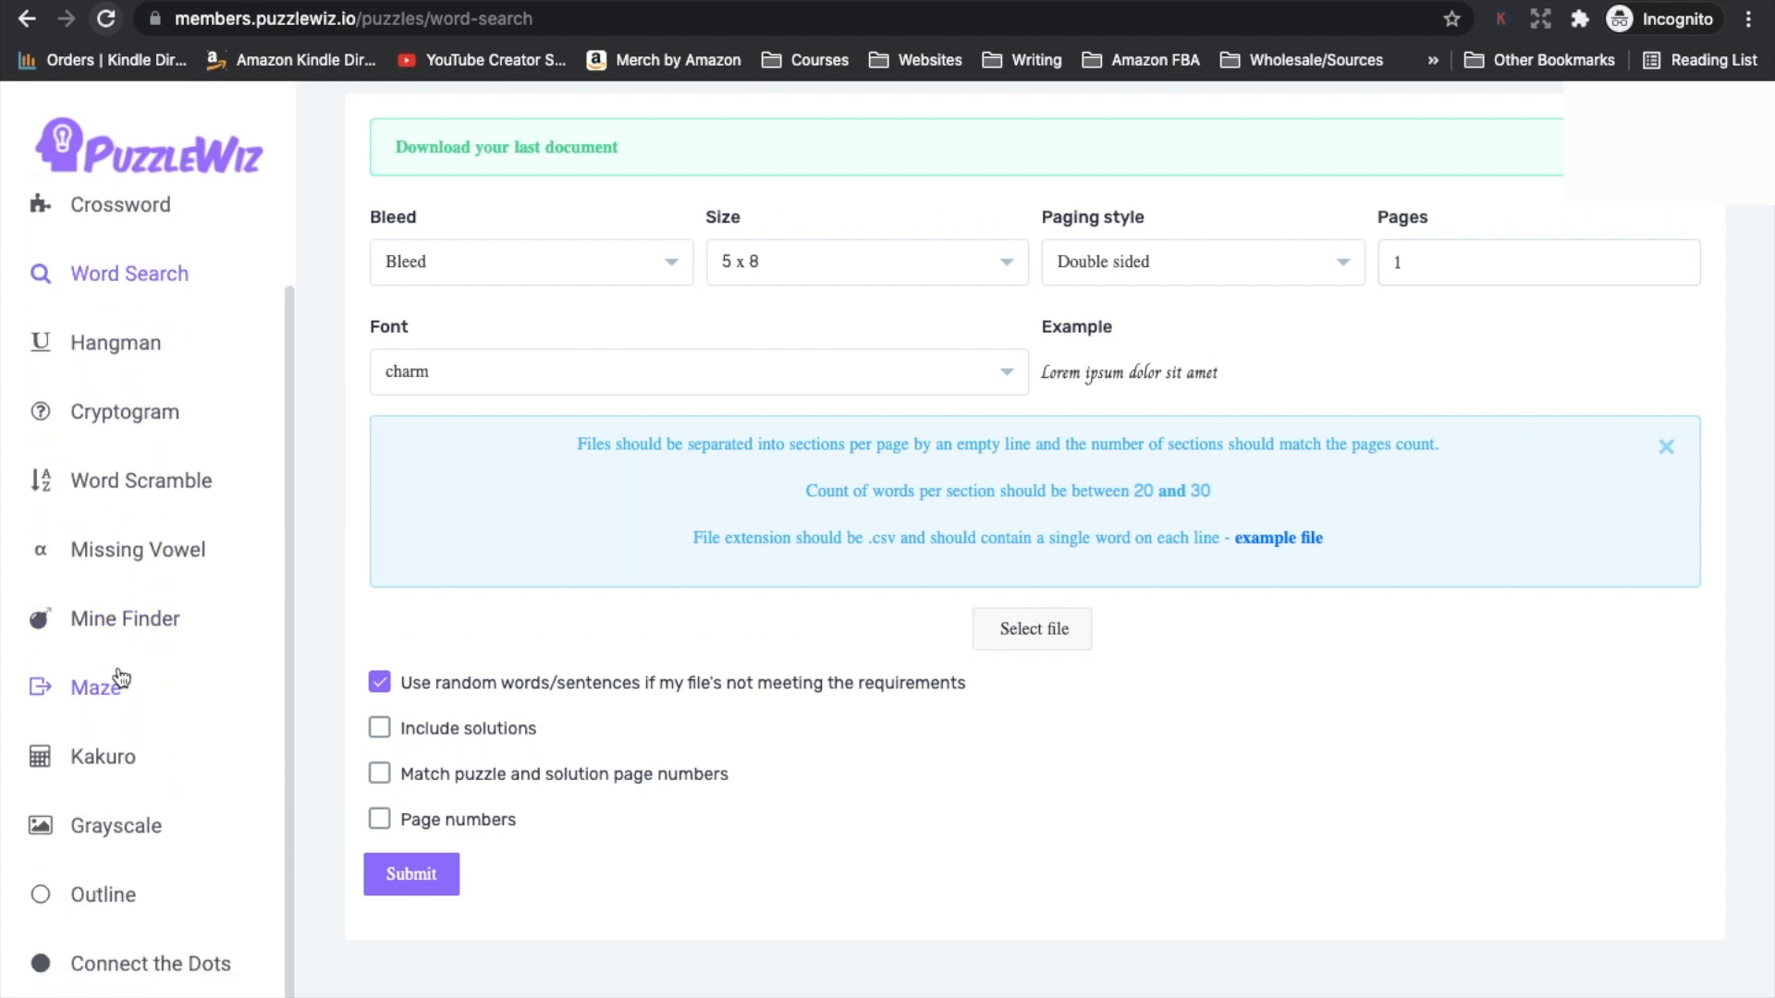
mouse_move(142, 697)
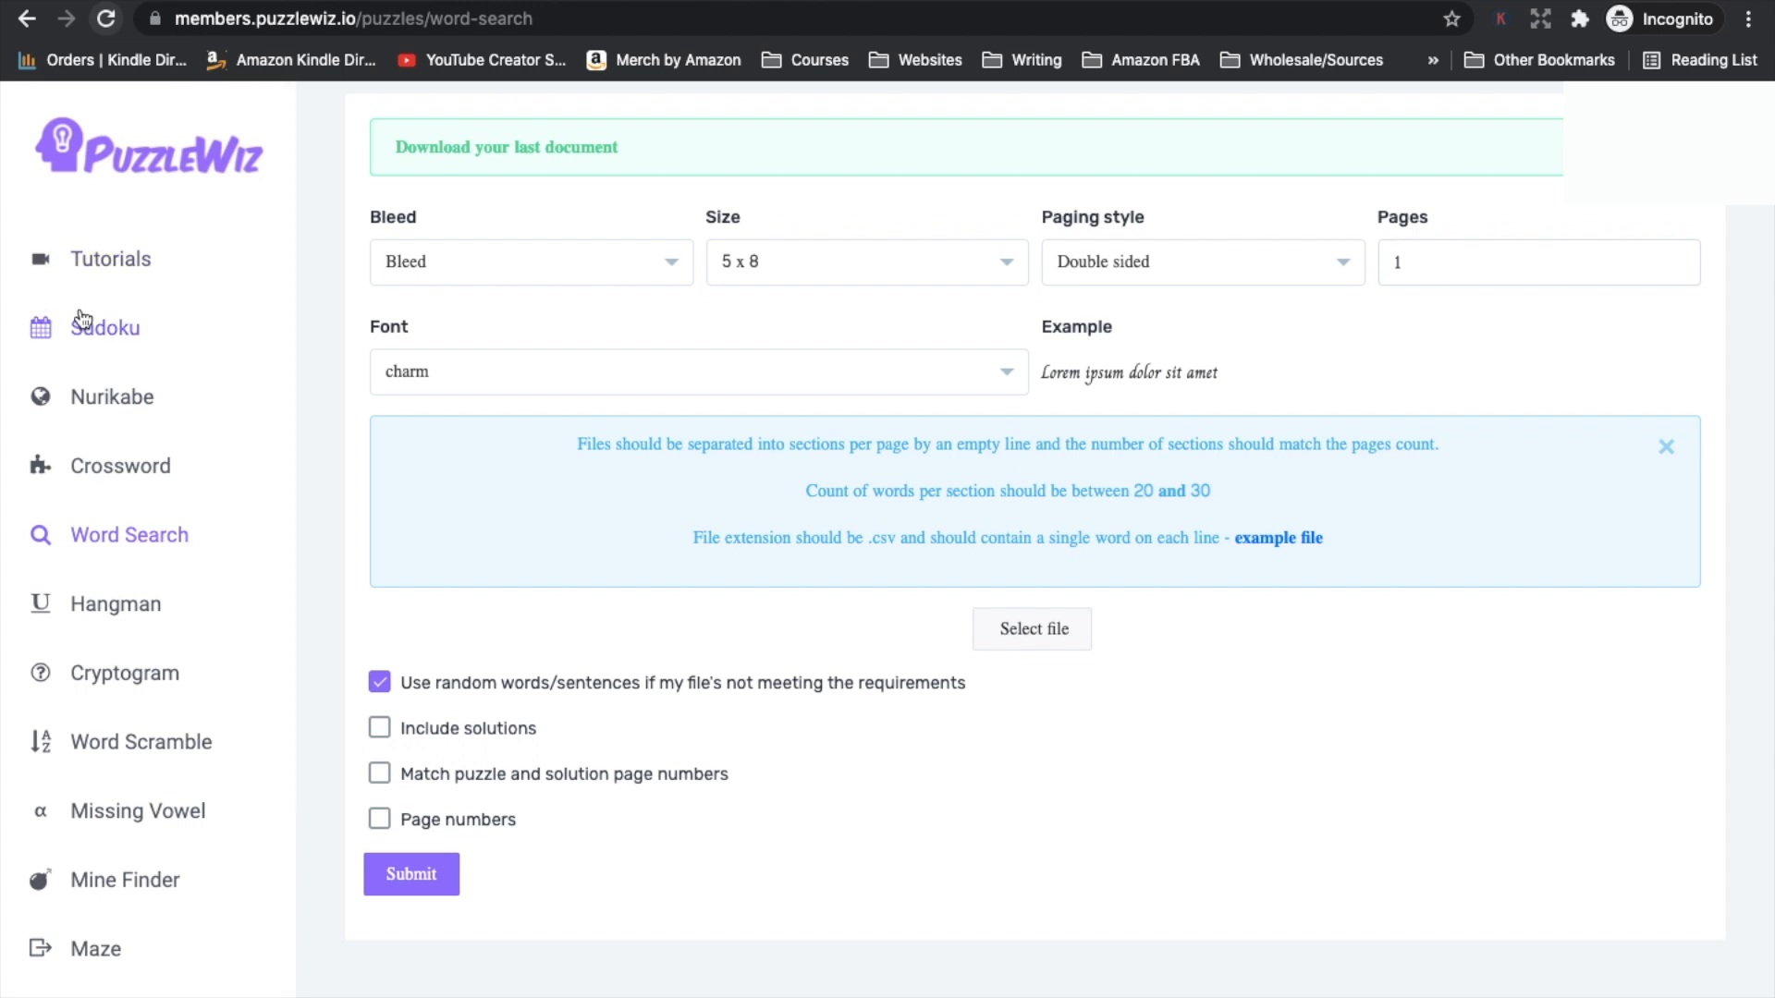
scroll(down, 3)
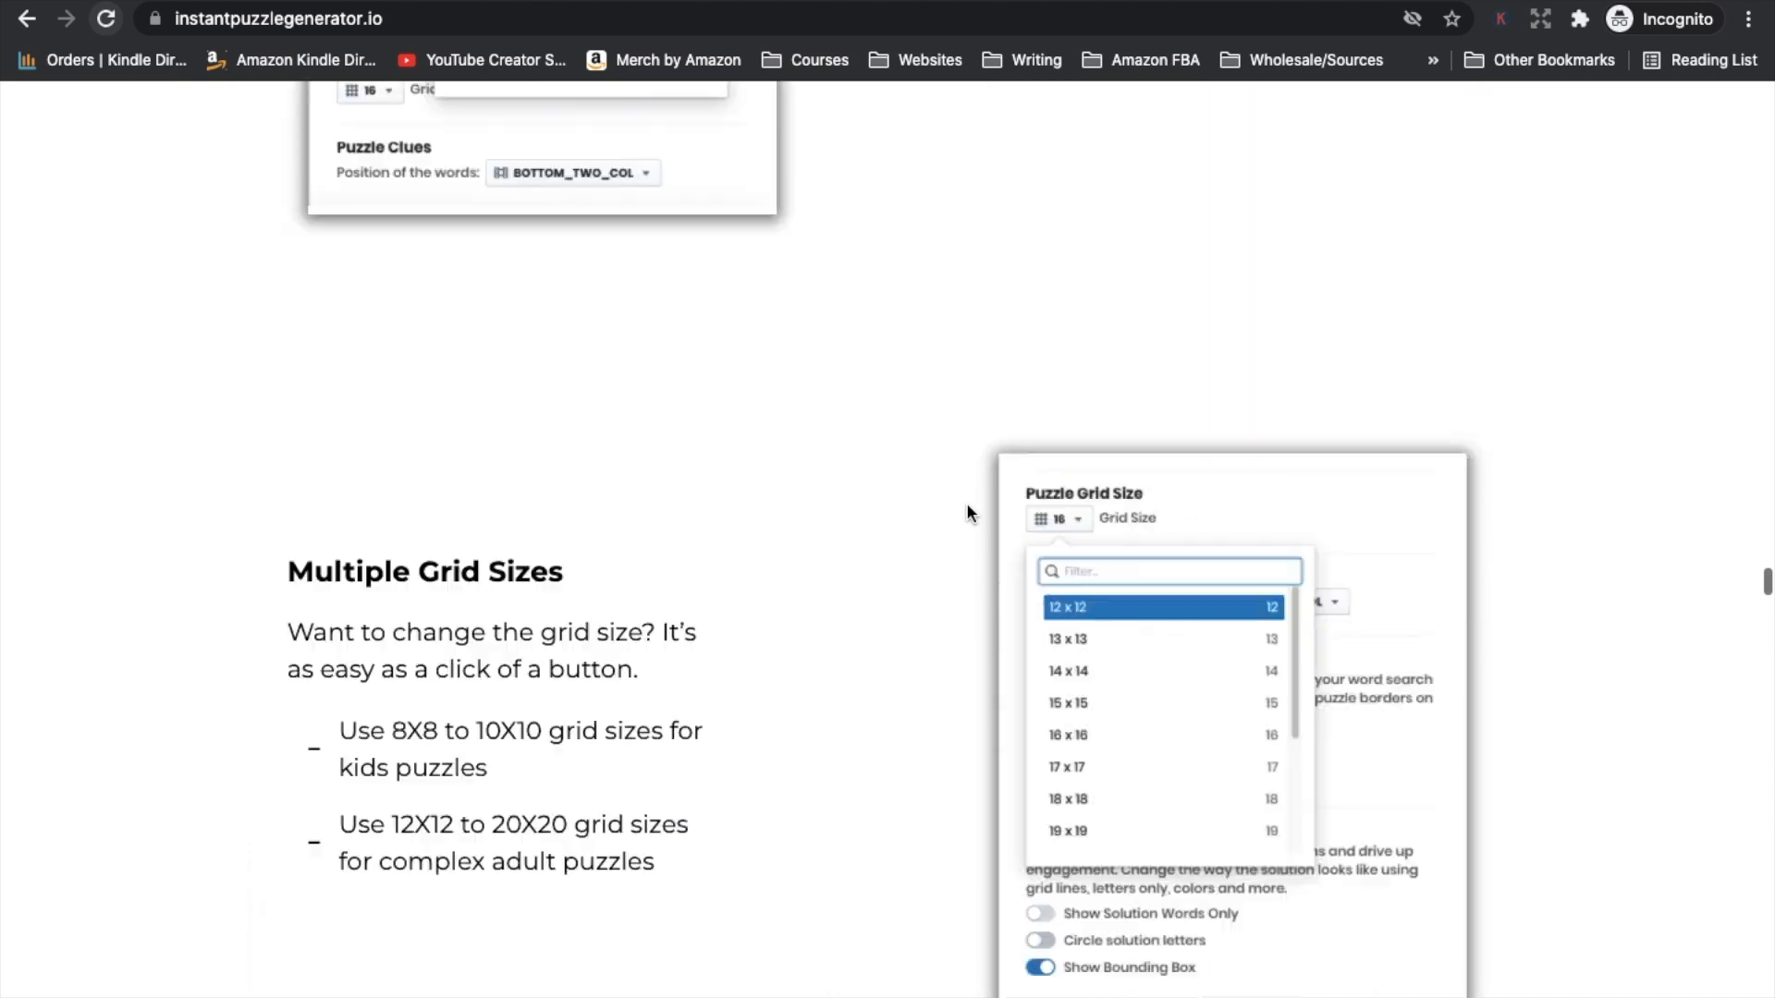
Step: Scroll the Instant Puzzle Generator sales page and go to the maze collections app
scroll(down, 3)
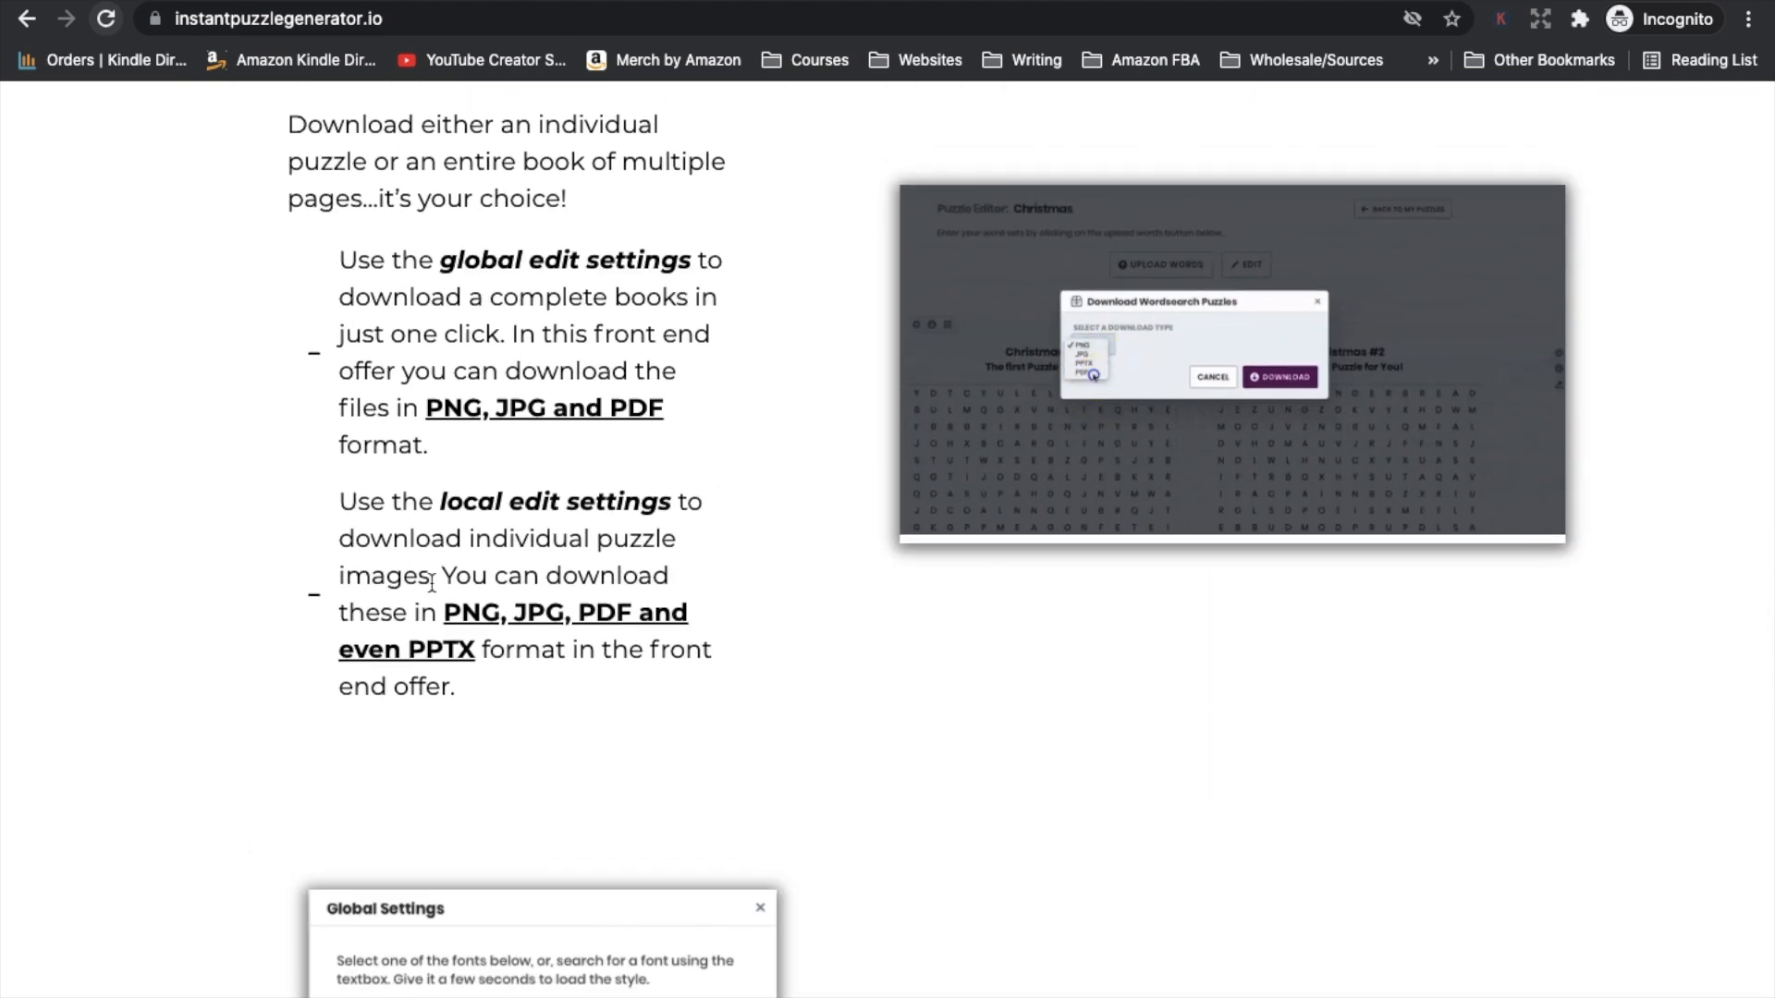
click(1091, 373)
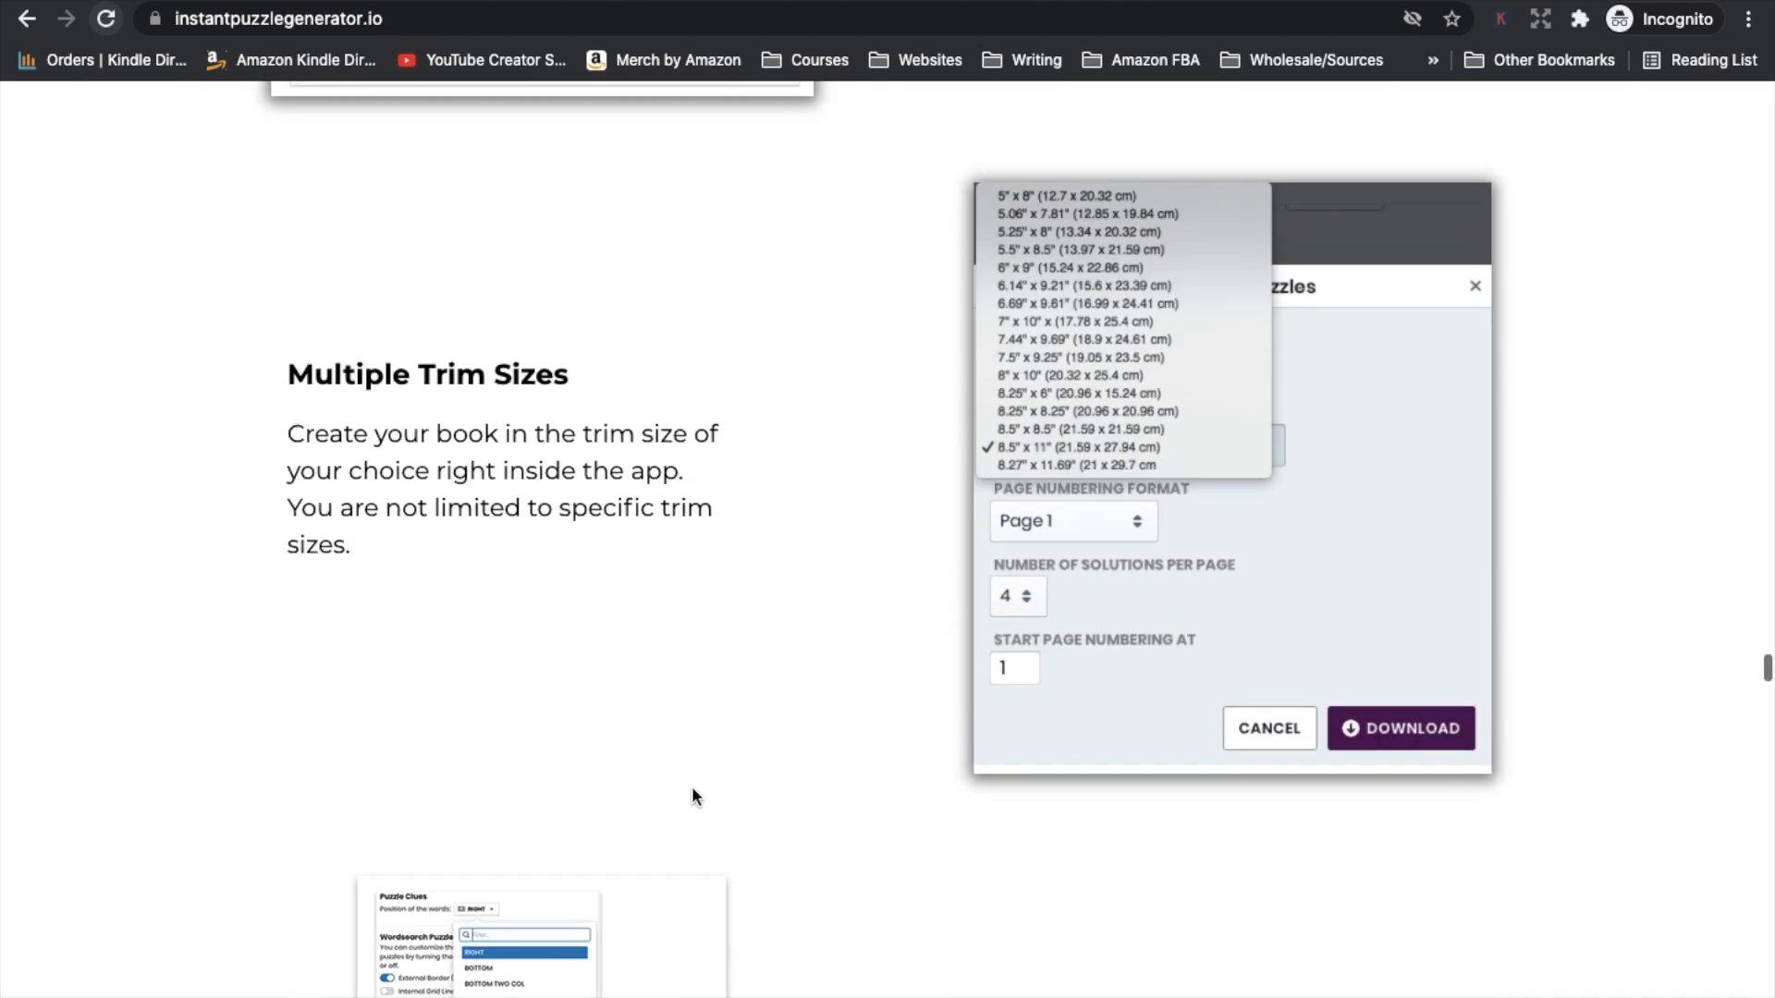
mouse_move(971, 599)
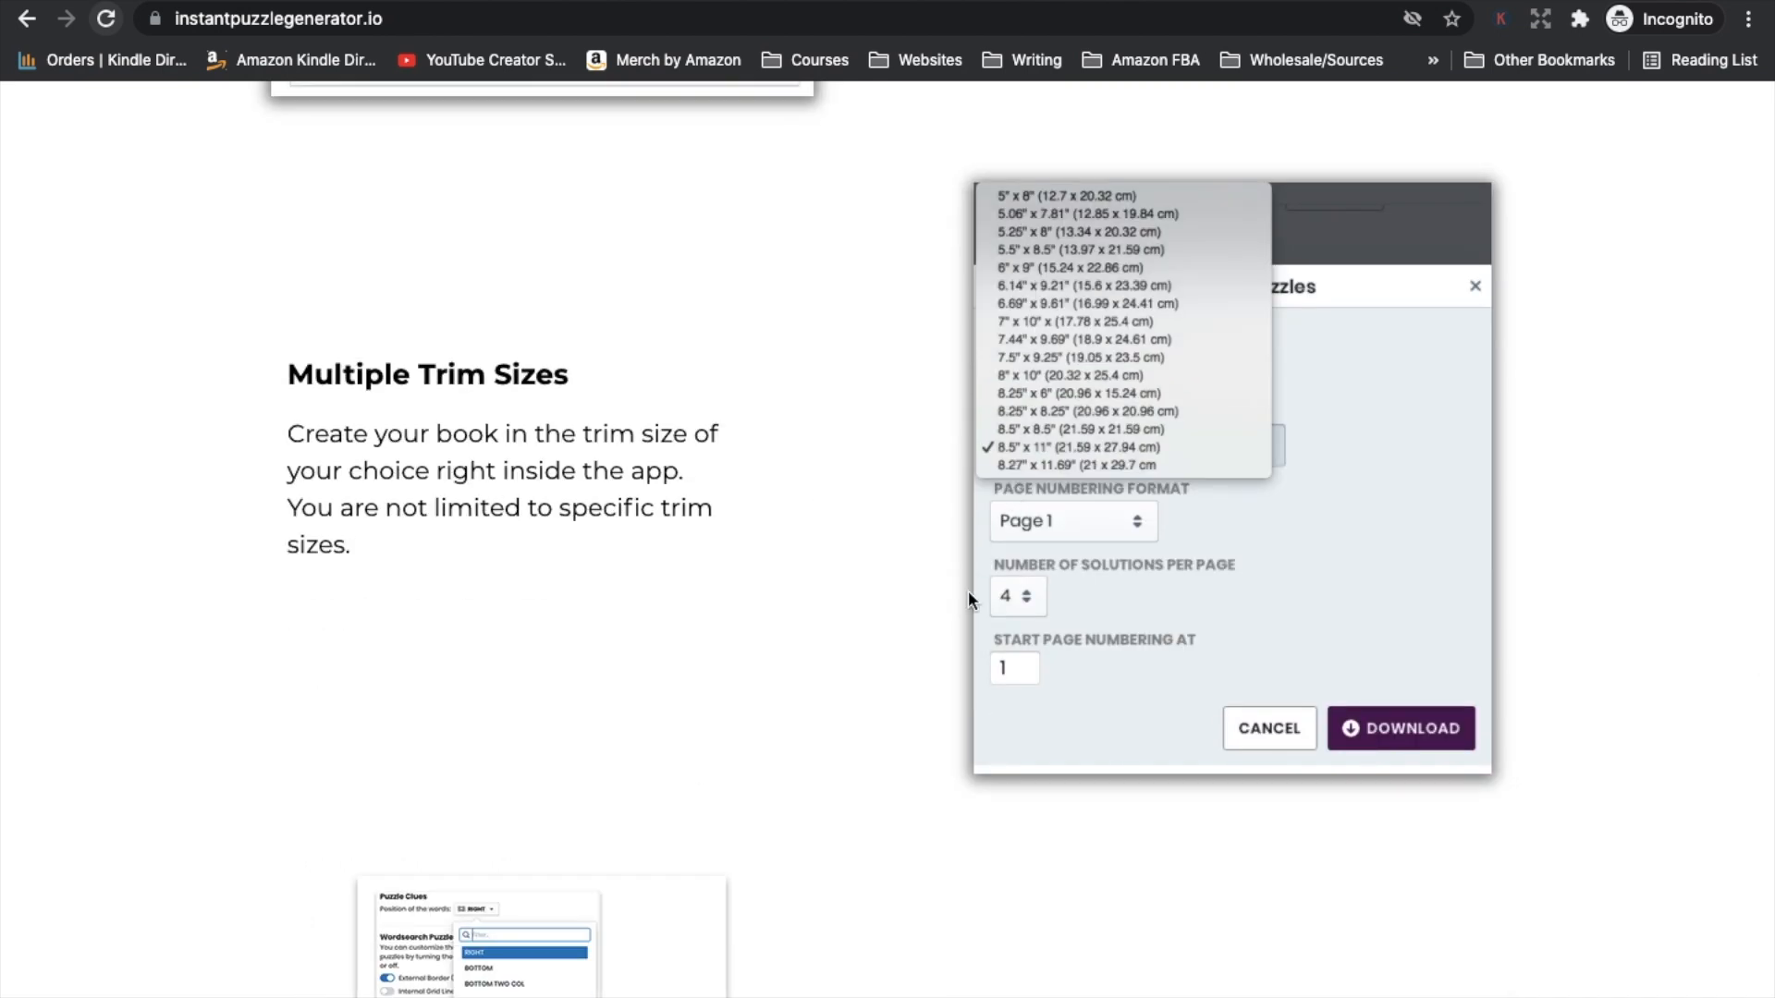
mouse_move(1008, 490)
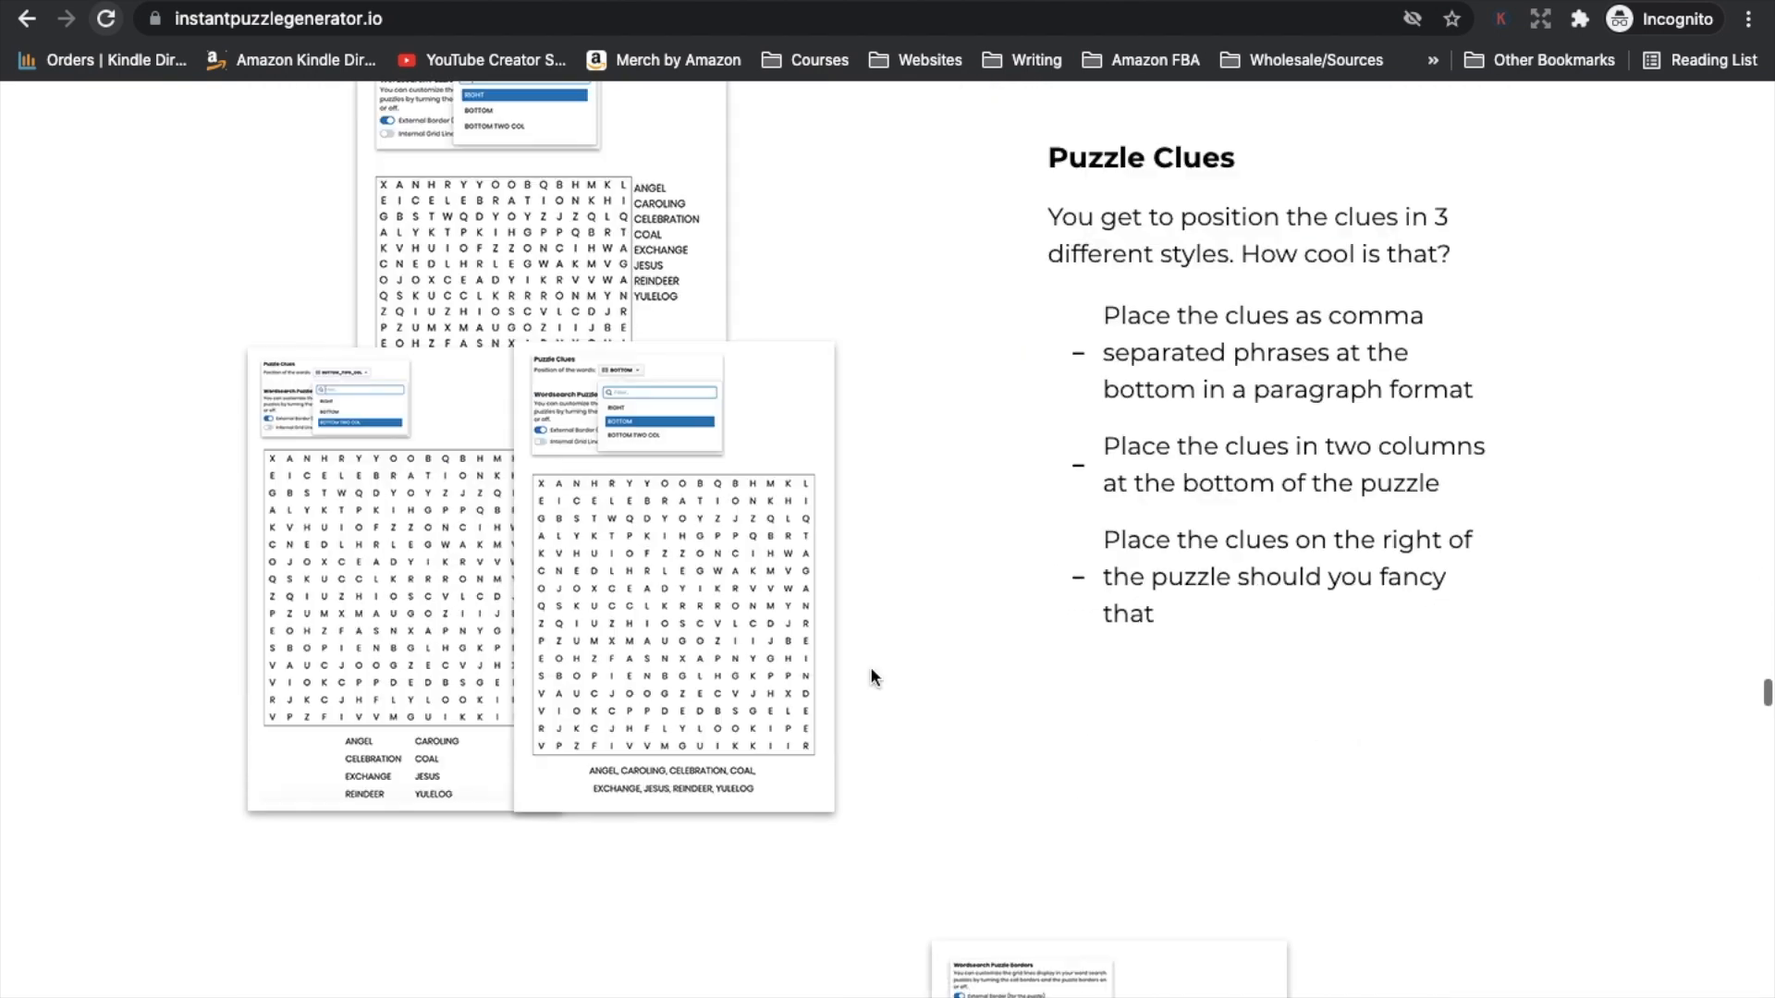
mouse_move(1379, 789)
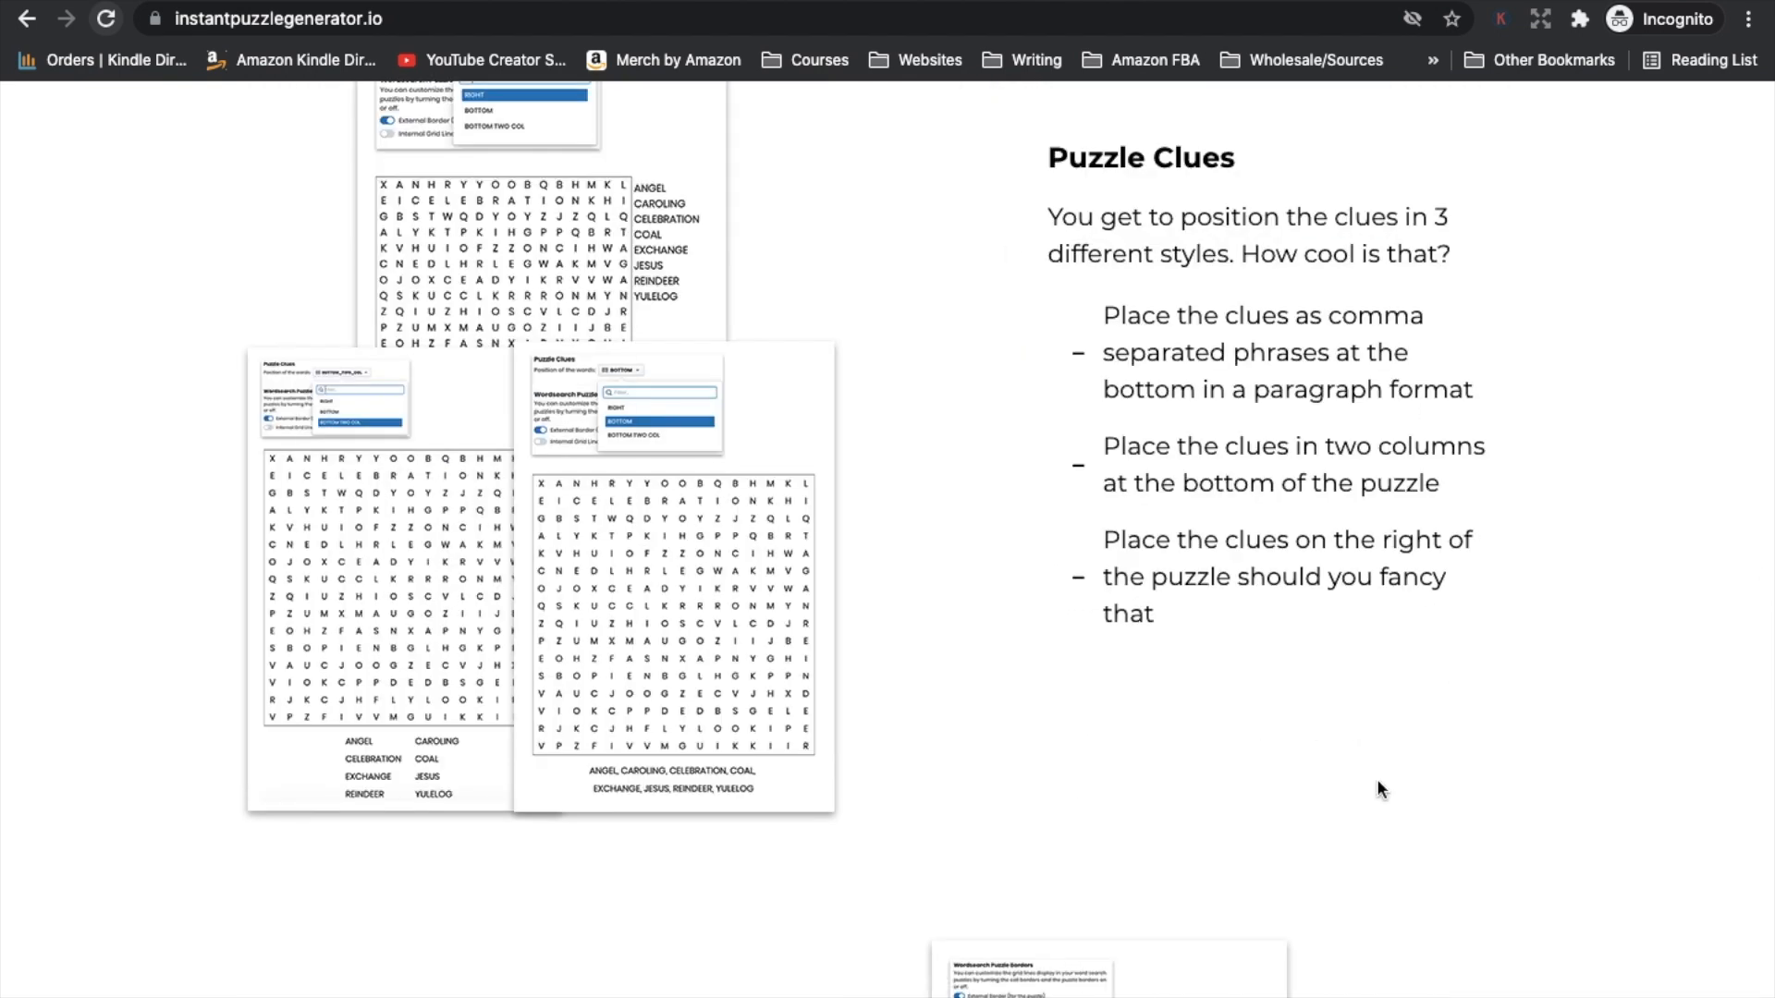
Step: Scroll down the maze collections listing to the Mazes collection
scroll(down, 3)
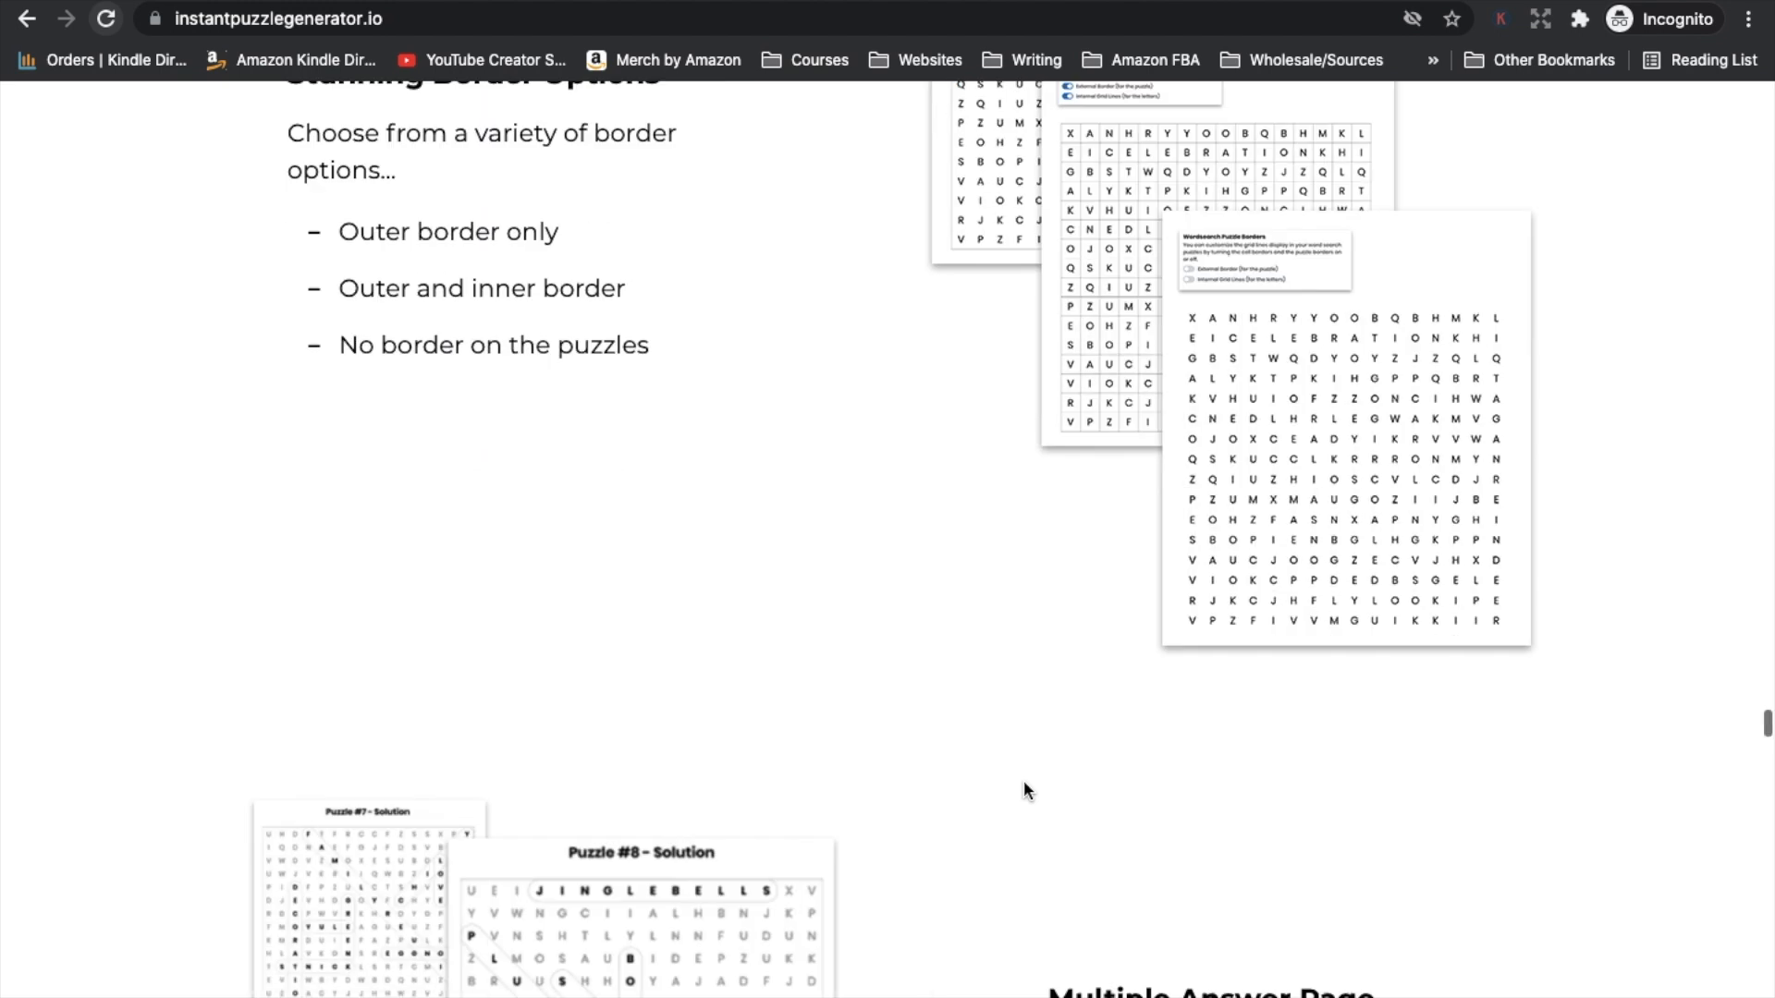
scroll(down, 3)
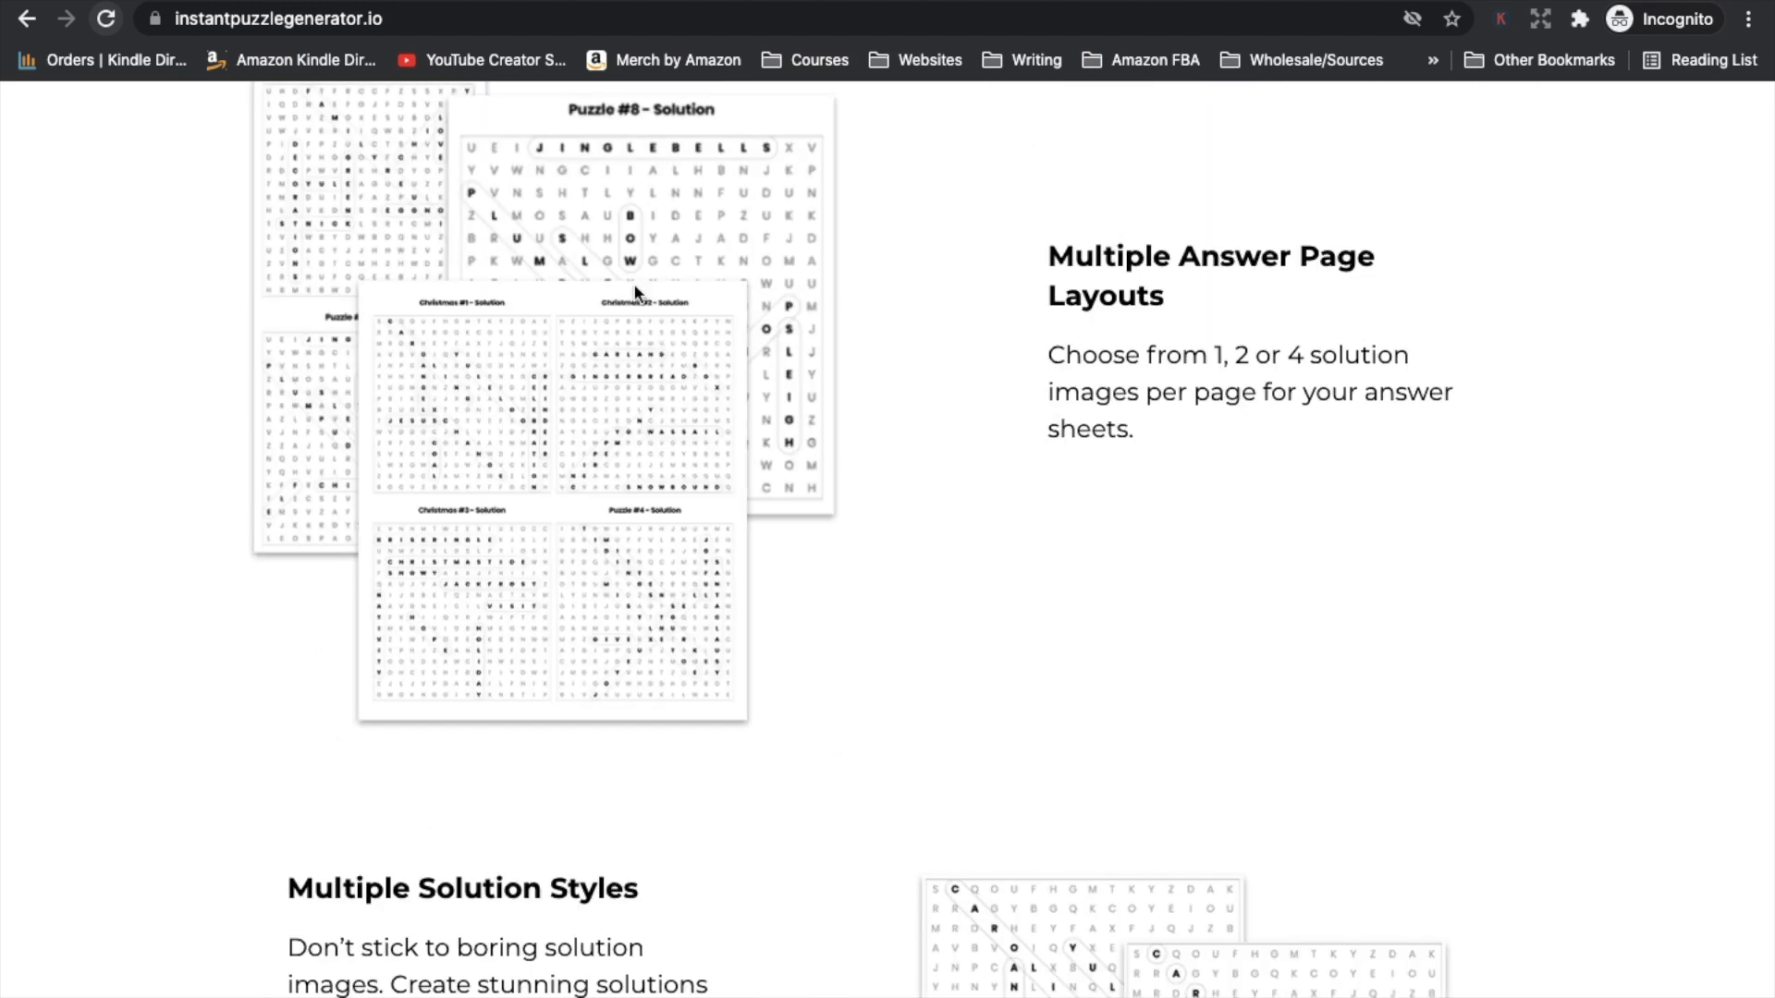
mouse_move(1168, 714)
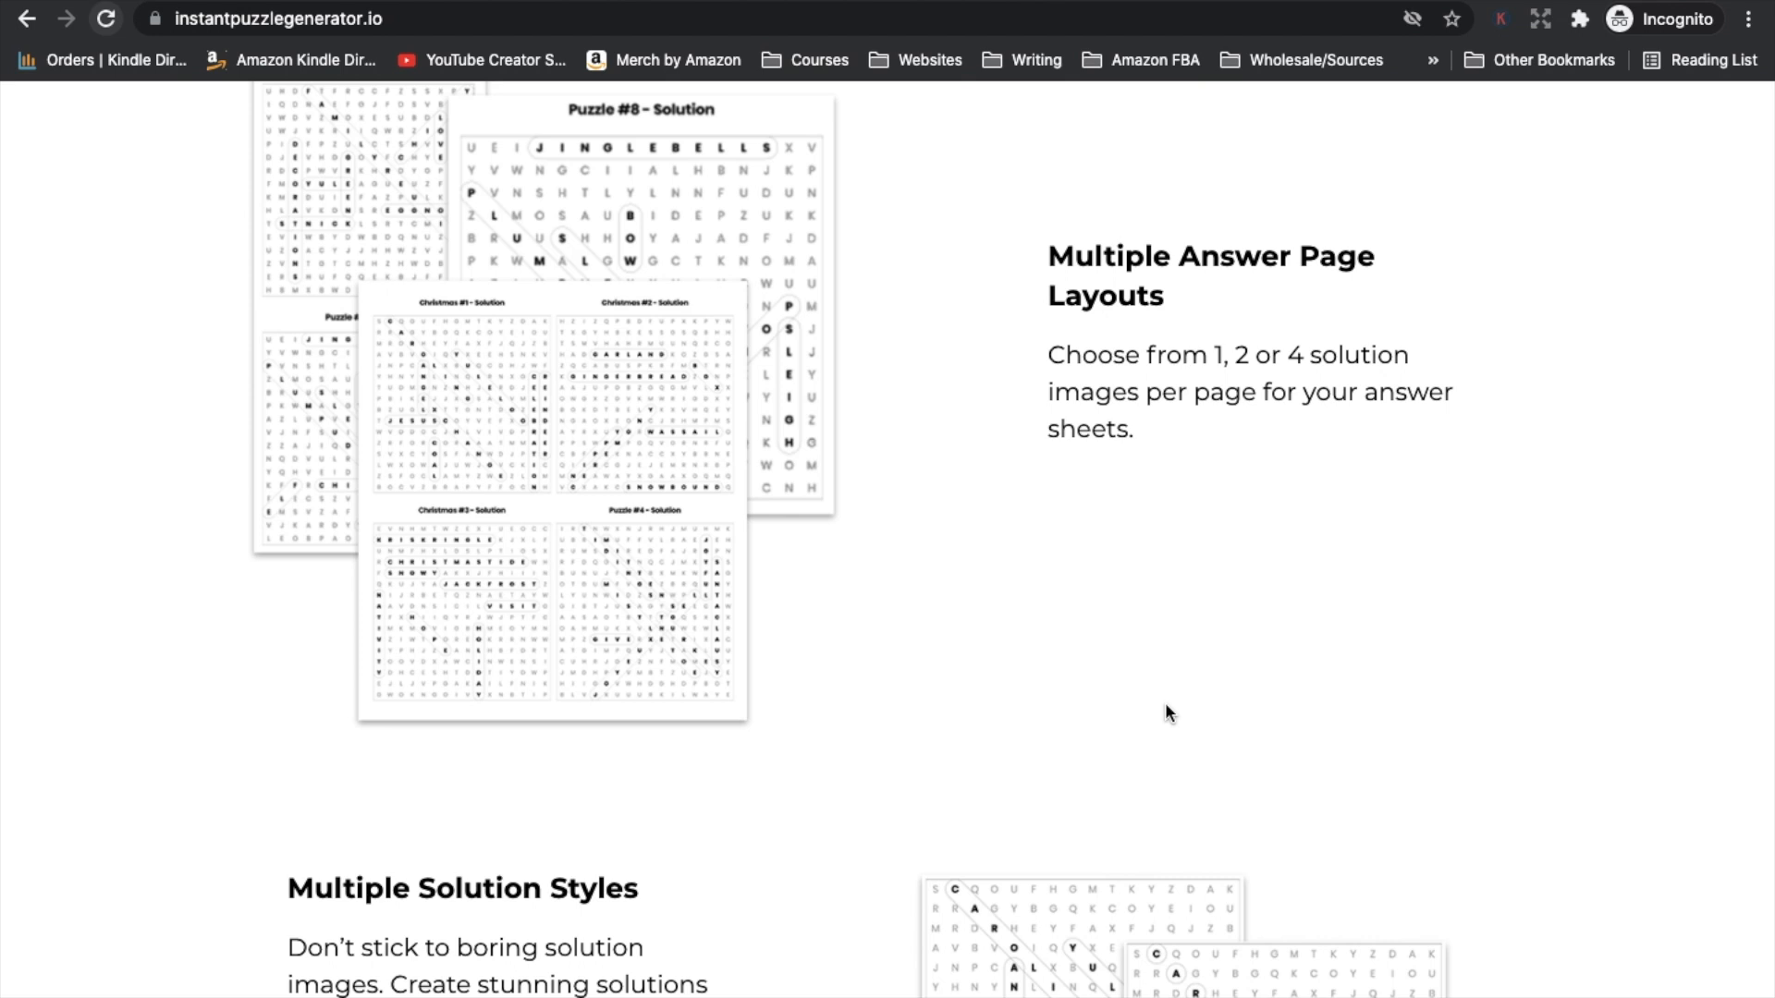
scroll(down, 3)
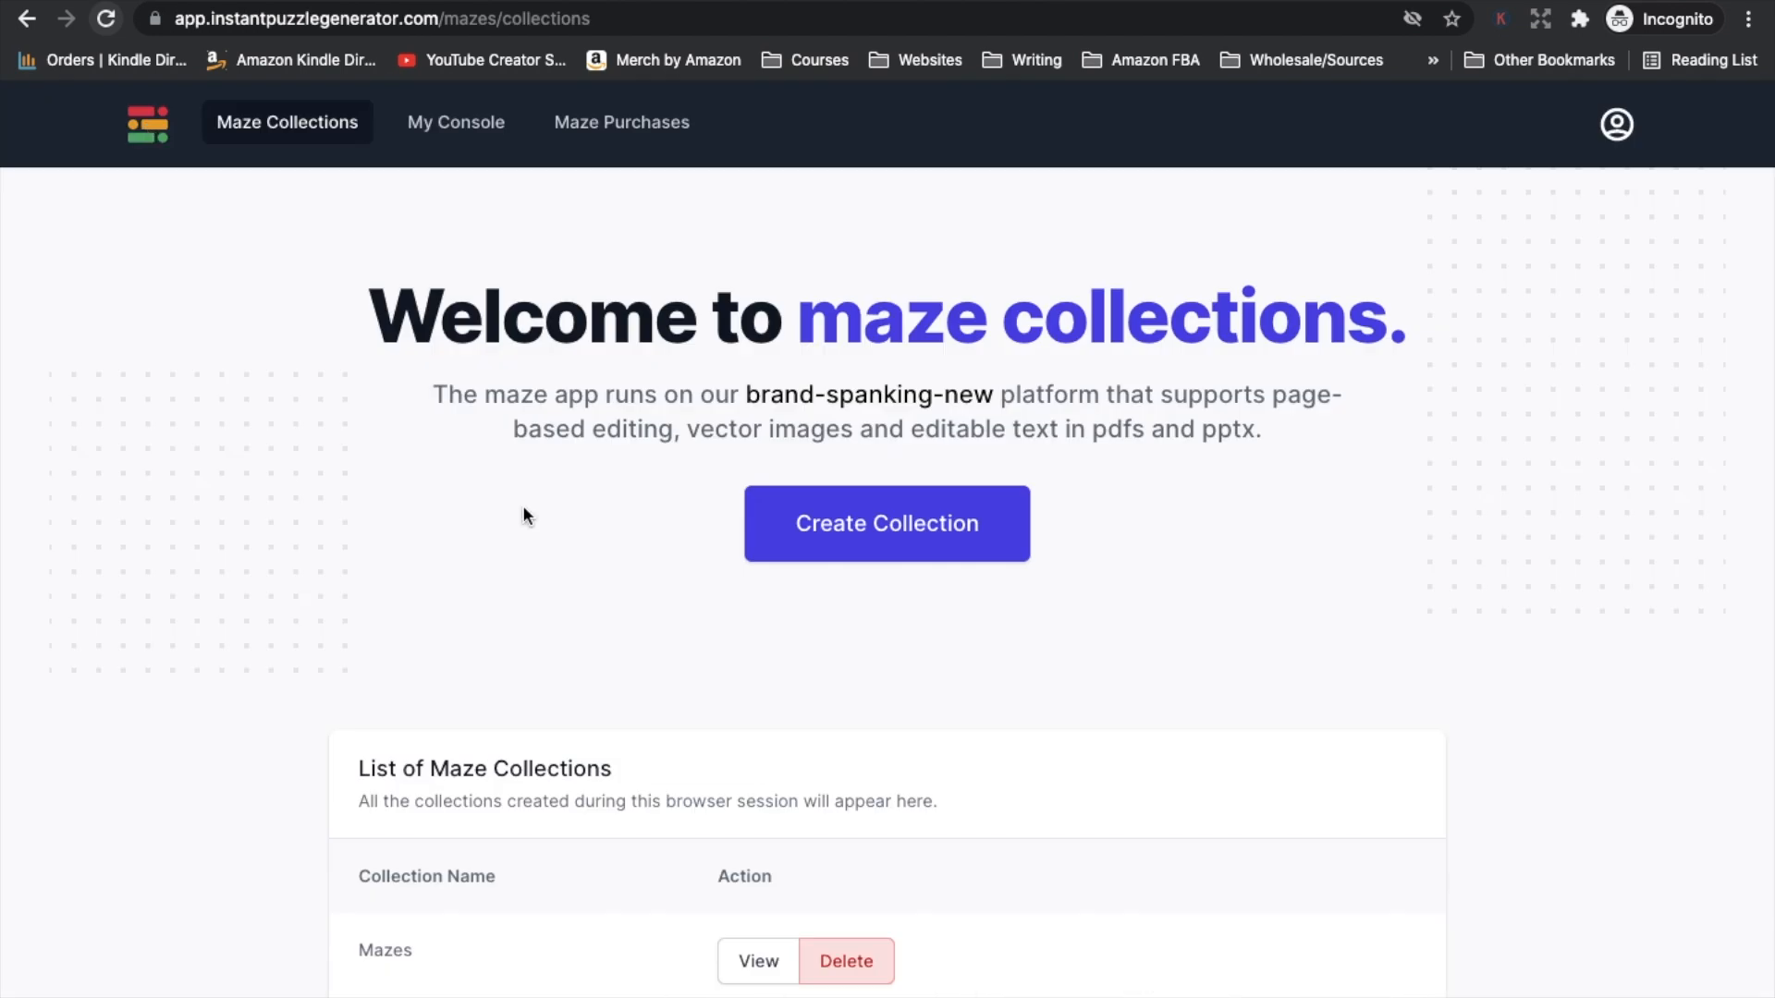
mouse_move(1589, 444)
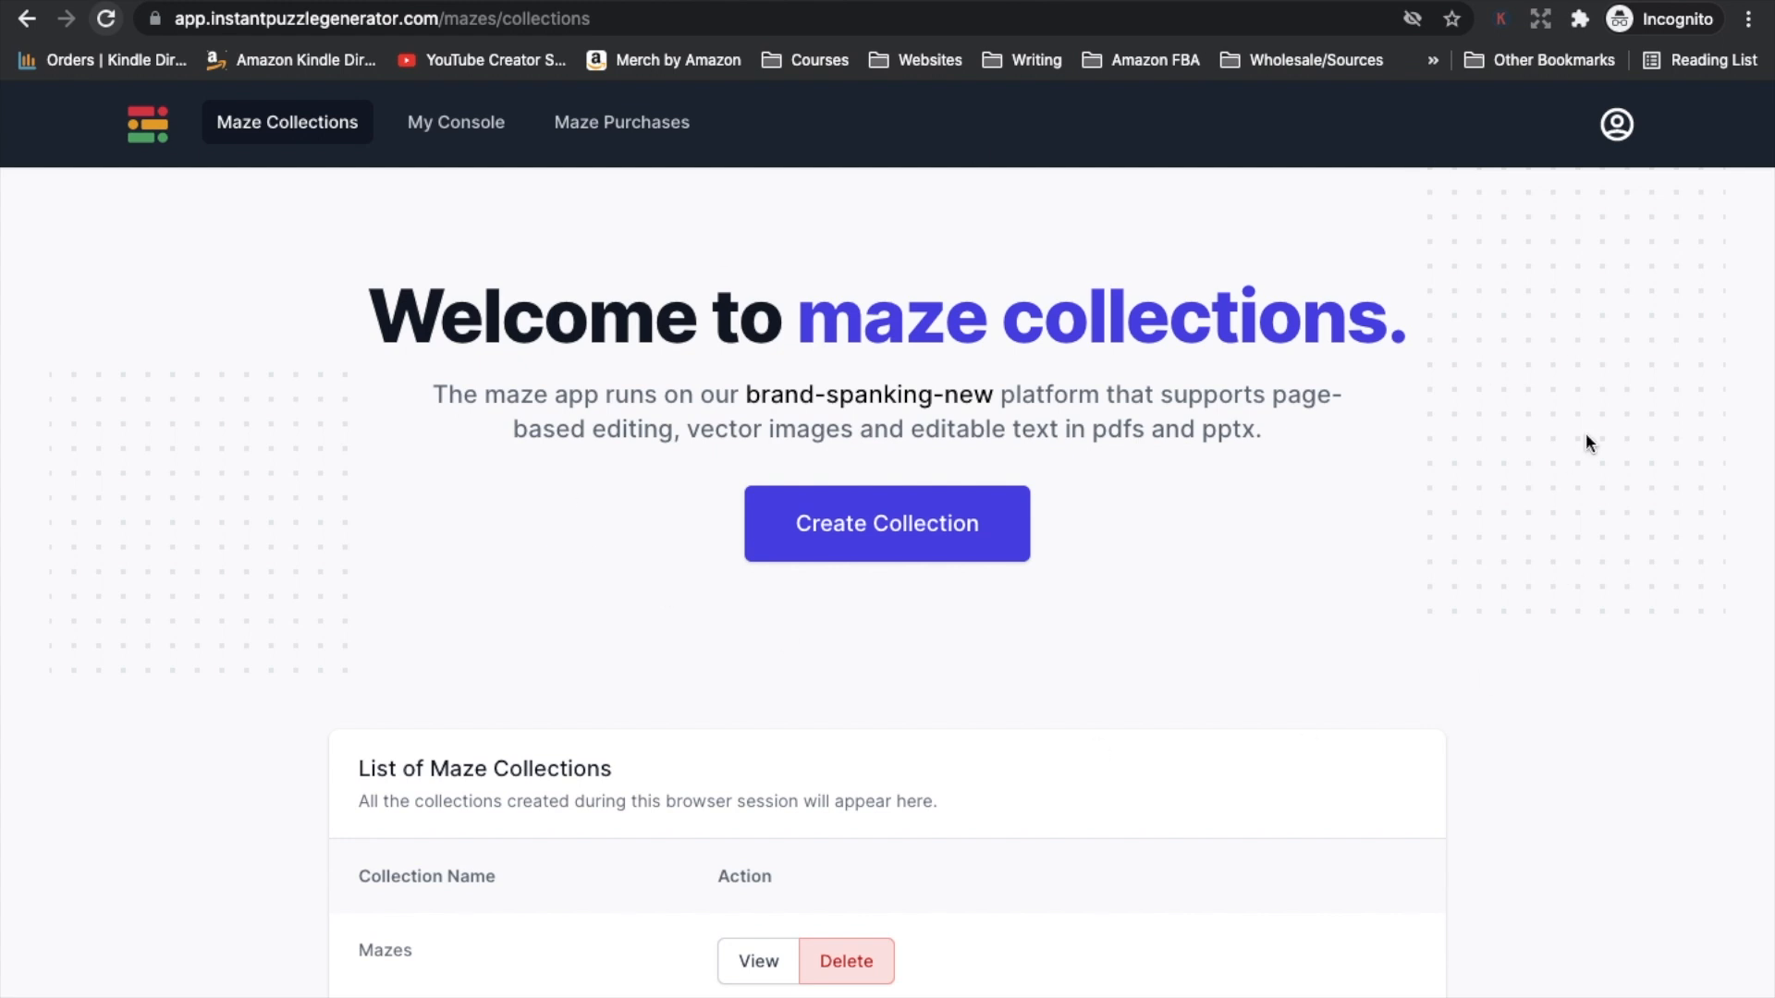
Step: View the Mazes collection, Quick Book Creator and Upload Images tools, then return to the My Apps dashboard
click(756, 962)
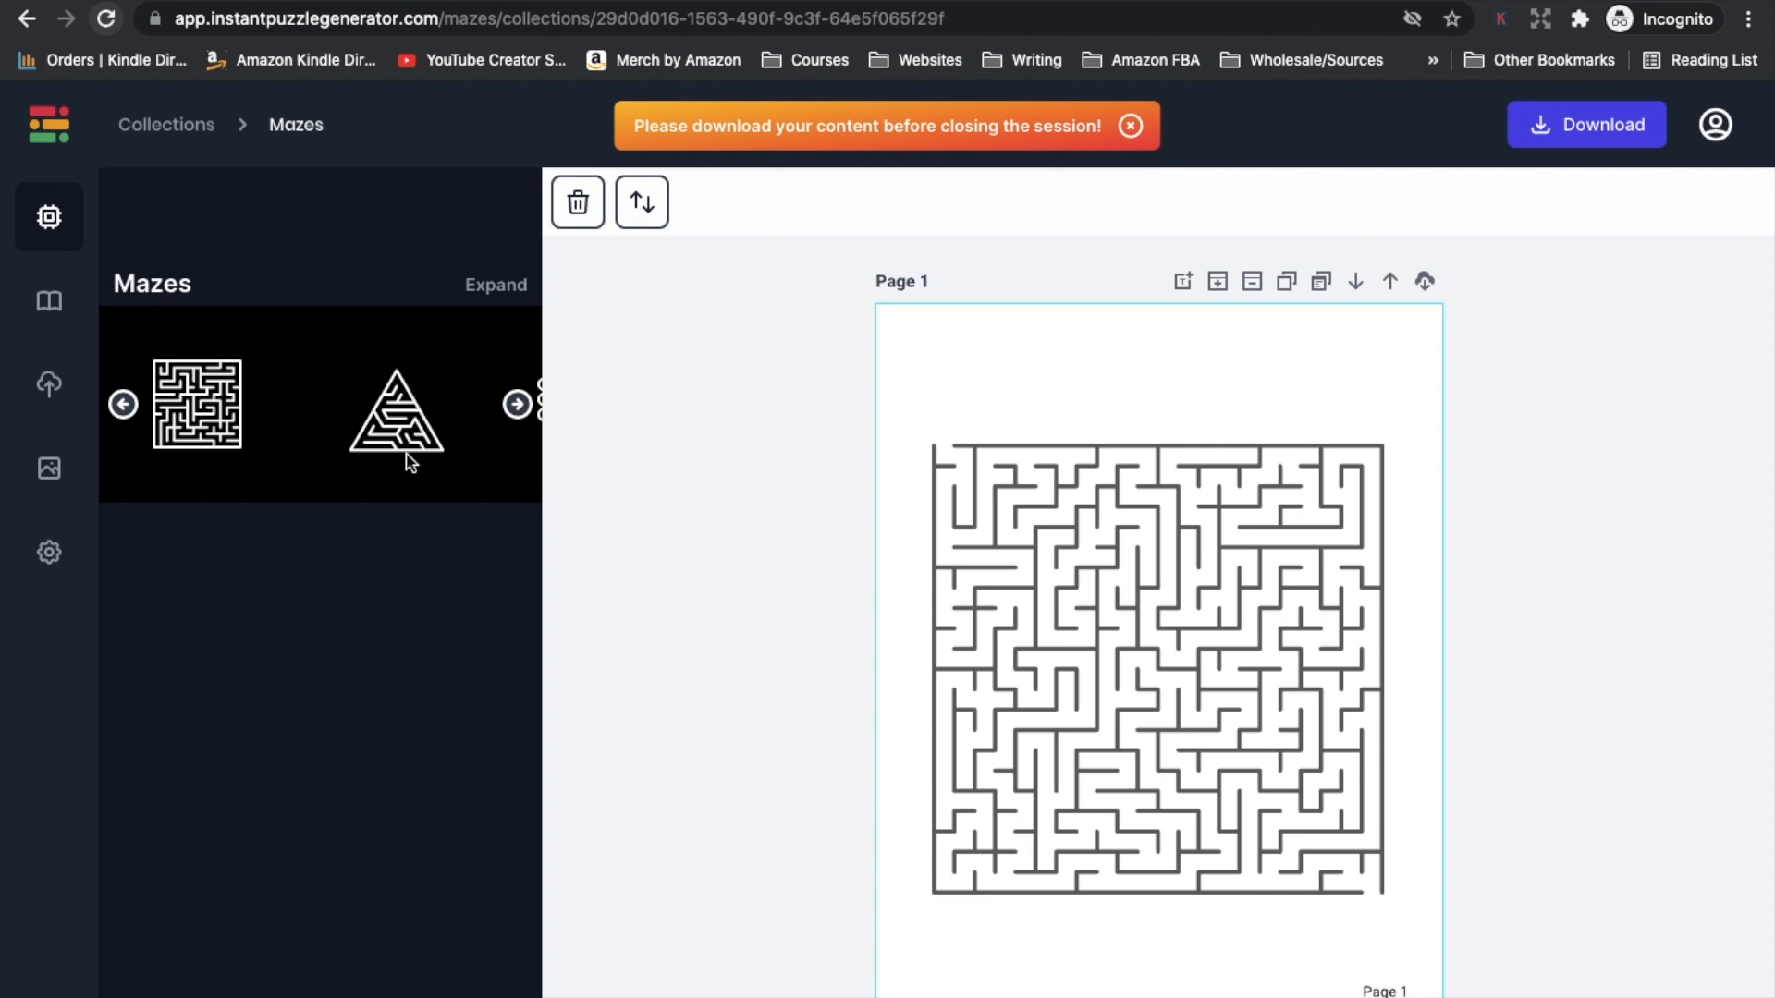
click(518, 405)
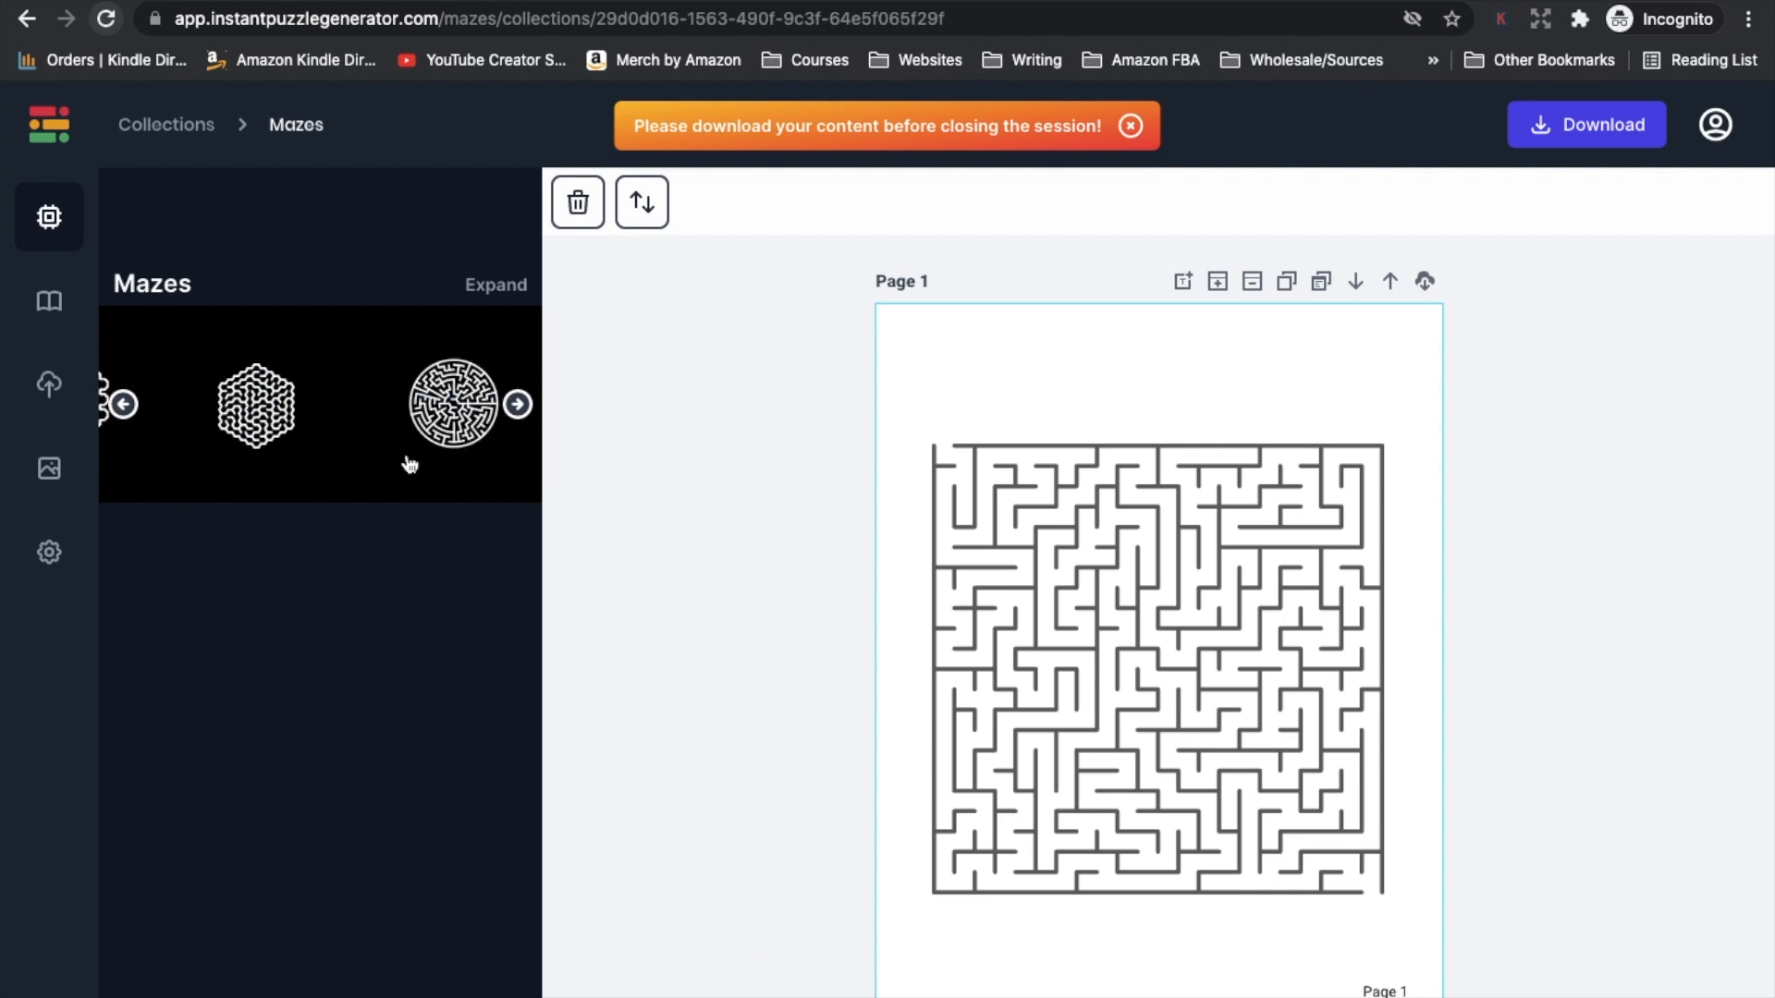
click(48, 301)
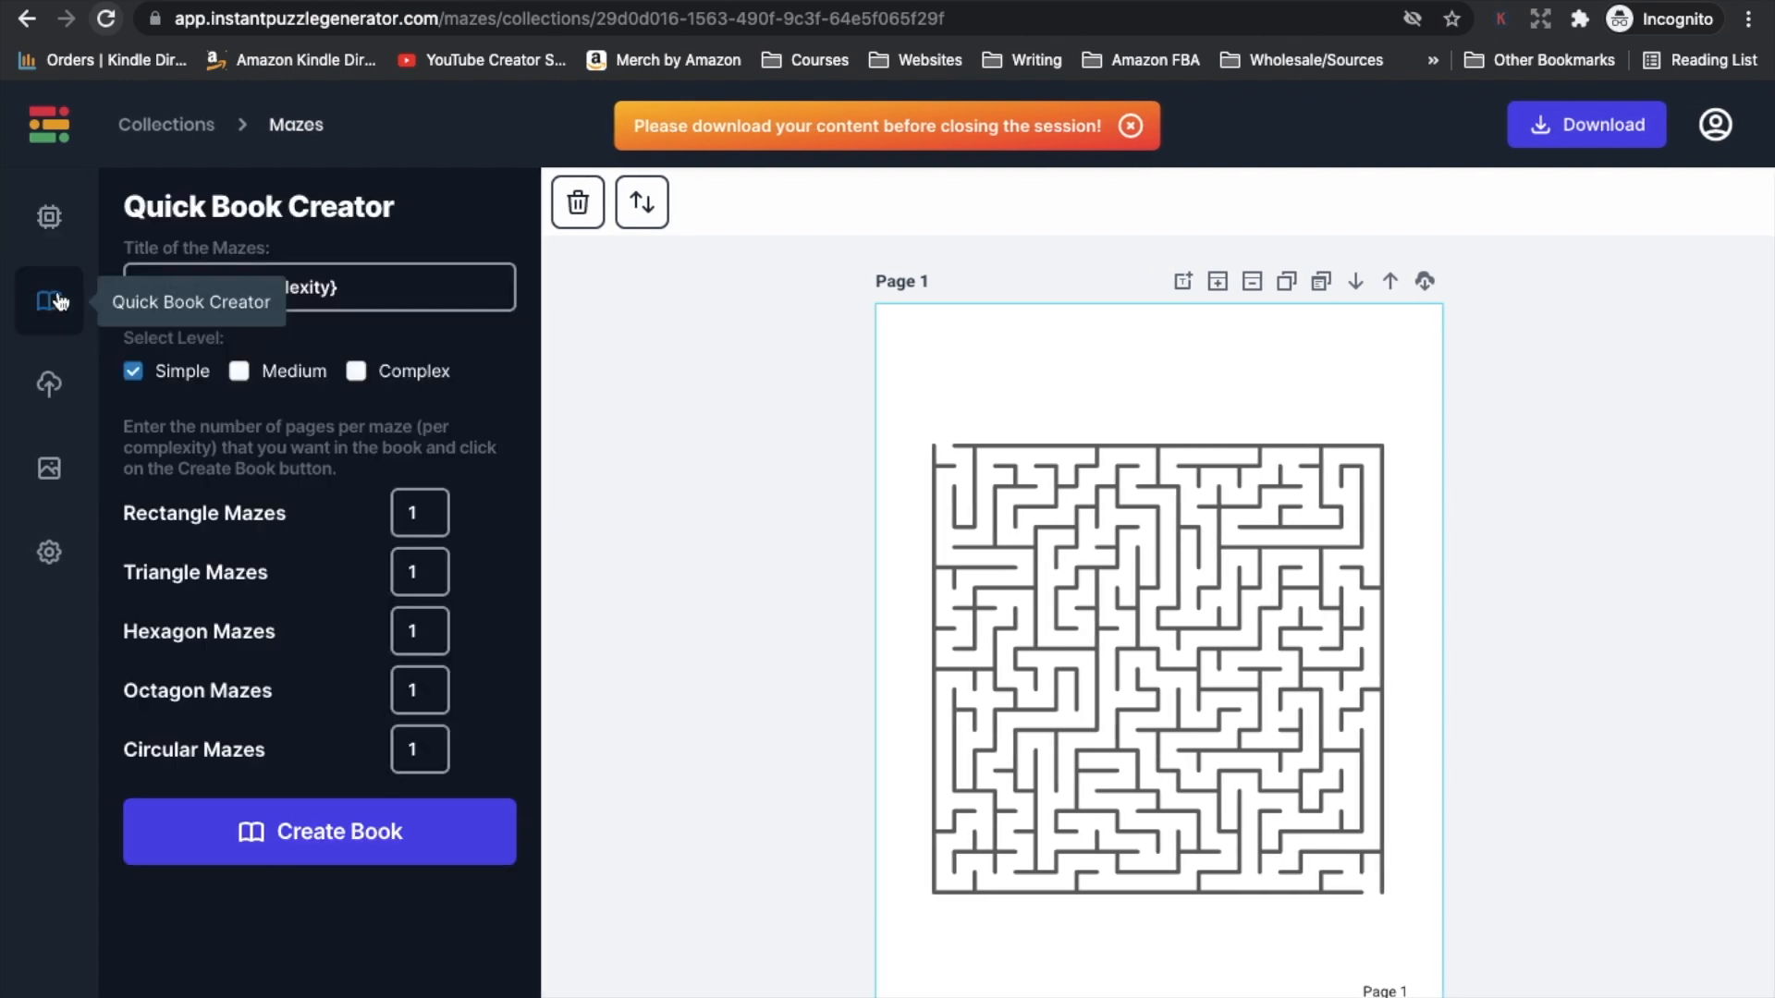
mouse_move(48, 385)
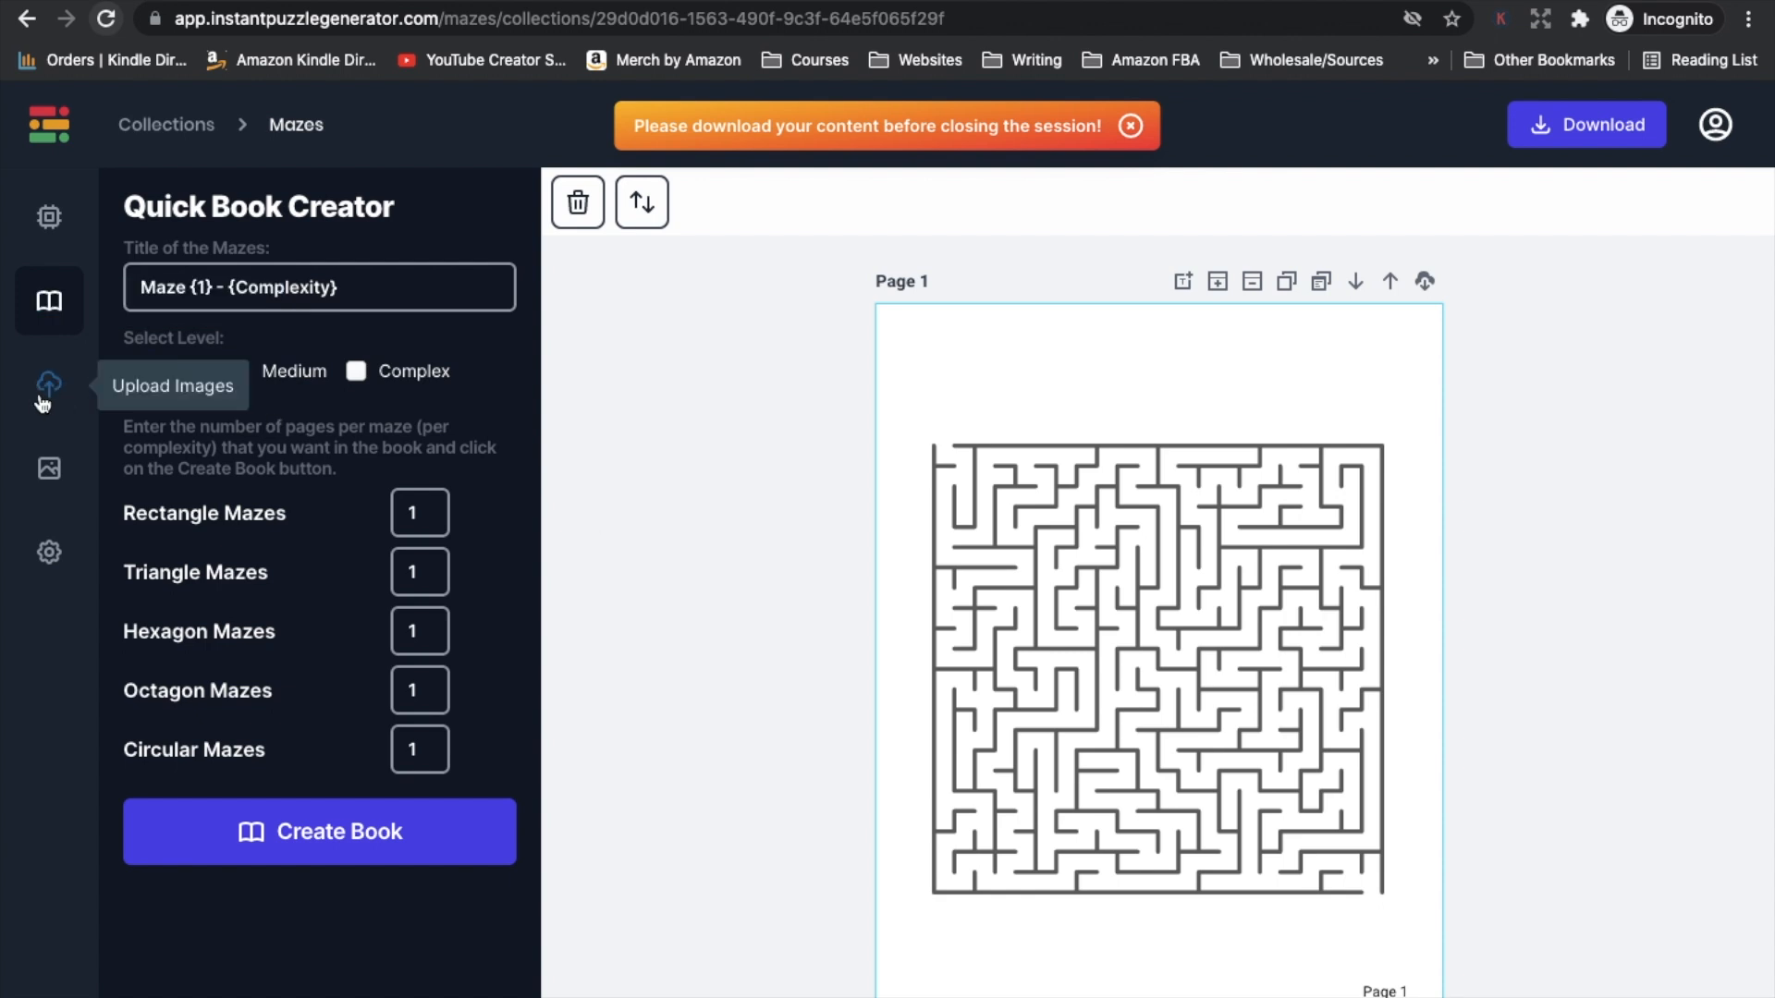
click(48, 467)
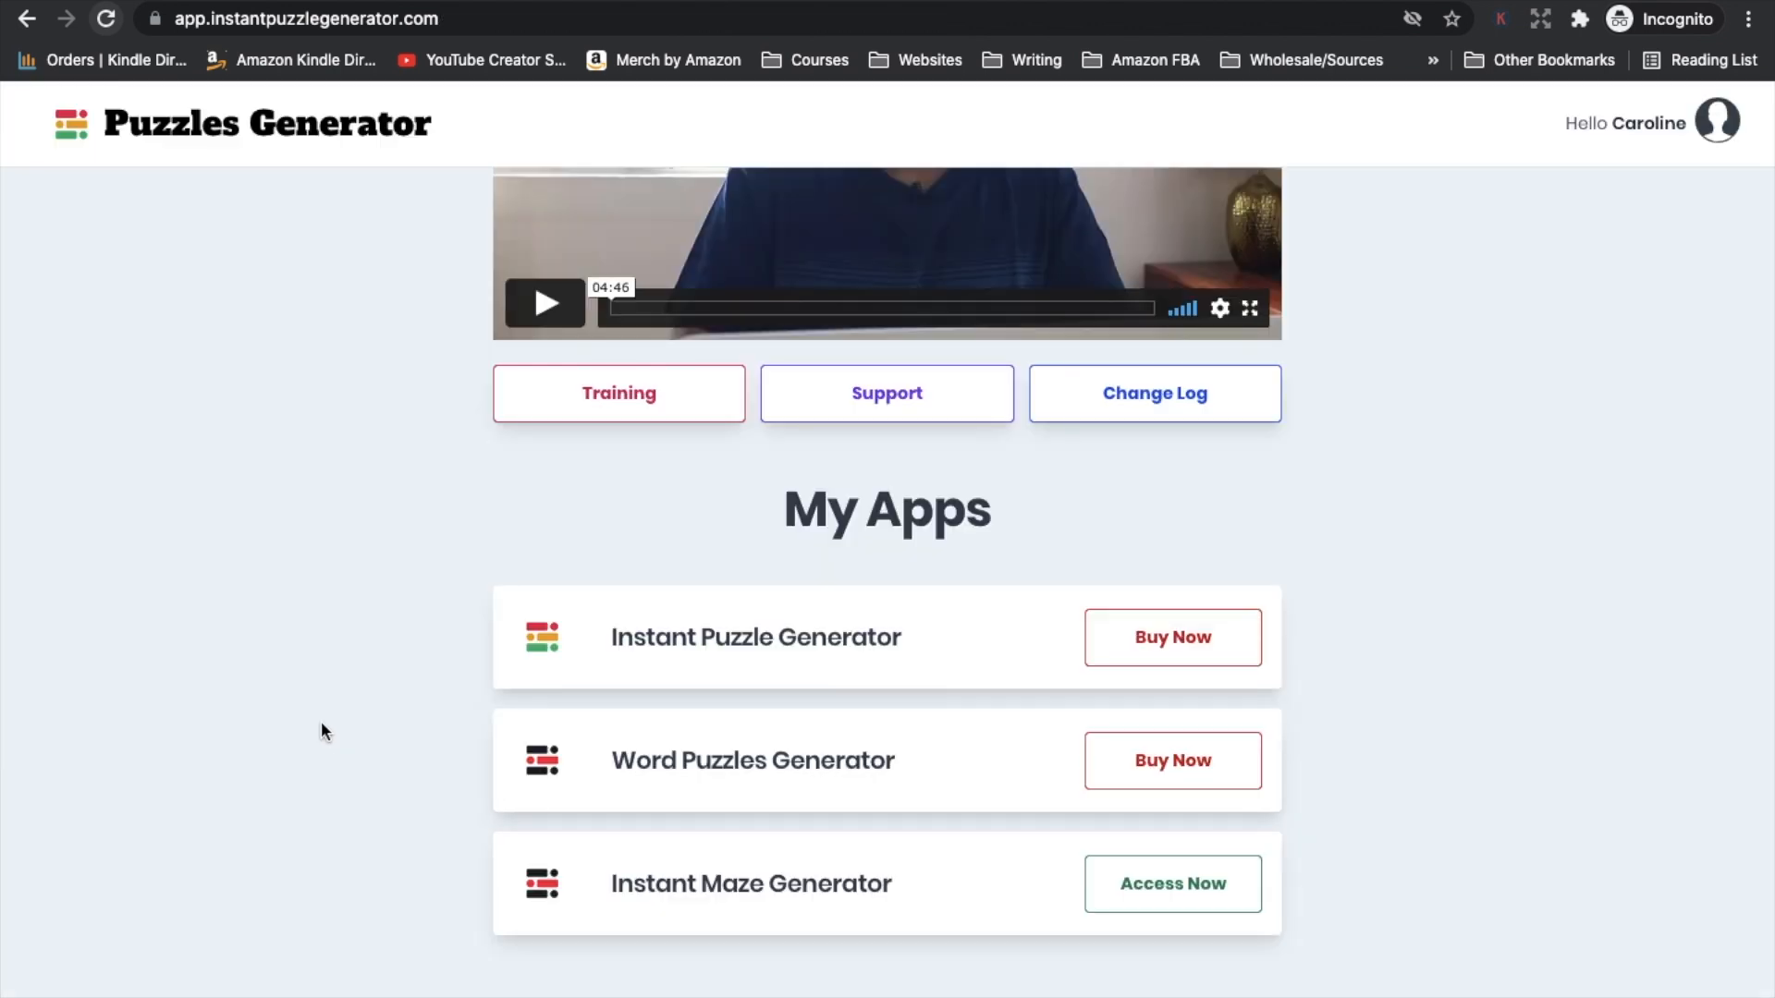
mouse_move(597, 529)
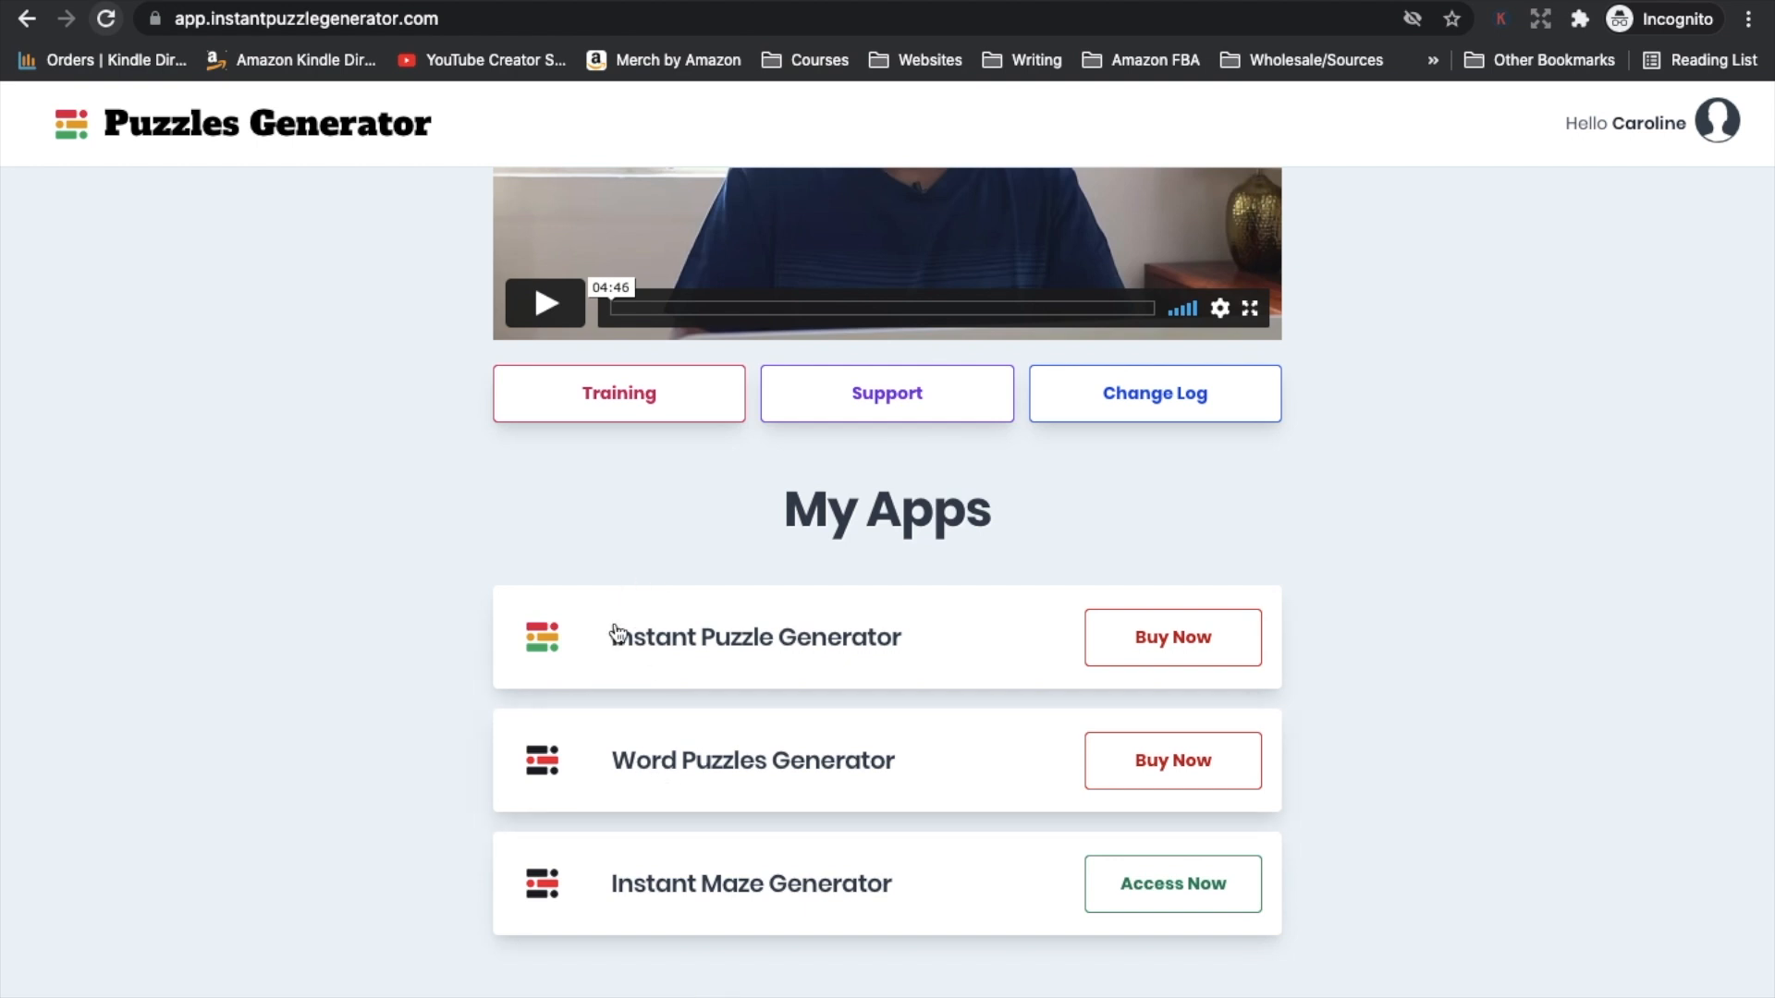
mouse_move(1401, 703)
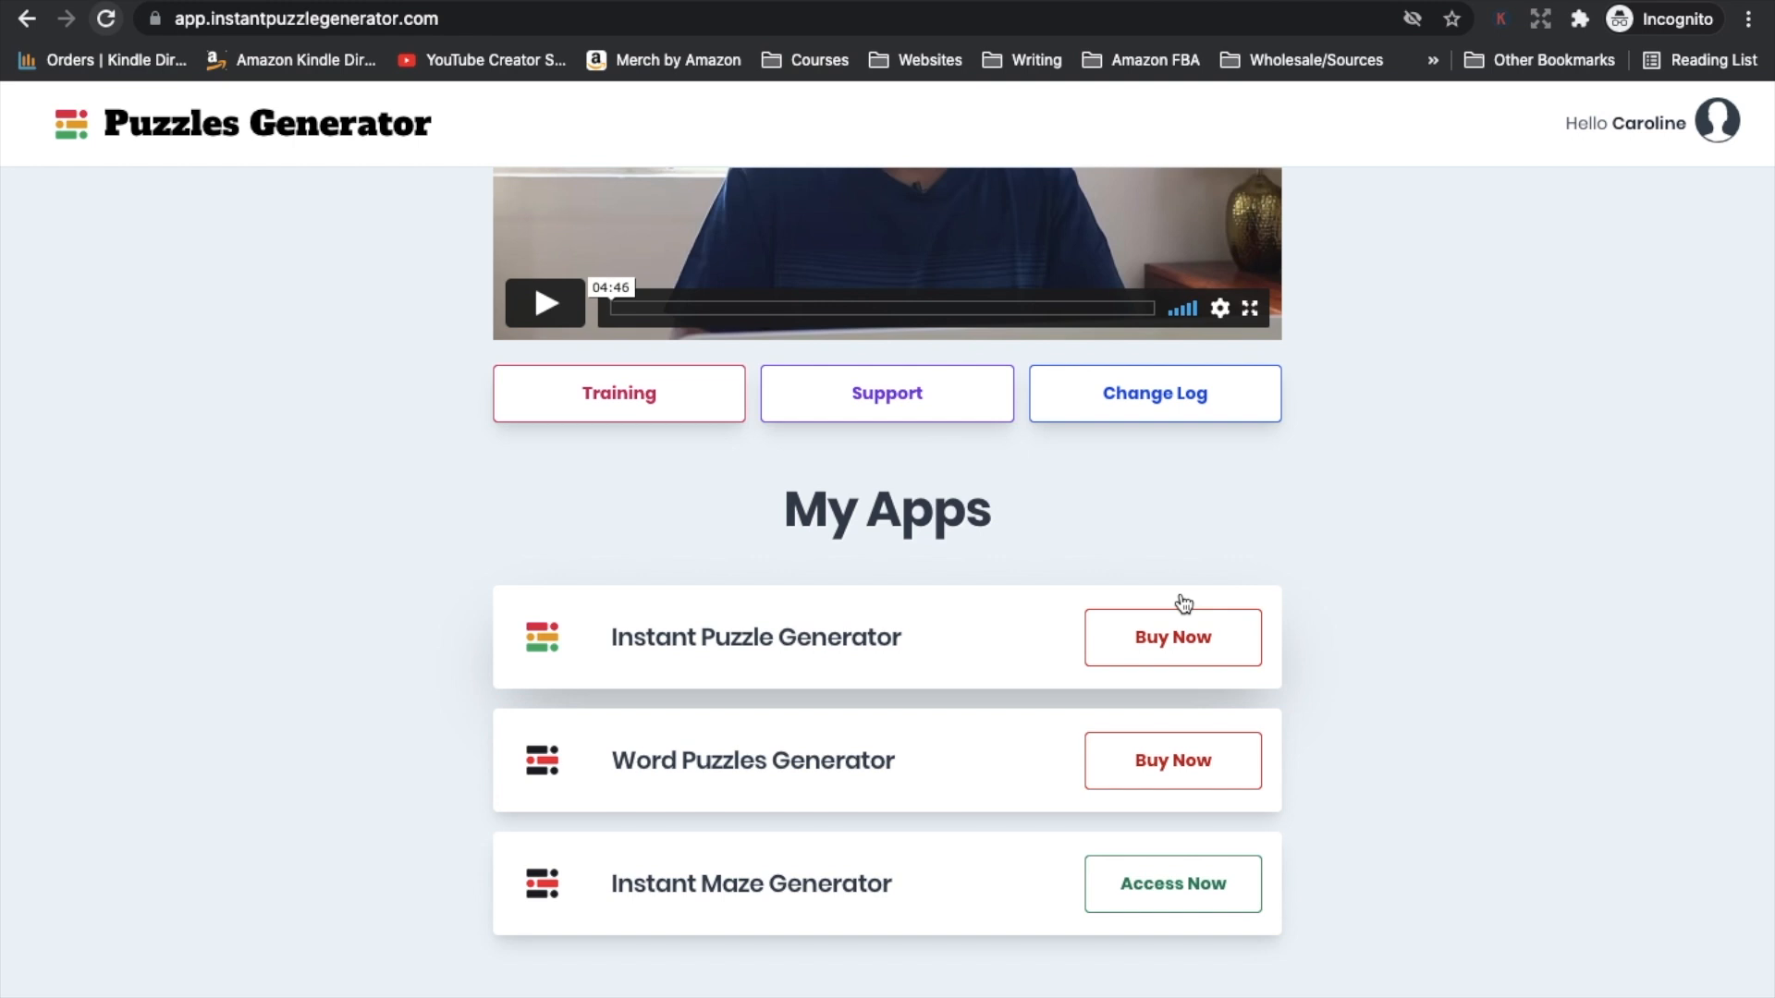
mouse_move(977, 982)
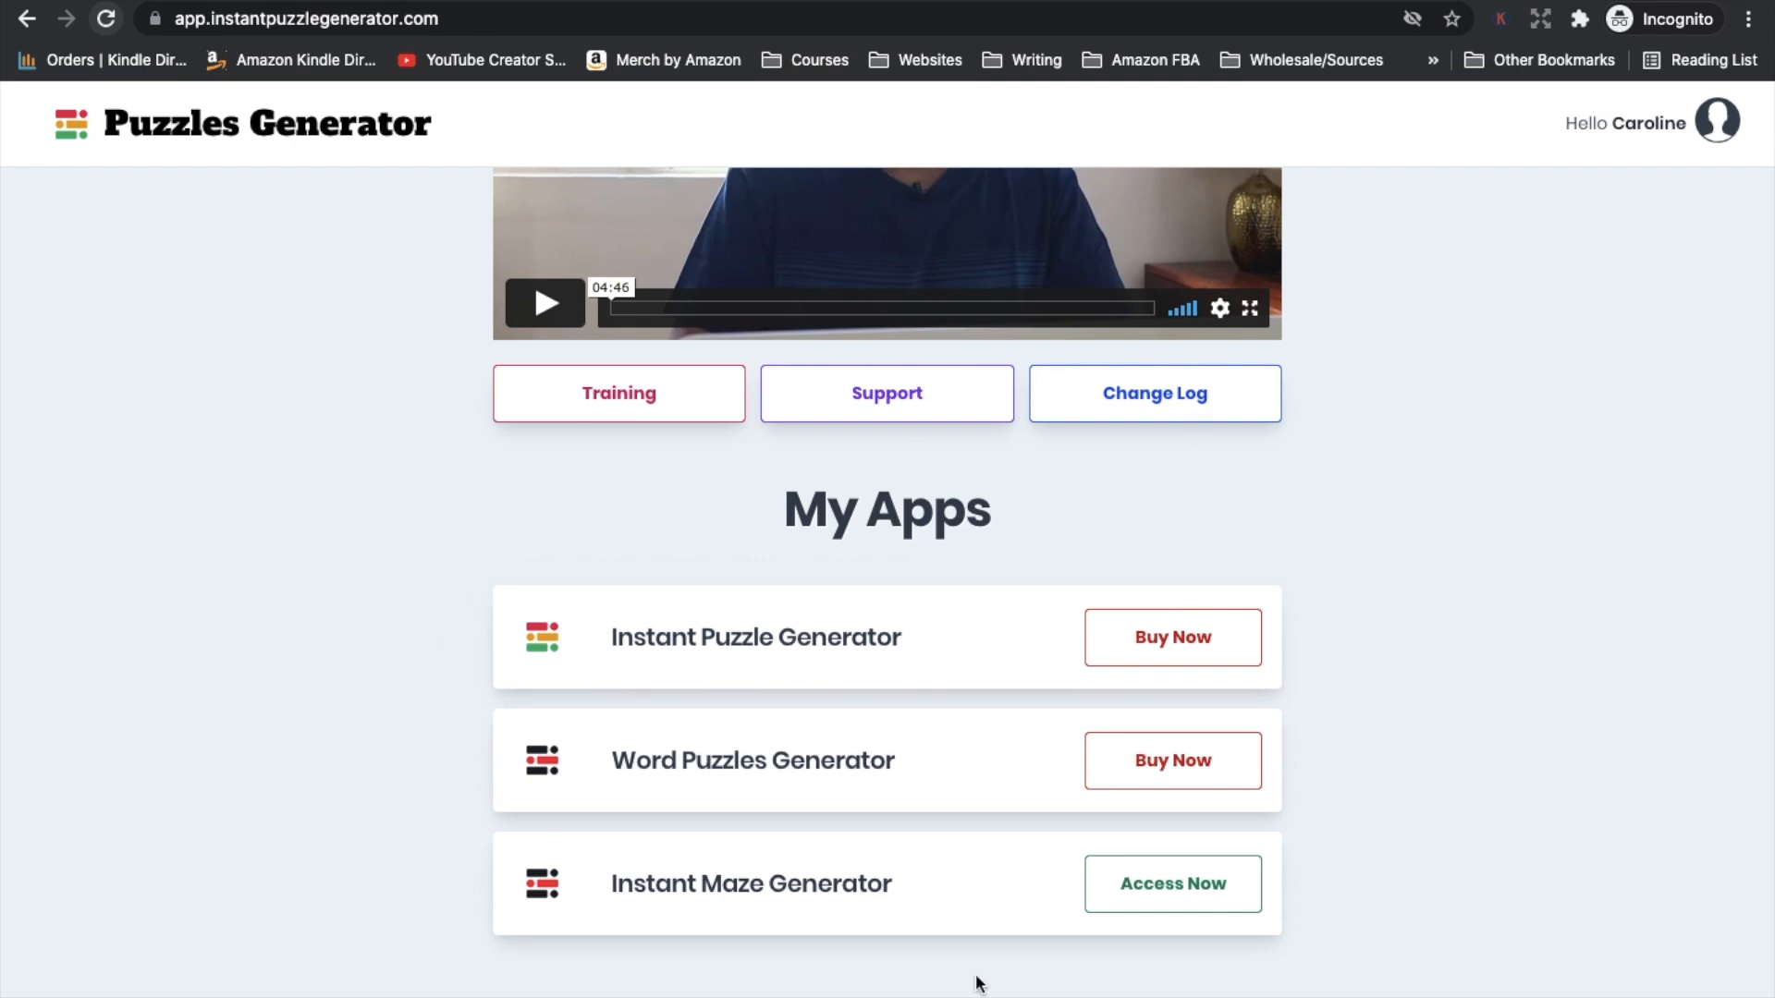
scroll(up, 3)
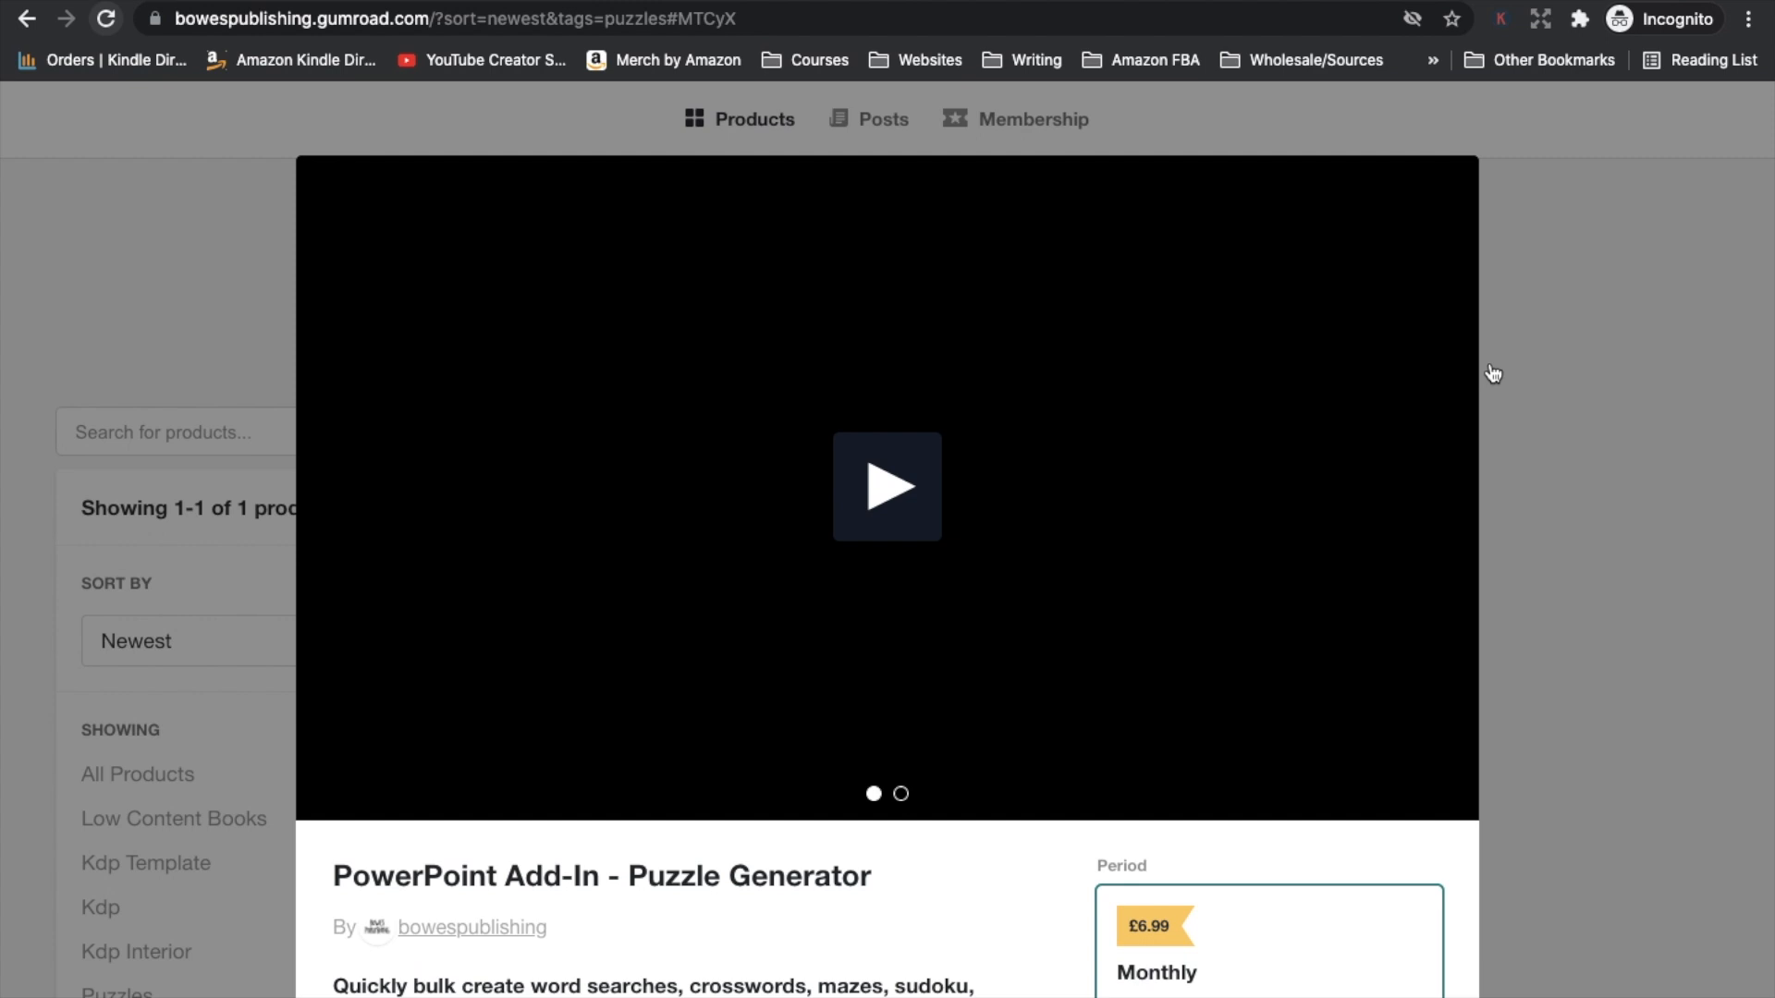
Step: Scroll the PowerPoint Add-In Puzzle Generator listing to its description and subscription prices
scroll(down, 3)
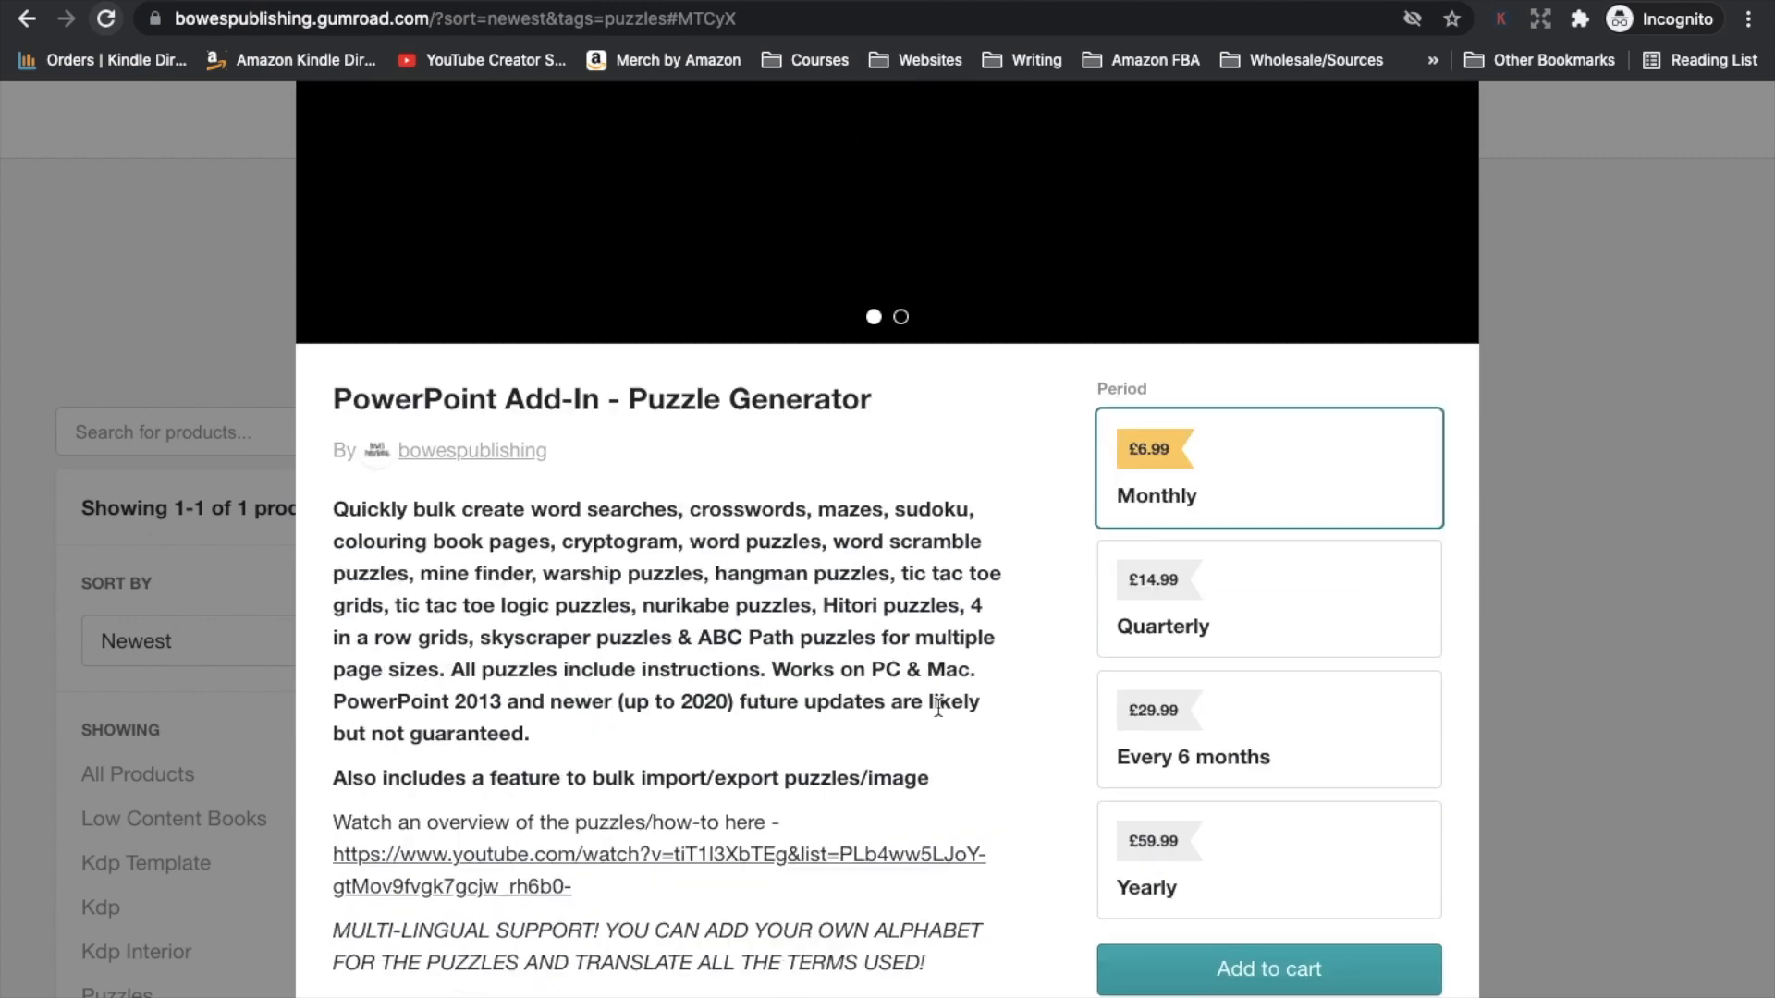
scroll(down, 3)
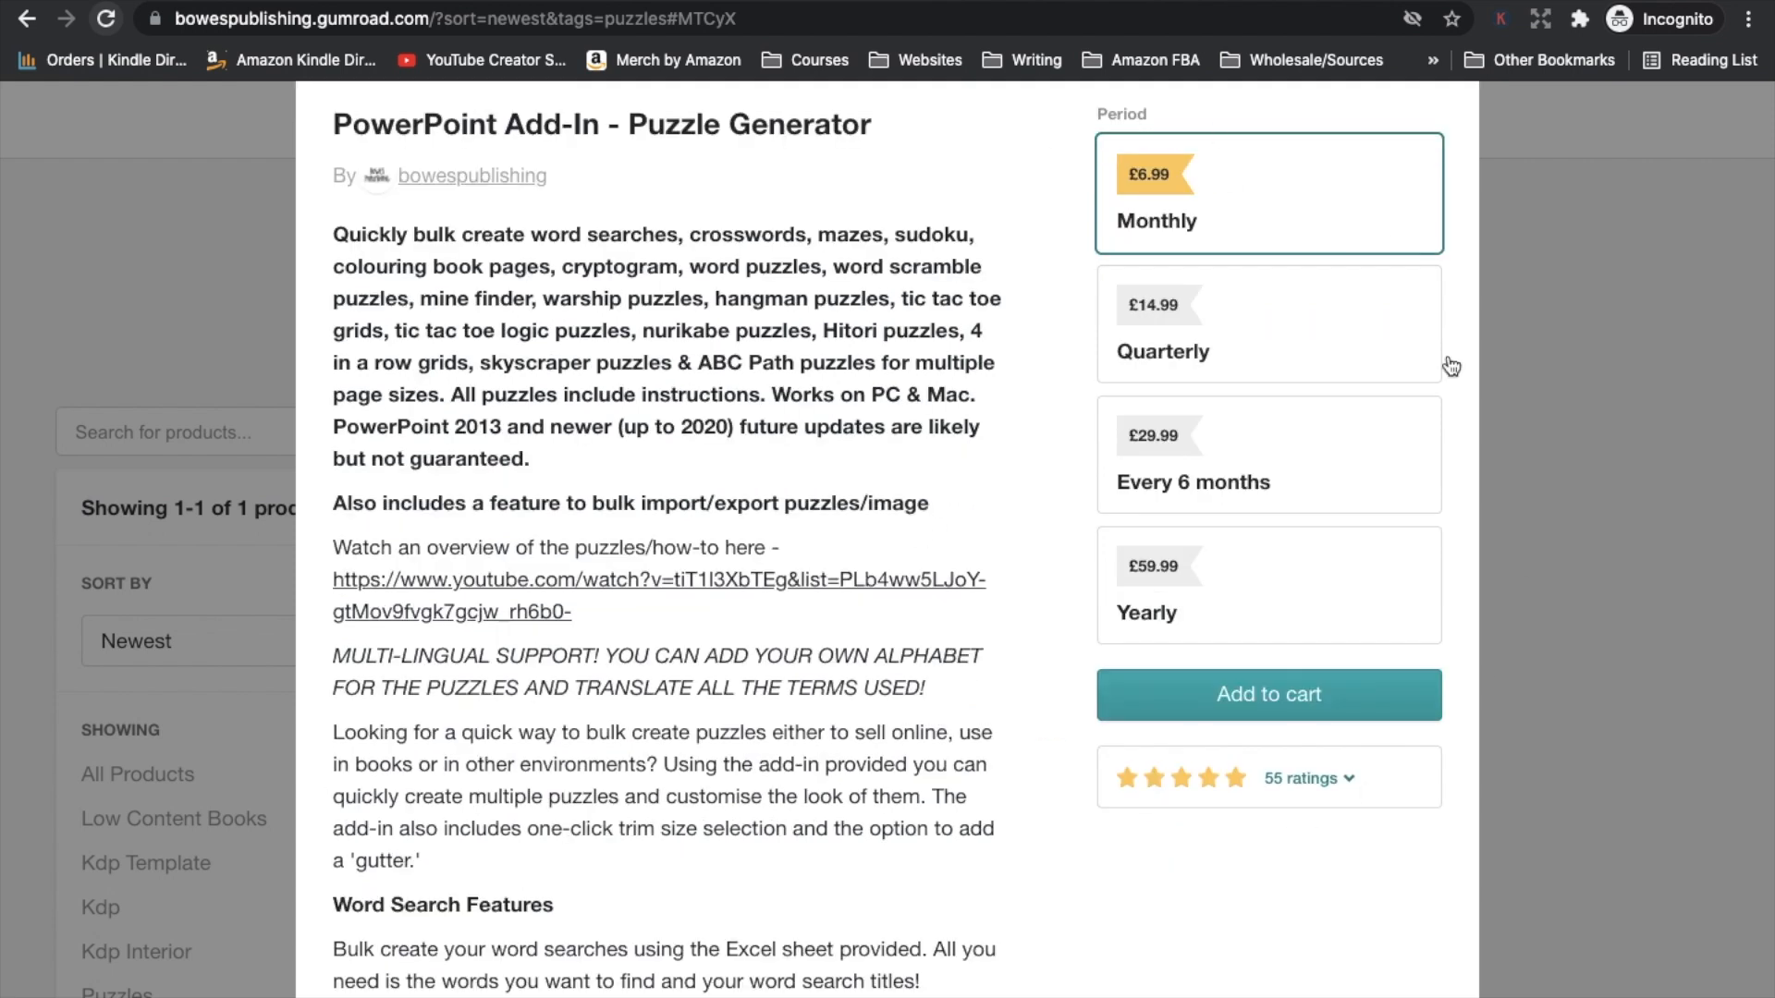
mouse_move(584, 757)
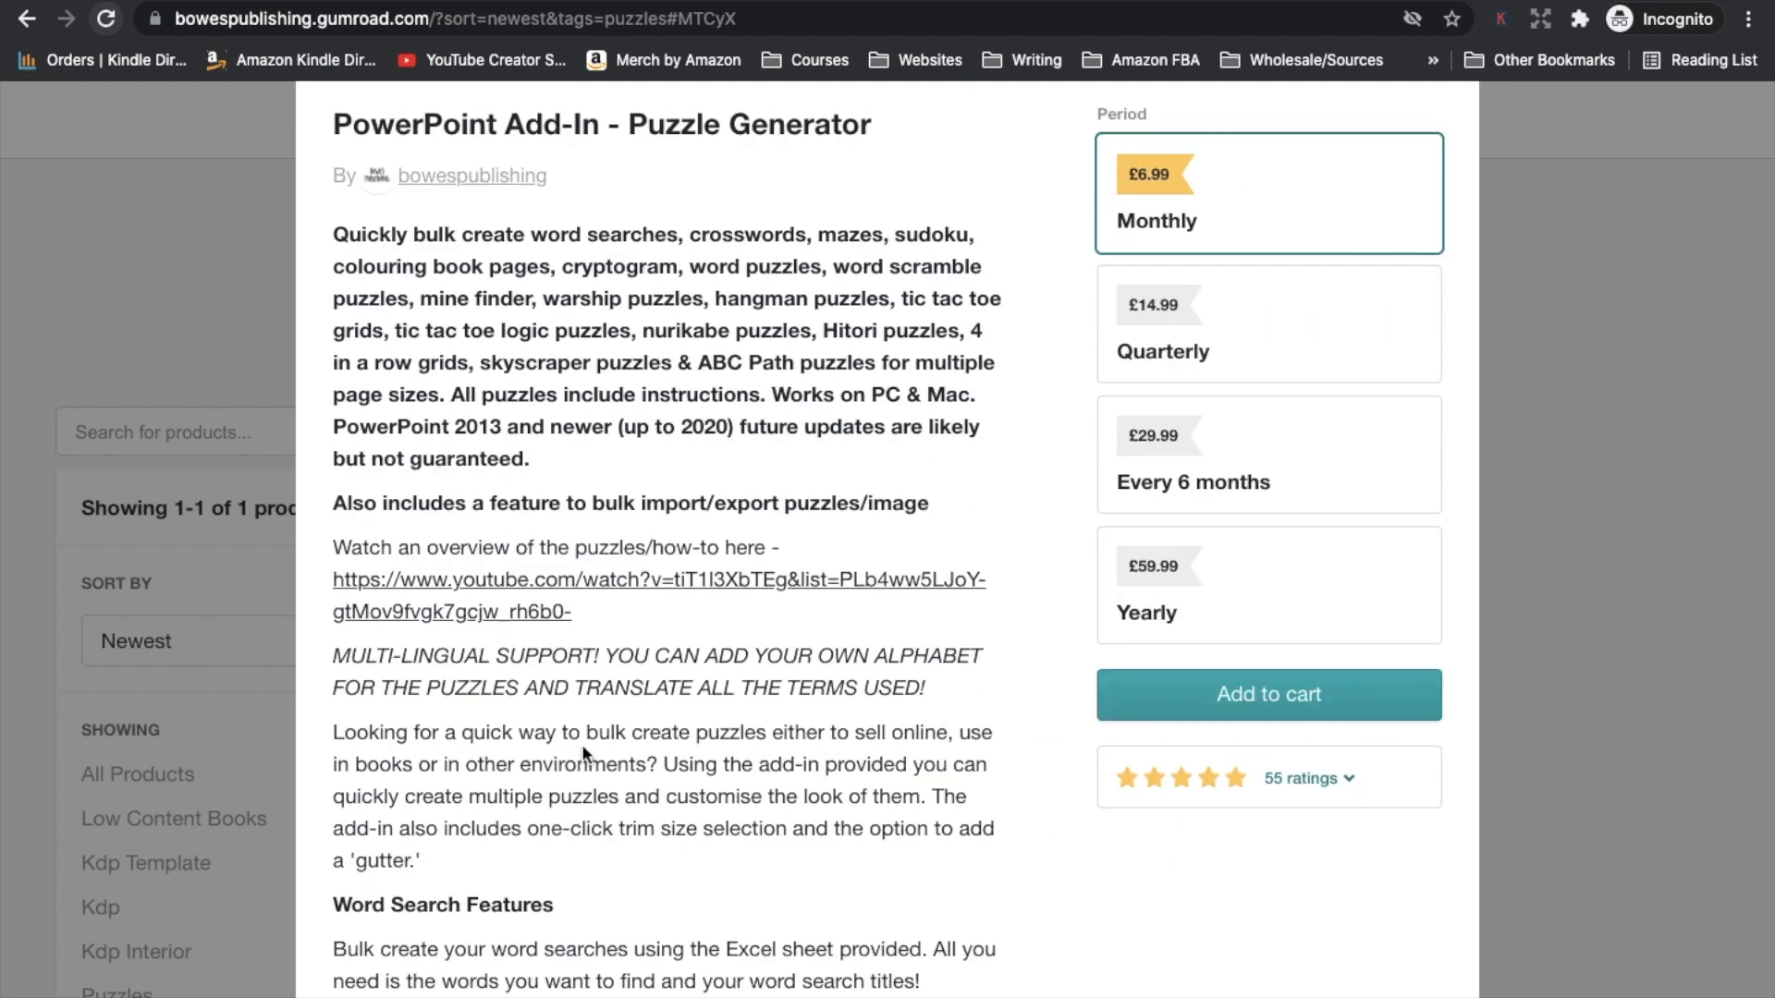
scroll(down, 3)
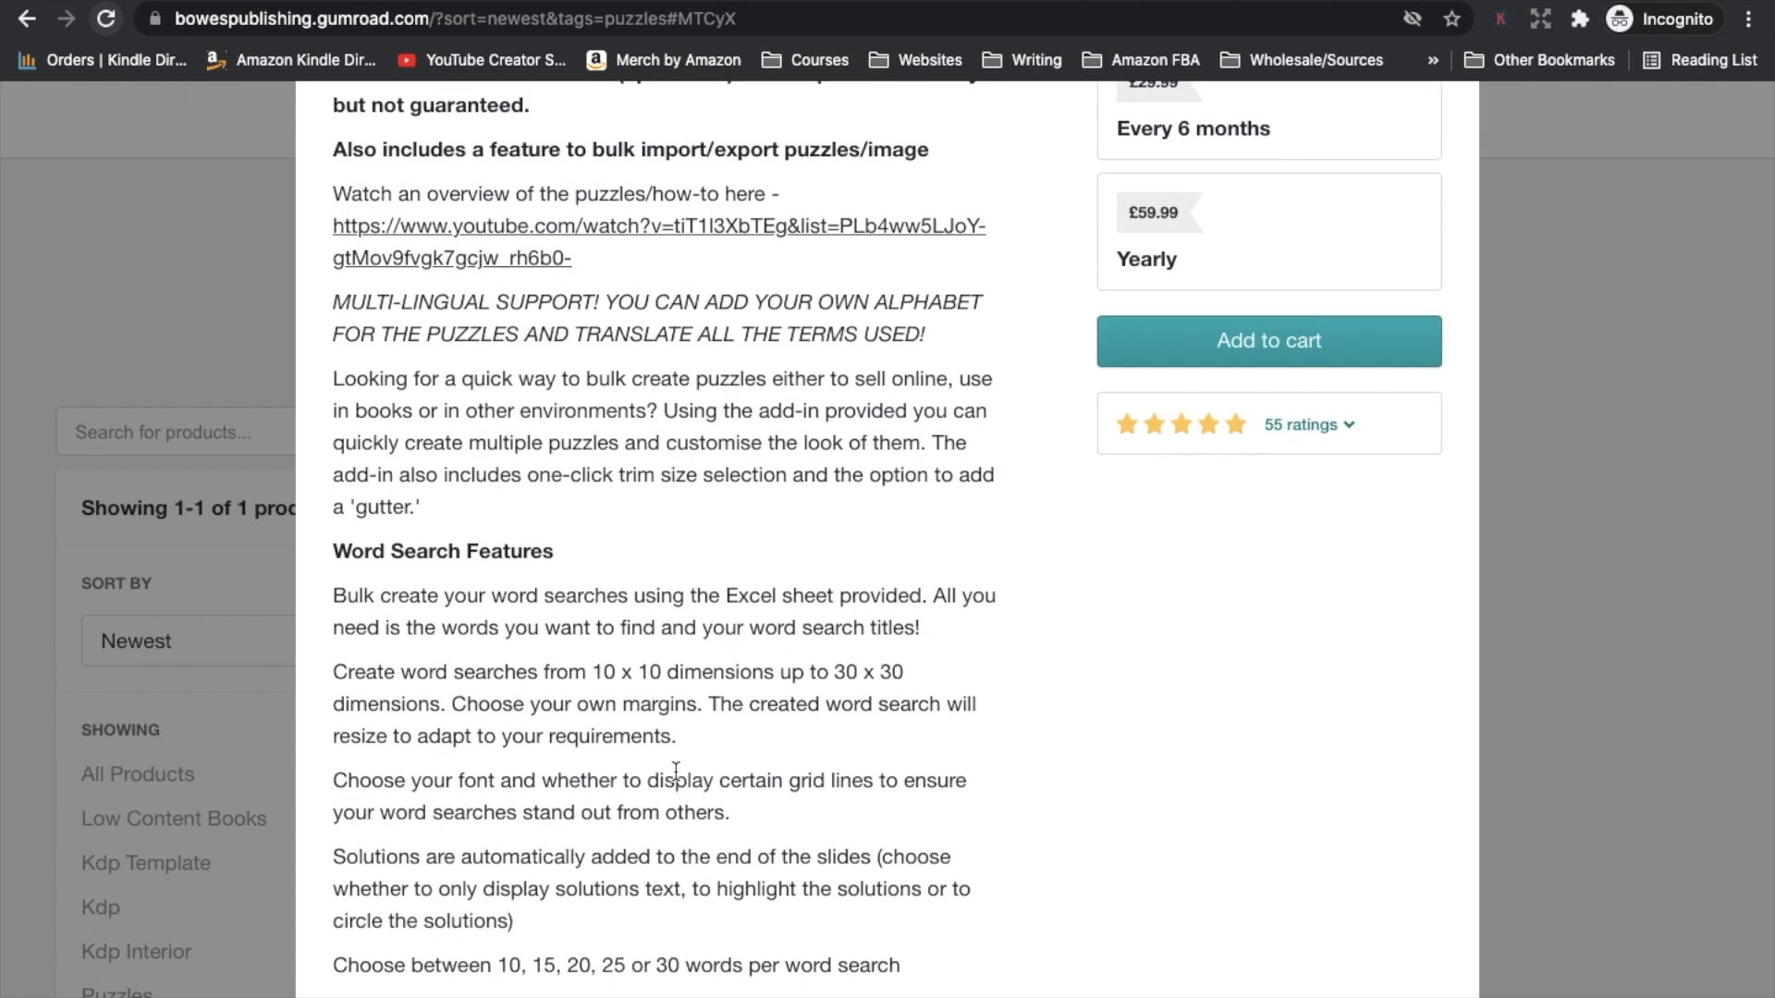
scroll(down, 3)
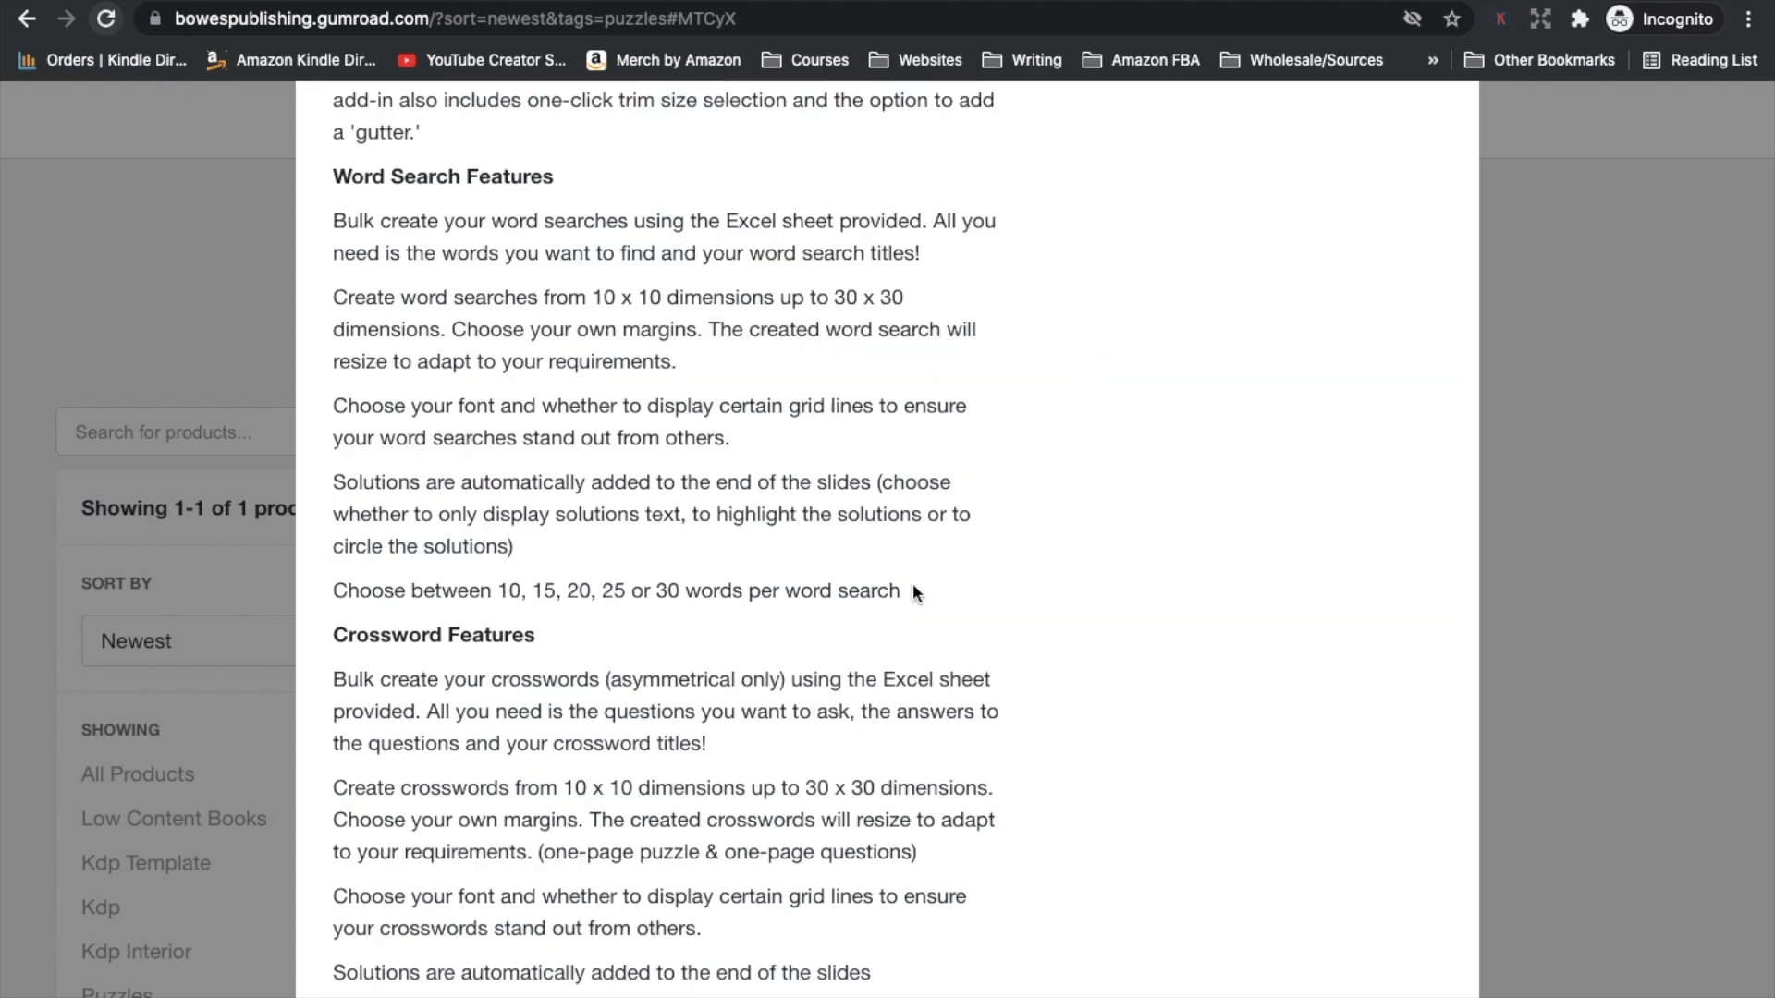
mouse_move(901, 516)
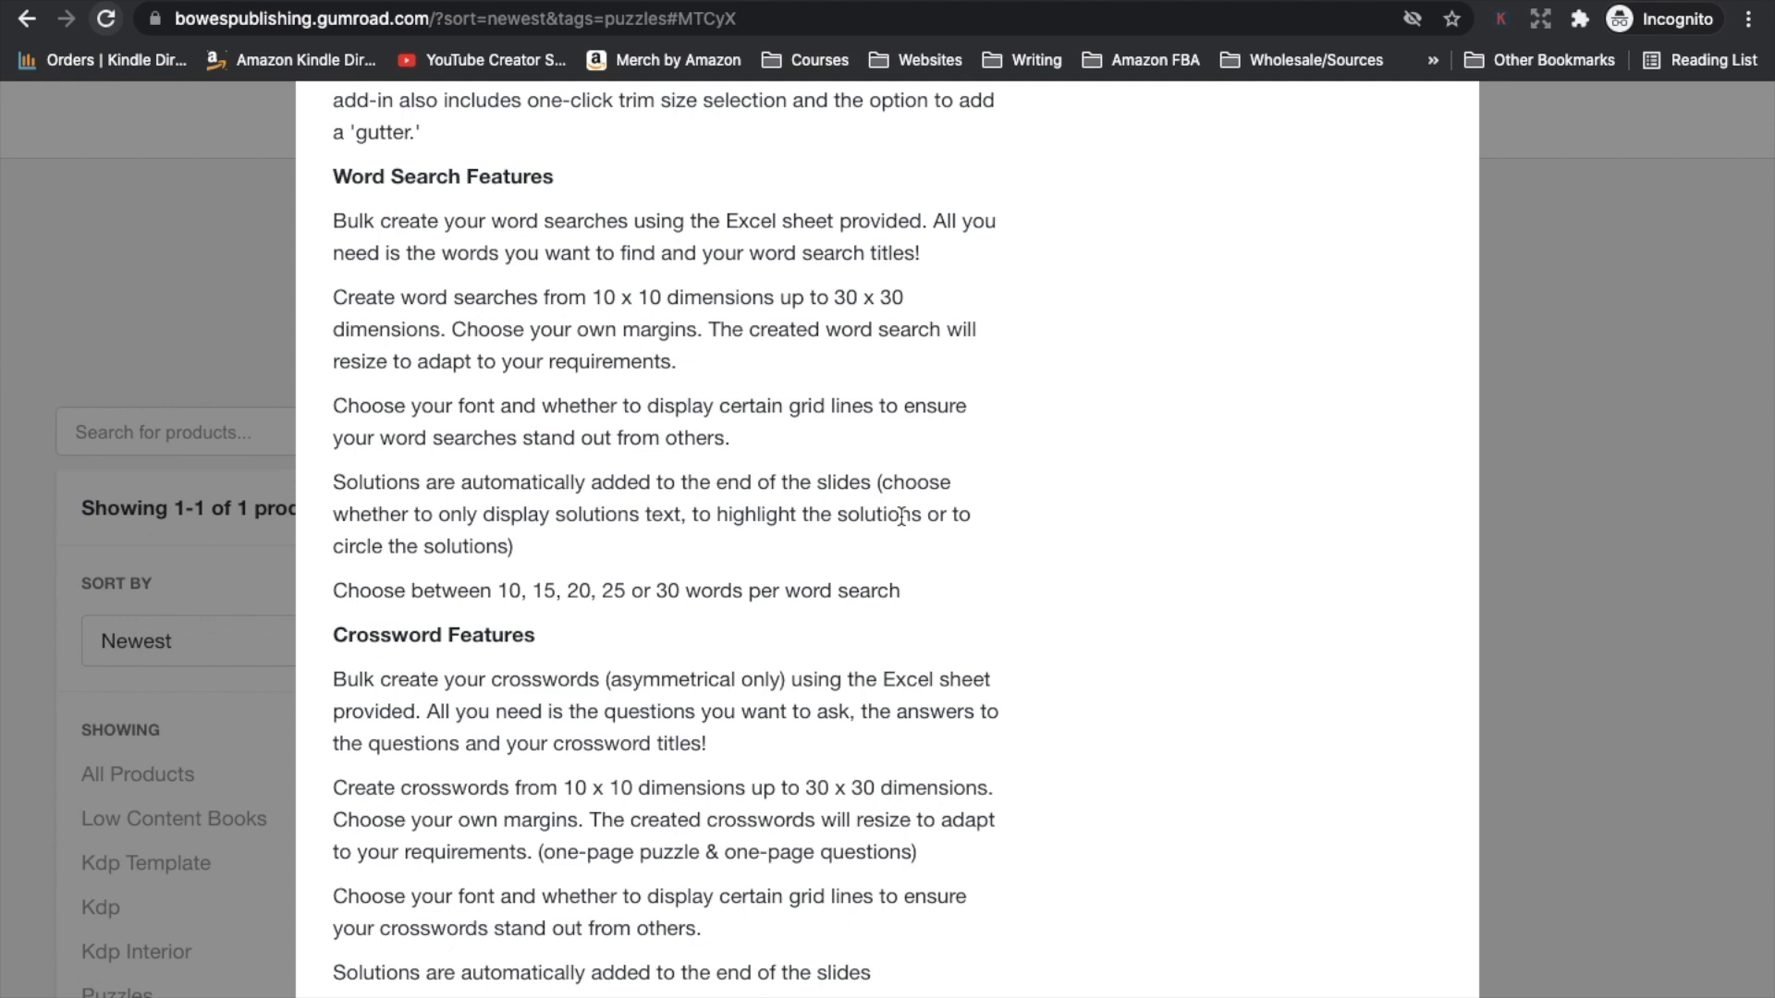
scroll(down, 3)
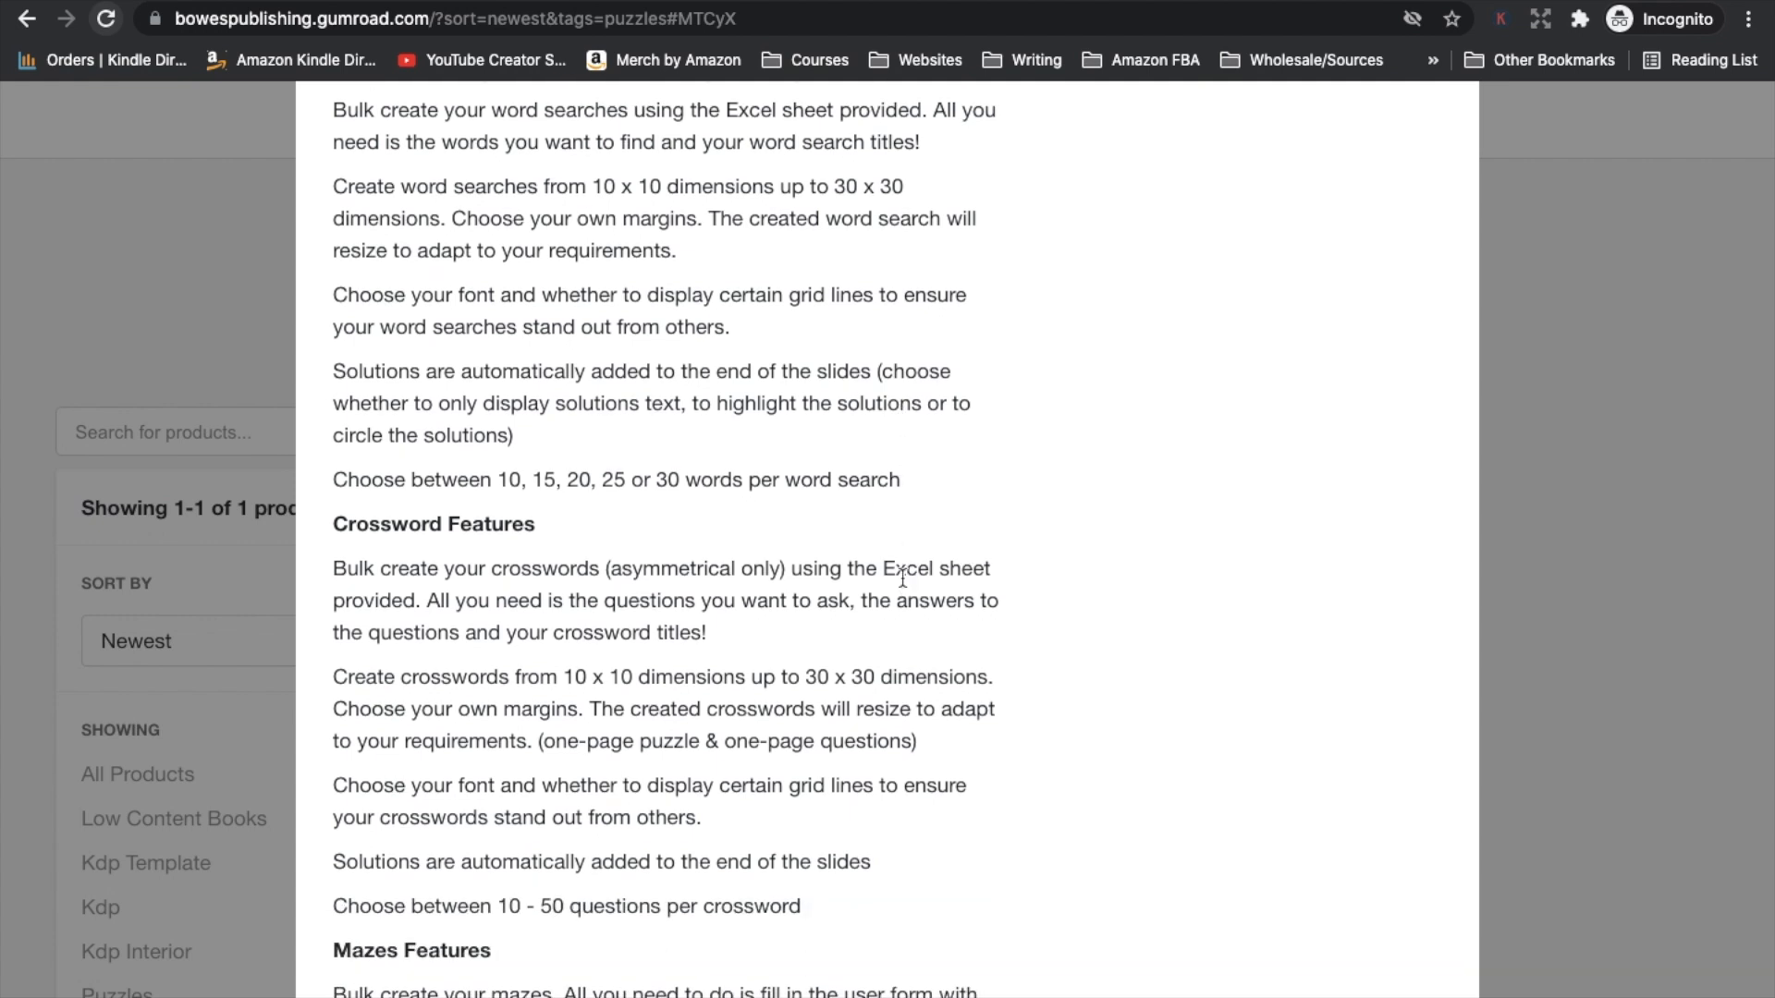
mouse_move(632, 220)
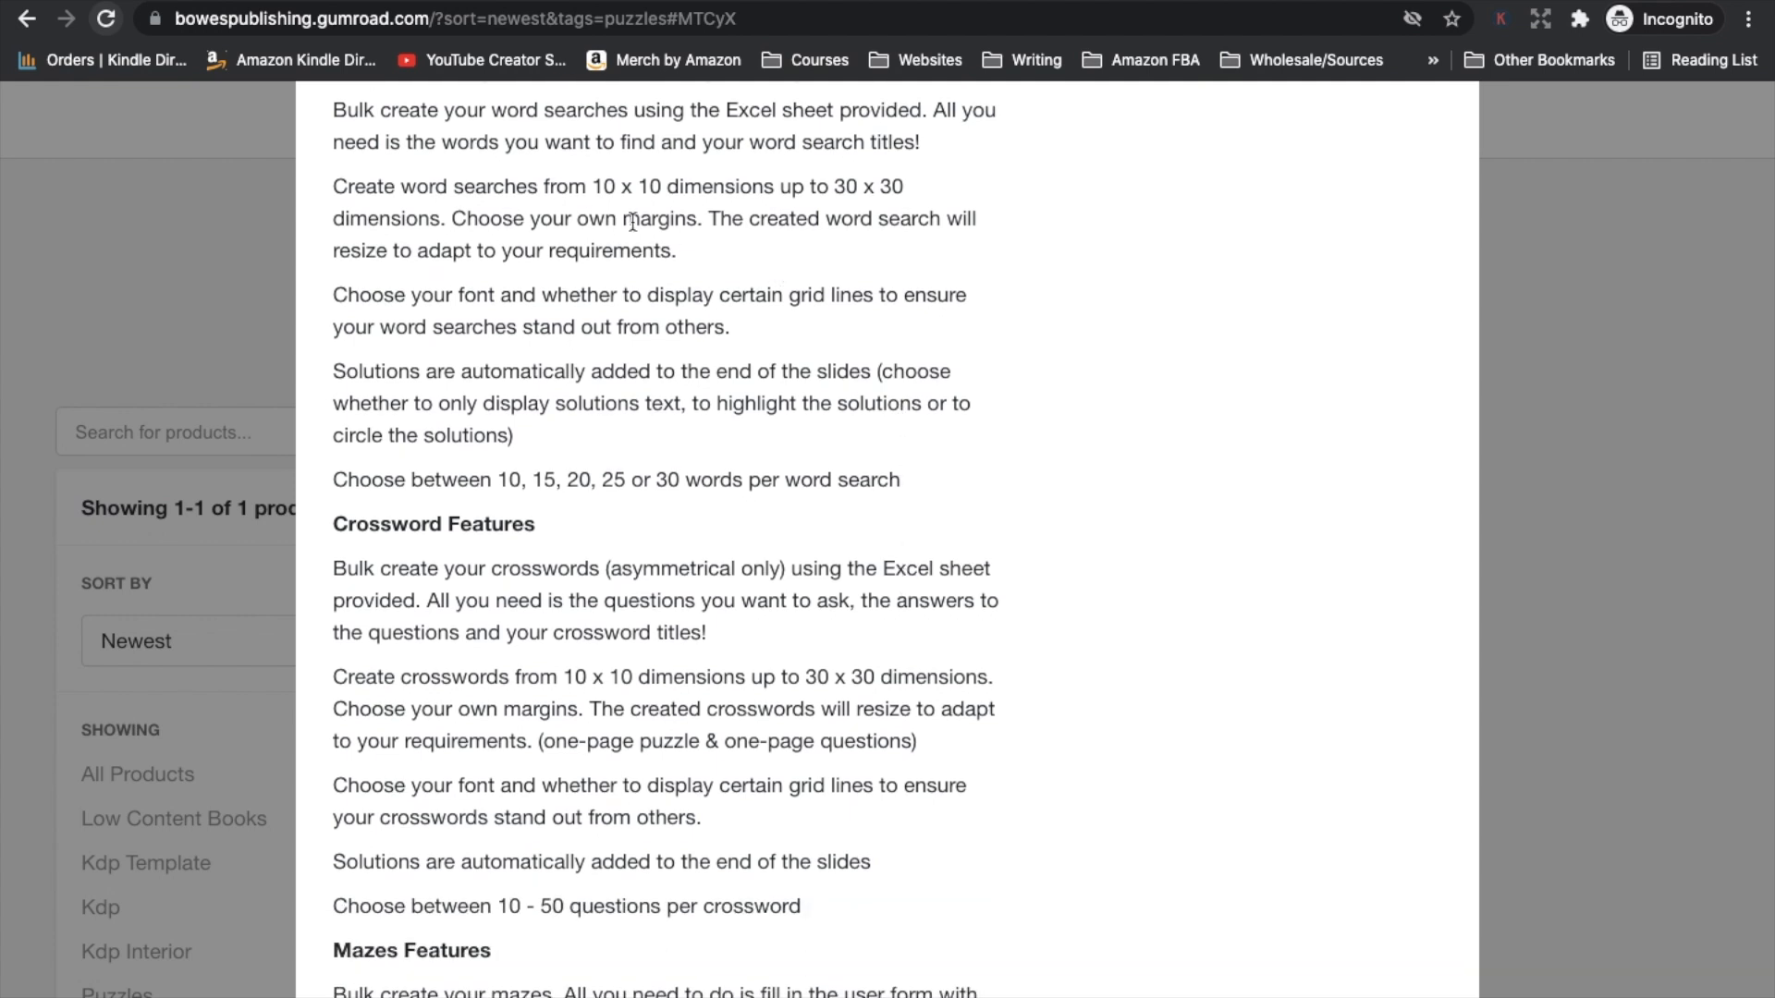
scroll(down, 3)
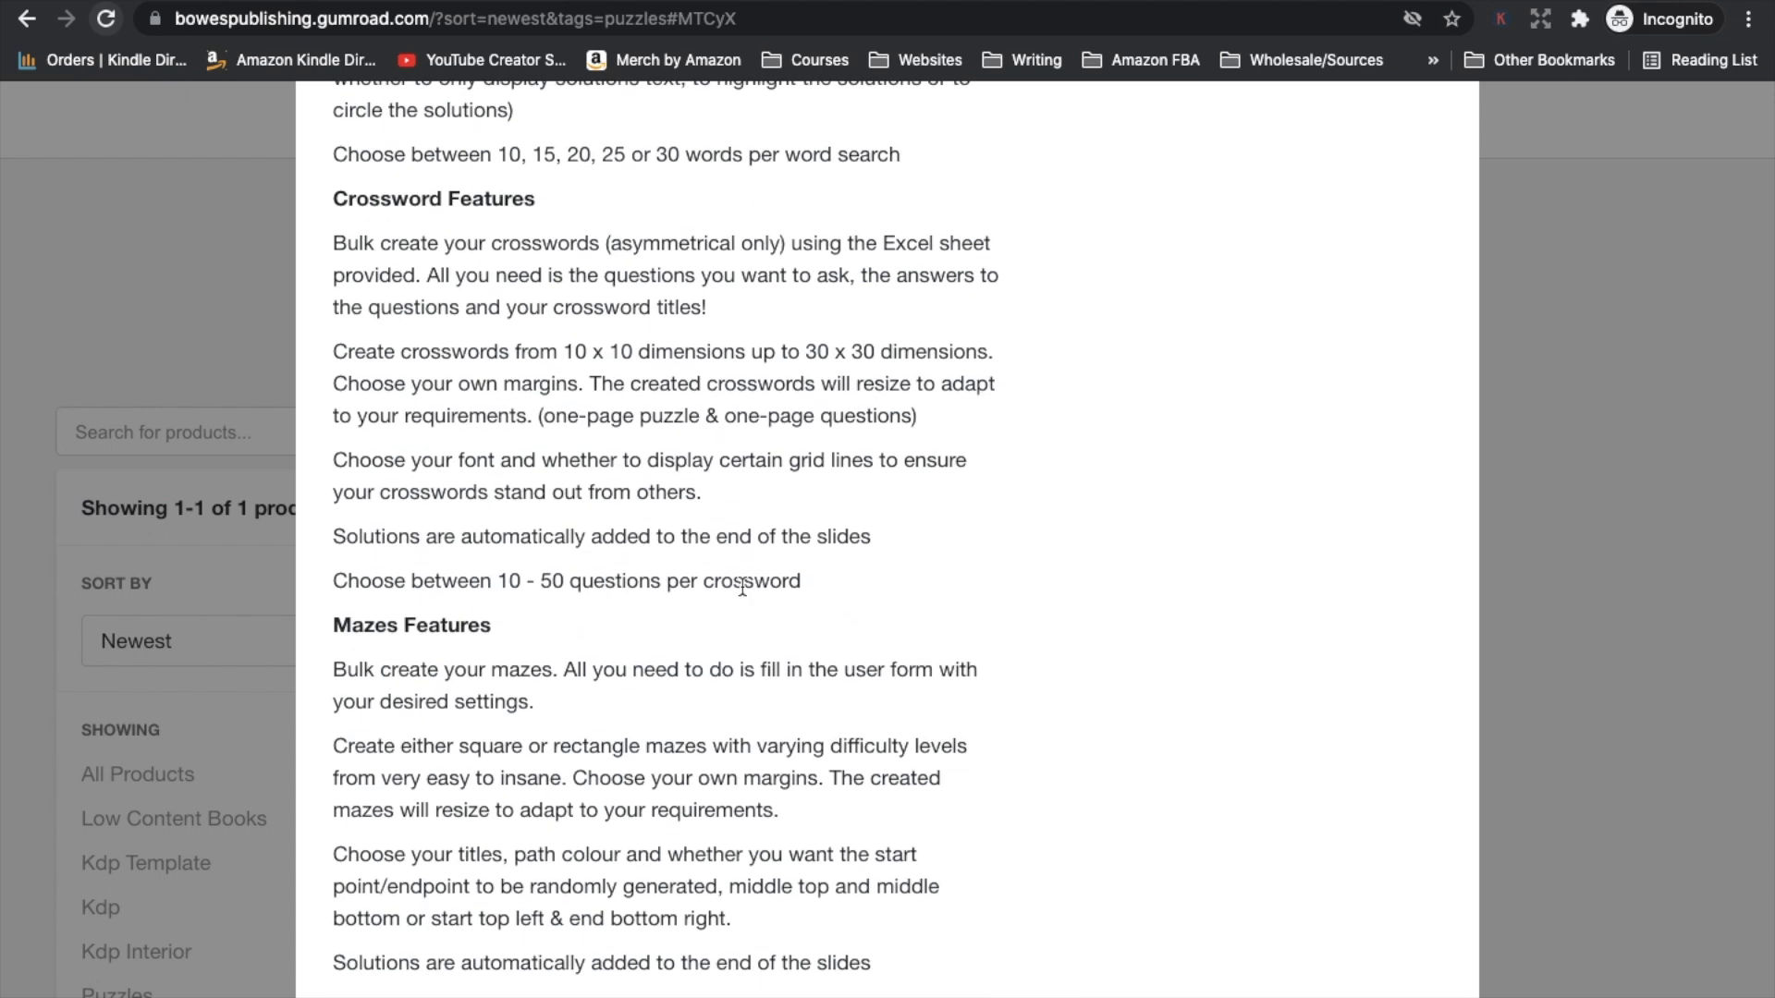
scroll(down, 3)
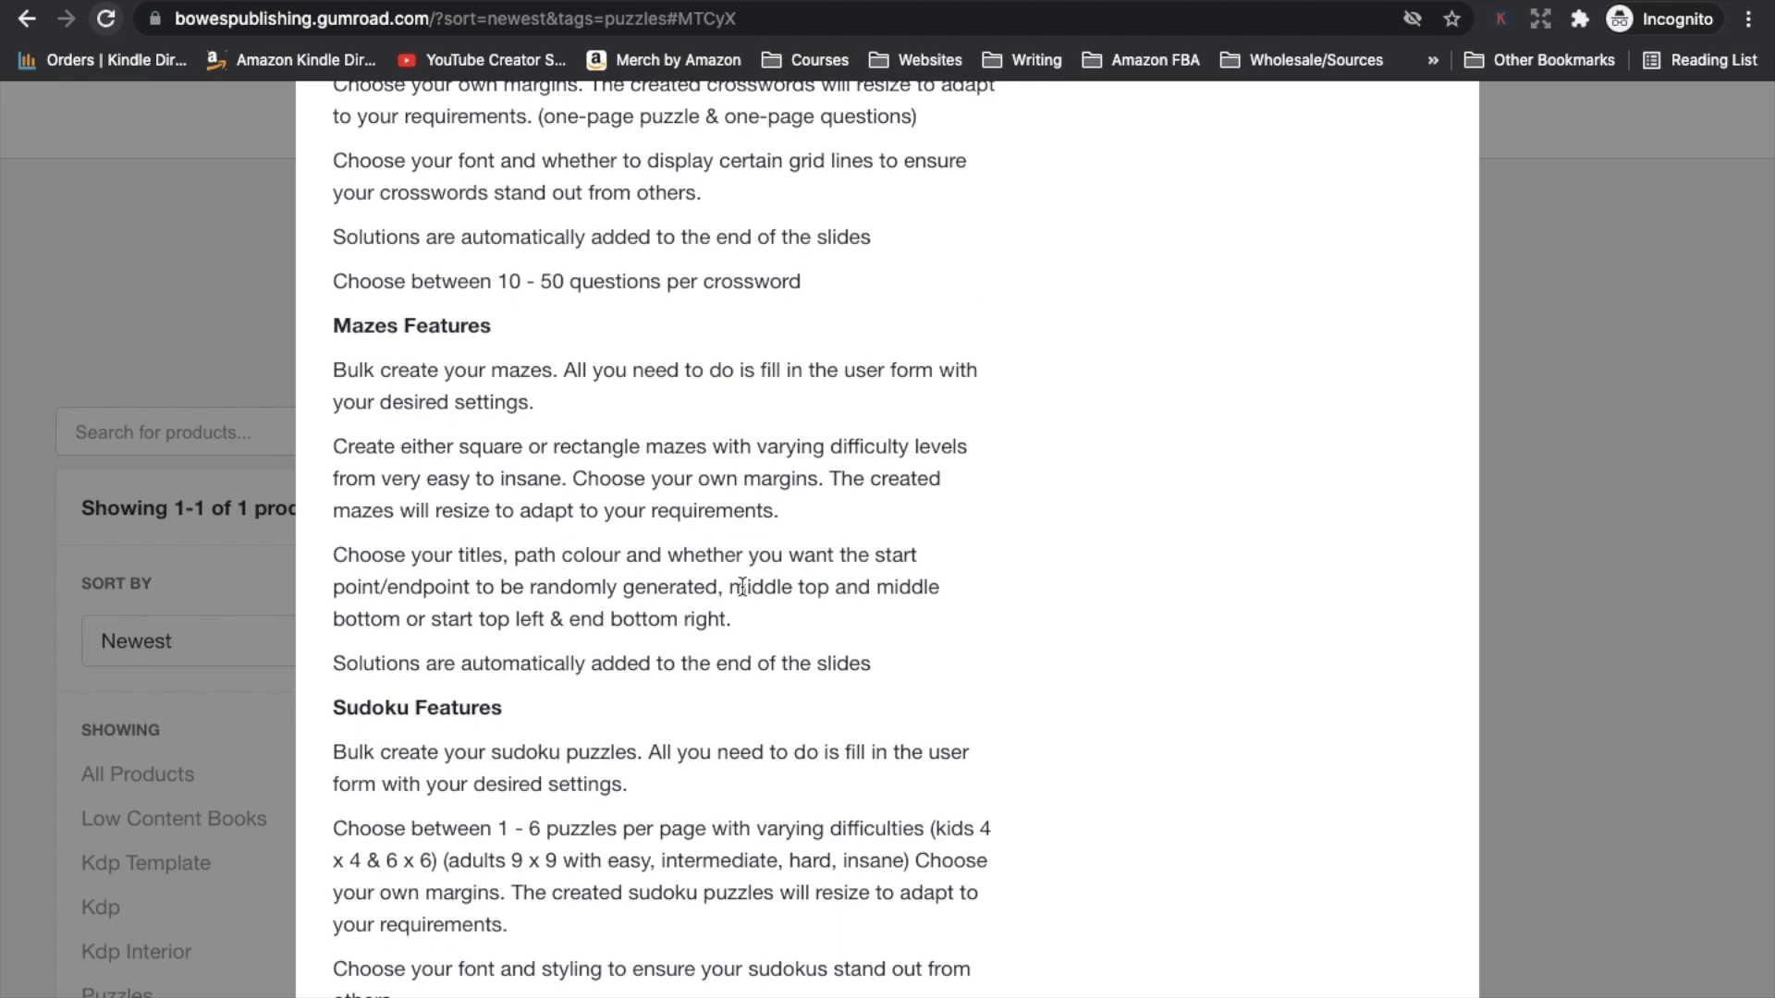
scroll(down, 3)
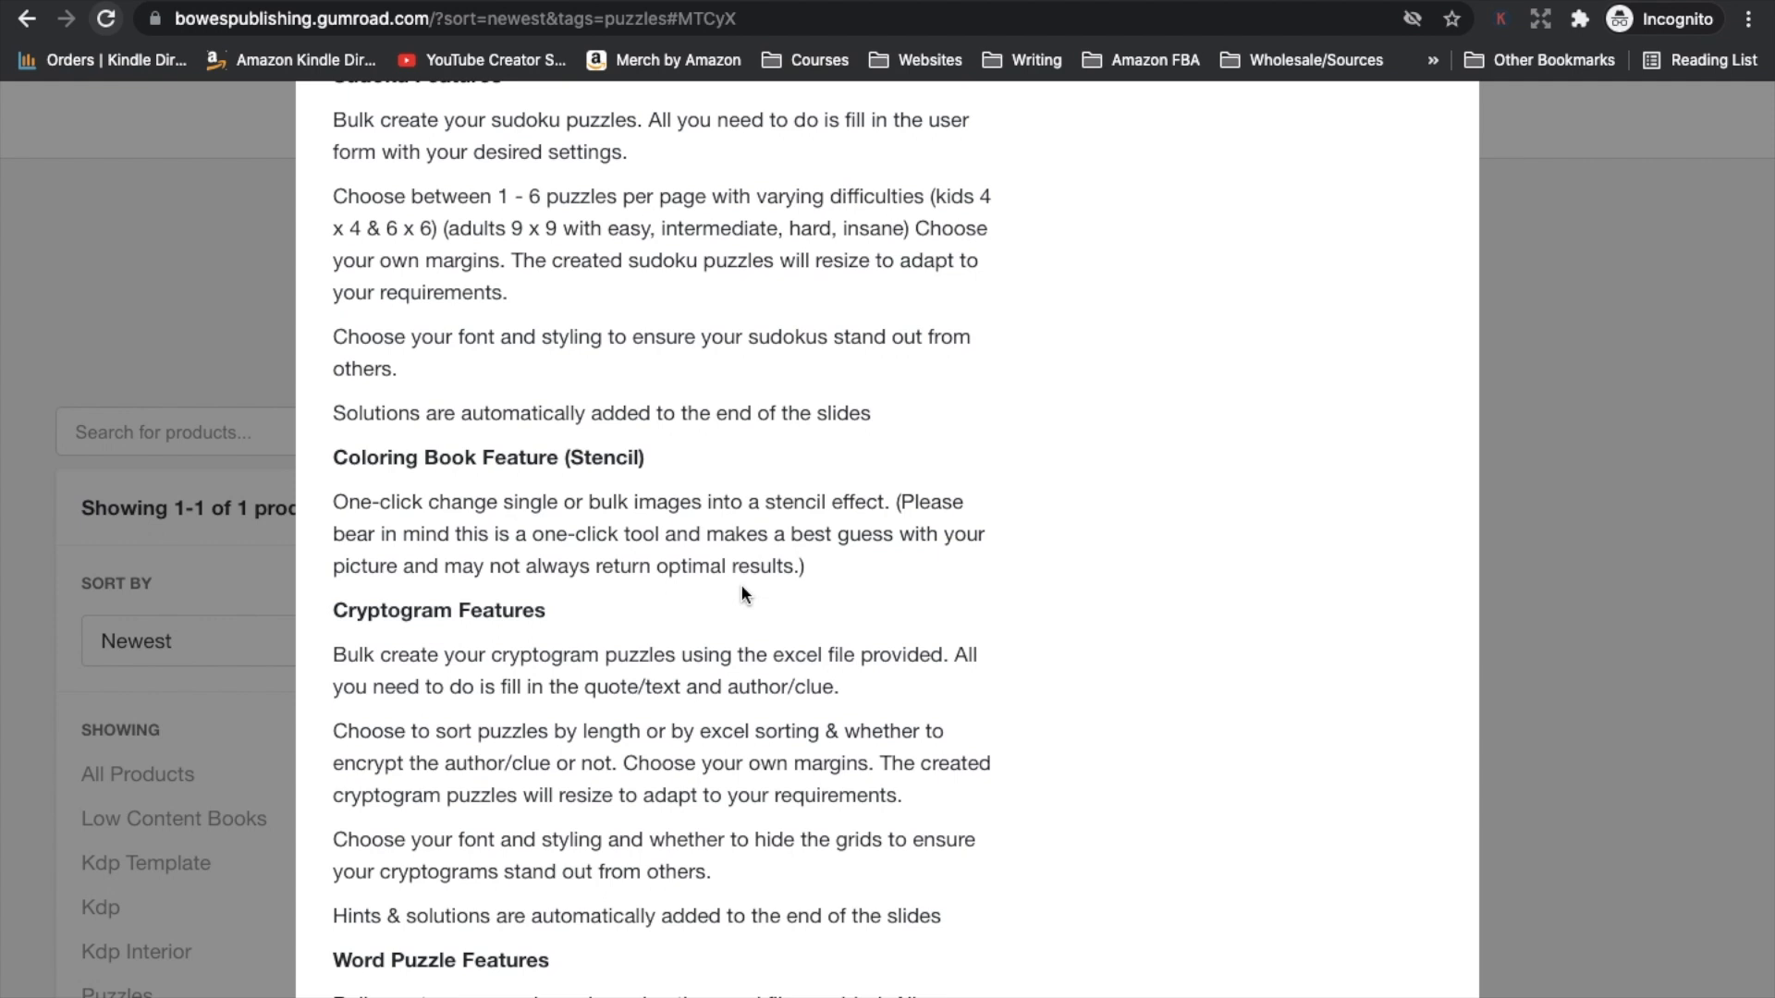
scroll(down, 3)
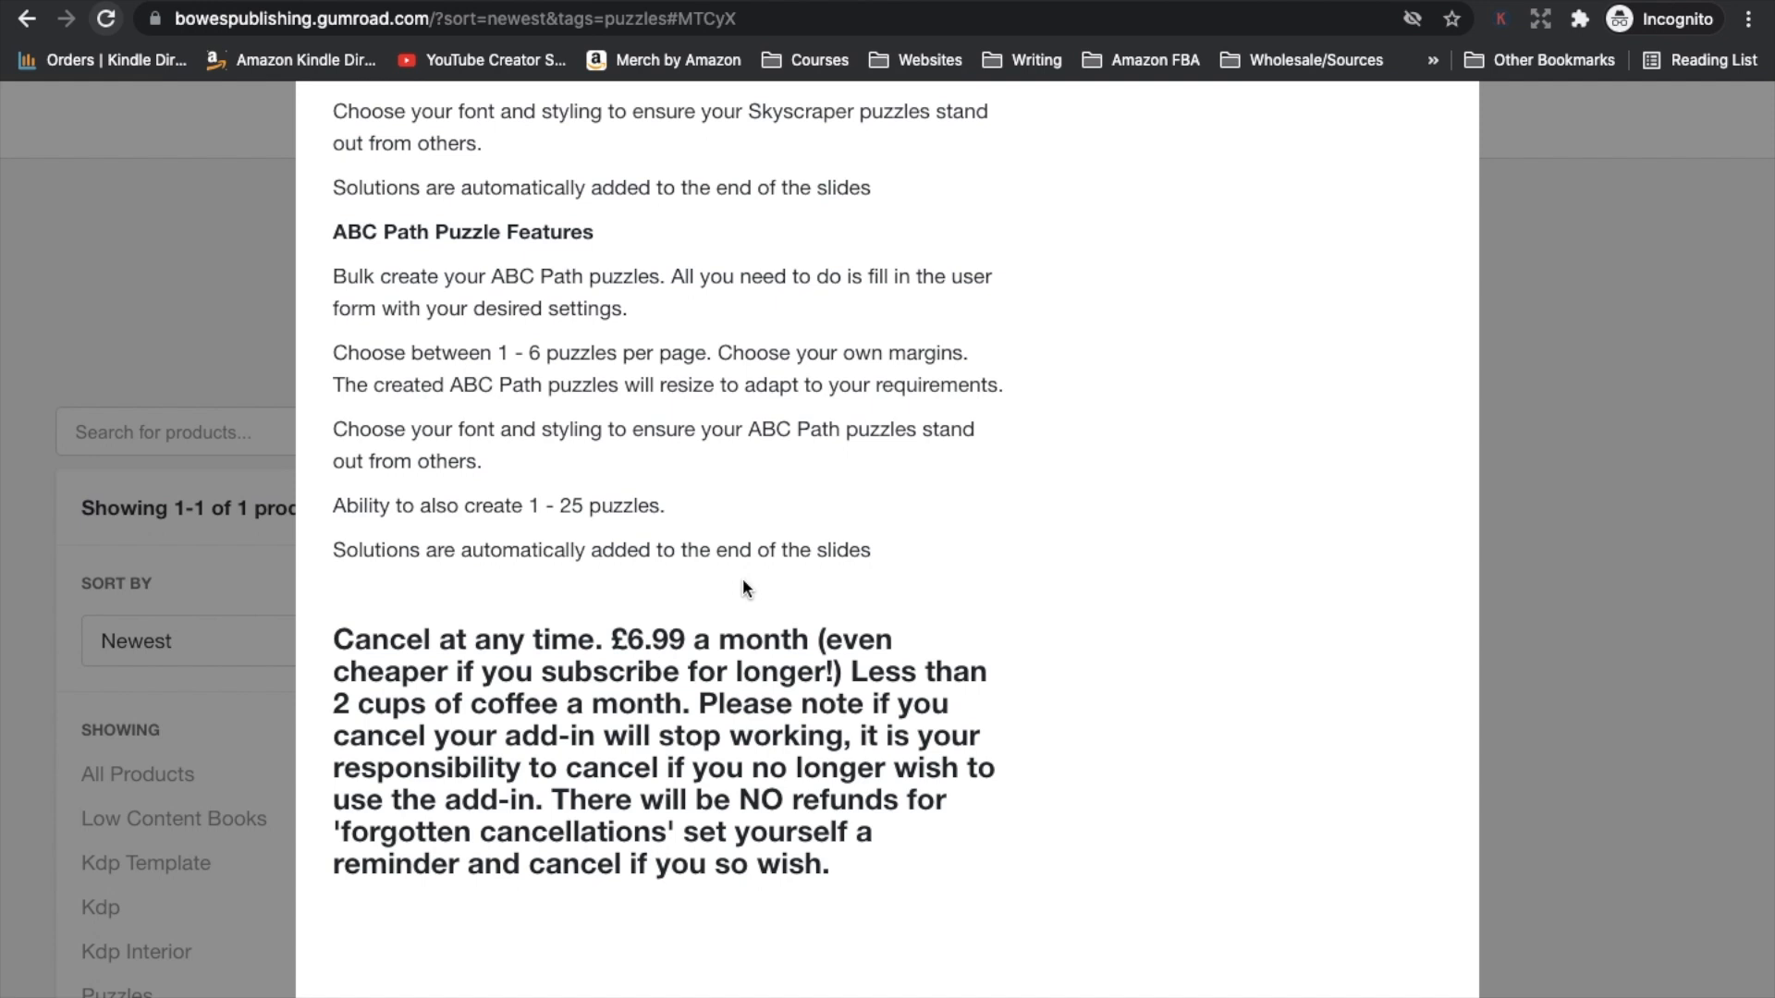
mouse_move(362, 749)
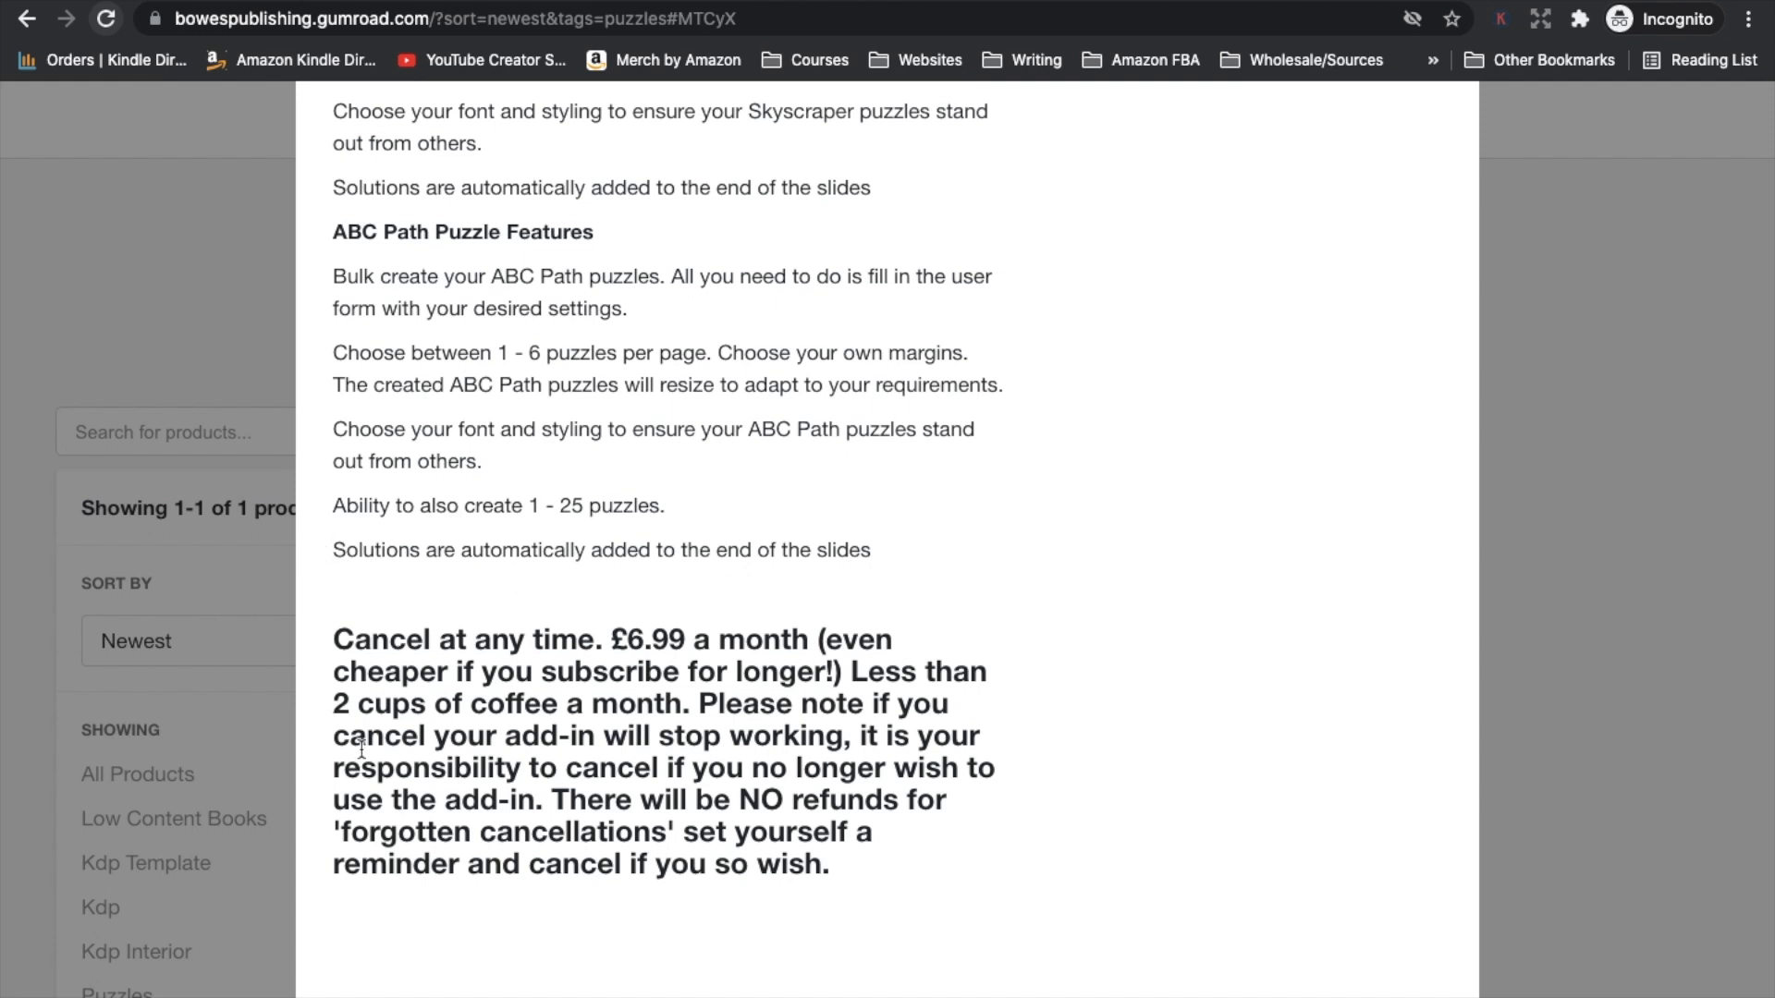
mouse_move(753, 702)
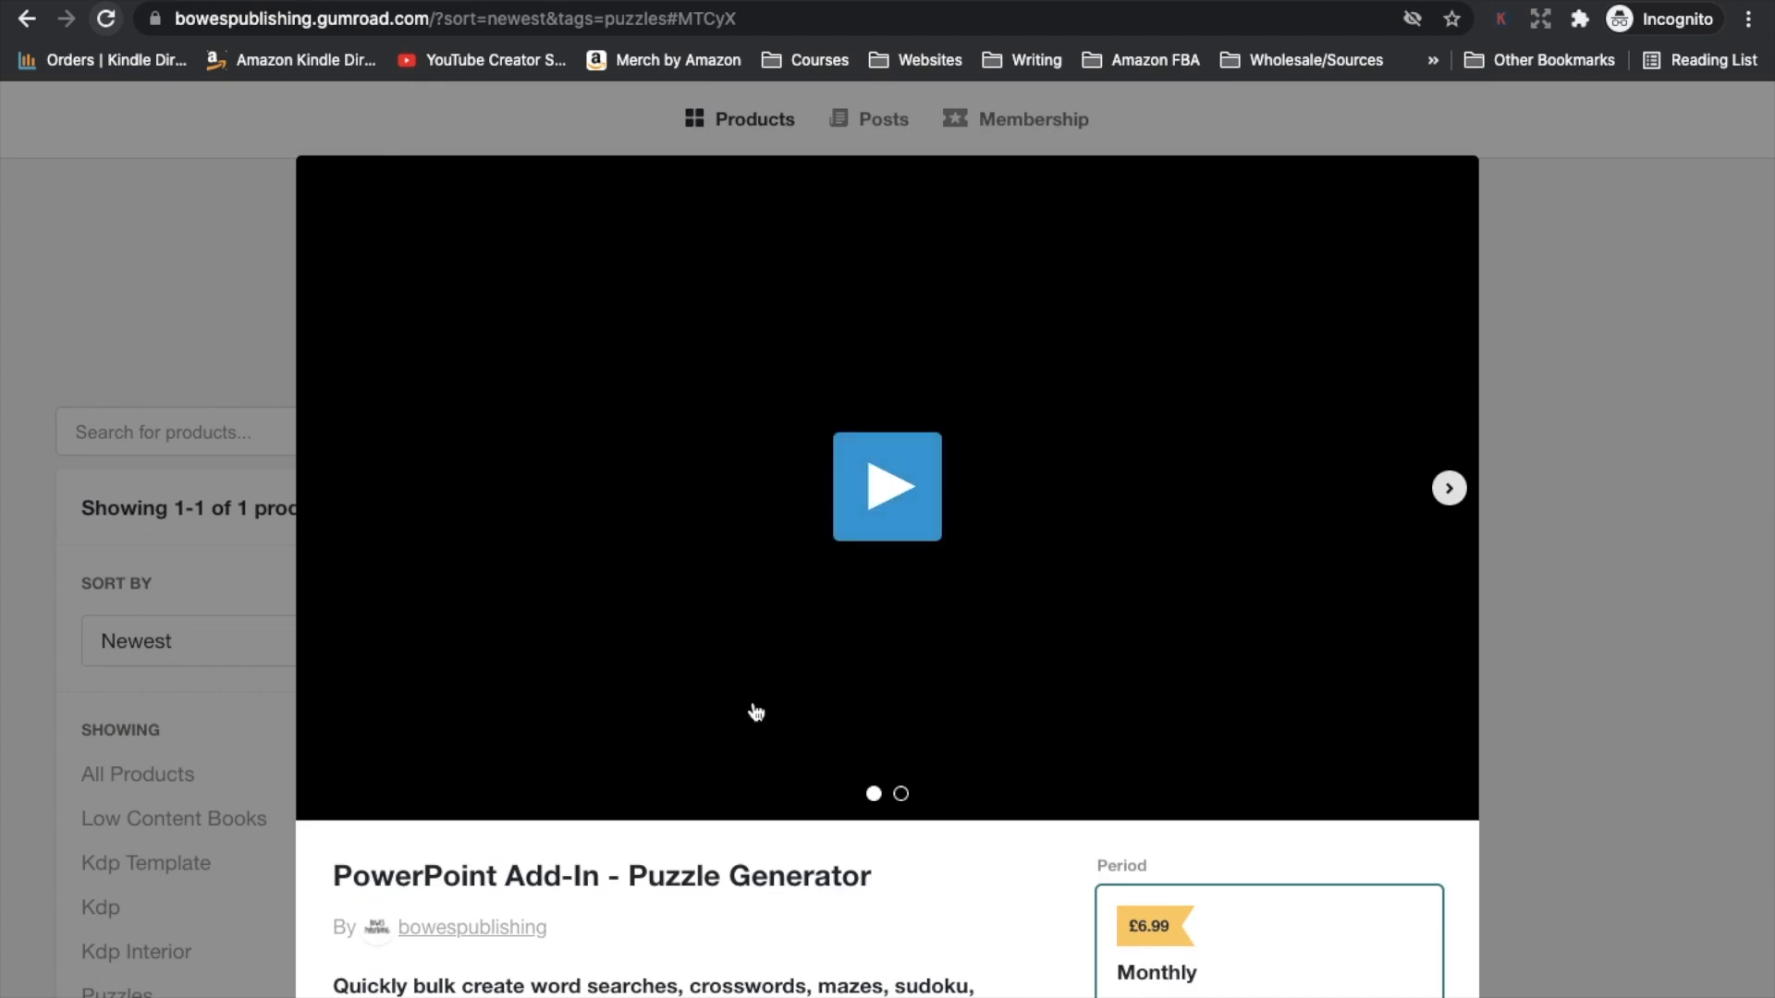
Step: Scroll the instantpuzzlegenerator.io page to border options and answer page layouts
scroll(down, 3)
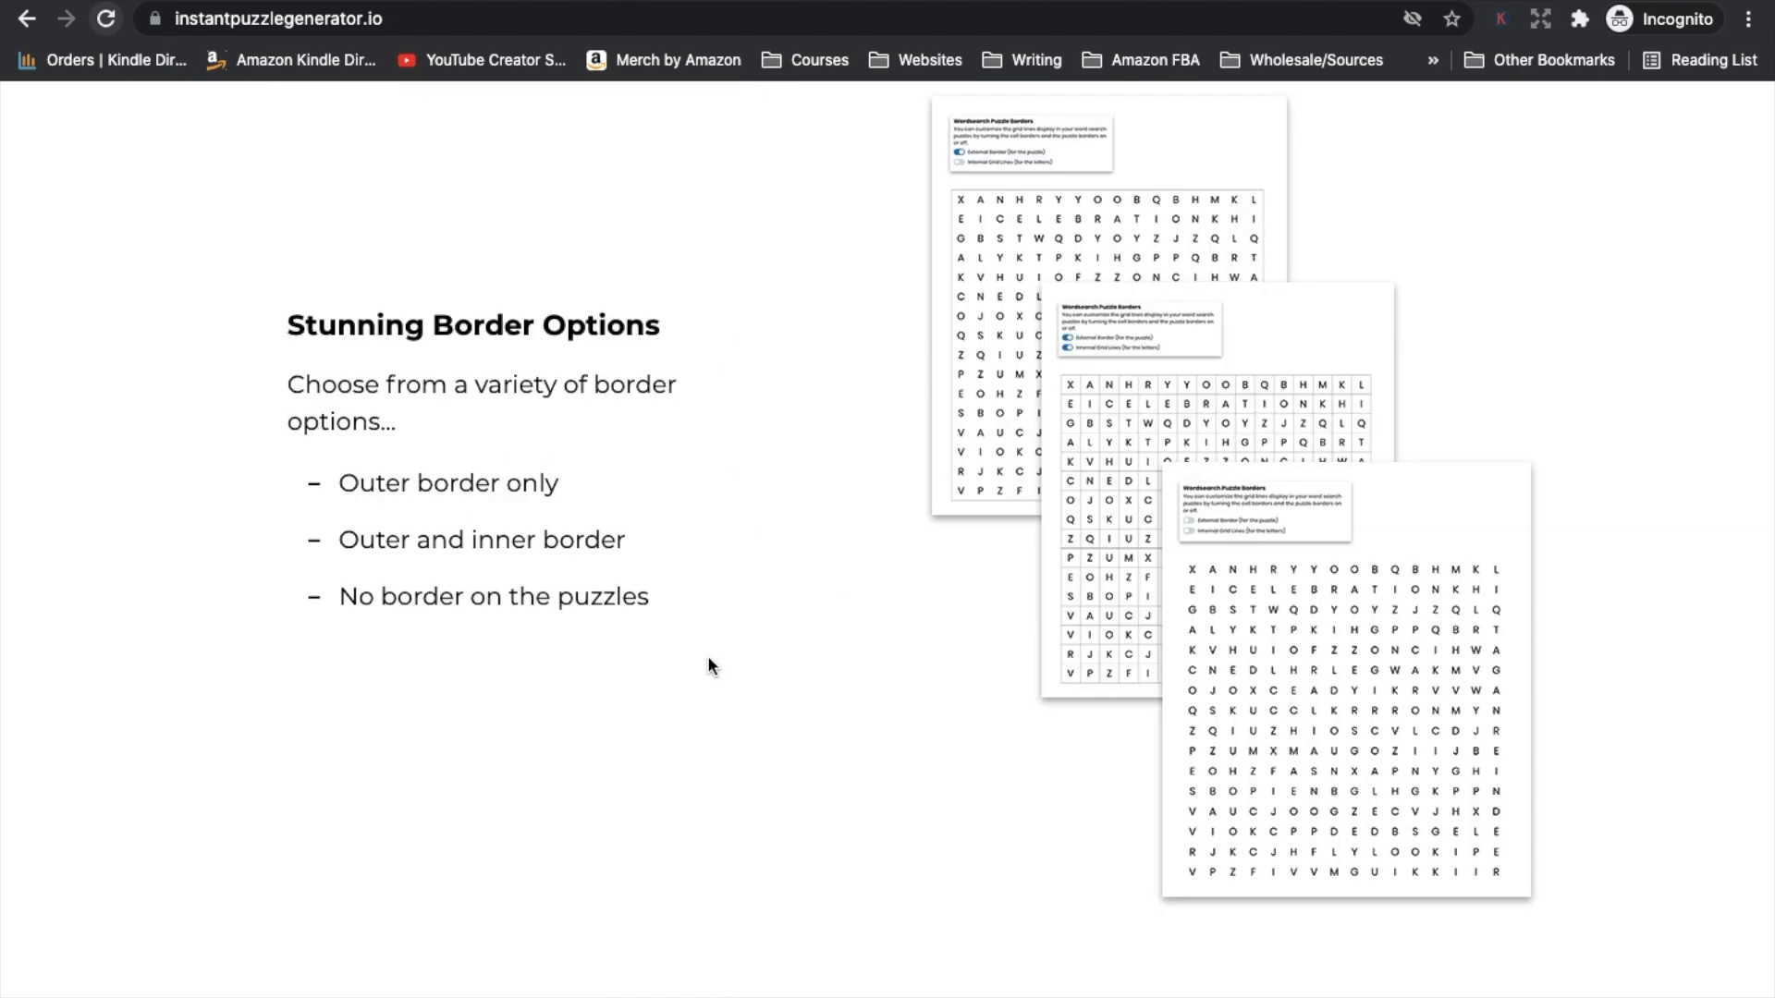
scroll(down, 3)
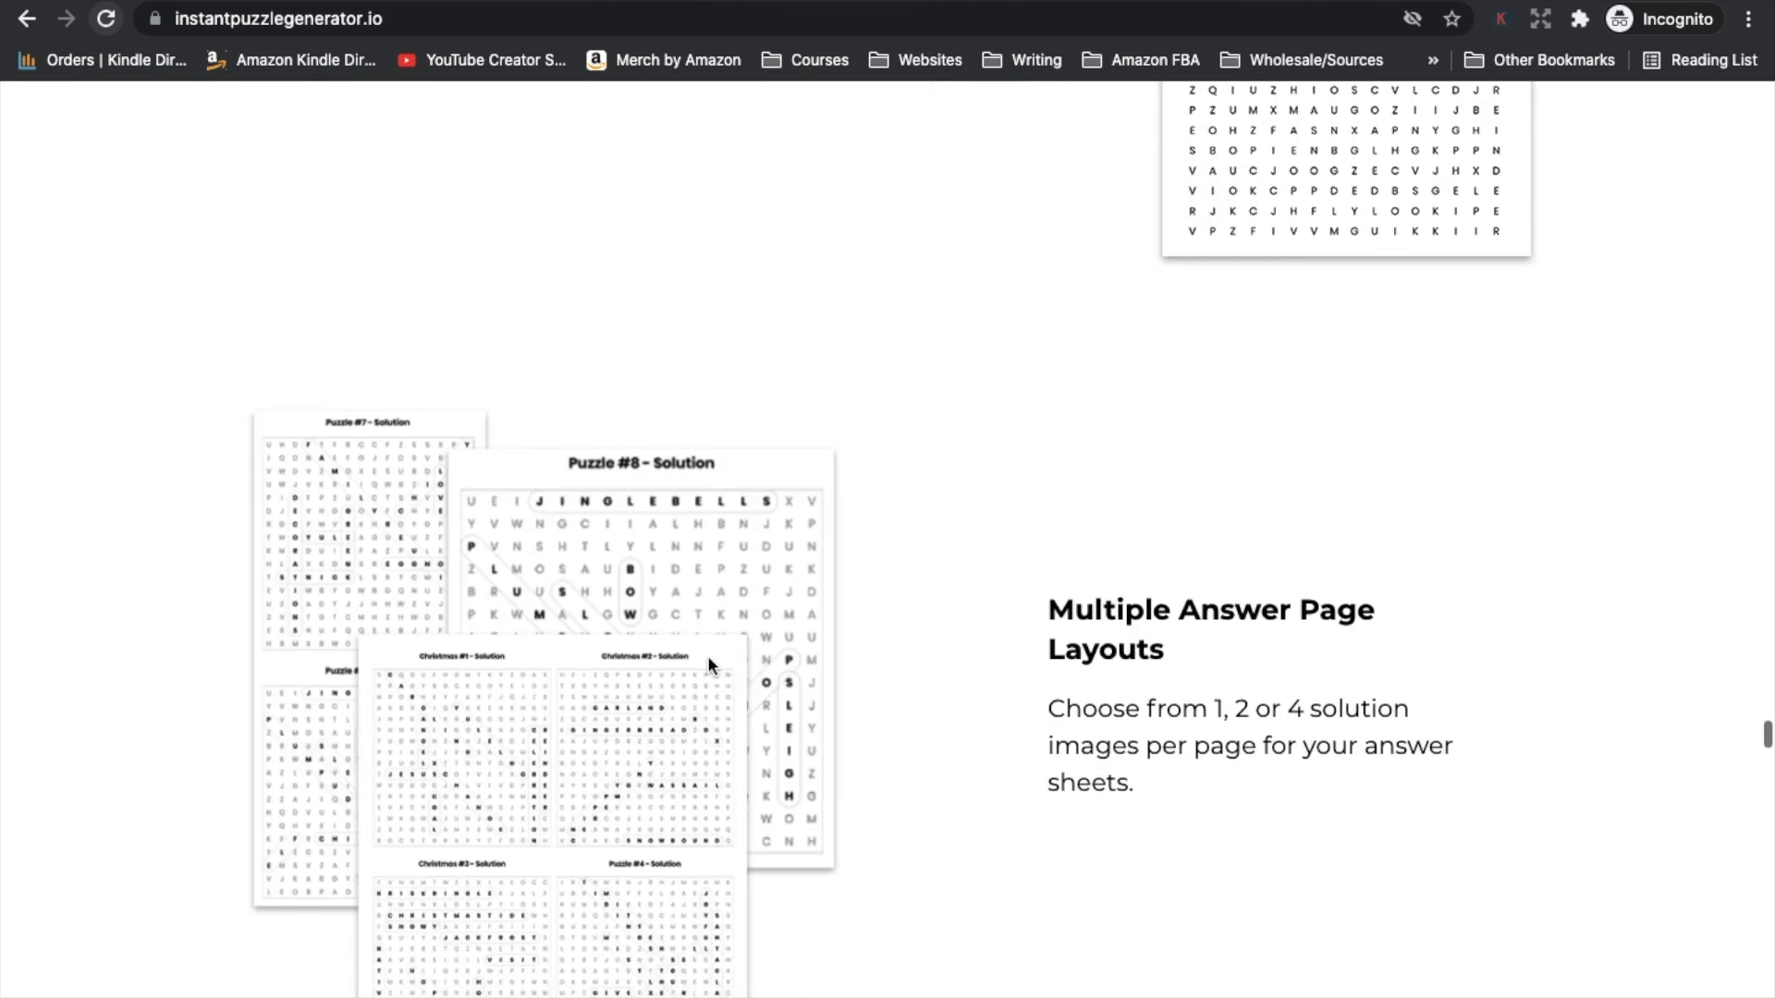